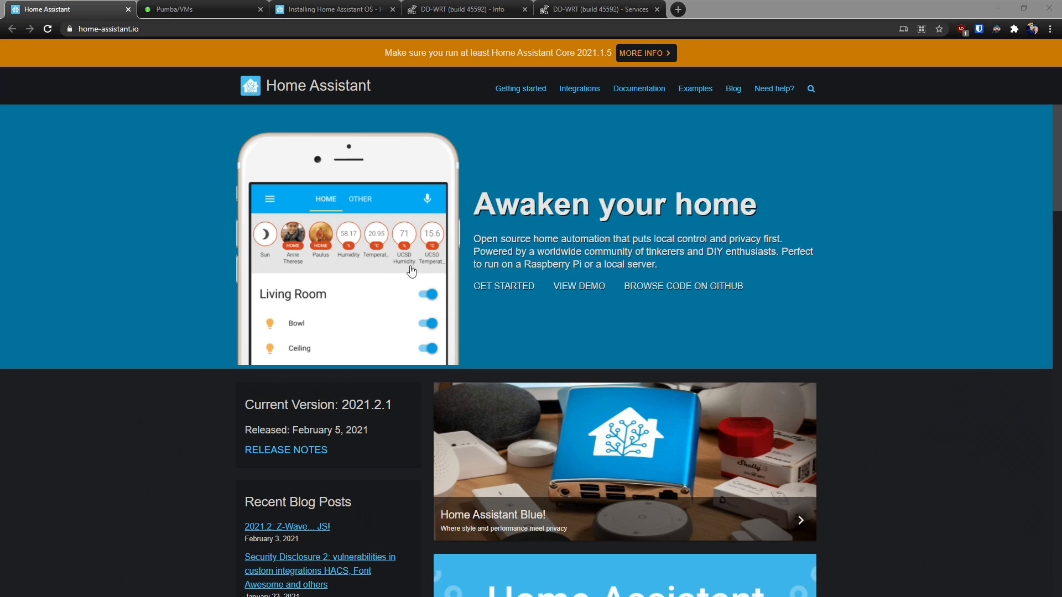
mouse_move(410, 263)
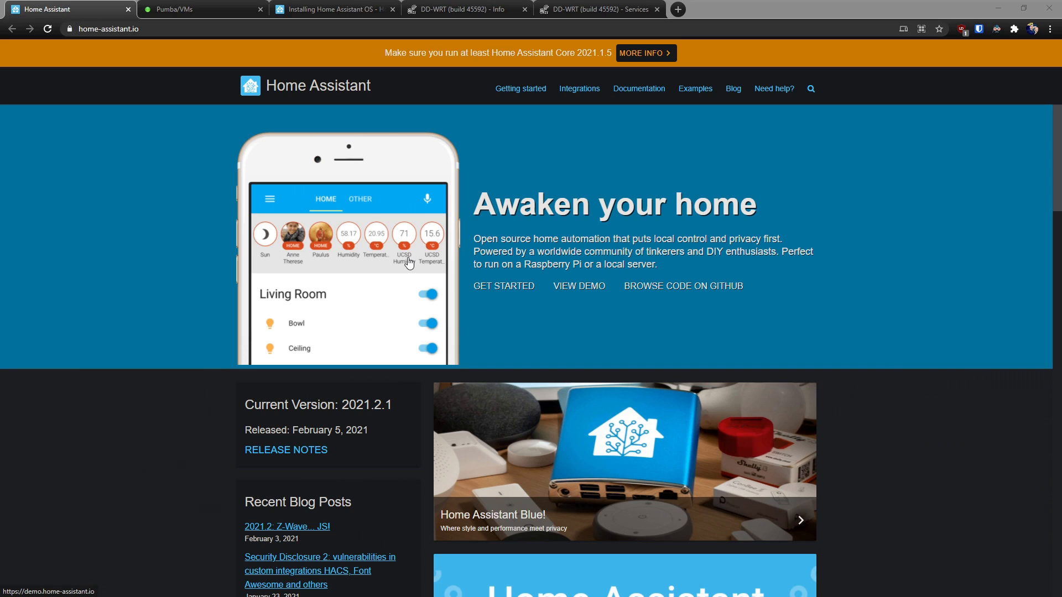
mouse_move(867, 201)
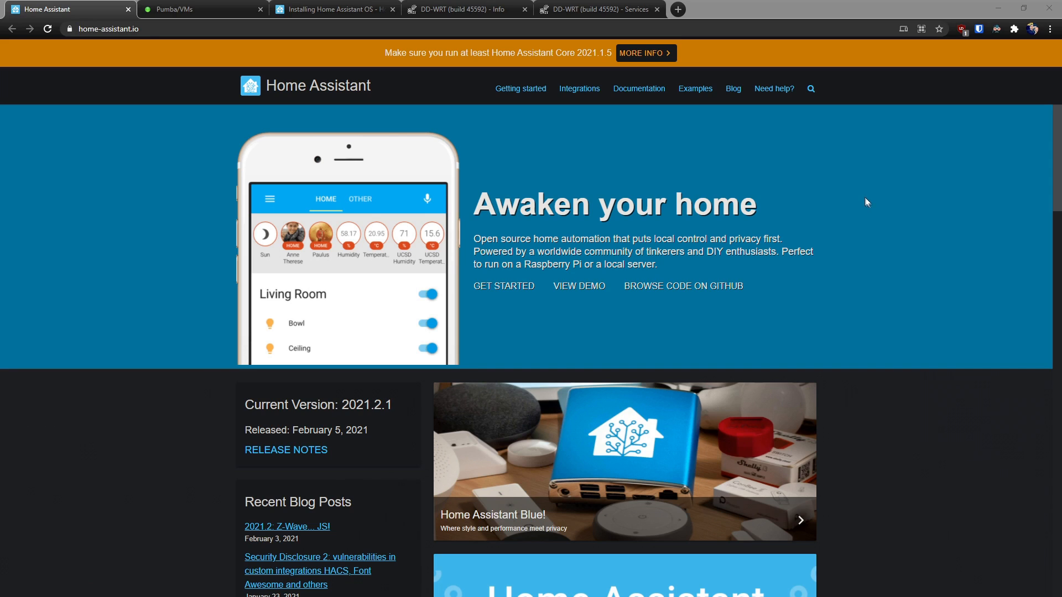
mouse_move(803, 222)
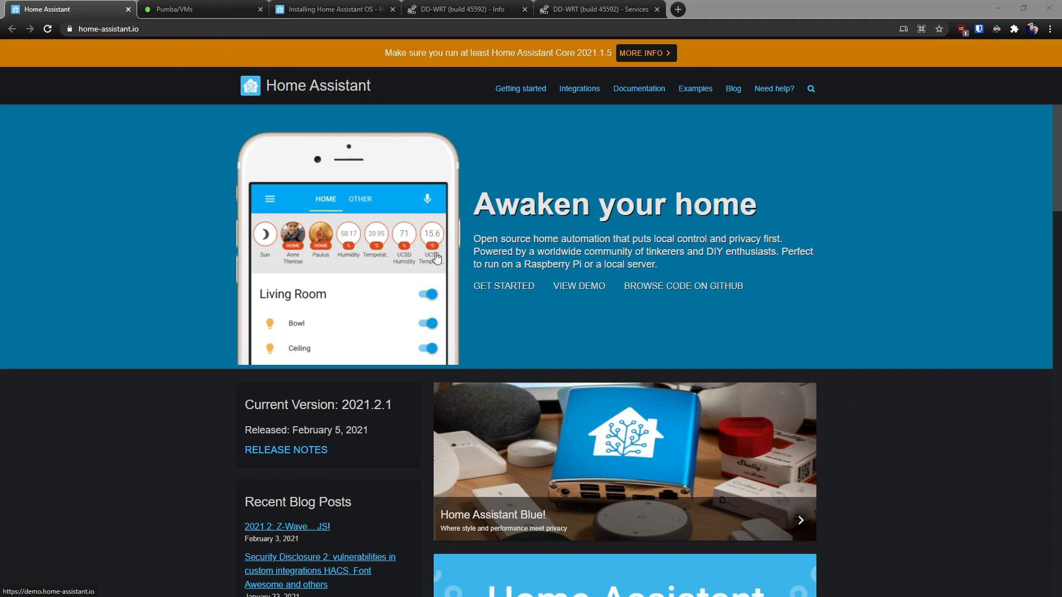
mouse_move(488, 240)
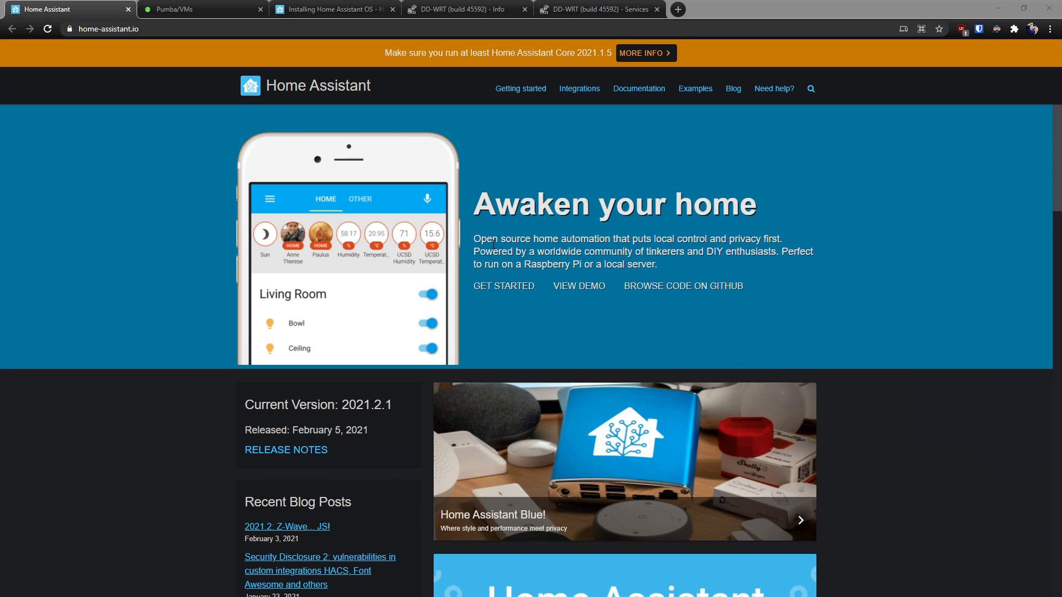
mouse_move(466, 230)
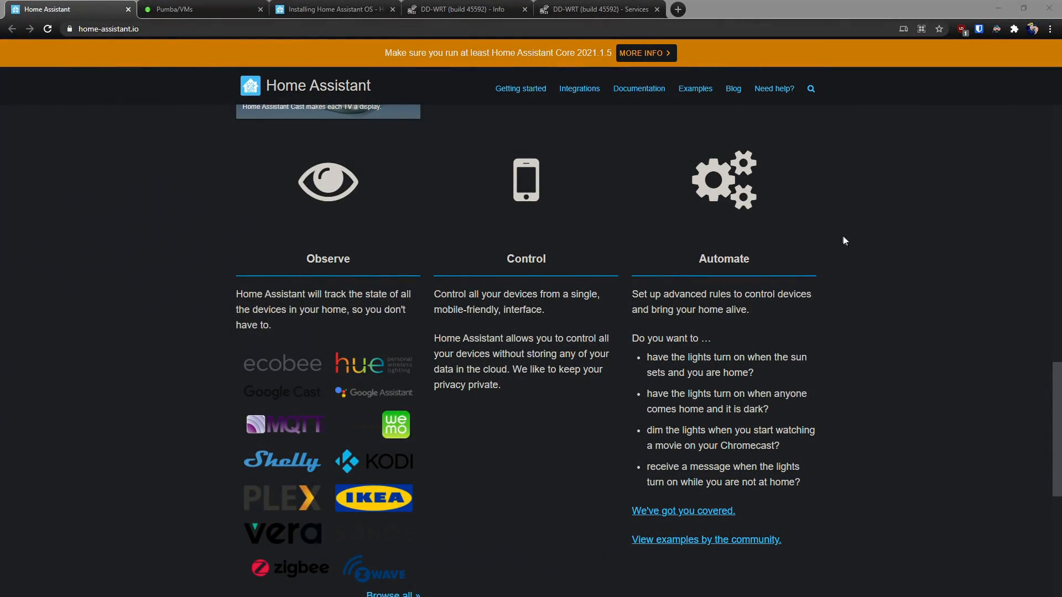
mouse_move(369, 305)
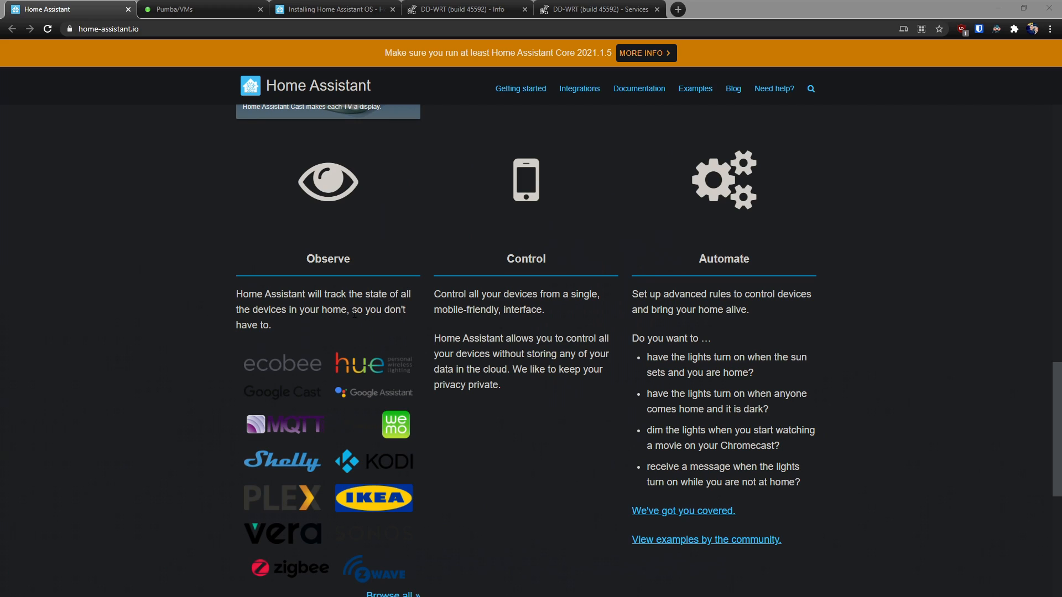
mouse_move(568, 310)
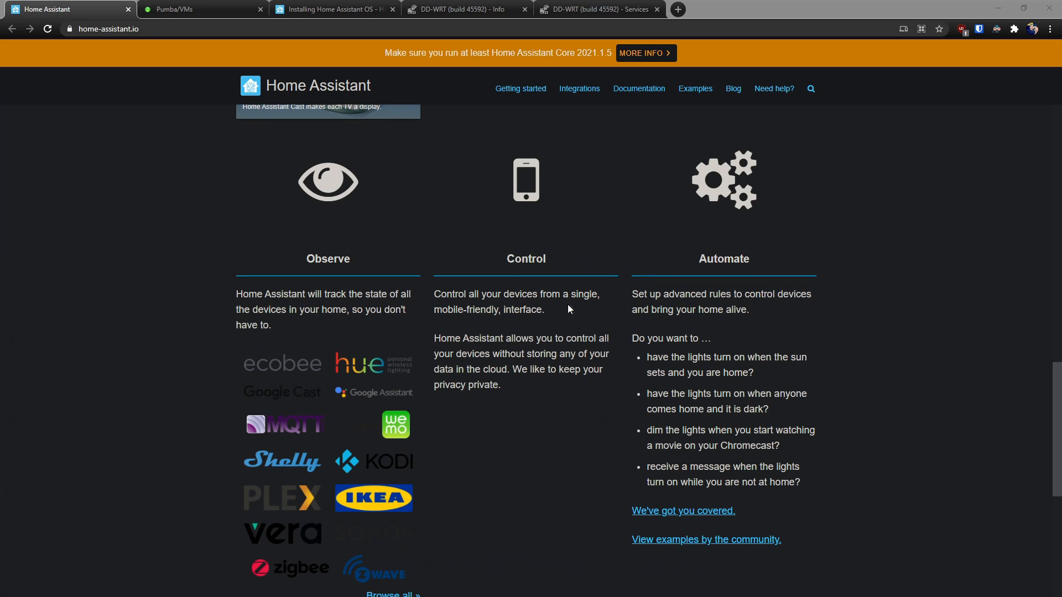
mouse_move(567, 321)
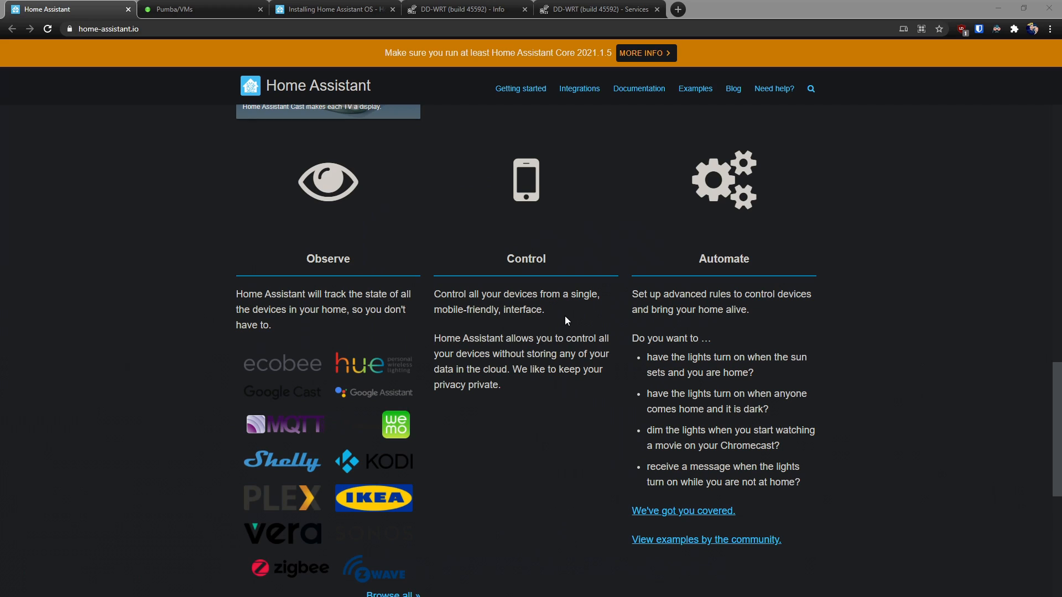
mouse_move(802, 313)
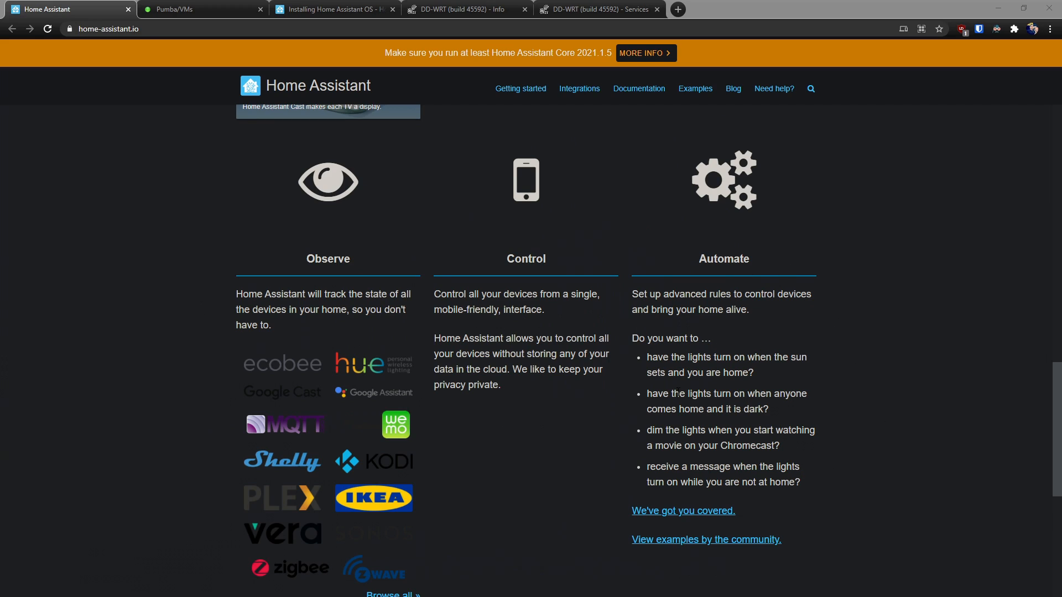
mouse_move(648, 427)
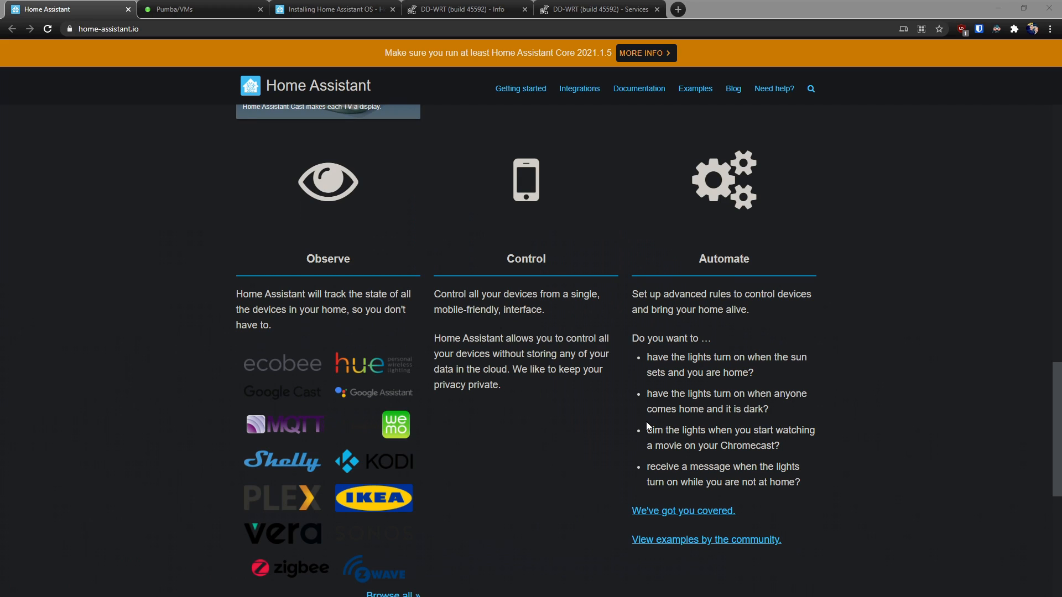
mouse_move(931, 435)
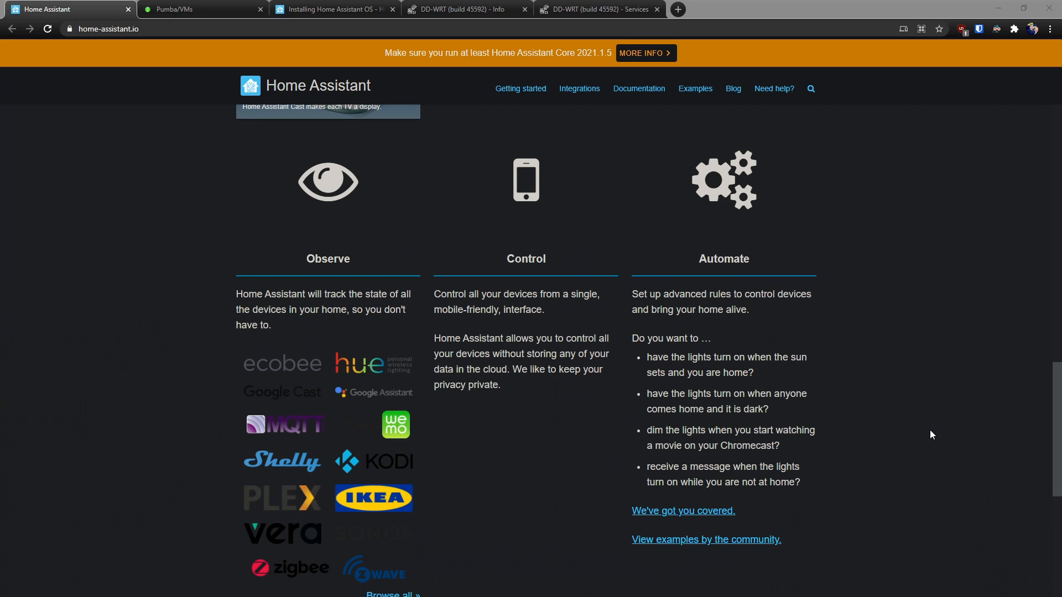
Scroll the Home Assistant homepage back to the version 2021.2.1 and recent blog posts panels
scroll(down, 3)
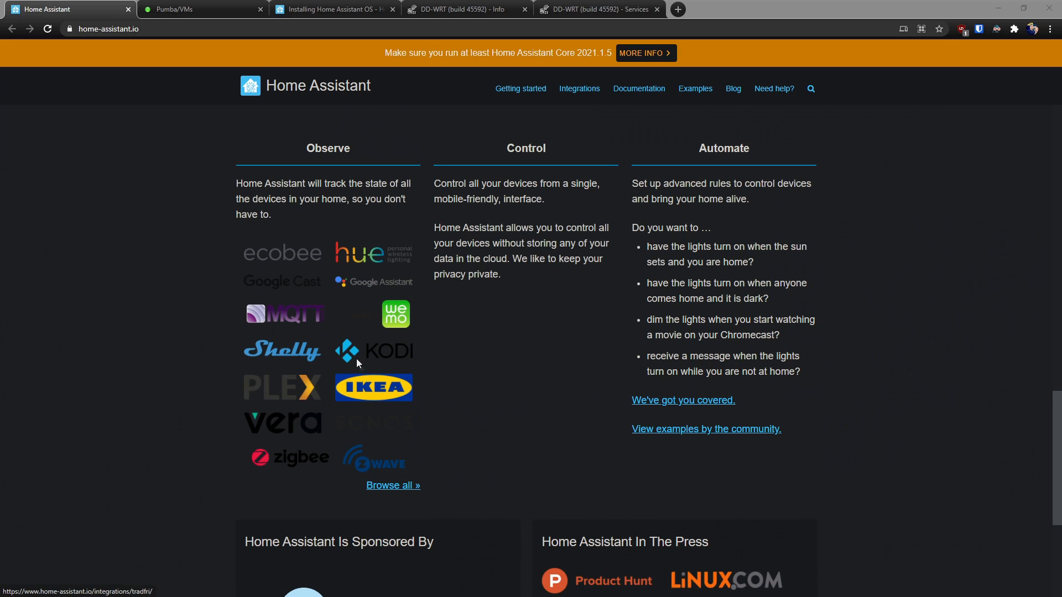
mouse_move(281, 264)
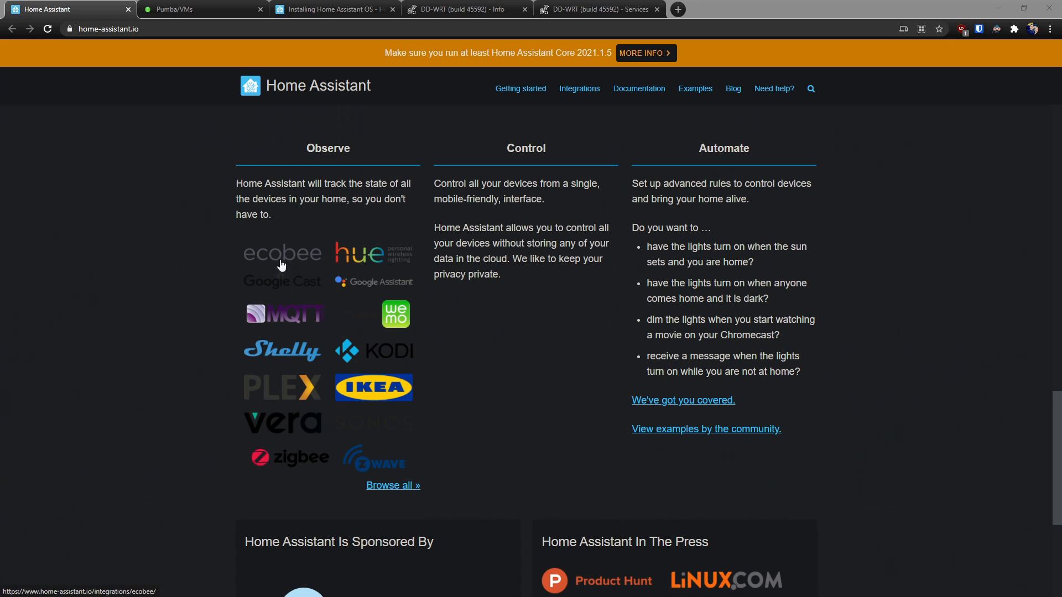
mouse_move(417, 447)
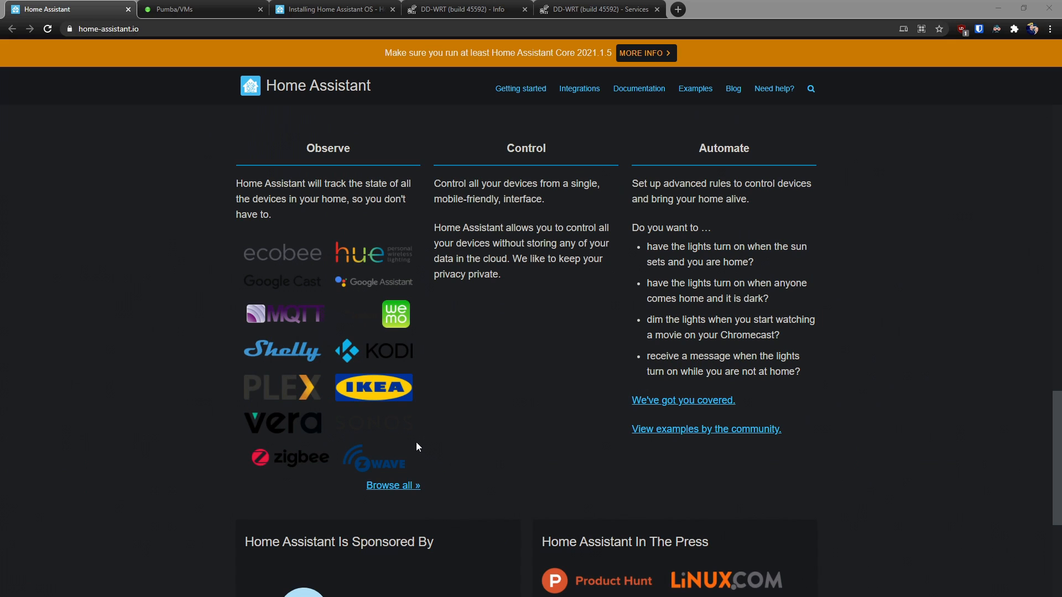
scroll(down, 3)
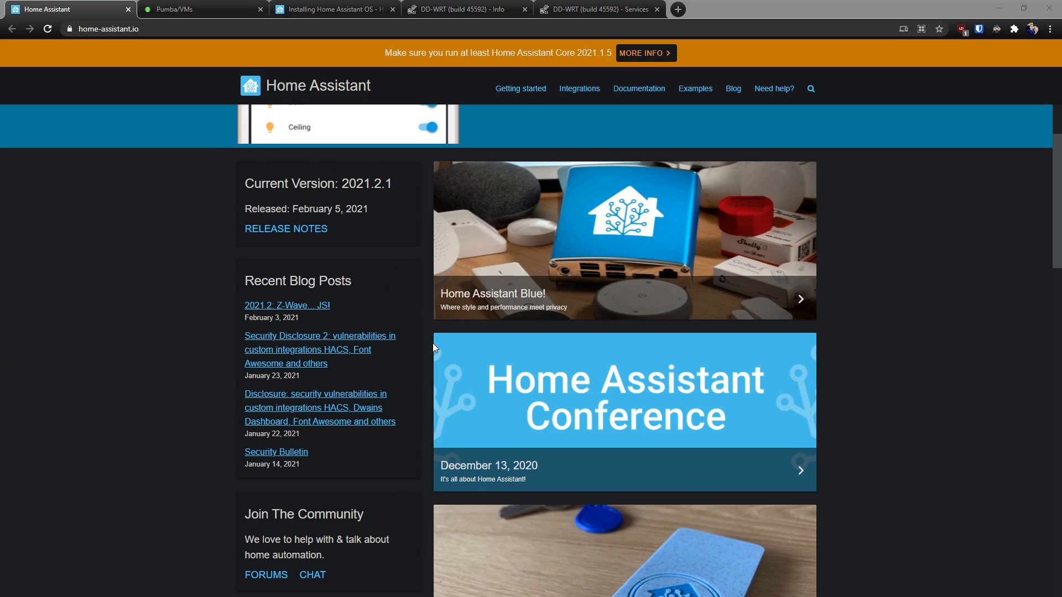
click(332, 8)
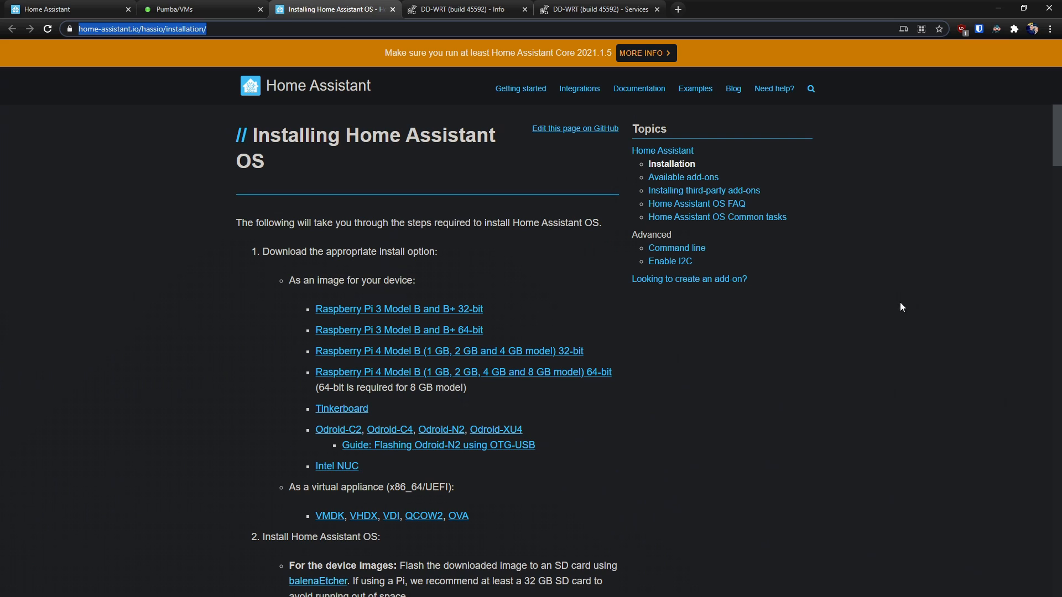
mouse_move(847, 263)
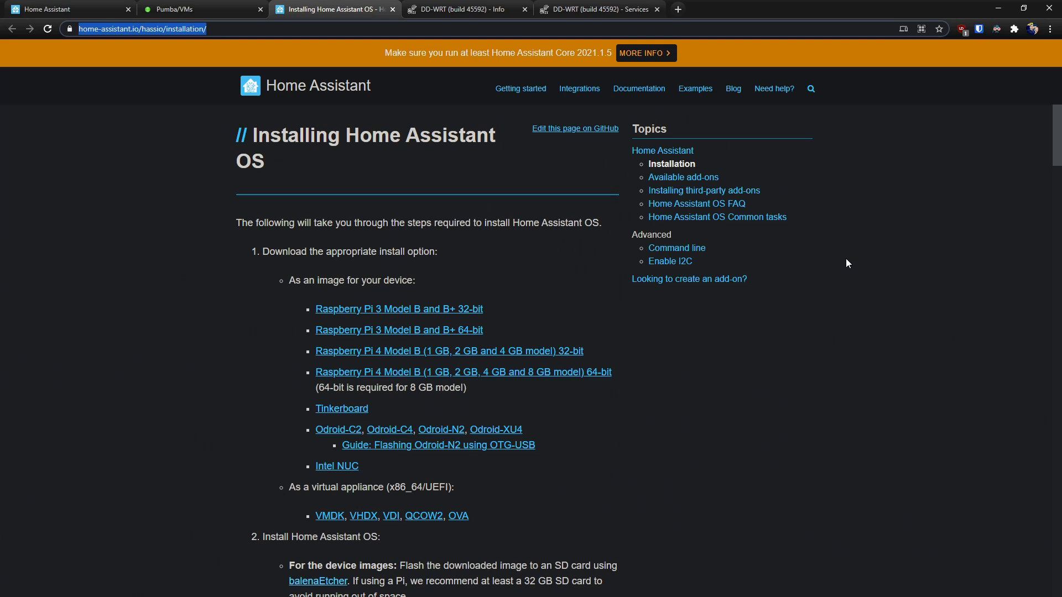
mouse_move(332, 431)
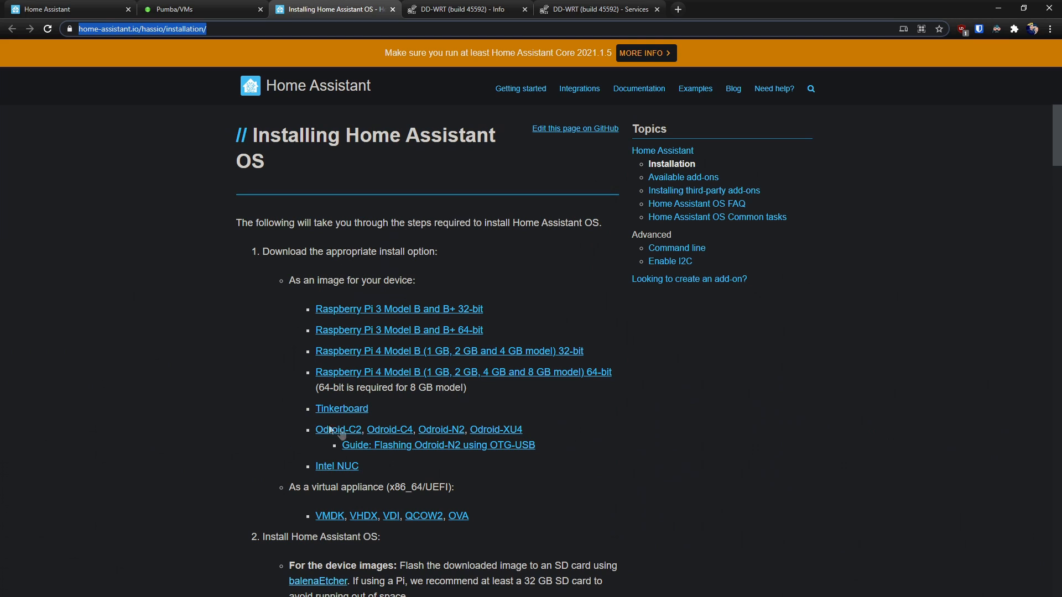
mouse_move(539, 317)
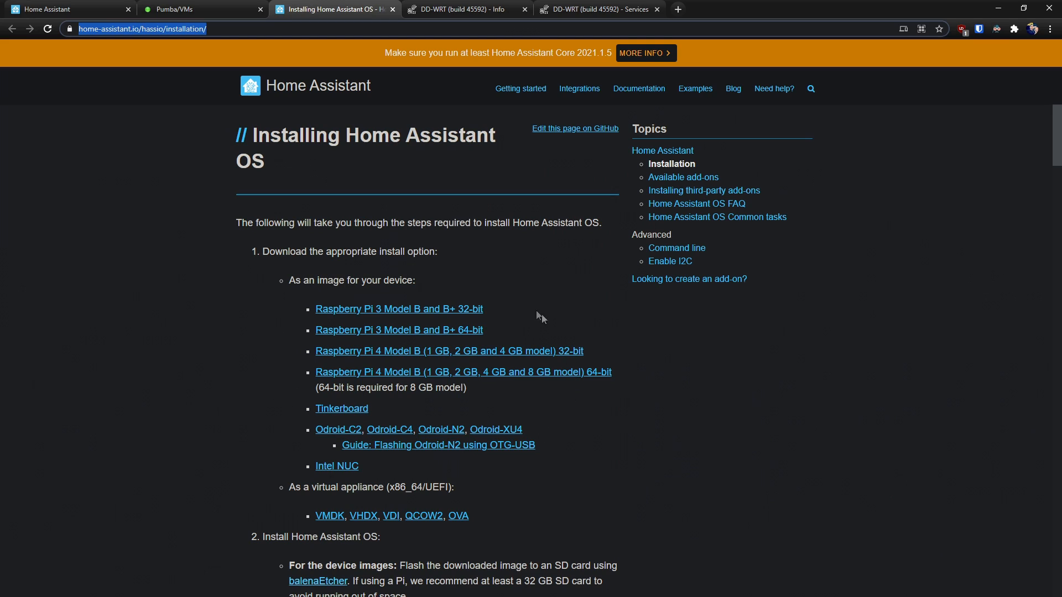
mouse_move(230, 350)
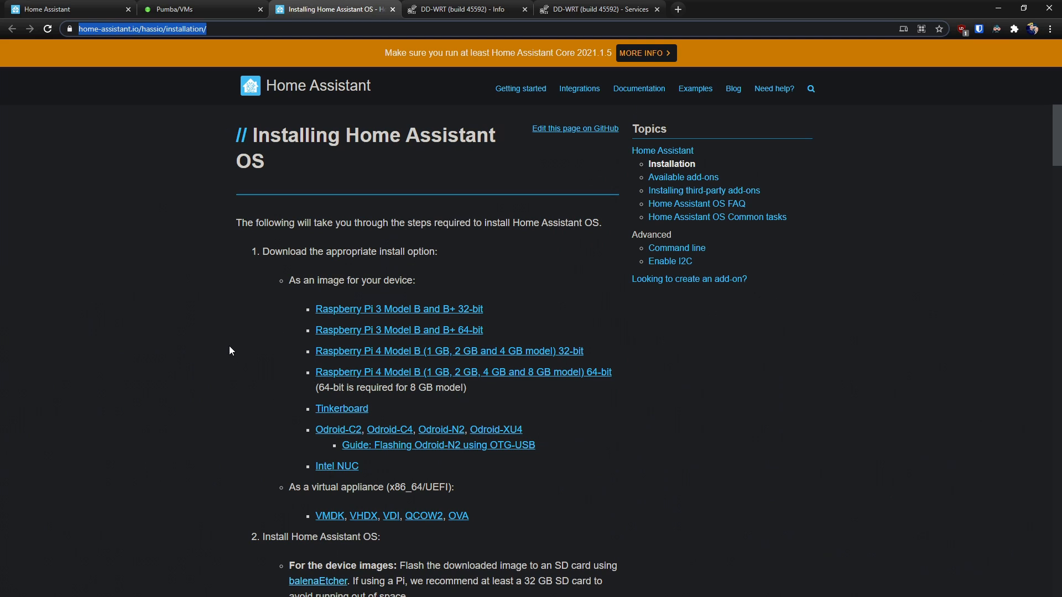
mouse_move(243, 329)
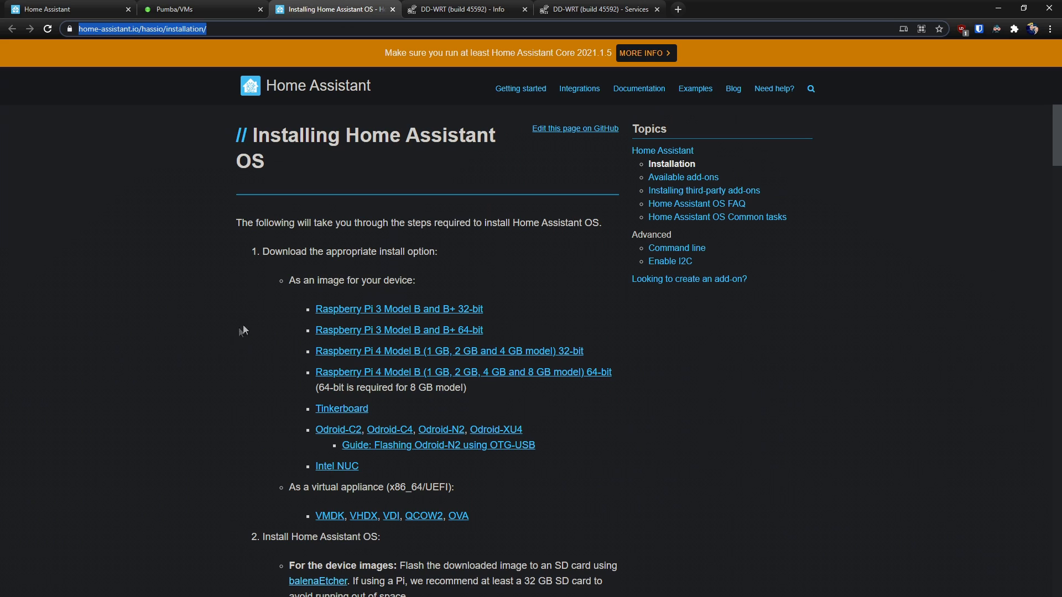
mouse_move(388, 357)
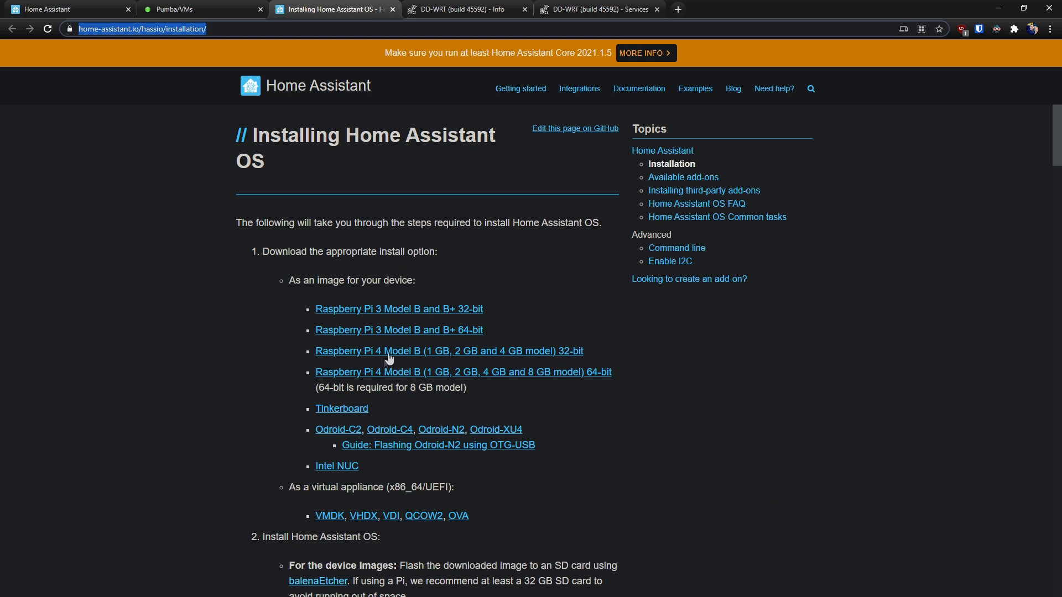
mouse_move(396, 414)
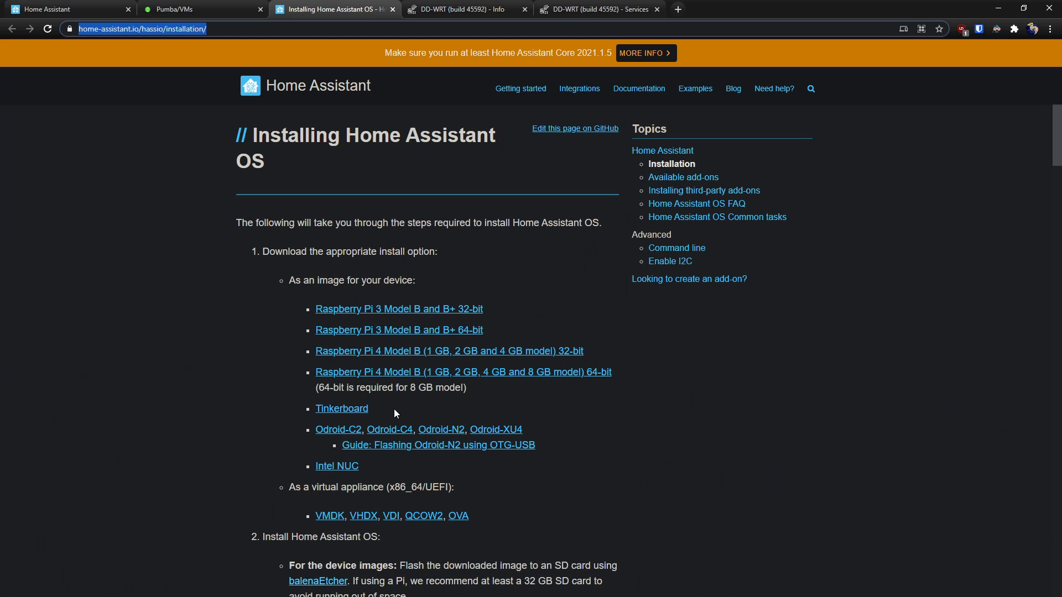
mouse_move(395, 414)
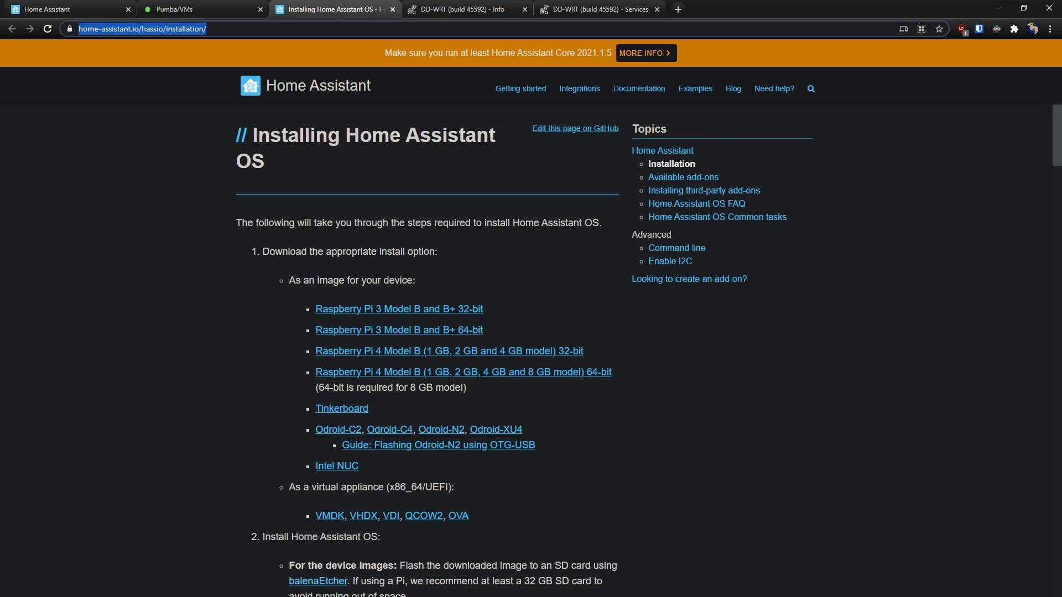
mouse_move(328, 516)
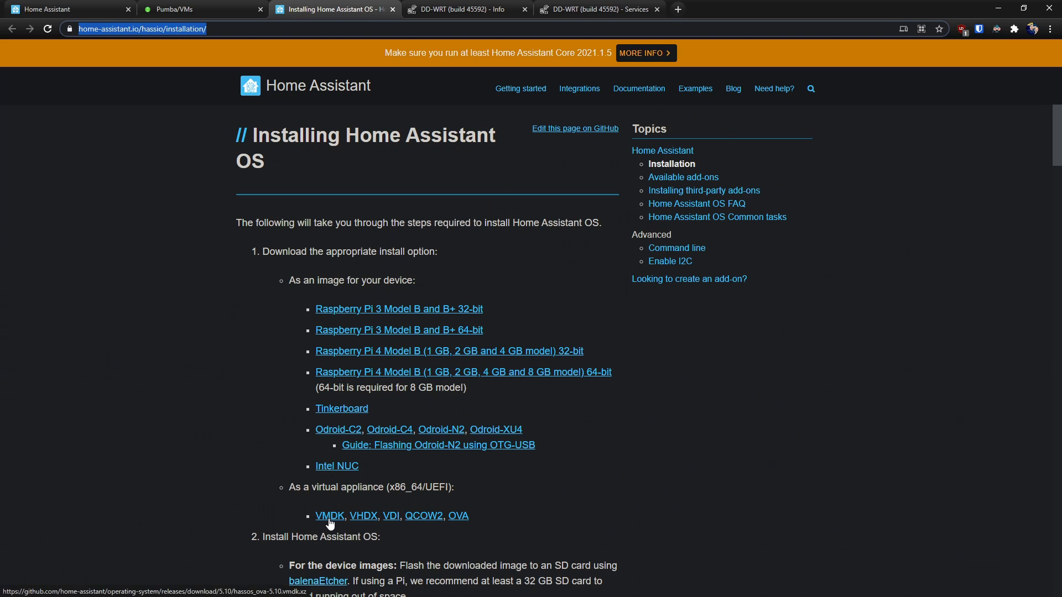
mouse_move(392, 517)
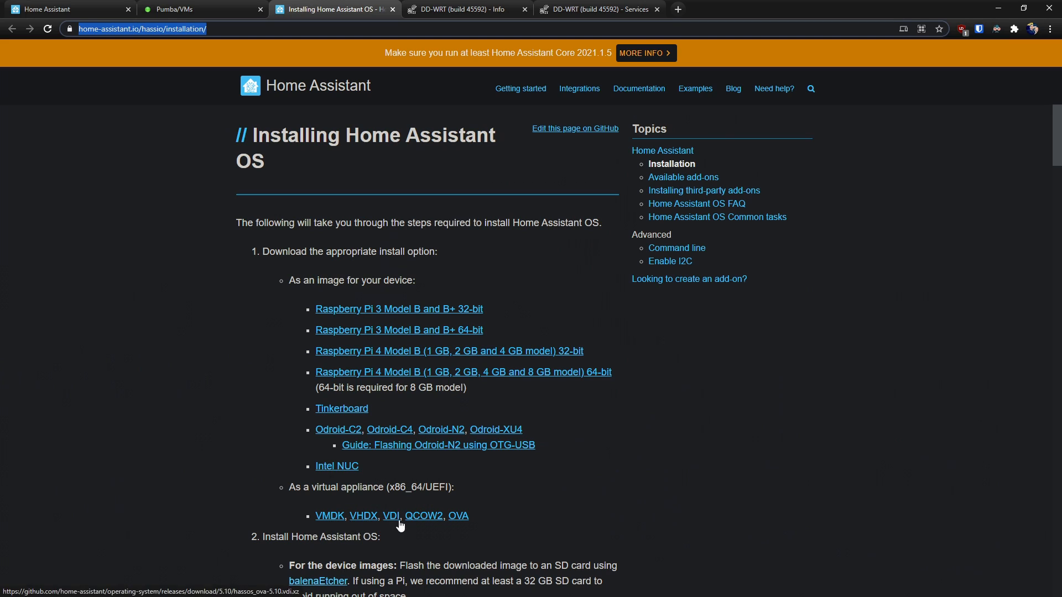
mouse_move(457, 522)
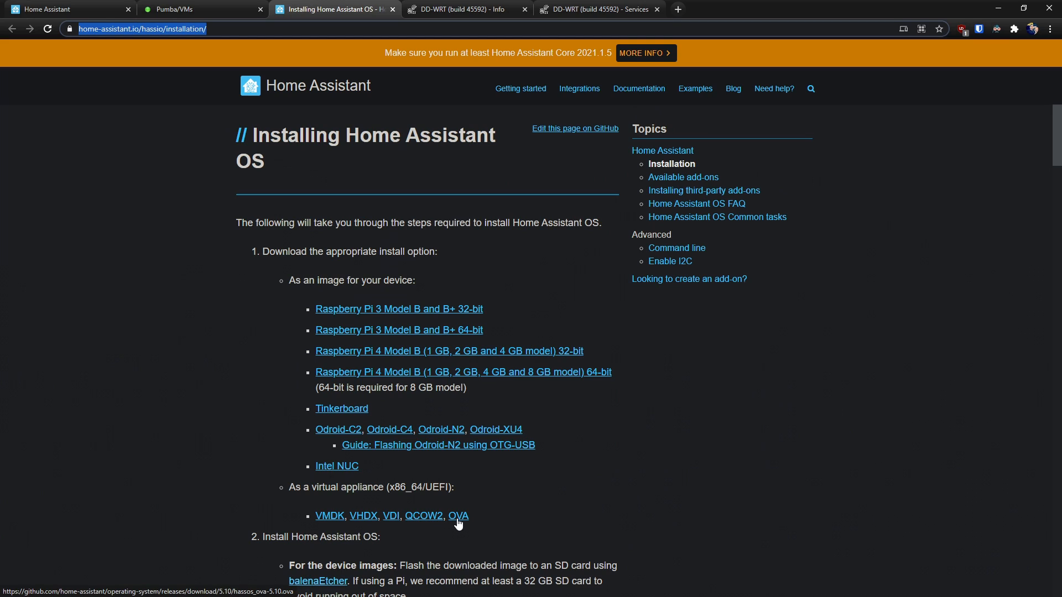
mouse_move(476, 514)
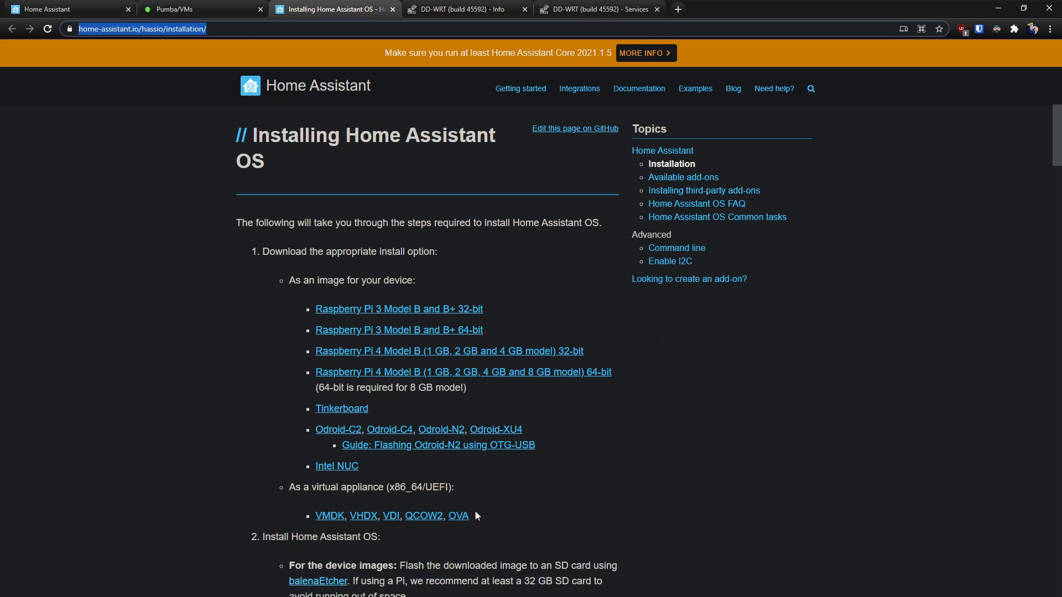
mouse_move(424, 515)
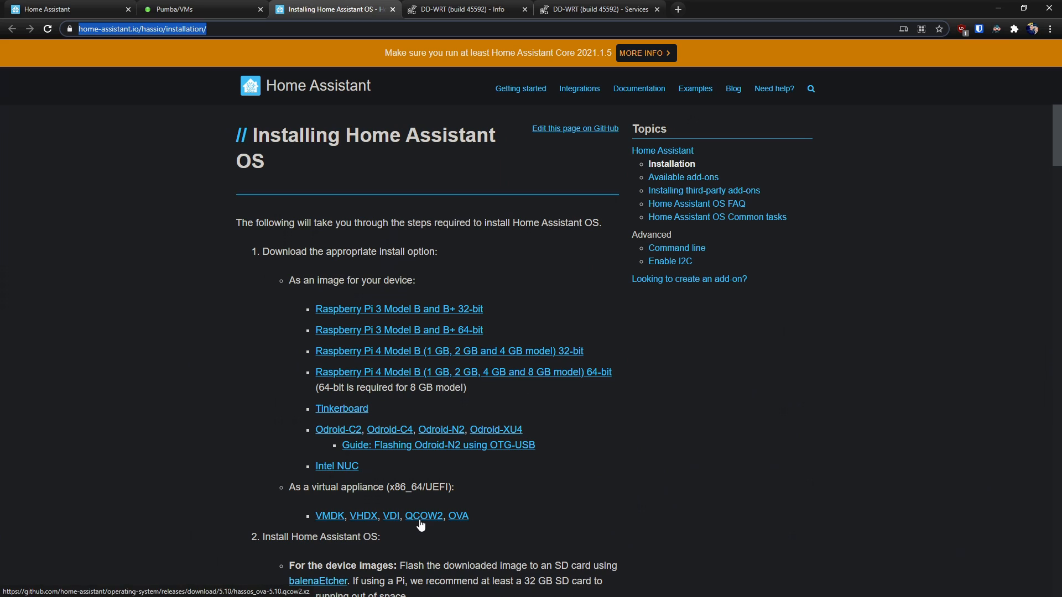
mouse_move(454, 463)
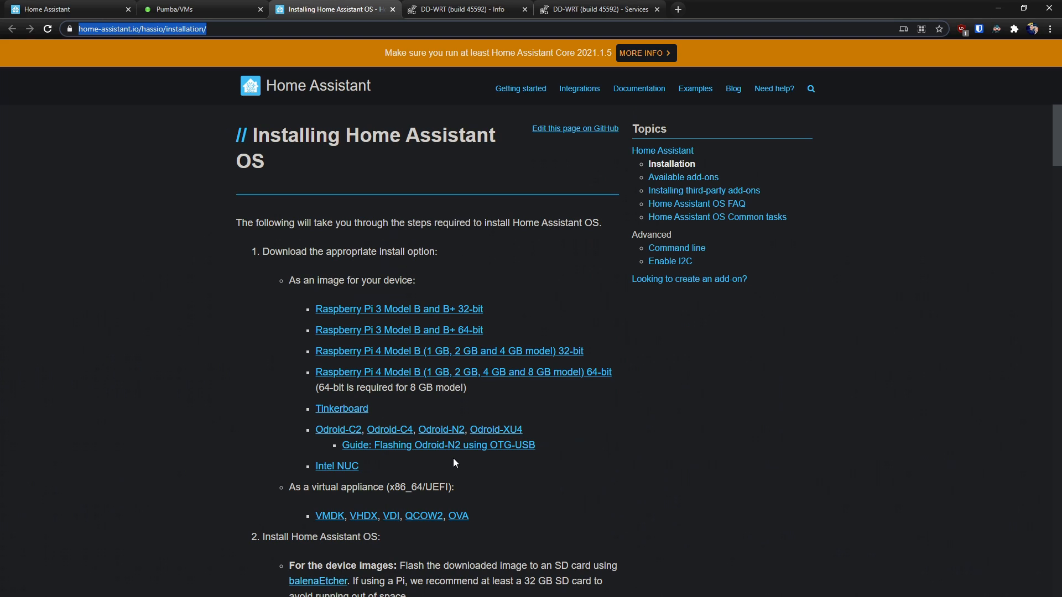
mouse_move(326, 434)
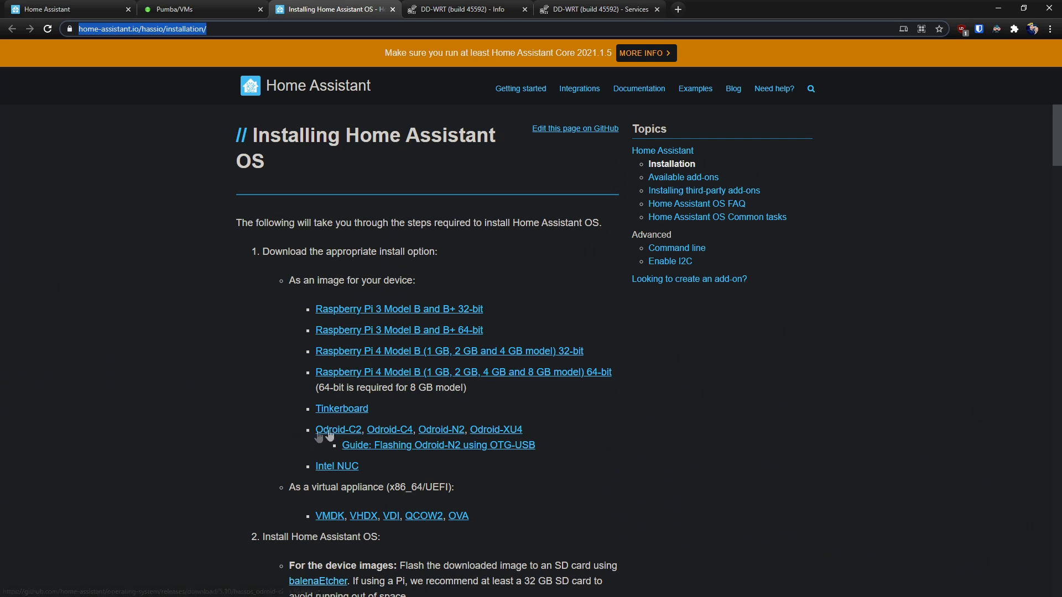
mouse_move(330, 521)
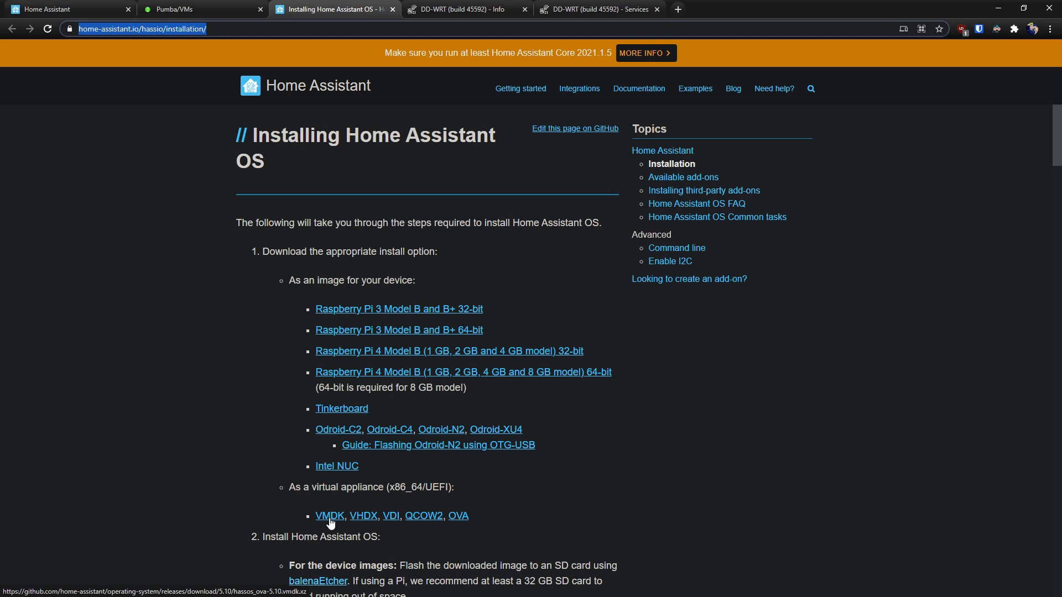
mouse_move(313, 527)
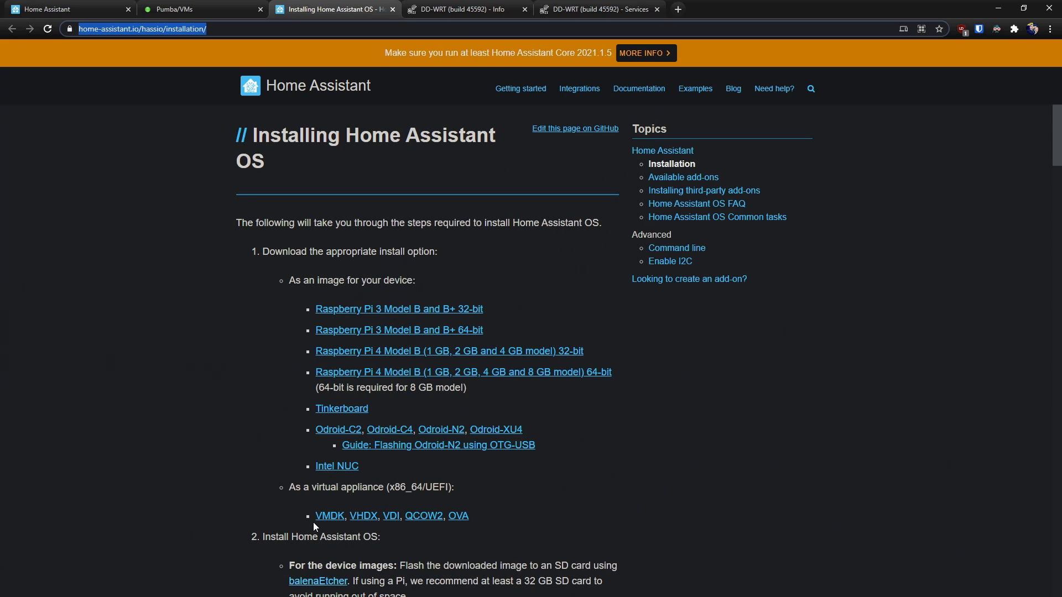
scroll(down, 3)
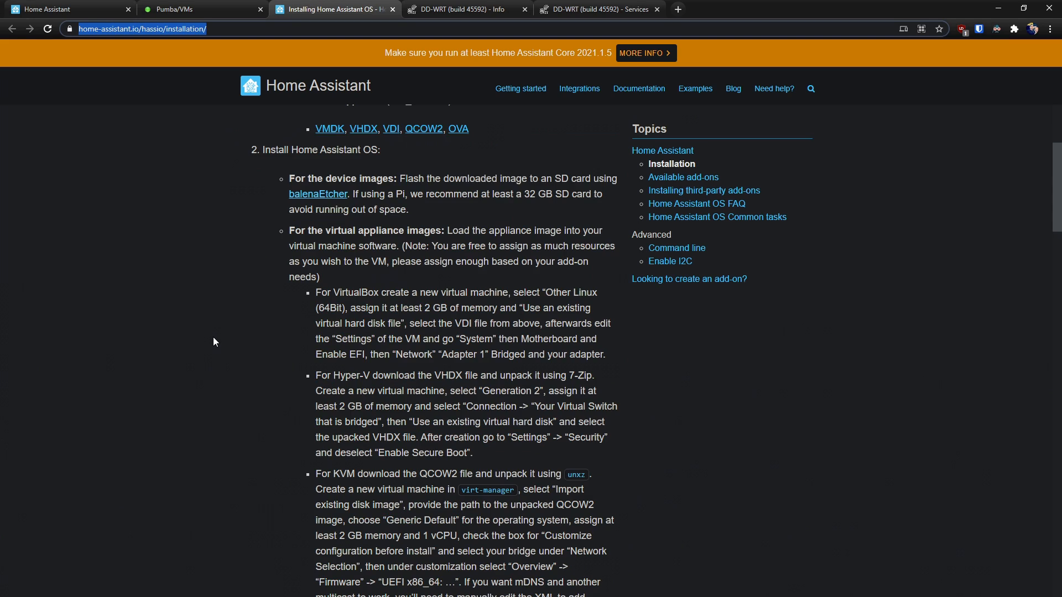
mouse_move(301, 172)
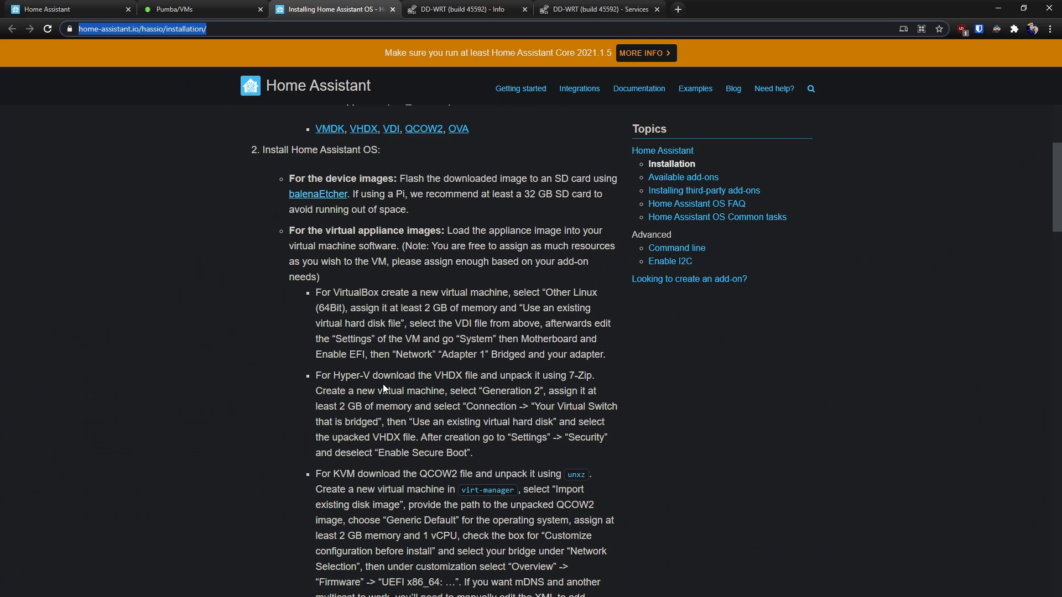
mouse_move(690, 410)
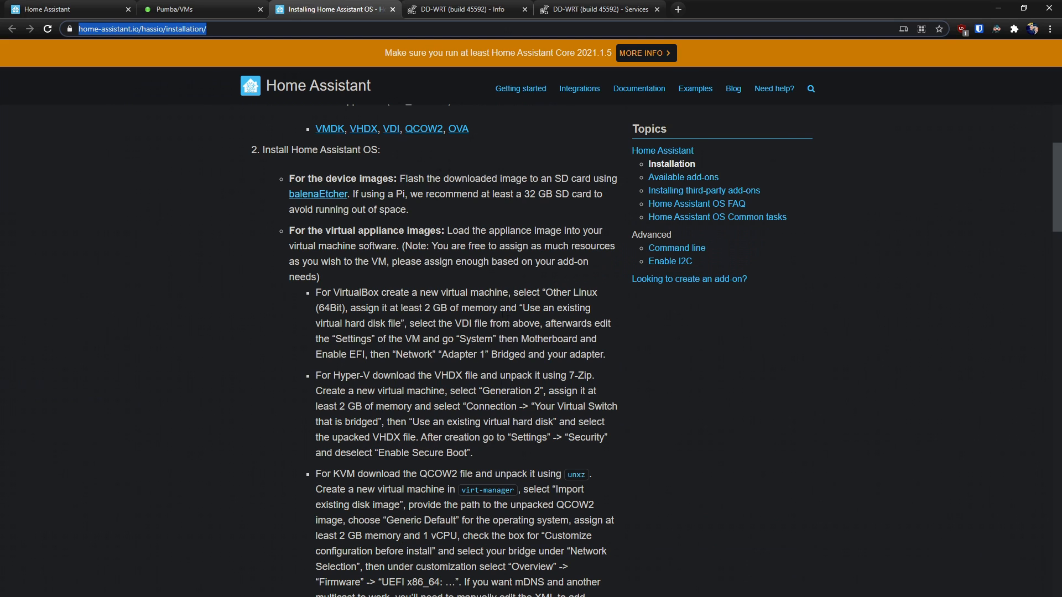
scroll(up, 3)
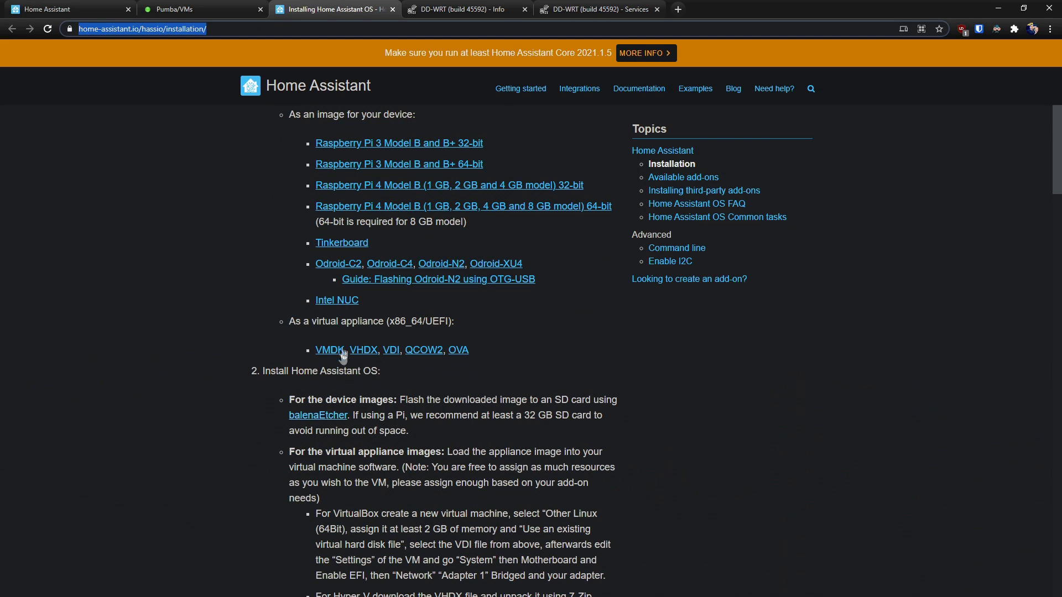
mouse_move(388, 332)
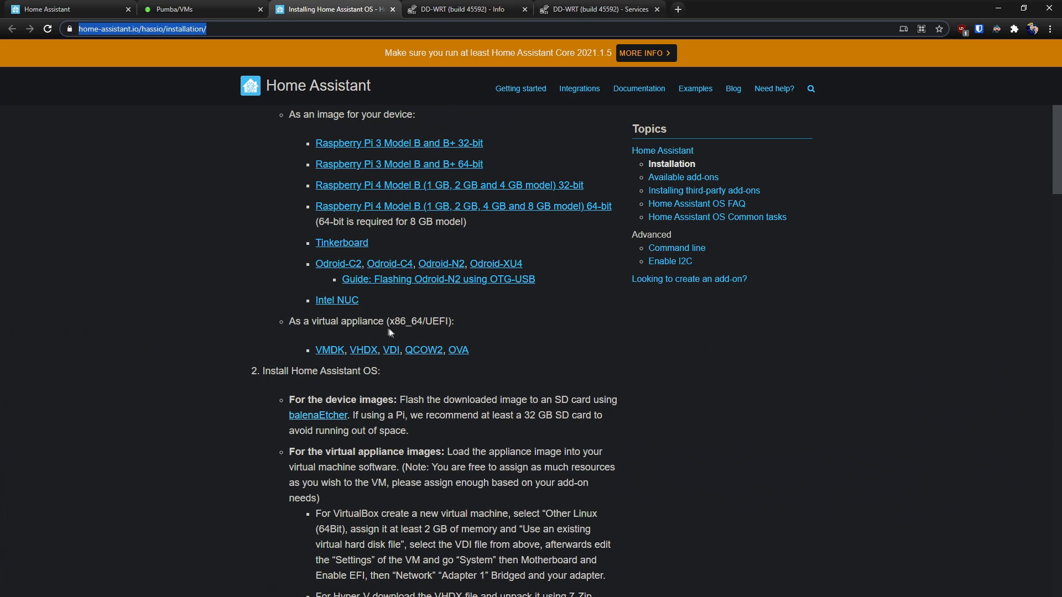
mouse_move(330, 350)
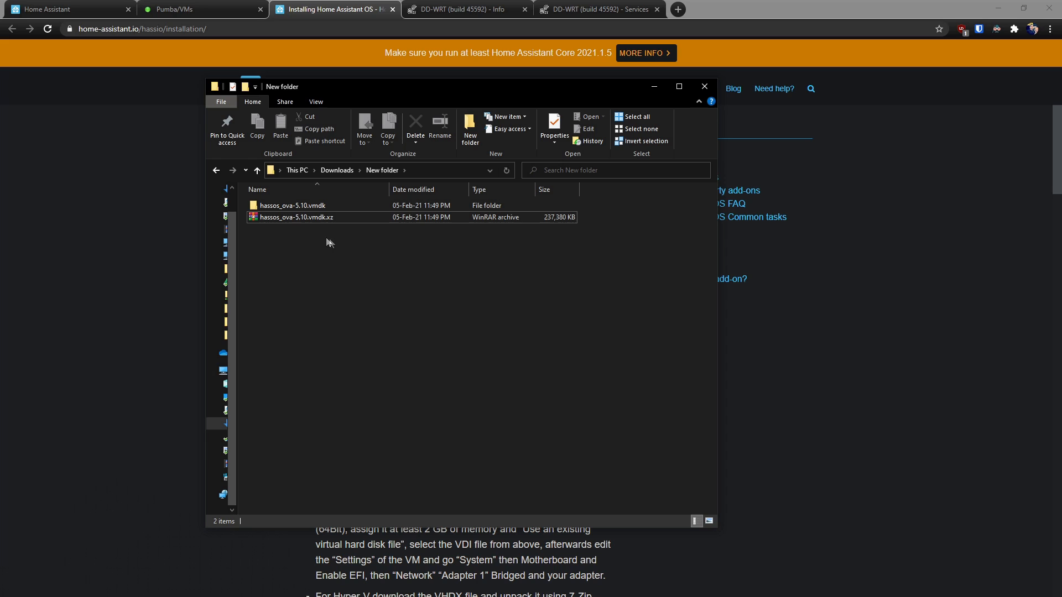
mouse_move(345, 207)
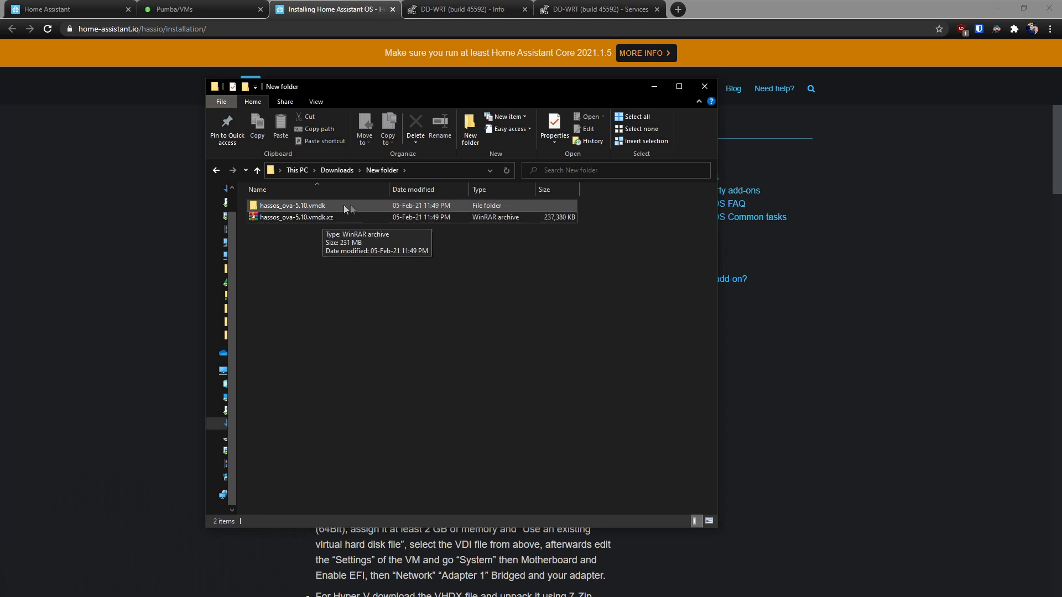
From the hassos_ova-5.10.vmdk.xz archive, enter the extracted folder and select the 1.55 GB VMDK disk image
click(296, 217)
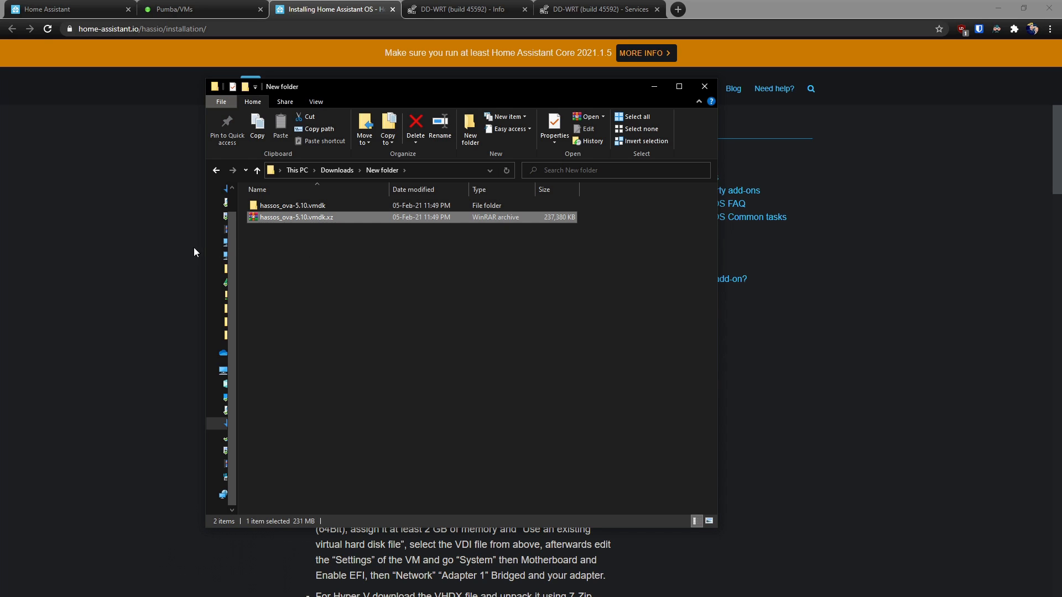
right_click(295, 217)
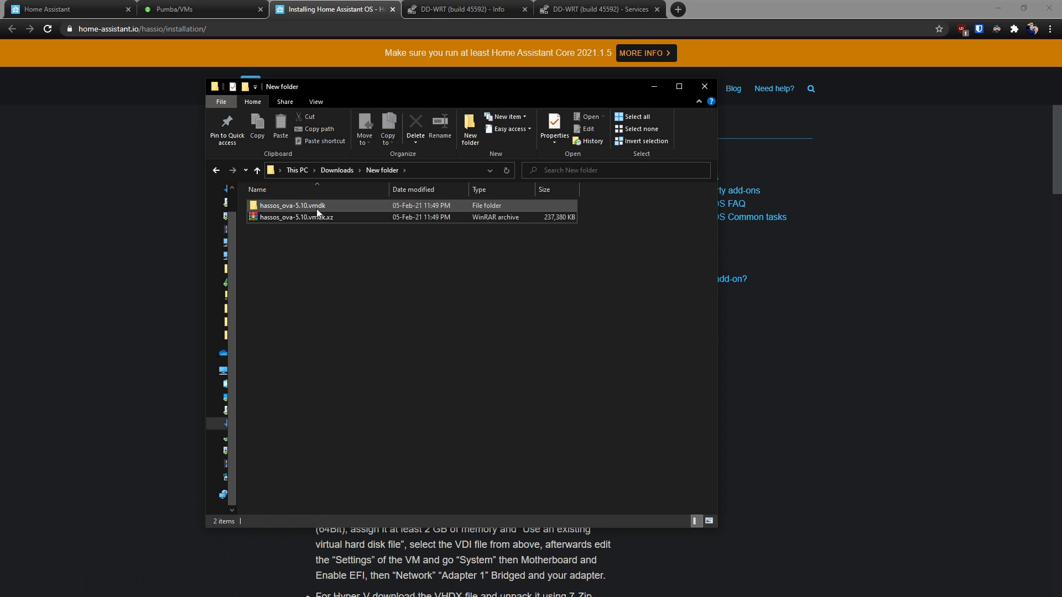
click(293, 205)
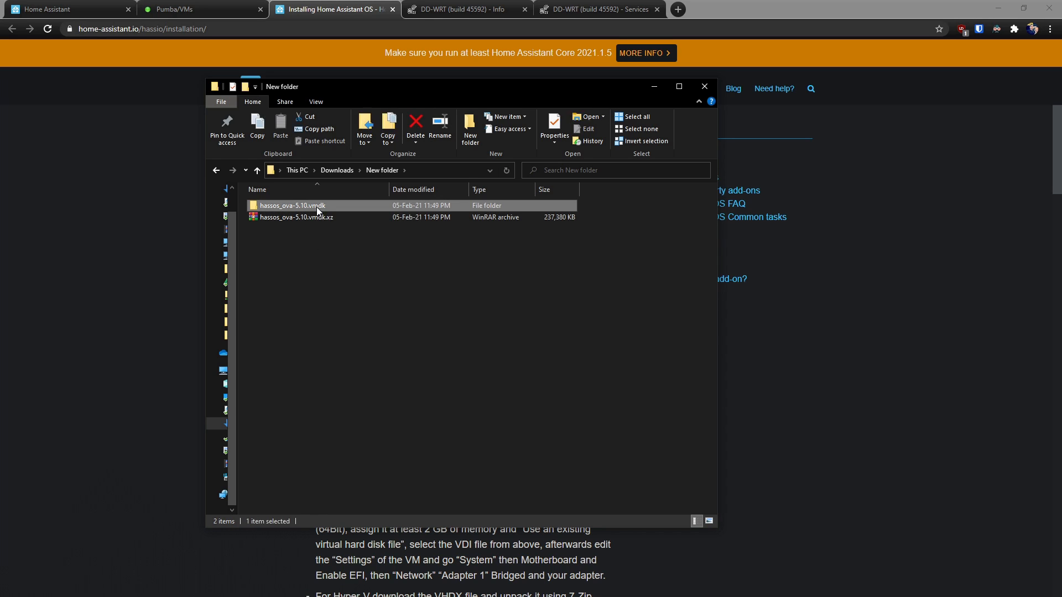
double_click(292, 206)
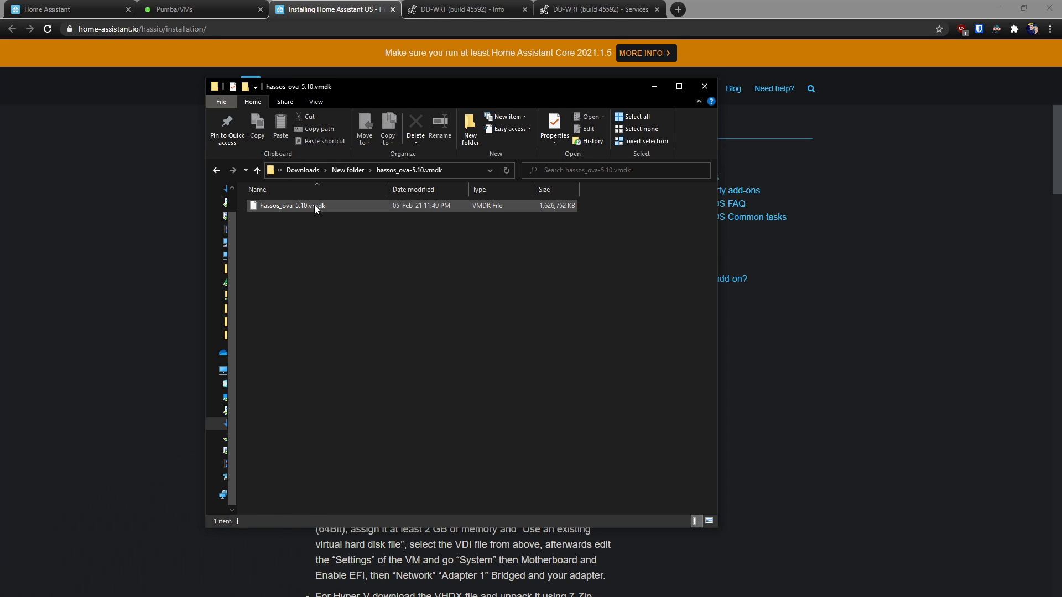
click(305, 206)
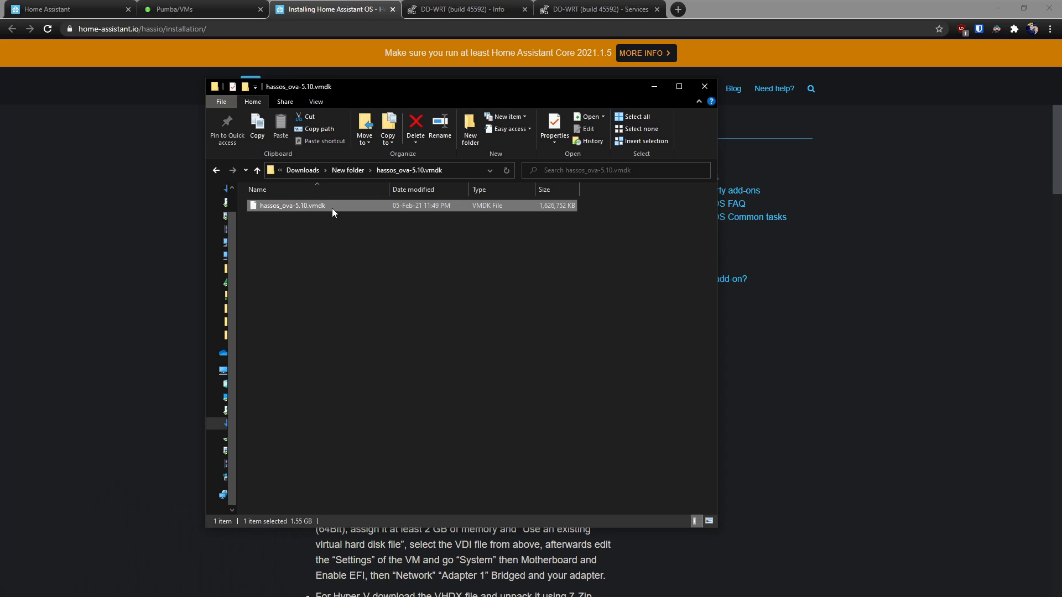
mouse_move(344, 184)
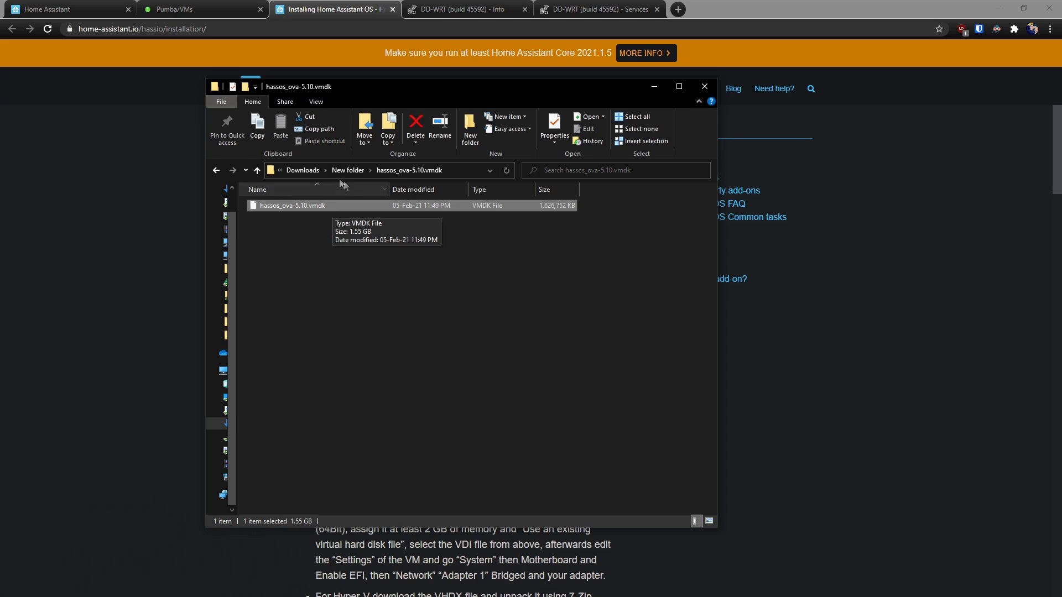
mouse_move(289, 70)
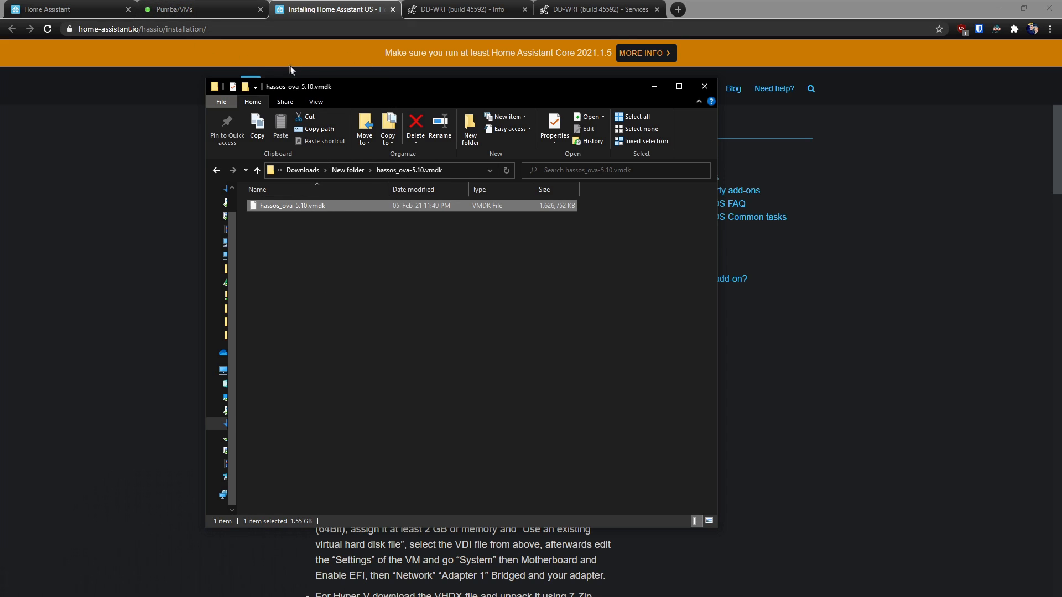
mouse_move(352, 141)
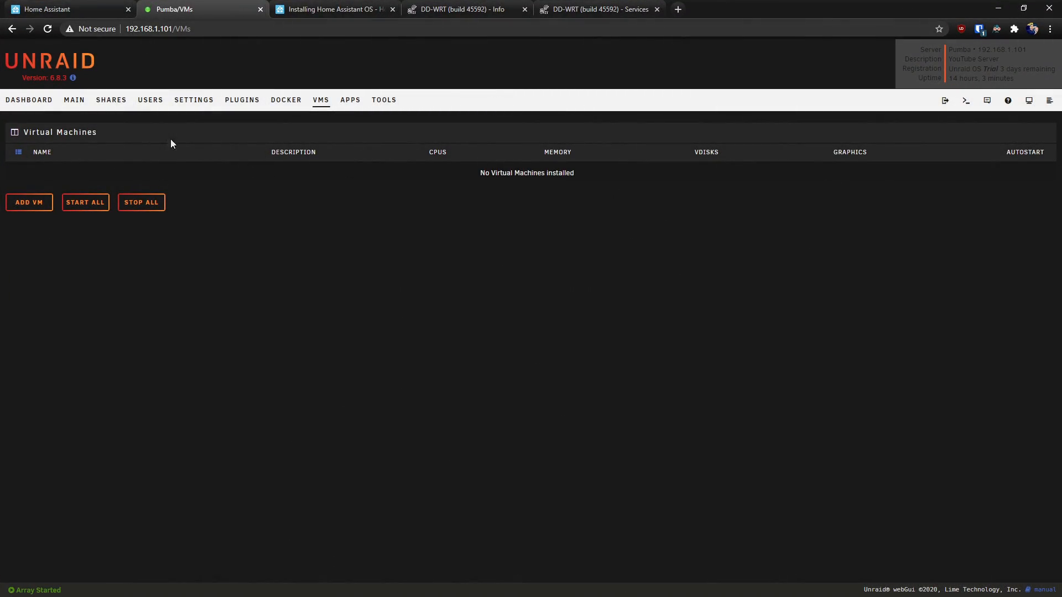
mouse_move(799, 177)
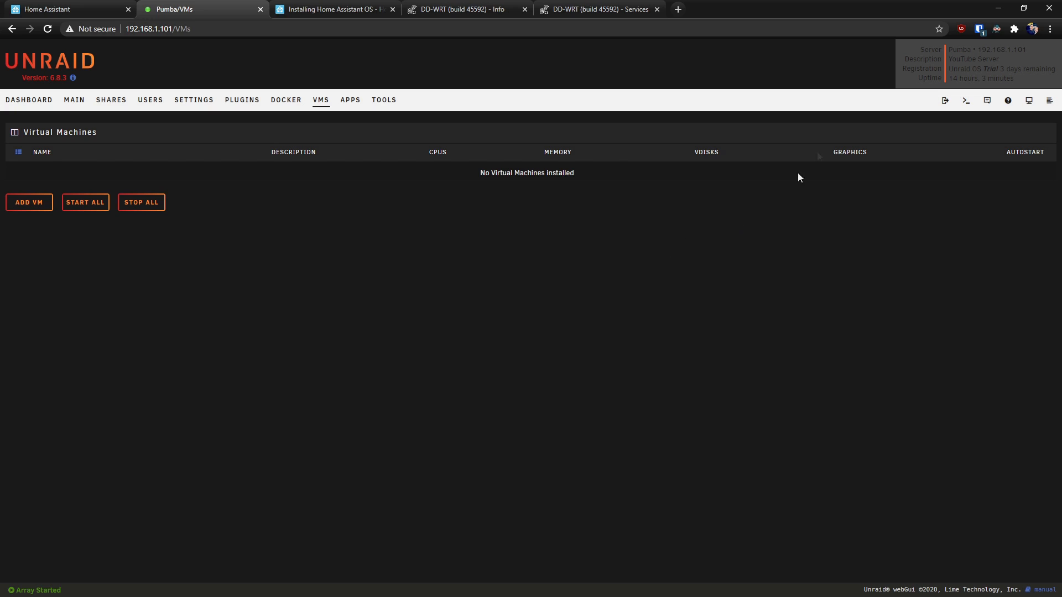
mouse_move(320, 99)
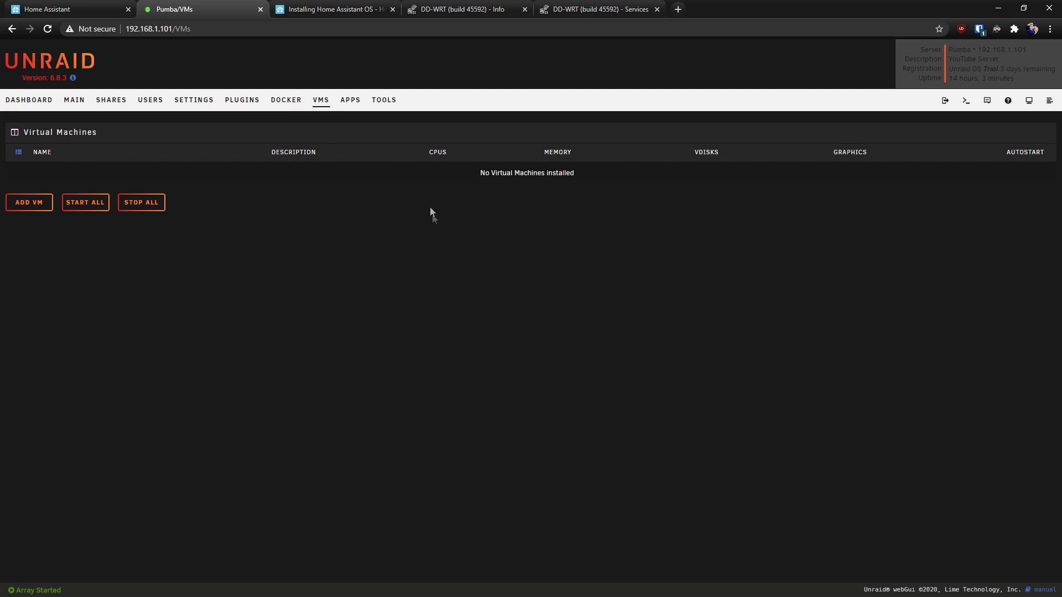
mouse_move(607, 289)
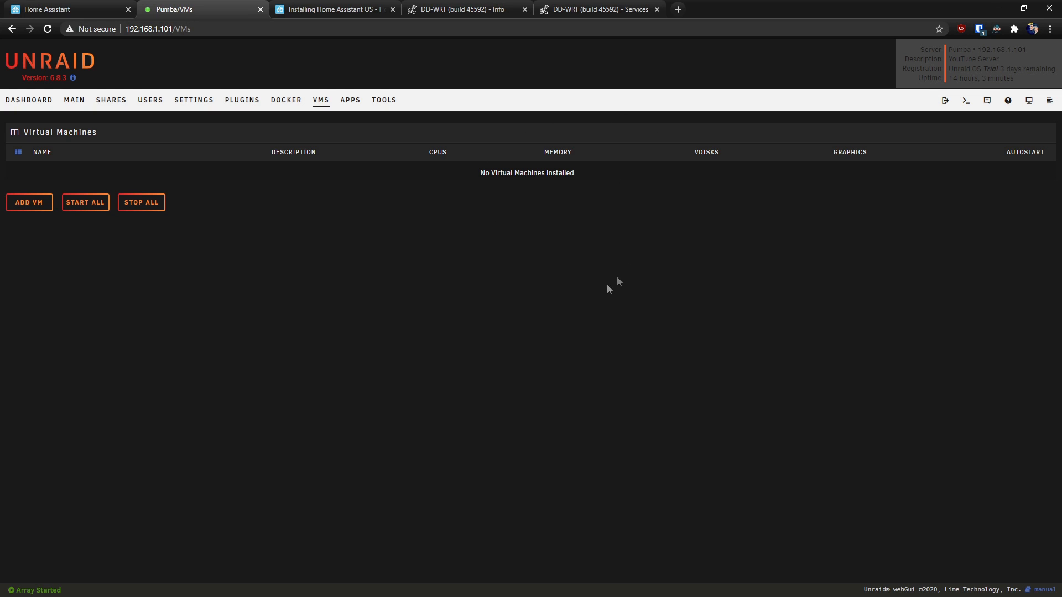
click(193, 100)
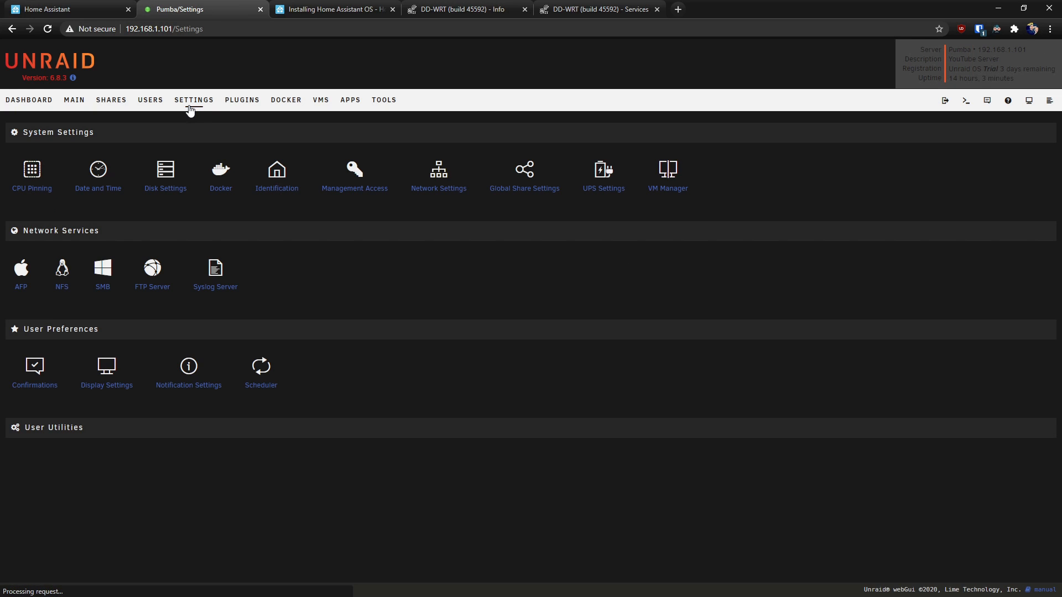
click(666, 175)
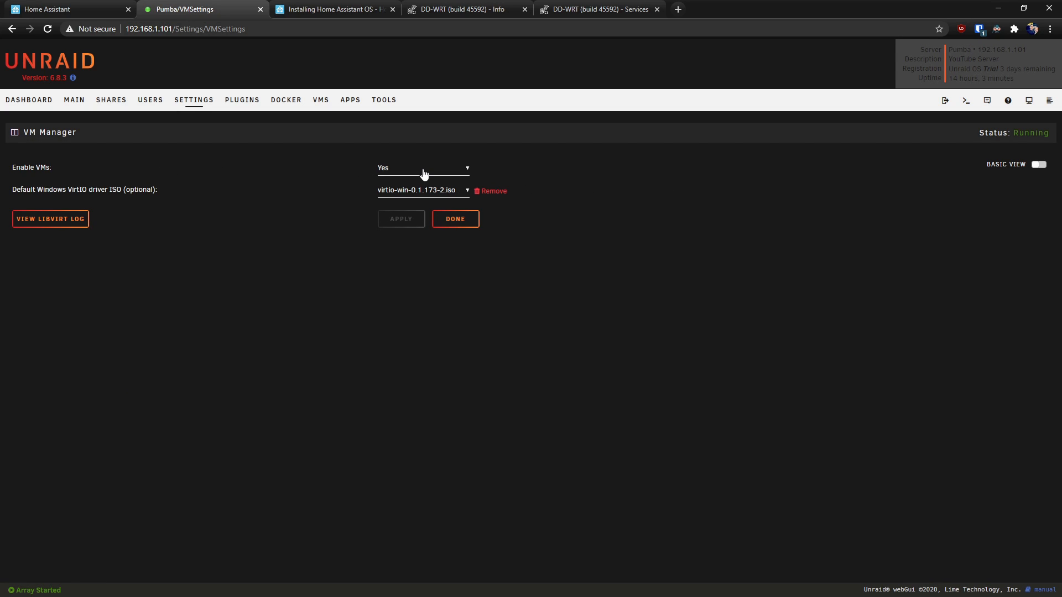
click(421, 167)
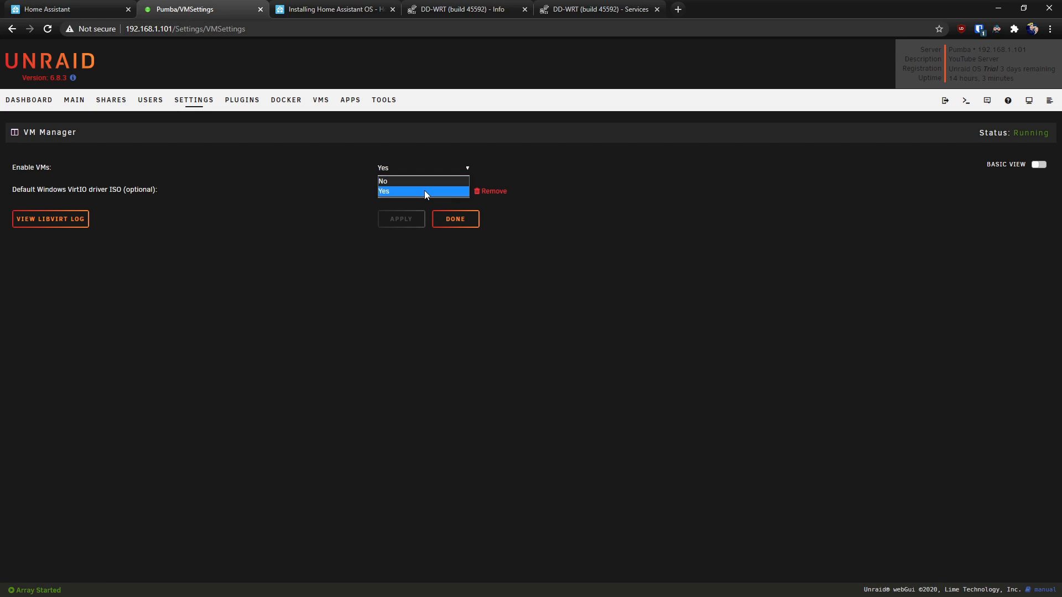
click(422, 191)
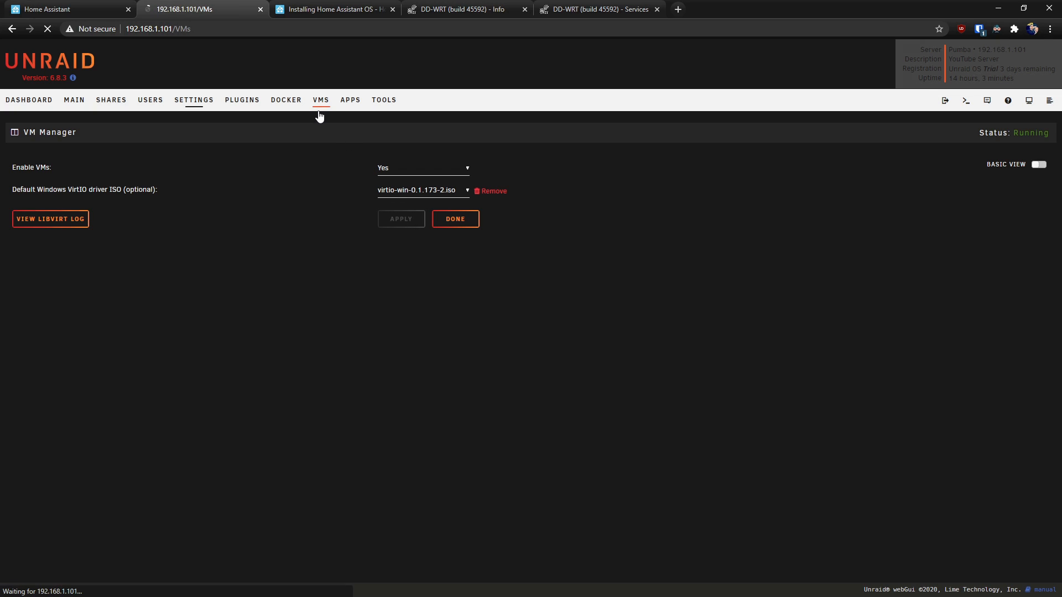
click(455, 219)
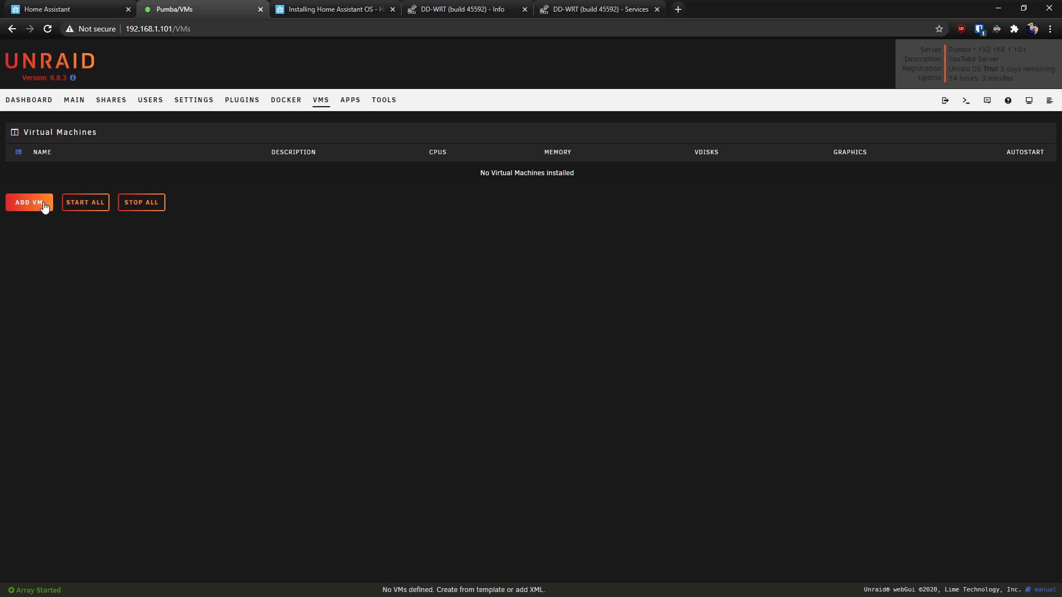
mouse_move(152, 185)
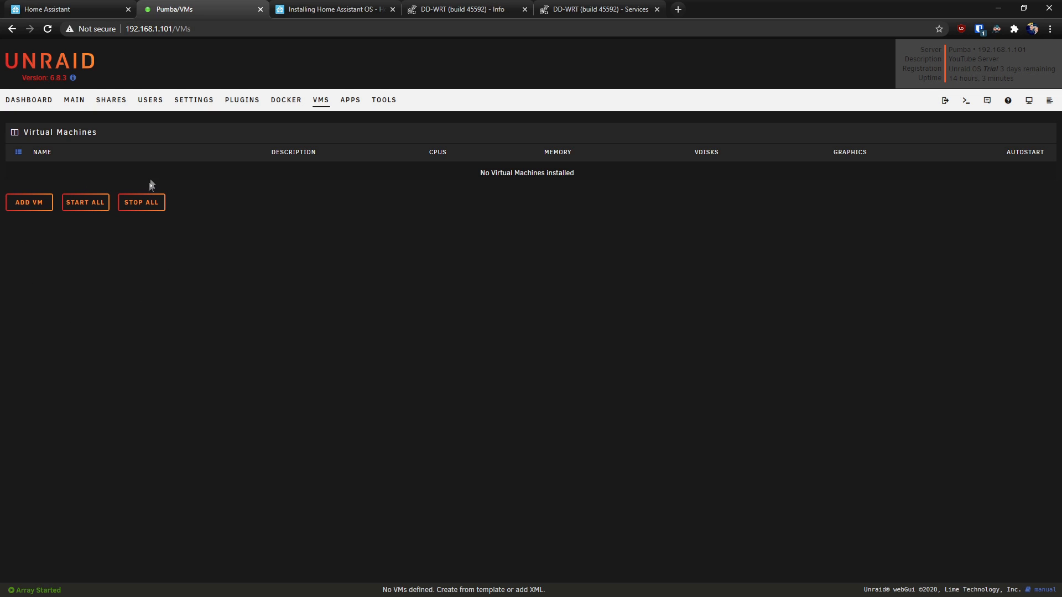
mouse_move(345, 168)
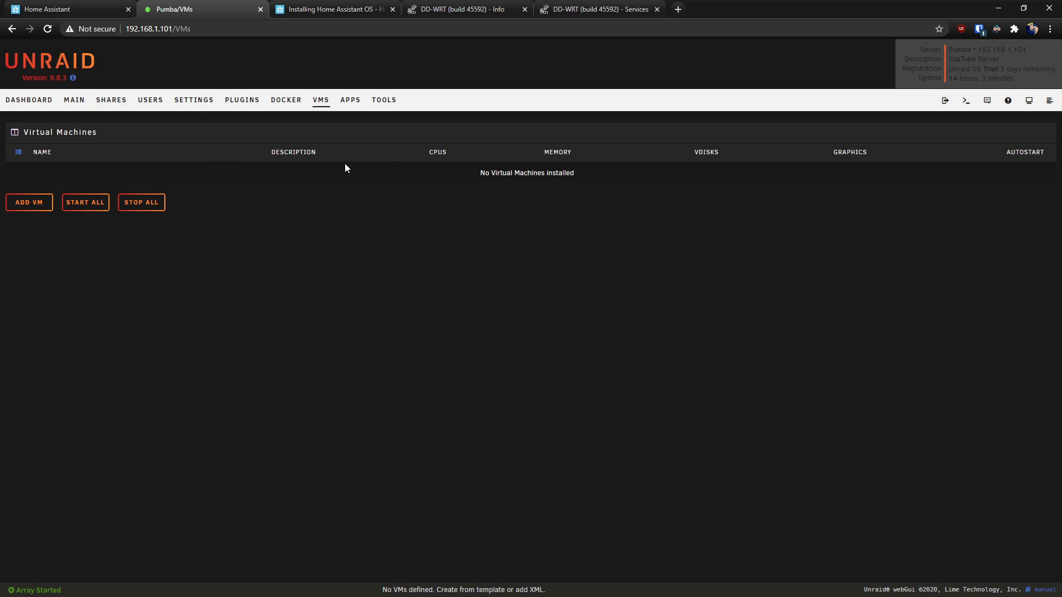
mouse_move(134, 158)
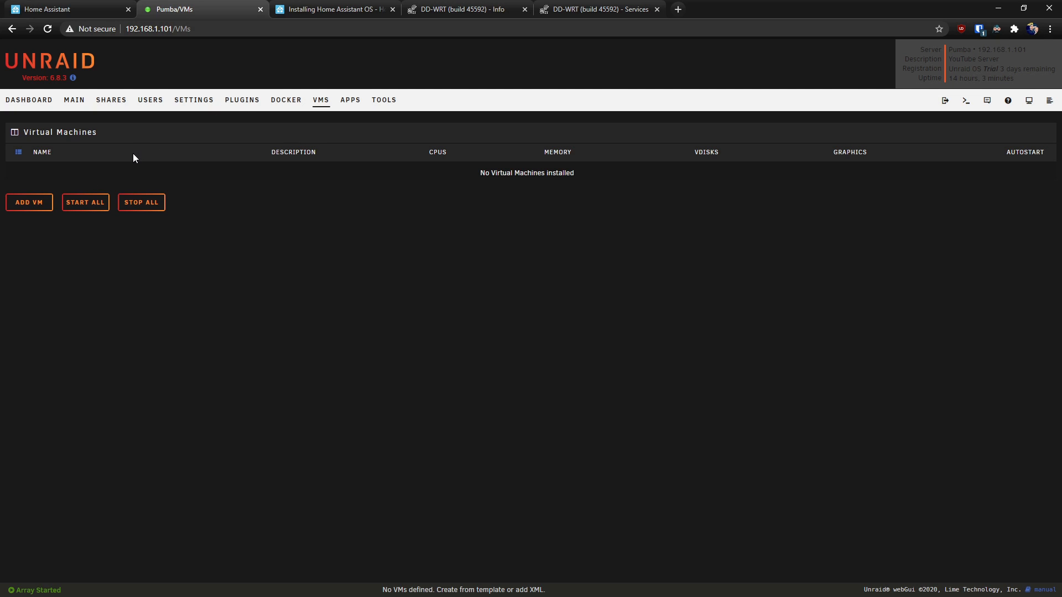
mouse_move(196, 137)
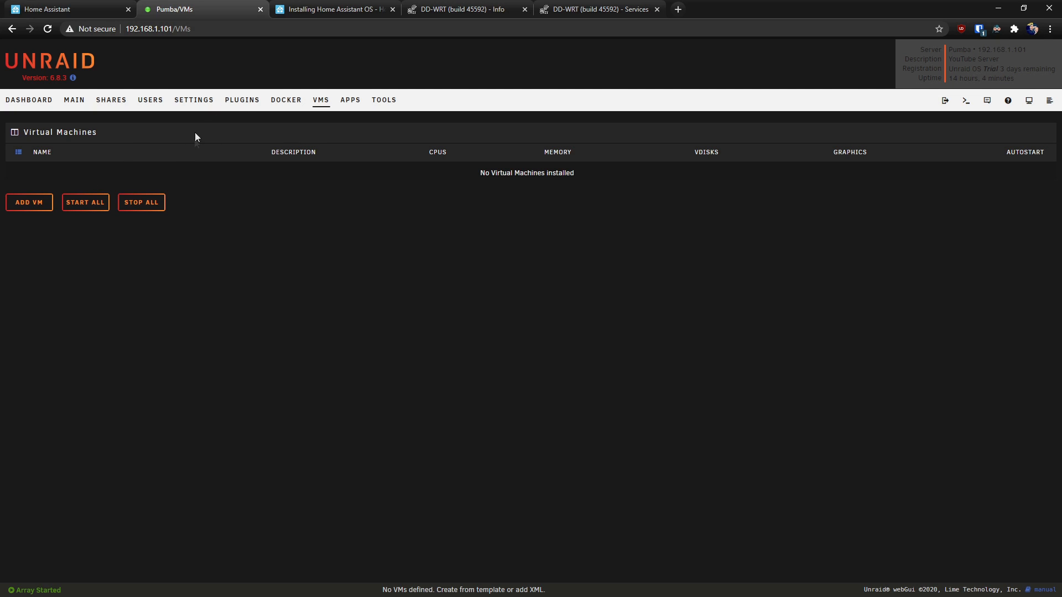
mouse_move(110, 100)
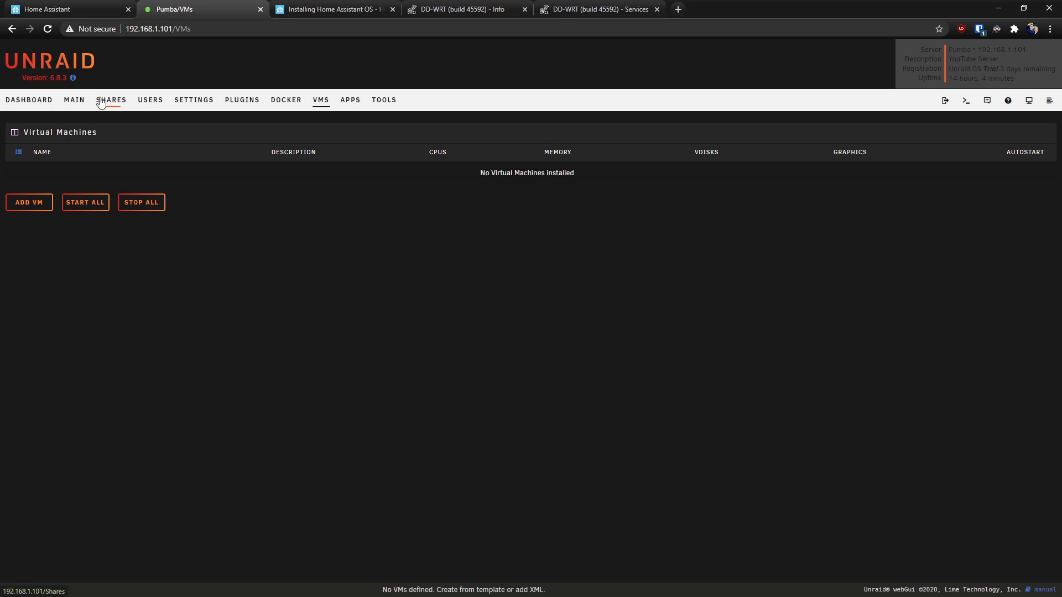
click(110, 99)
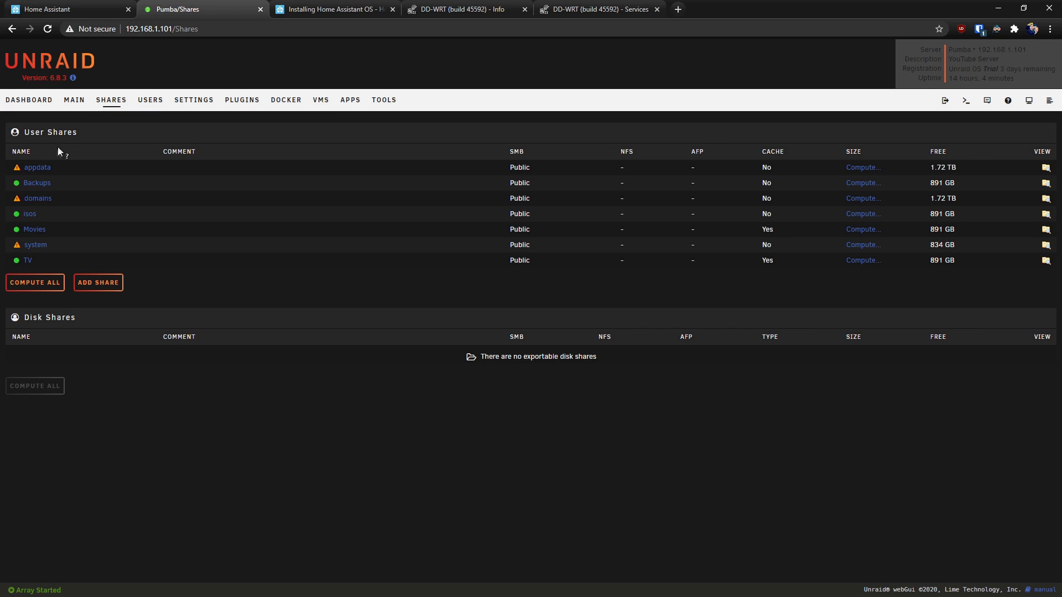
mouse_move(37, 200)
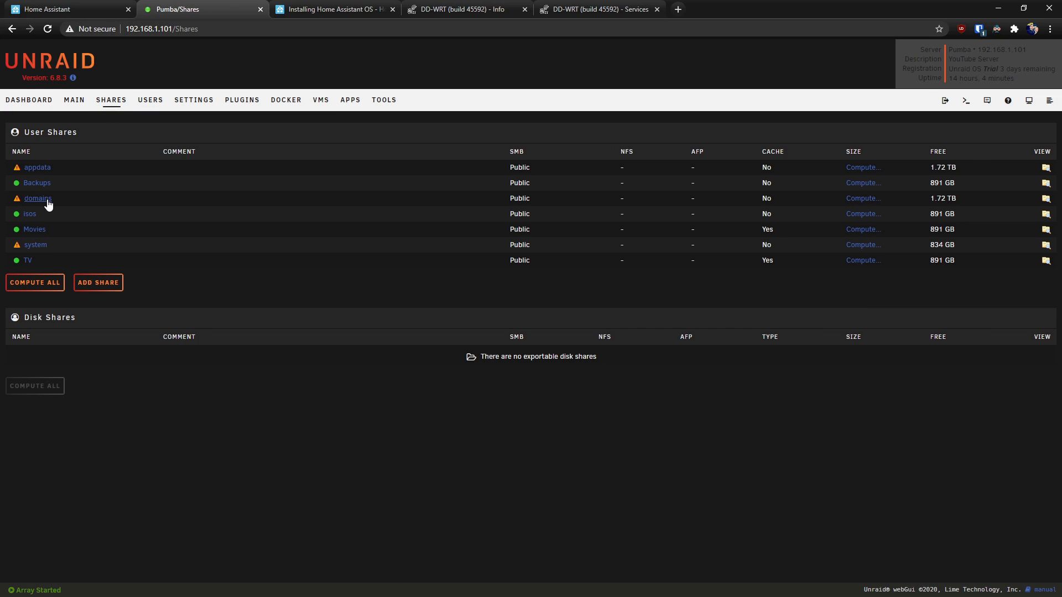
mouse_move(134, 201)
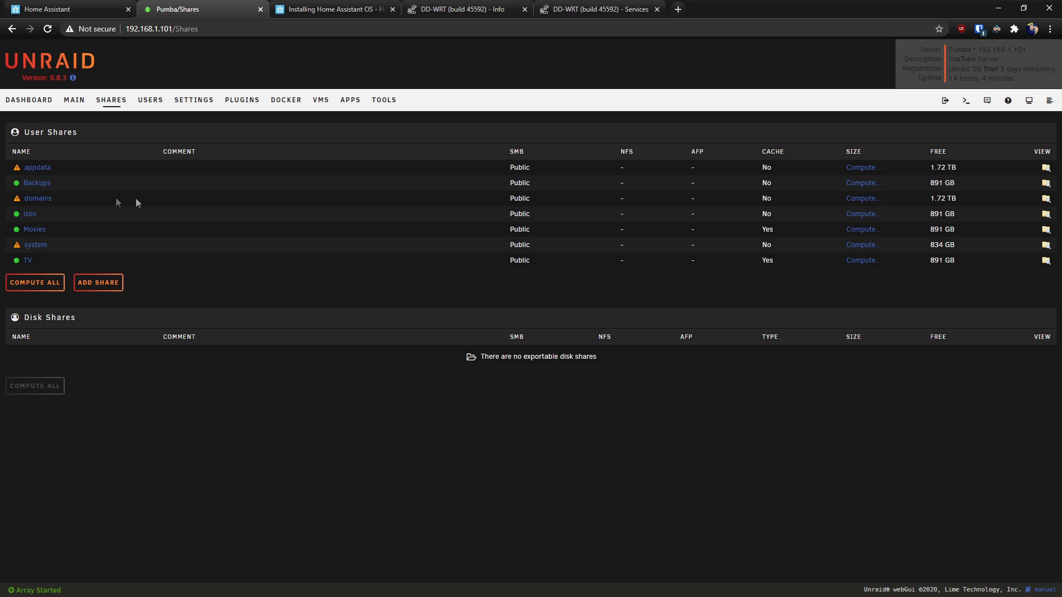
click(38, 198)
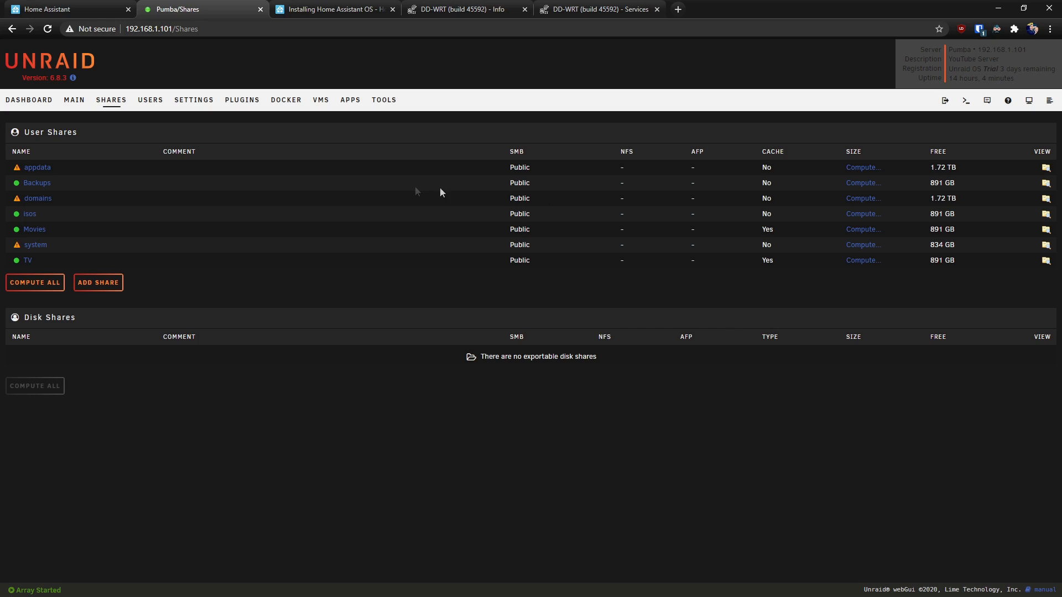
Set the domains share's SMB Security to Private and apply it
click(37, 198)
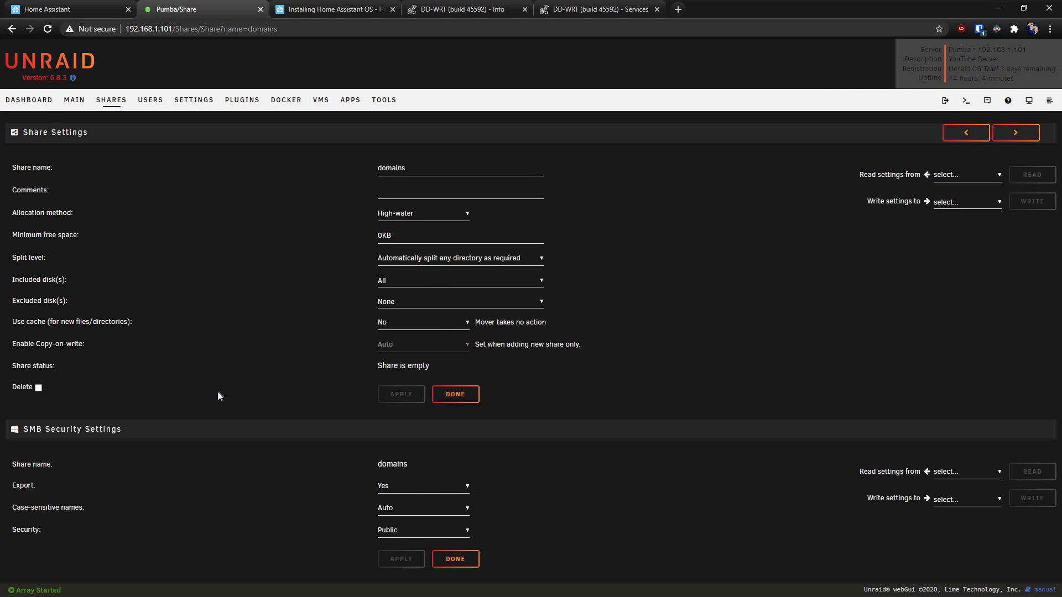
mouse_move(48, 449)
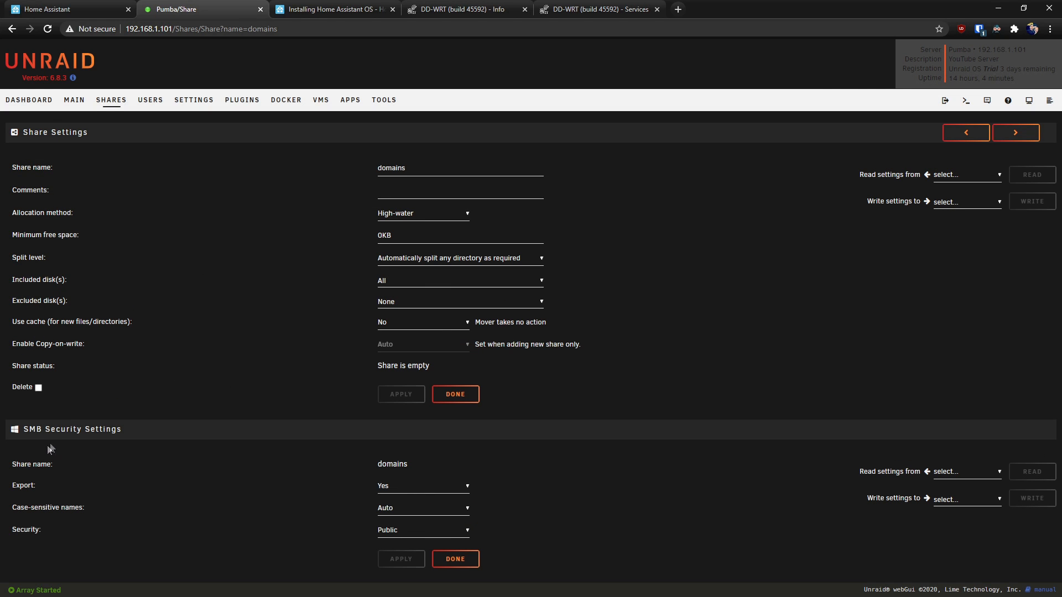
mouse_move(57, 469)
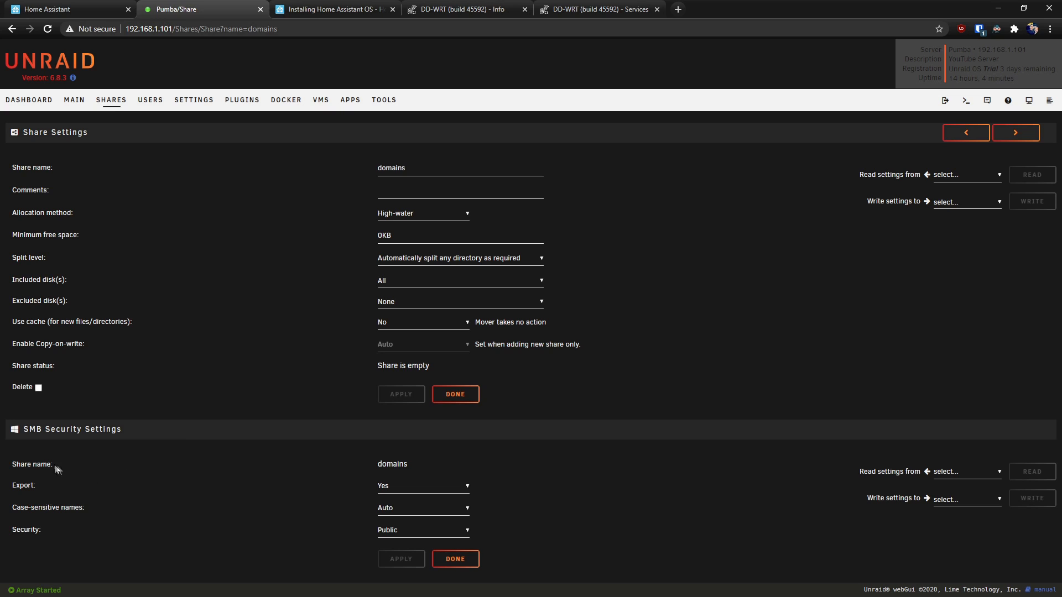
mouse_move(288, 461)
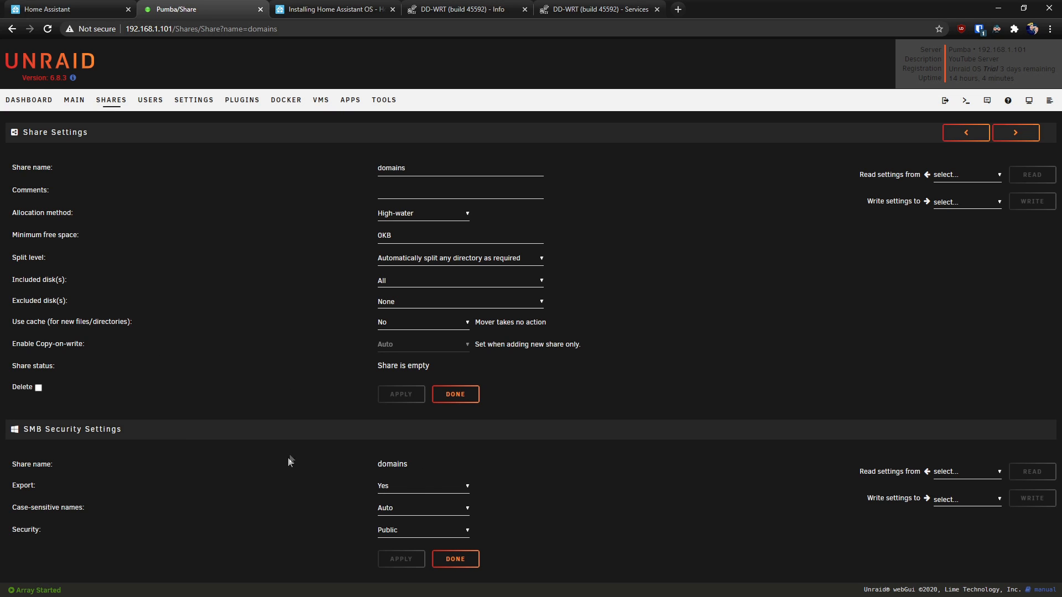
mouse_move(342, 486)
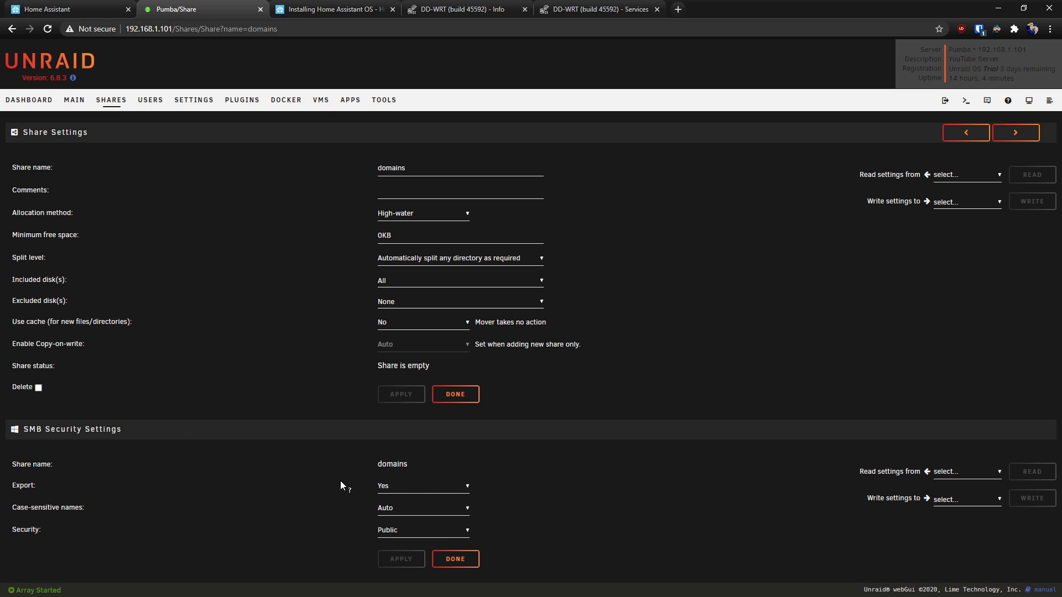
mouse_move(106, 496)
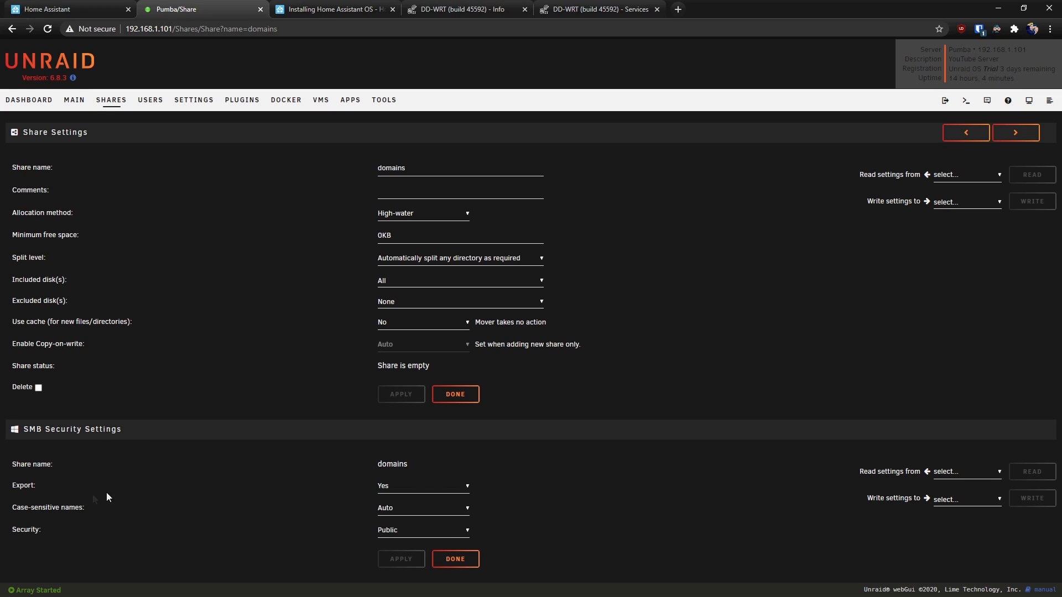
mouse_move(141, 523)
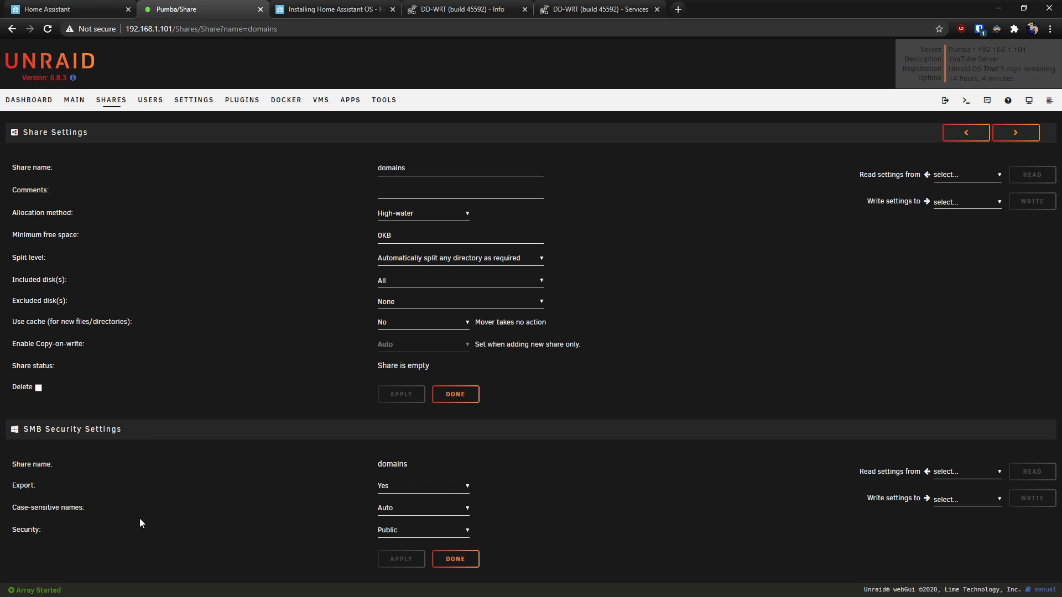
mouse_move(153, 540)
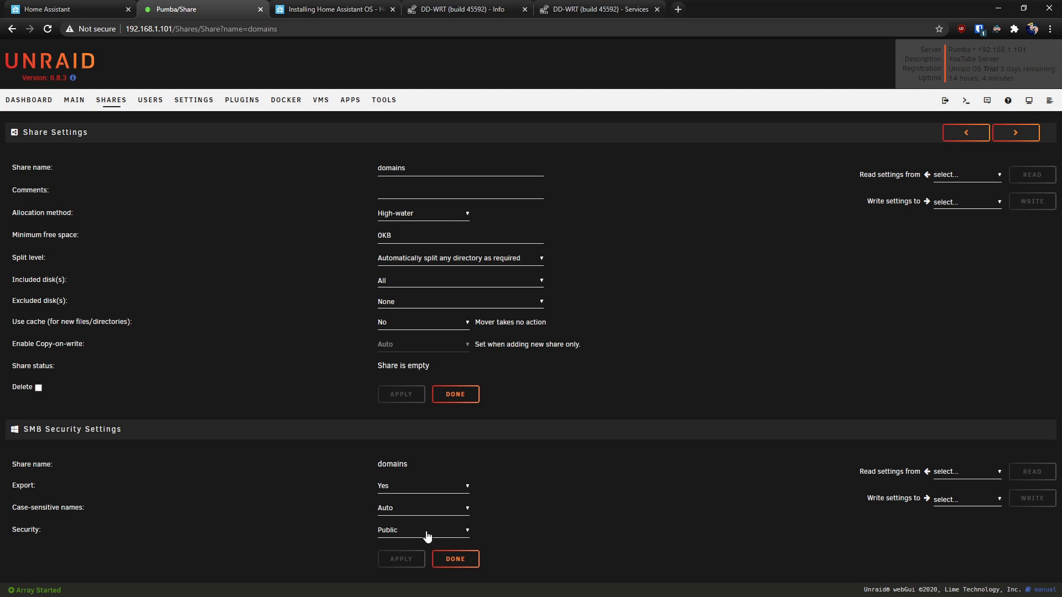
click(423, 530)
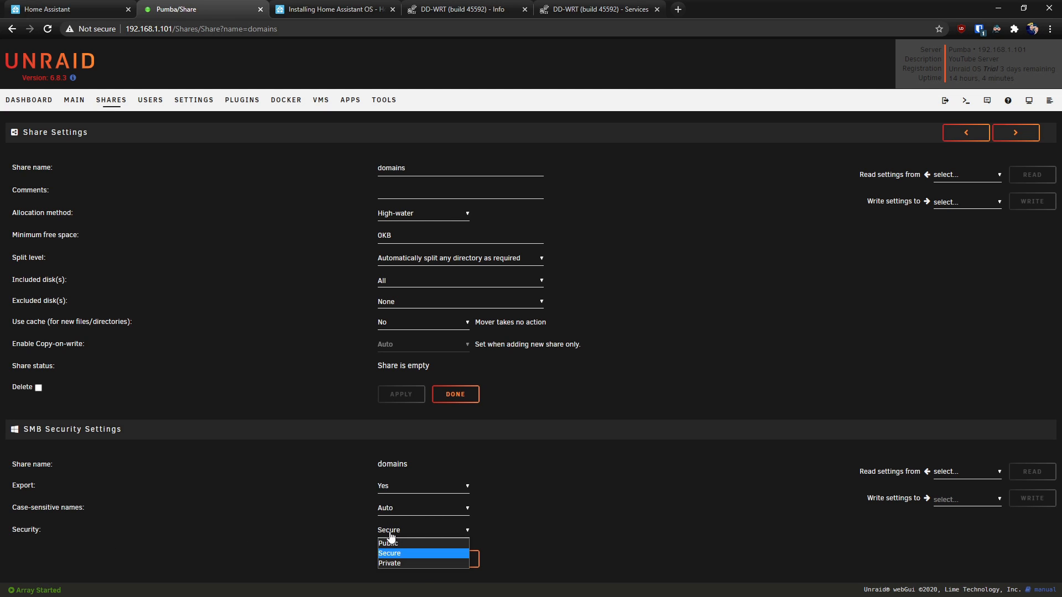
click(389, 563)
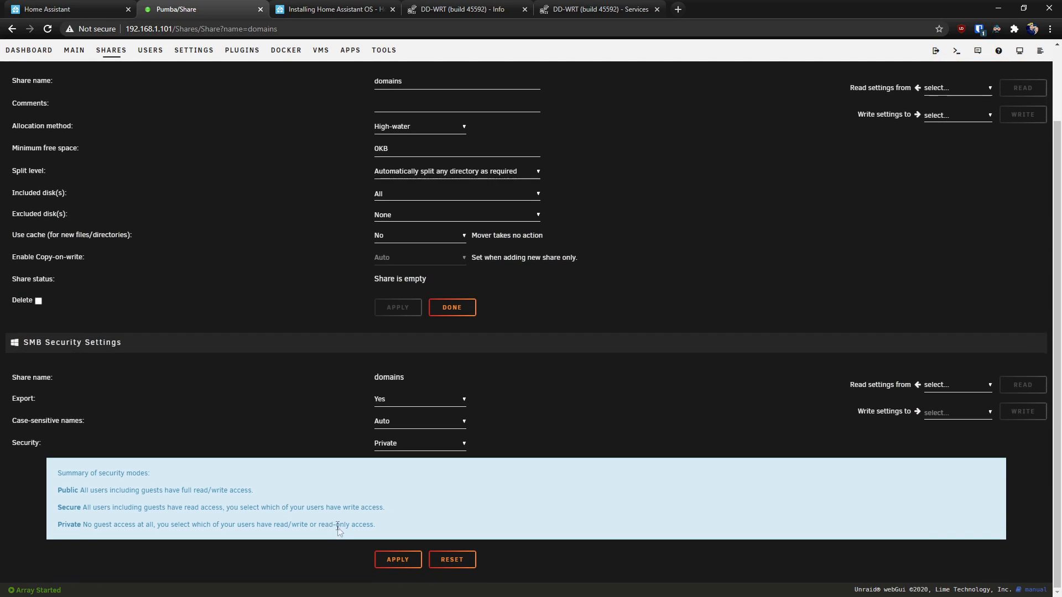
click(418, 443)
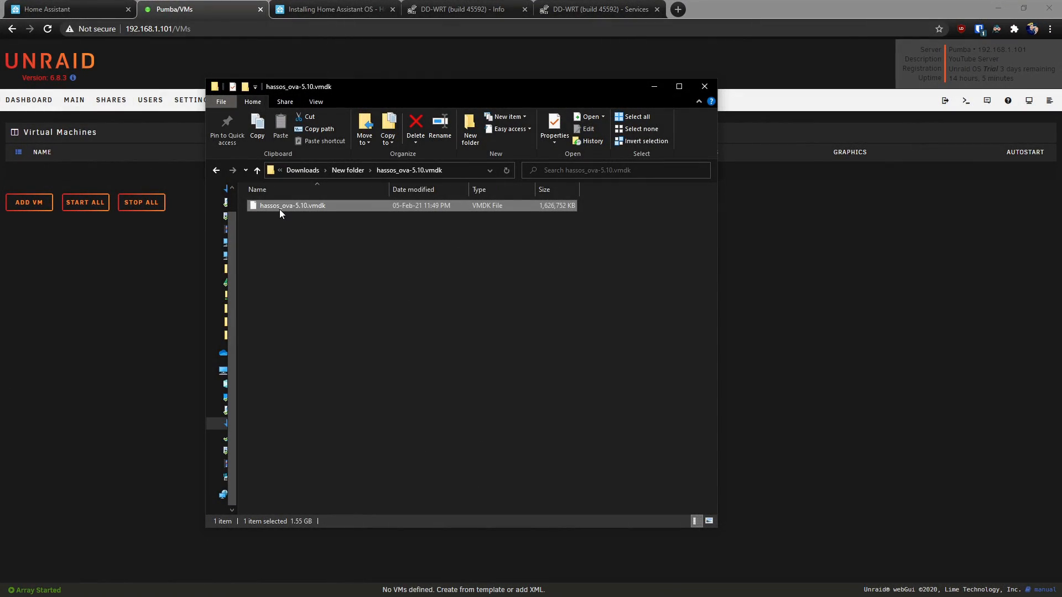
Copy the hassos_ova-5.10.vmdk disk image from its context menu
right_click(292, 205)
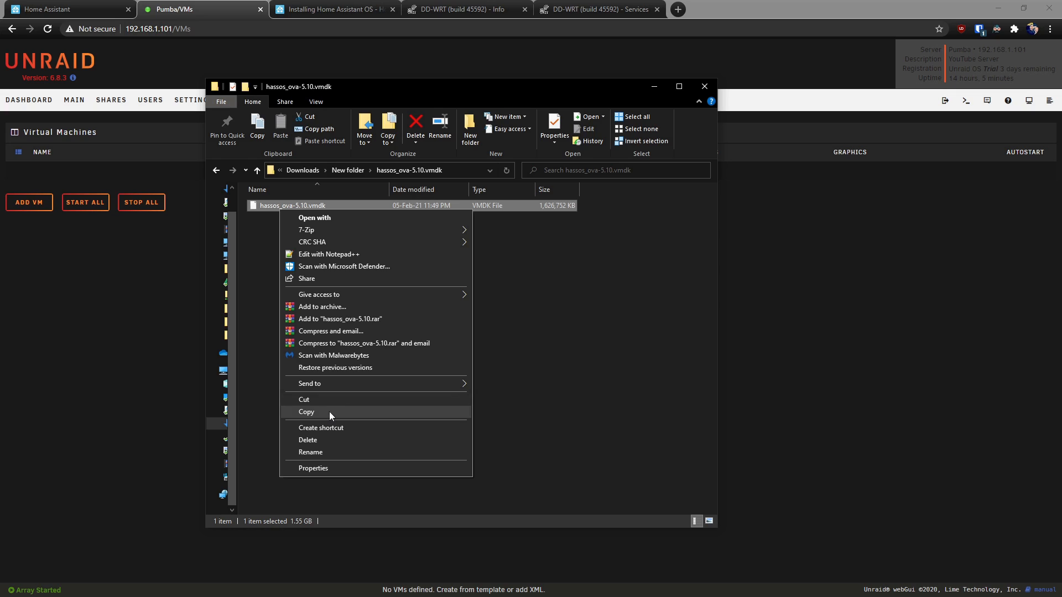
mouse_move(323, 417)
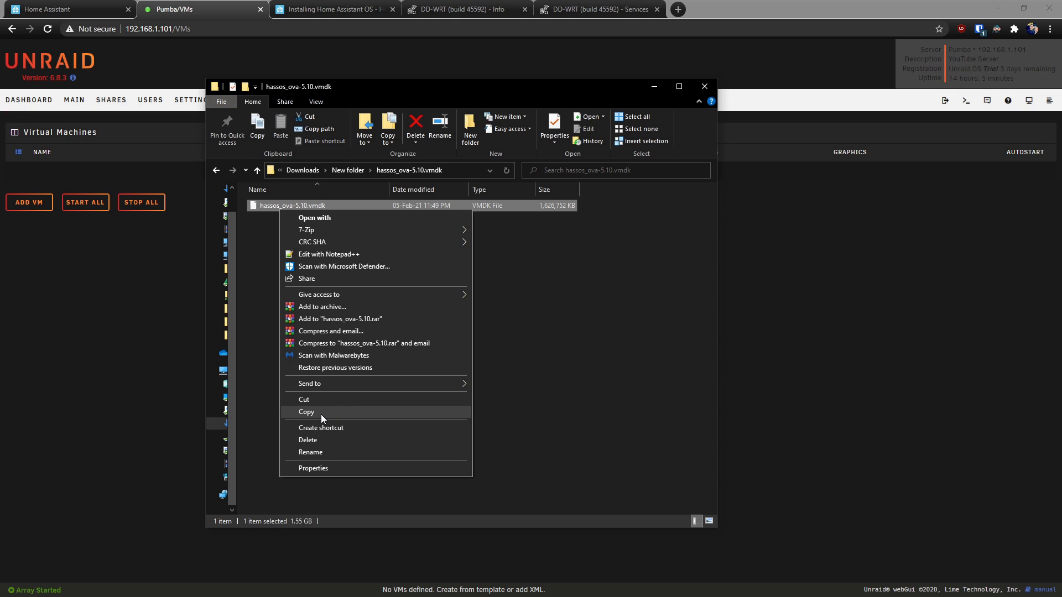
mouse_move(315, 417)
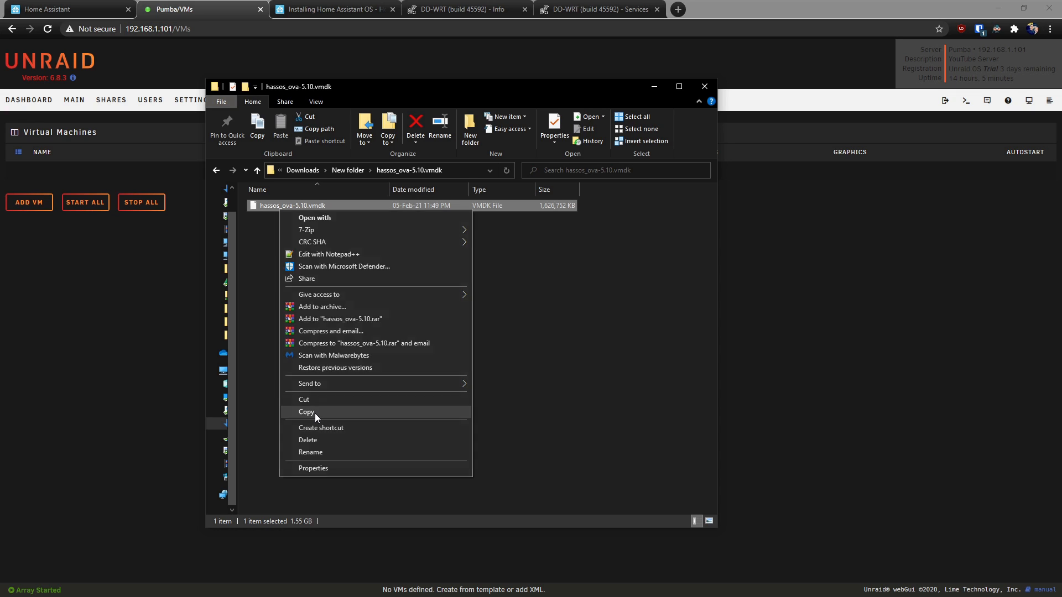
click(306, 411)
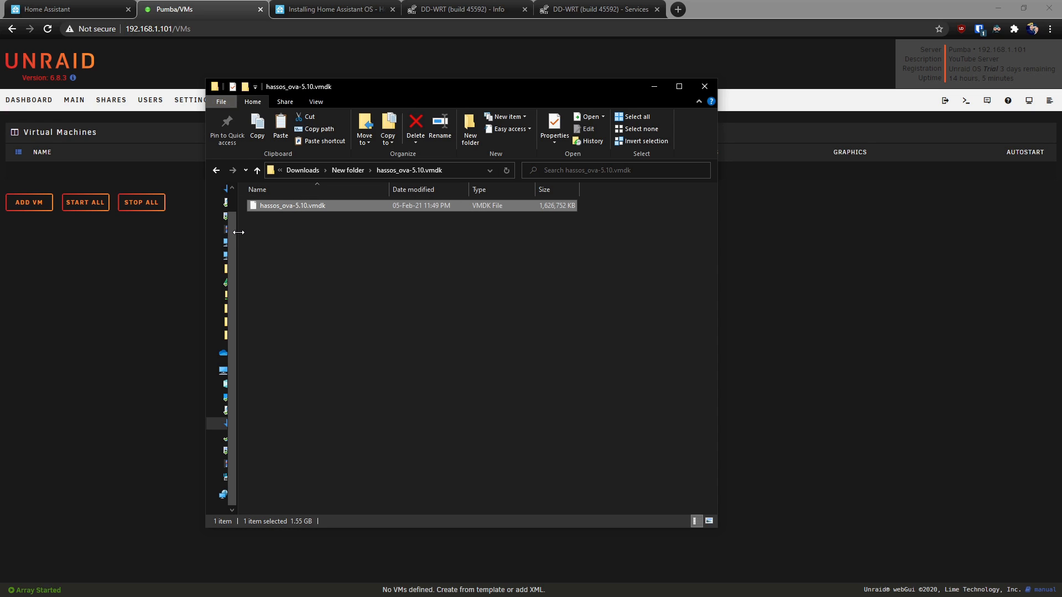
mouse_move(458, 377)
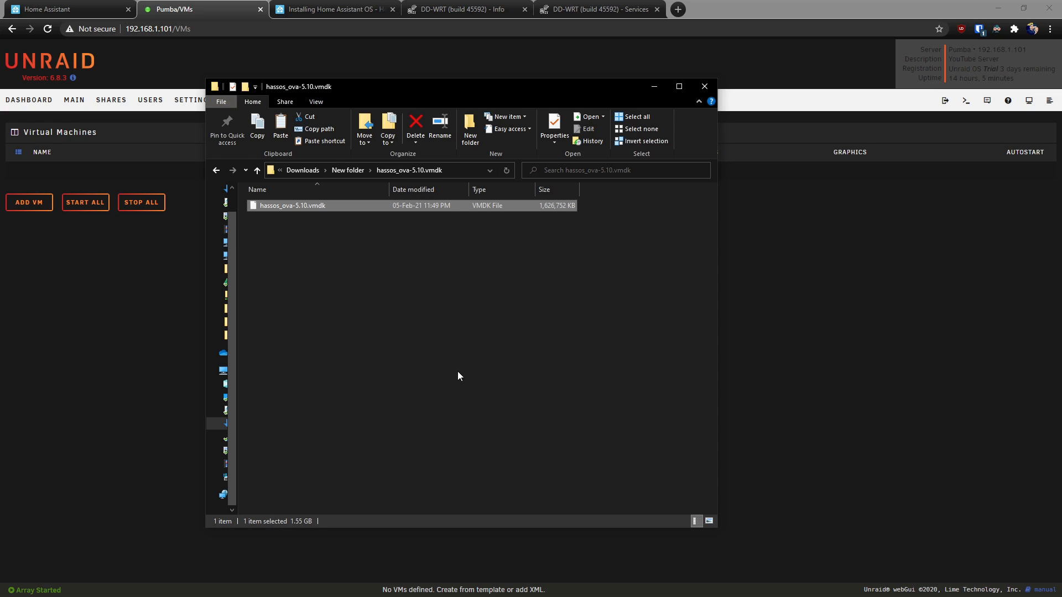
mouse_move(242, 263)
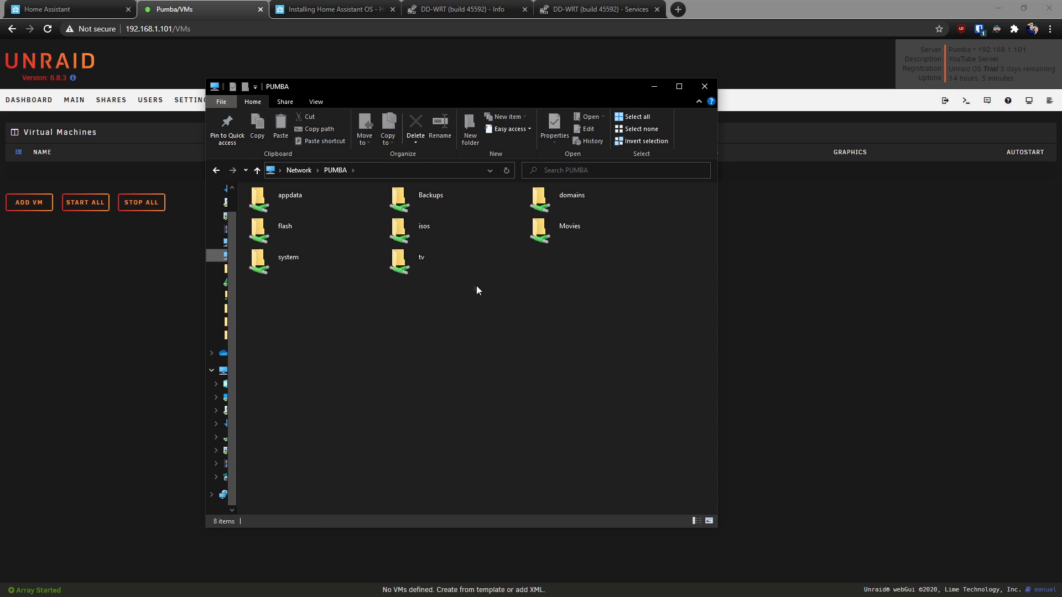
Inside the PUMBA server's domains share, create a new folder named Hassio and enter it
click(373, 170)
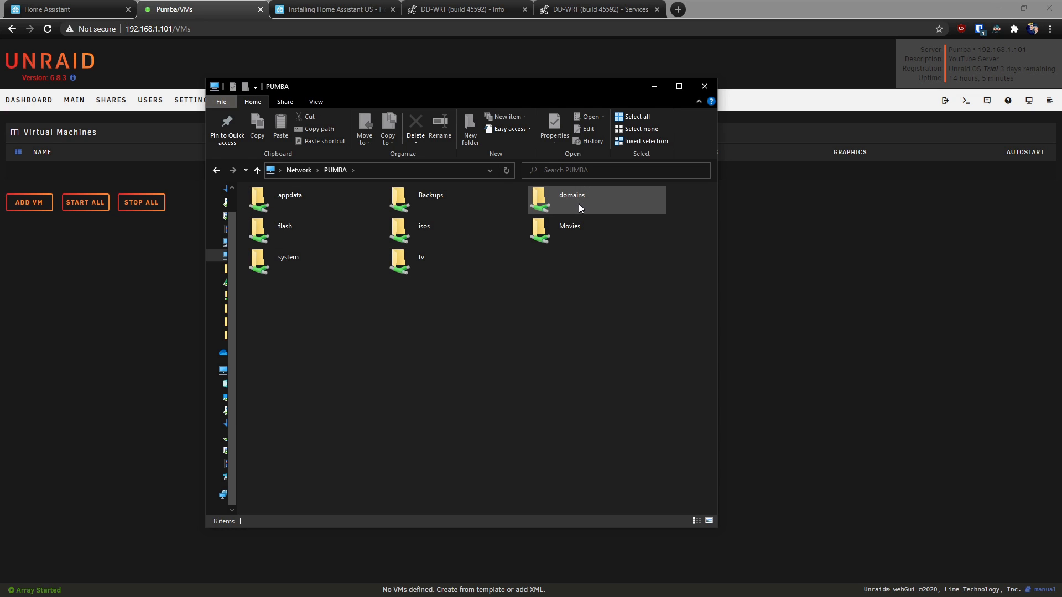
click(571, 200)
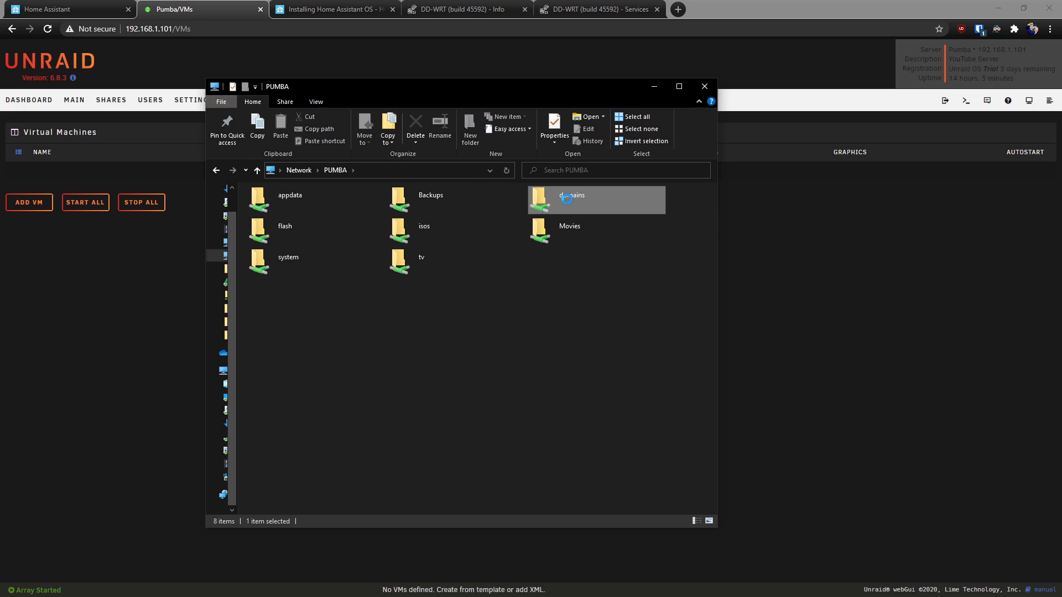
double_click(572, 195)
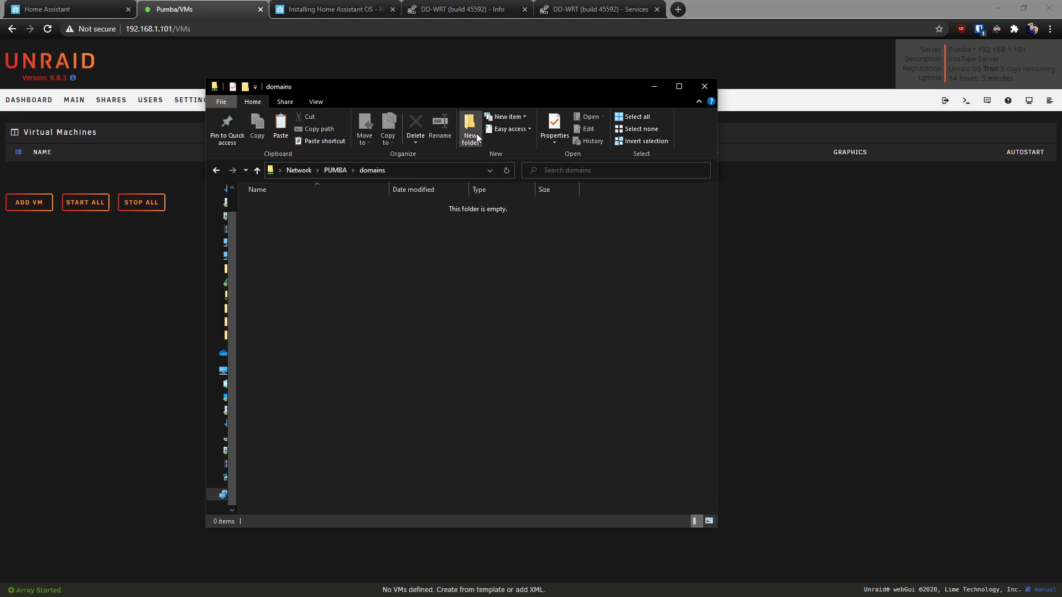
click(468, 129)
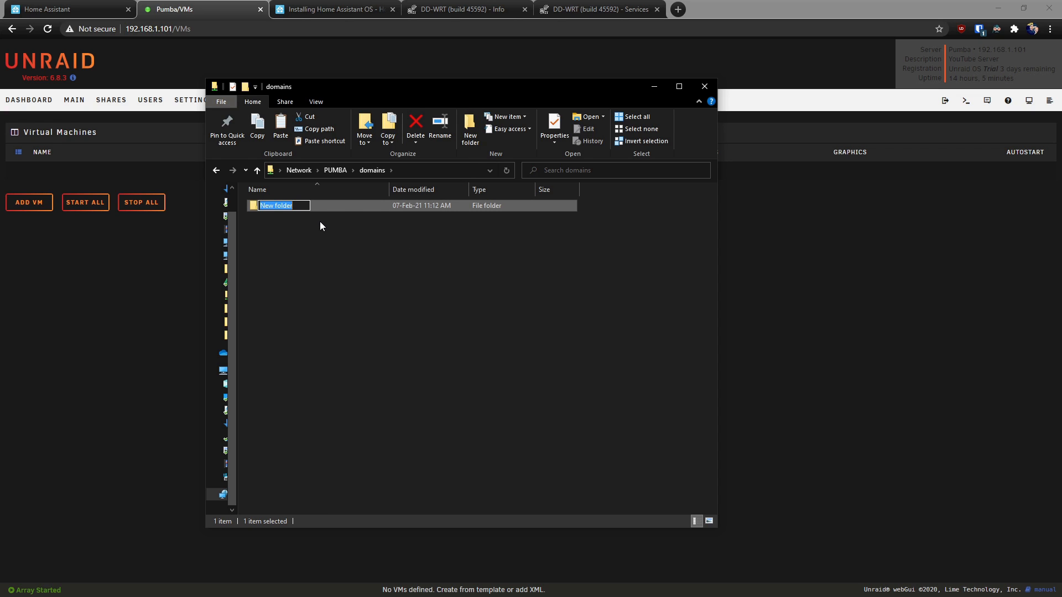
text(Hassio)
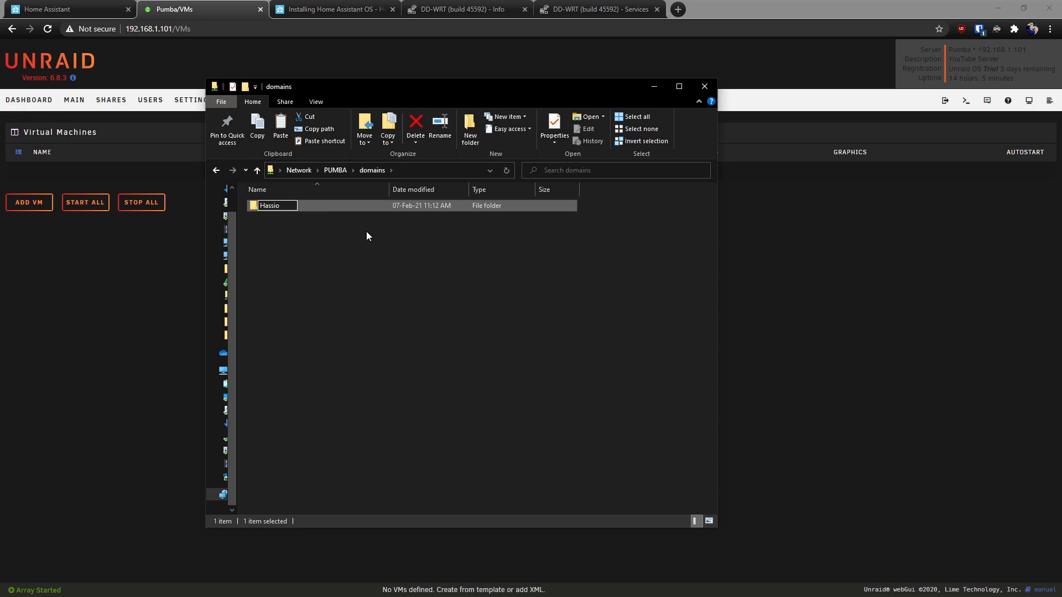
double_click(270, 205)
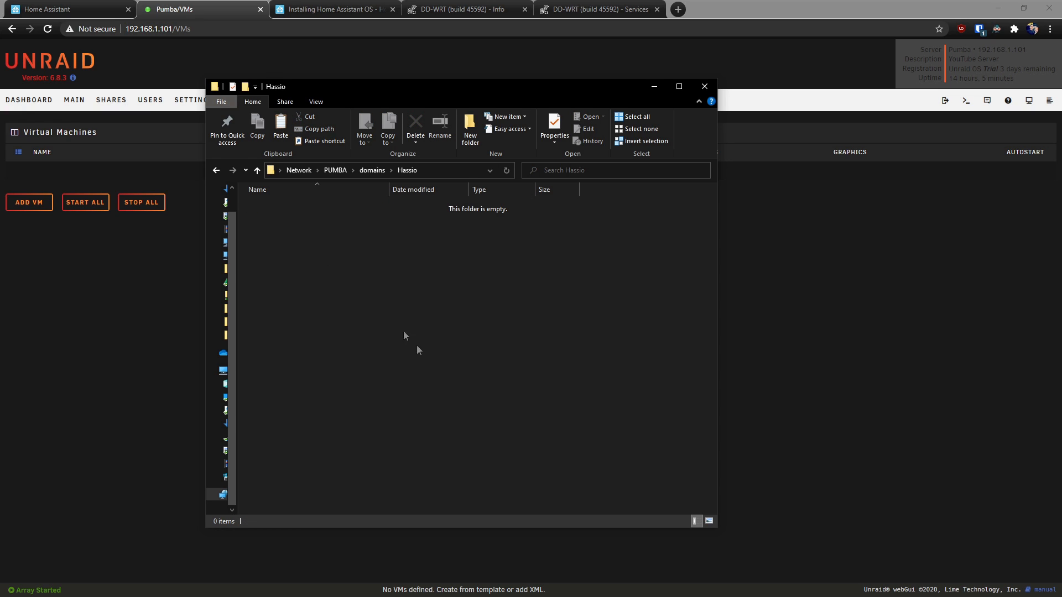
mouse_move(366, 245)
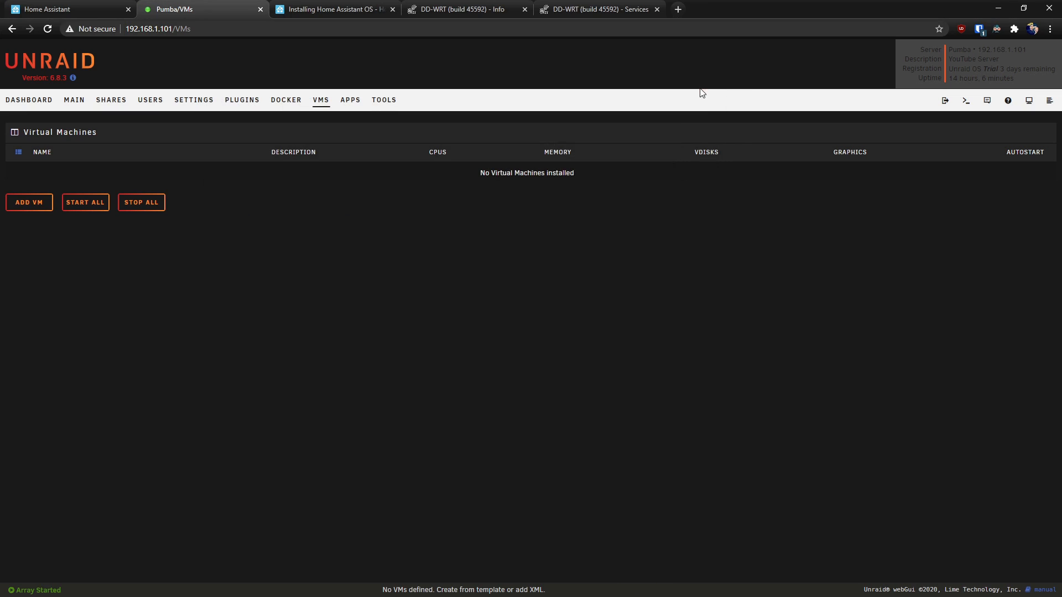
mouse_move(29, 202)
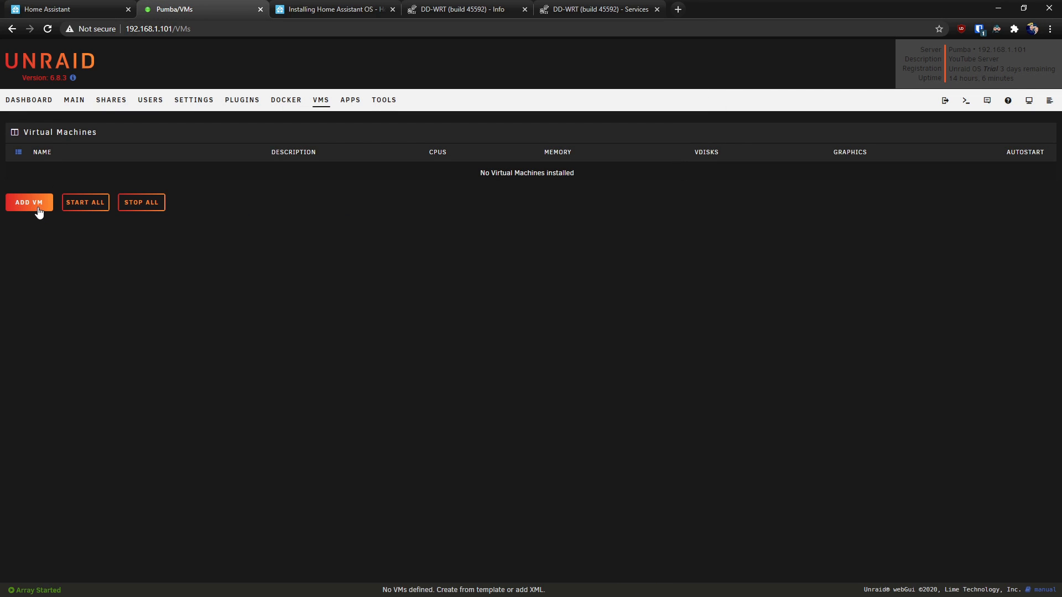
Add a new VM from the Linux template to reach its settings form
click(29, 202)
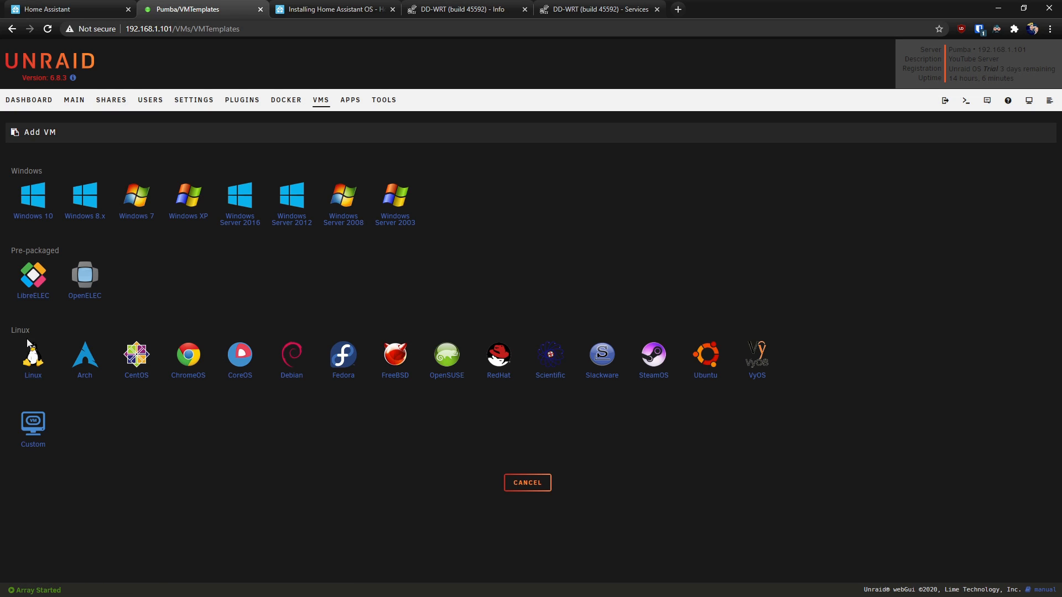
click(32, 355)
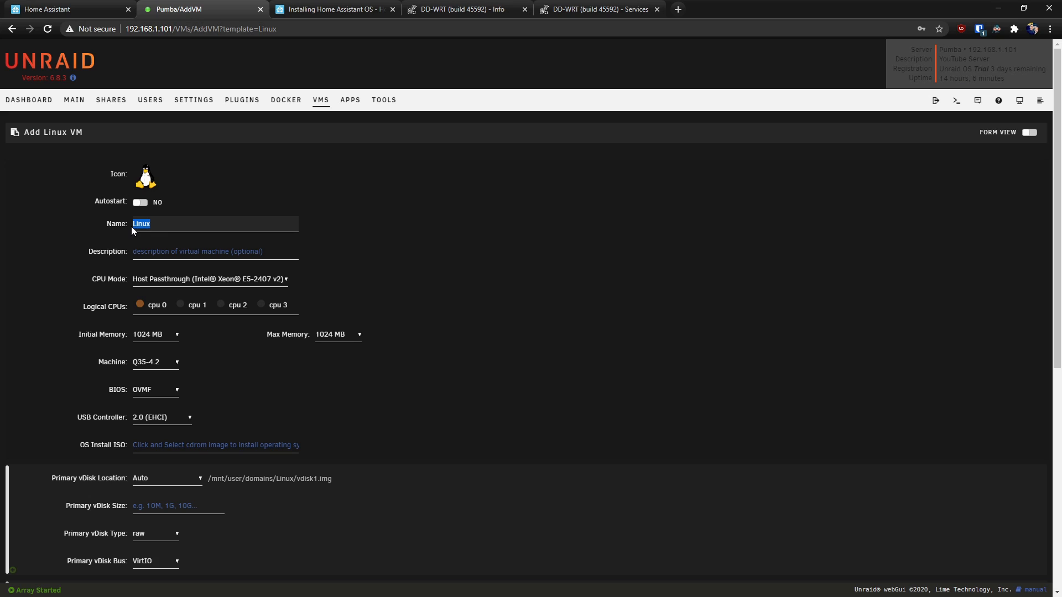
Name the VM Hassio and describe it as '192.168.1.125 - Hassio OS'
text(Hass)
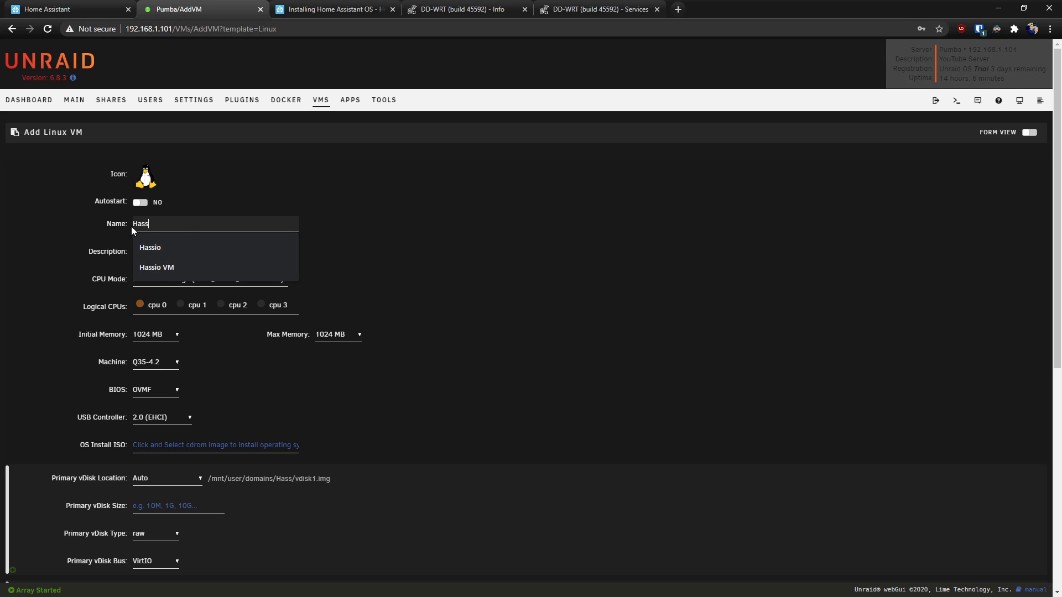
click(149, 247)
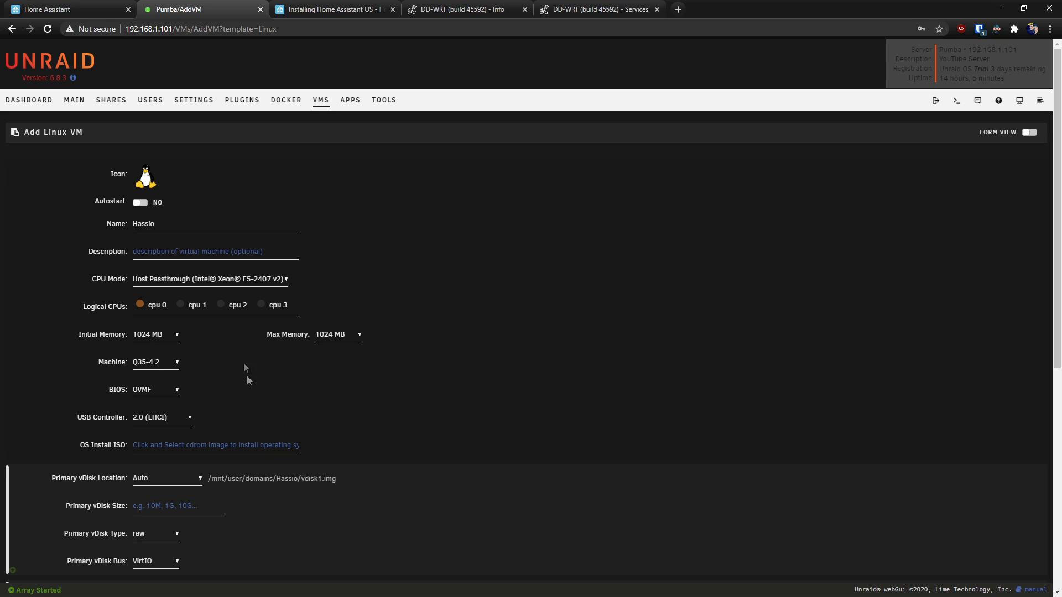
mouse_move(184, 244)
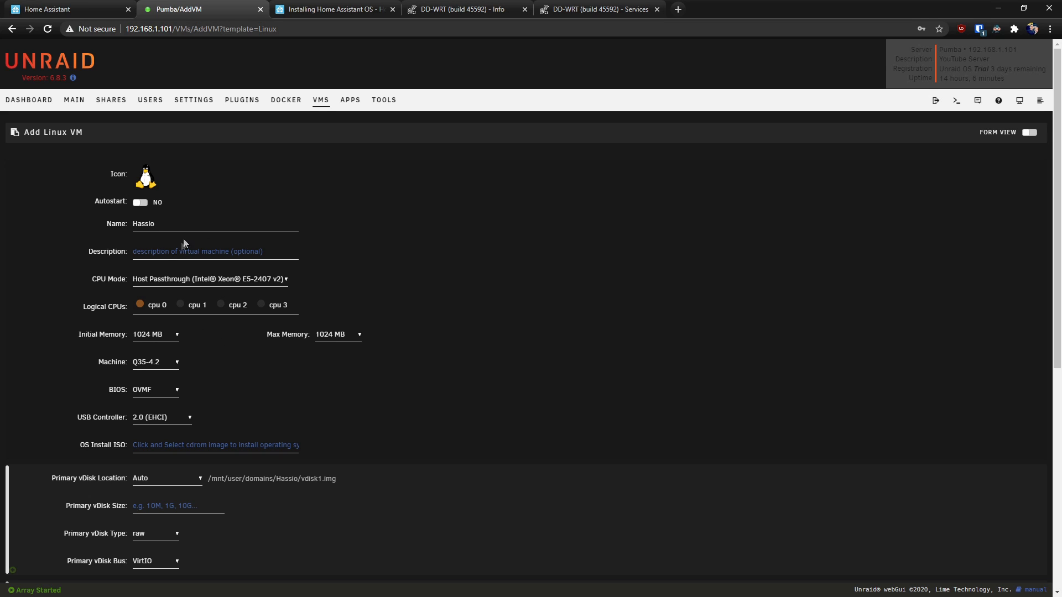
text(192.168.1.125 - Hassio OS)
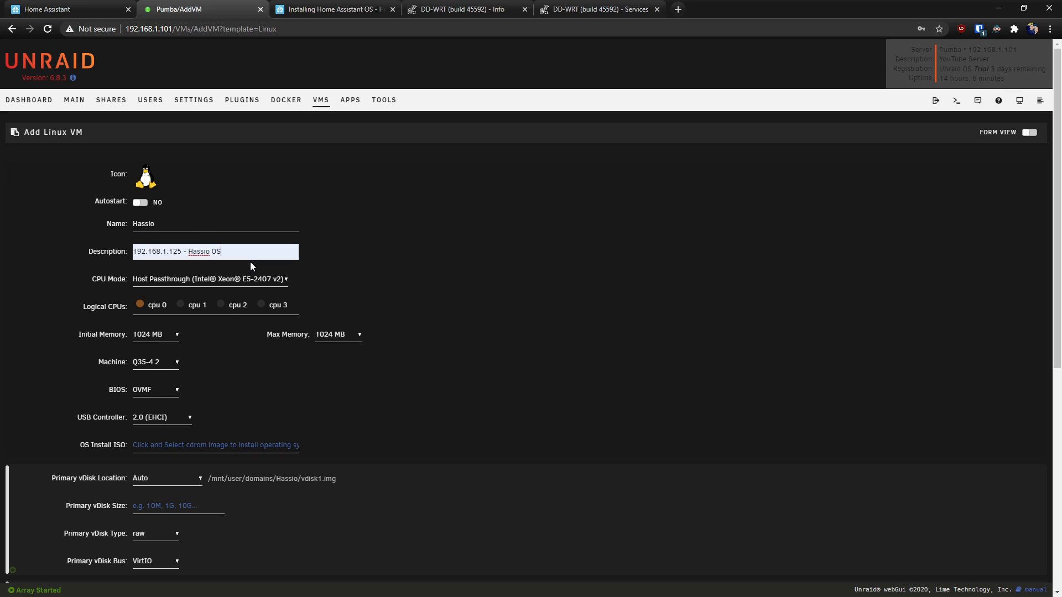
mouse_move(209, 237)
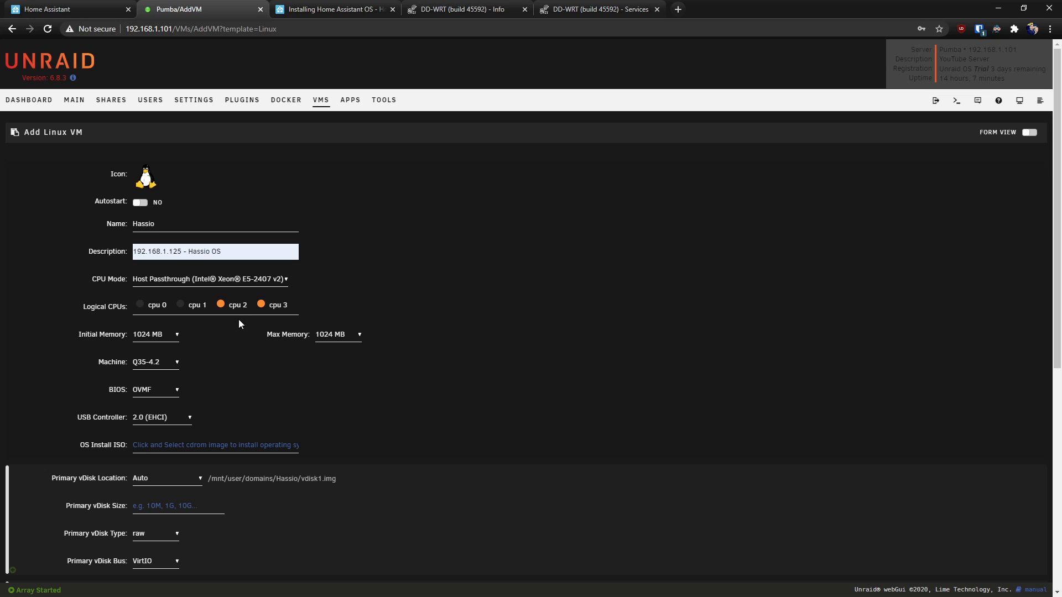
mouse_move(175, 334)
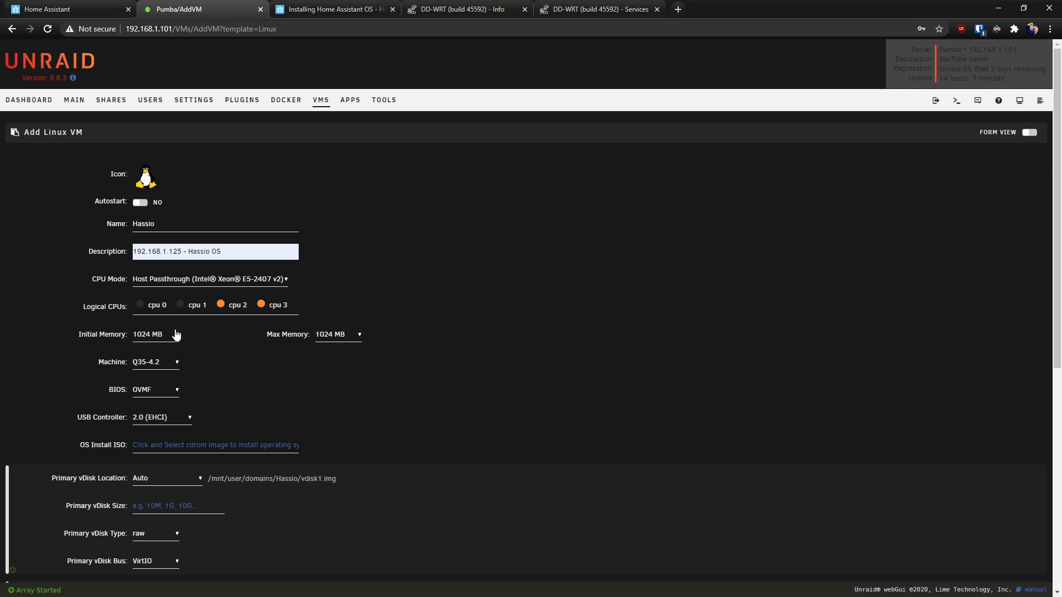
mouse_move(332, 9)
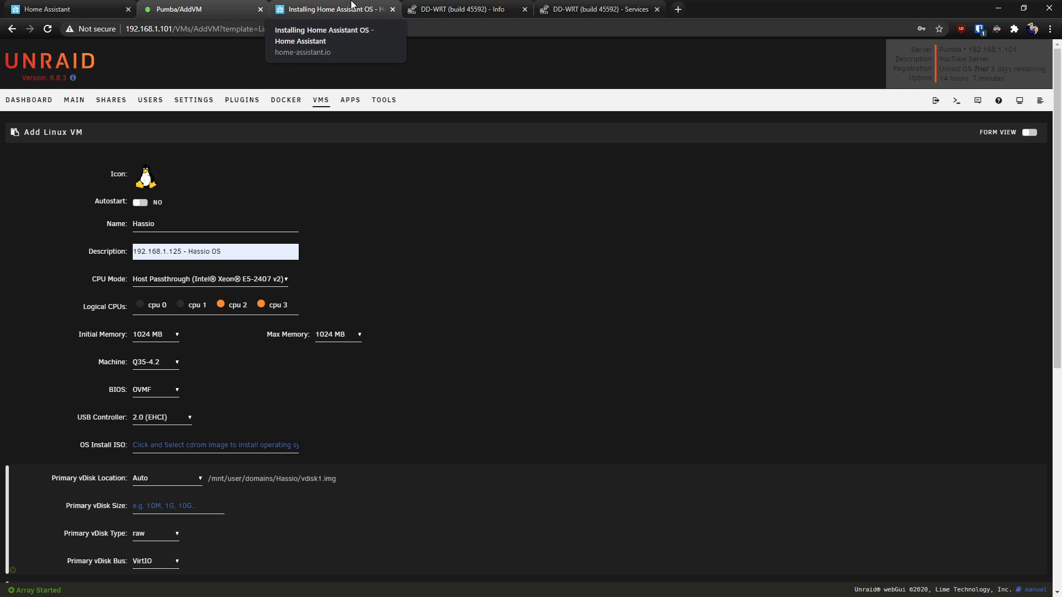
Switch to the Installing Home Assistant OS guide and scroll to the VMware Workstation instructions
click(332, 9)
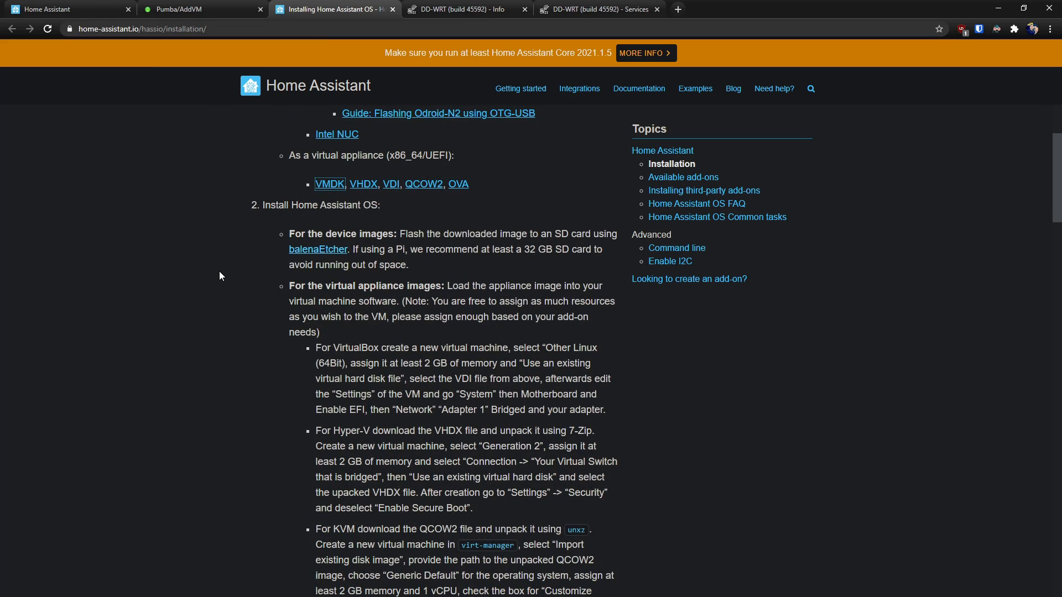
scroll(down, 3)
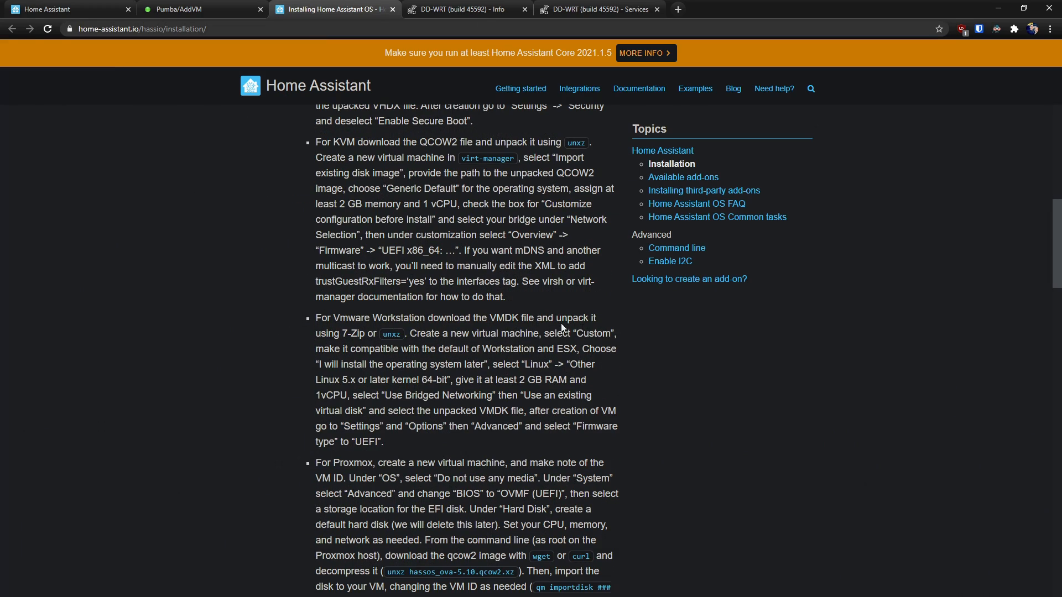
mouse_move(399, 328)
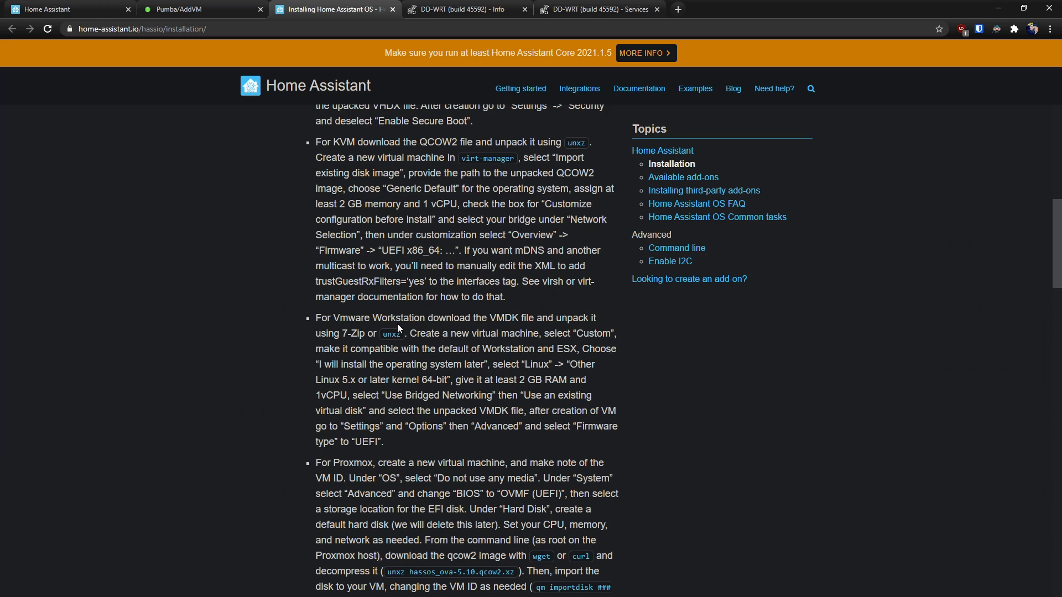
mouse_move(520, 330)
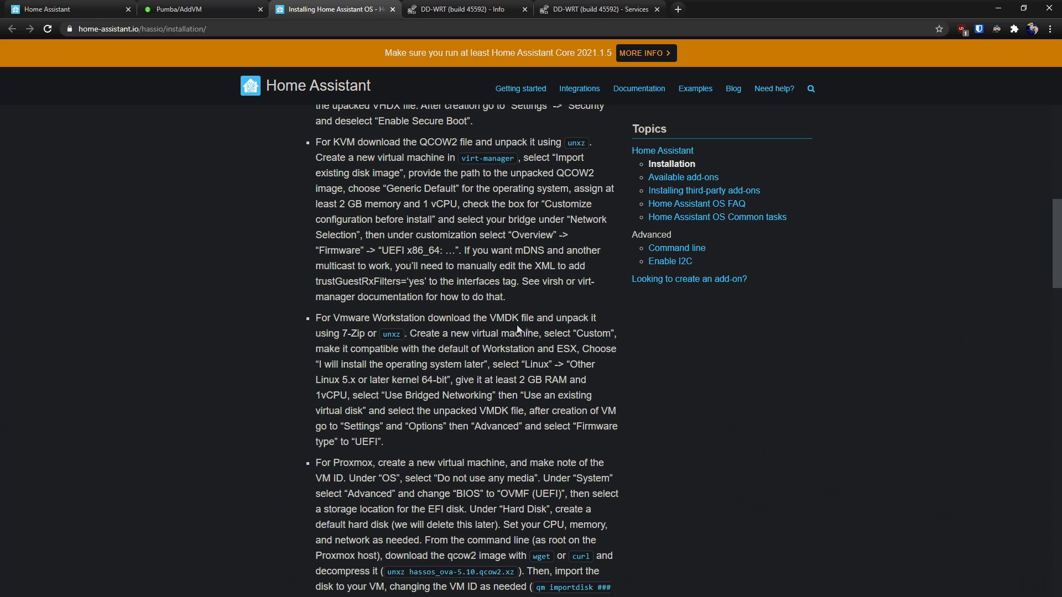
mouse_move(478, 391)
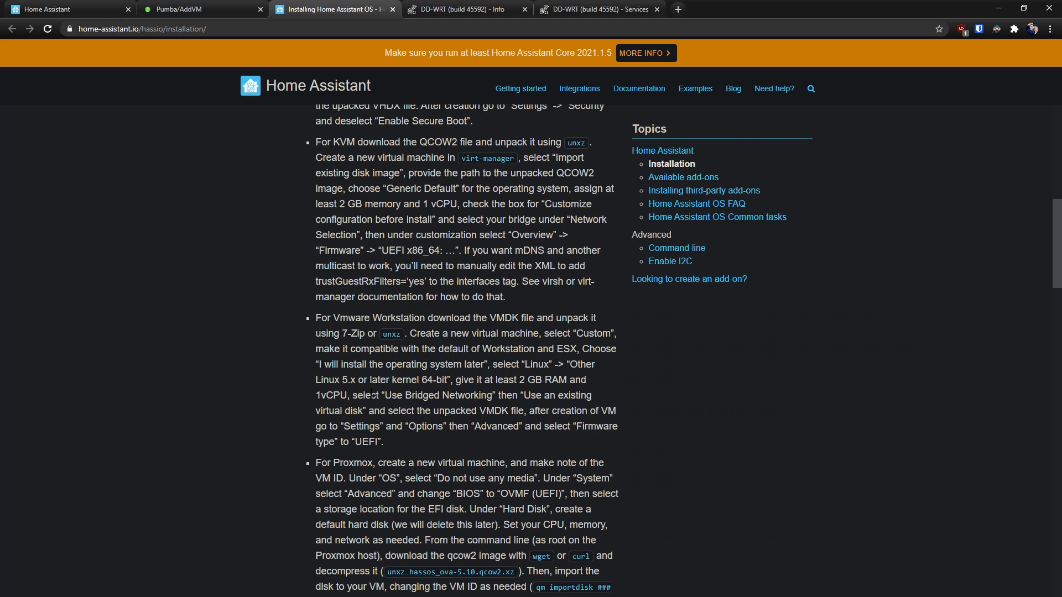
Back on the Add VM form, set the Hassio VM's initial and max memory to 2048 MB
click(179, 8)
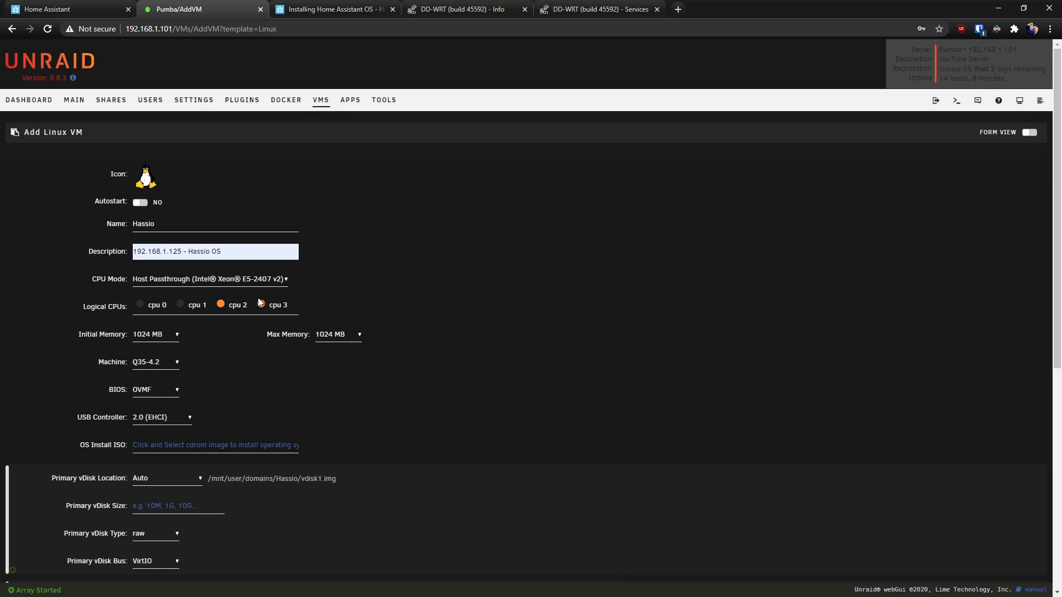
click(261, 304)
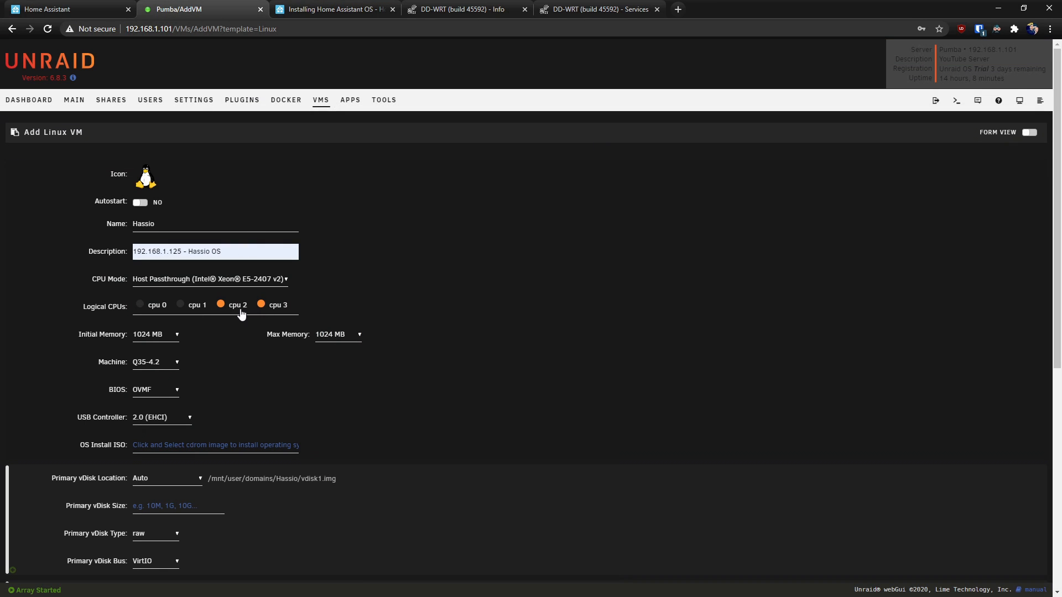
mouse_move(168, 342)
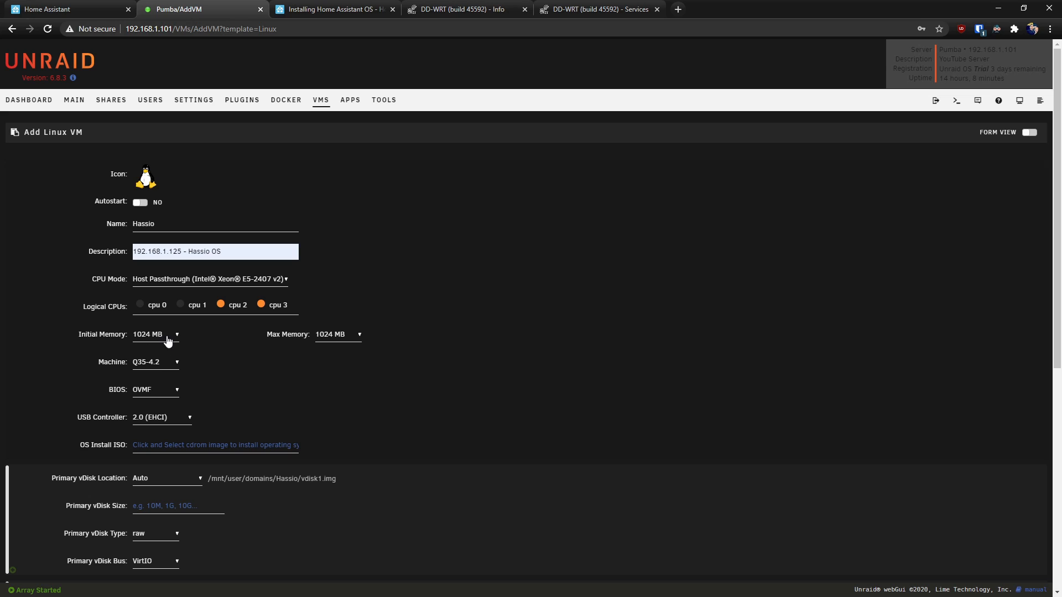
click(155, 334)
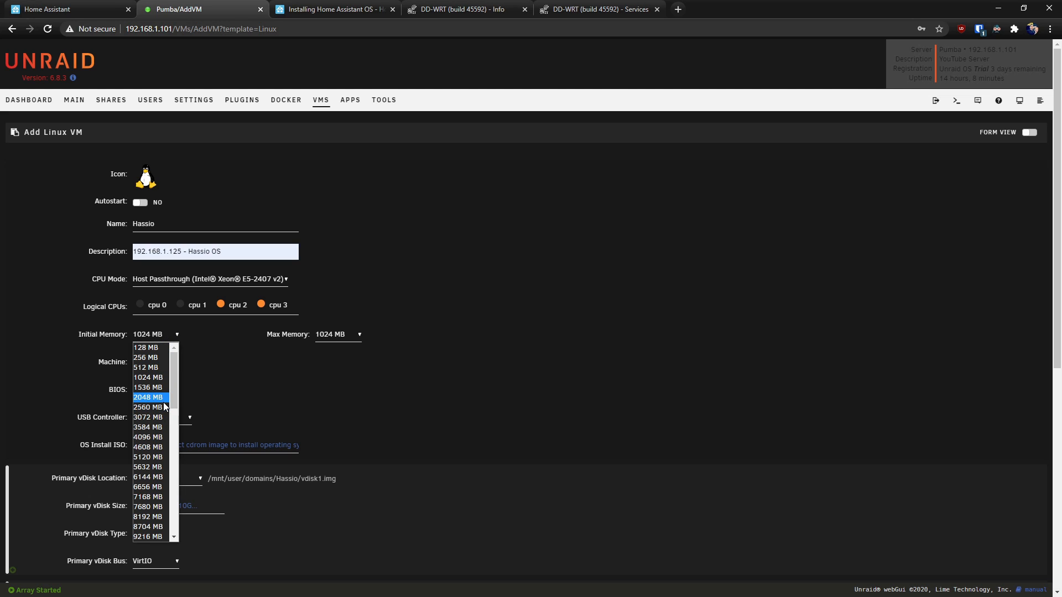
click(147, 397)
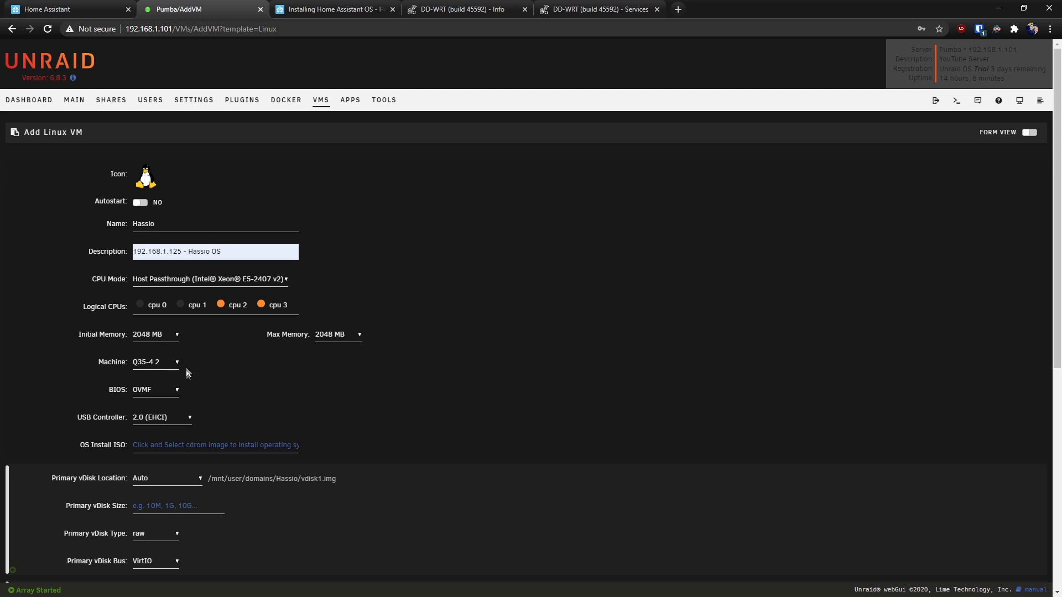
scroll(down, 3)
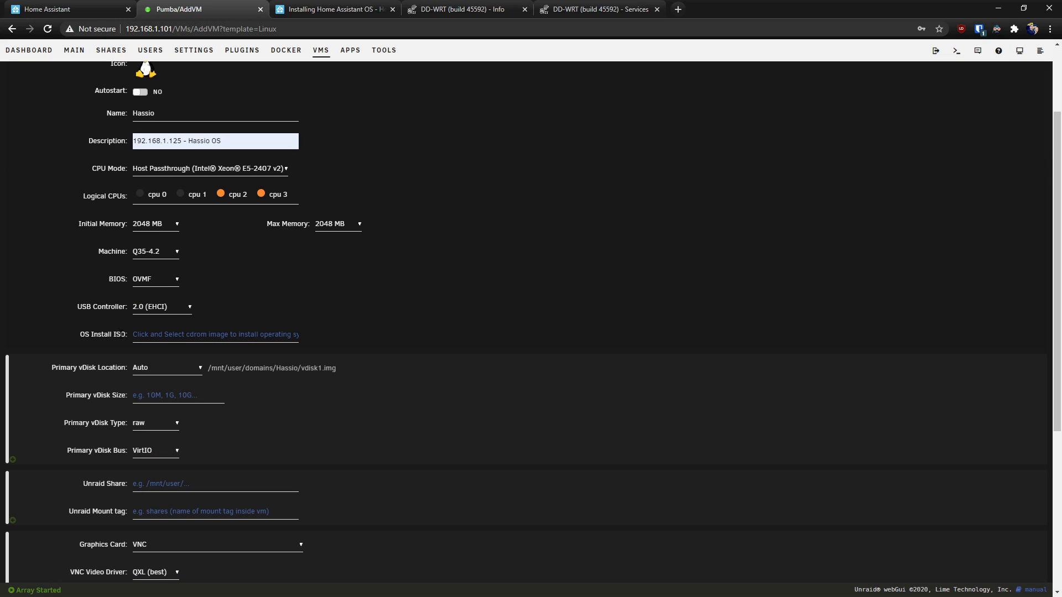
mouse_move(128, 329)
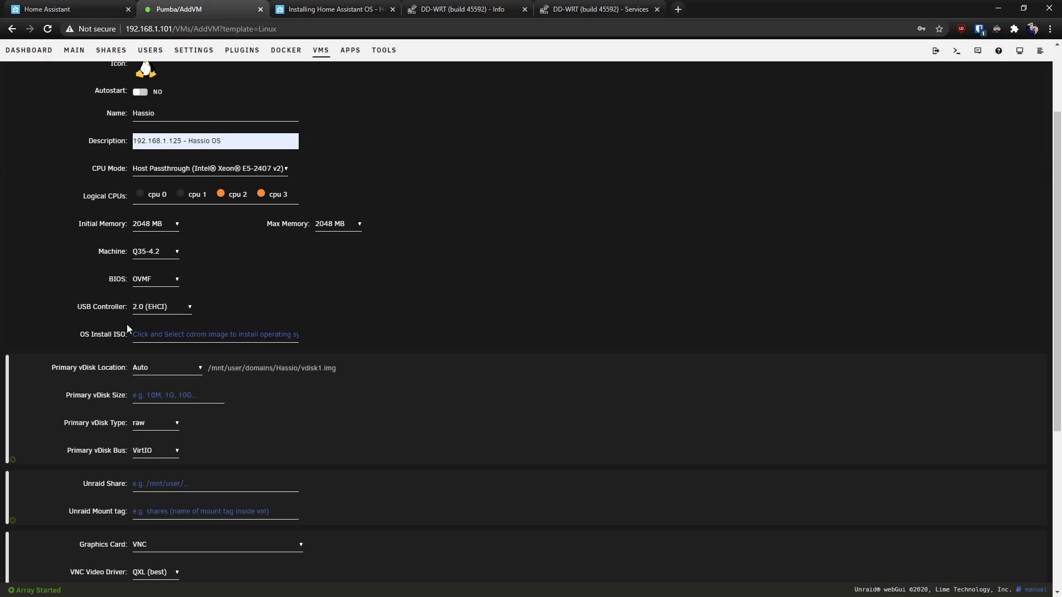
click(216, 334)
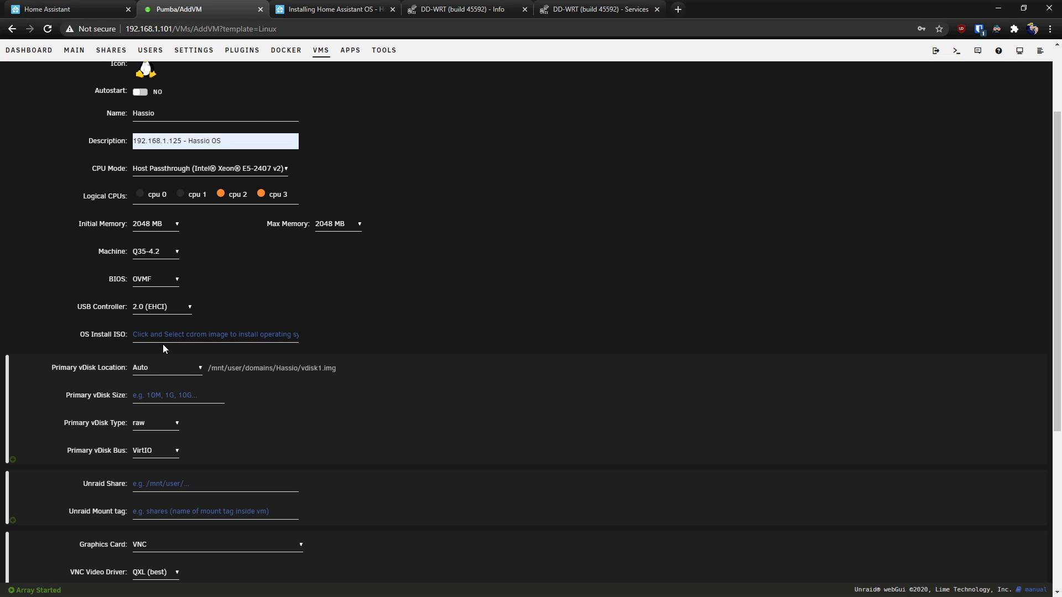
mouse_move(513, 192)
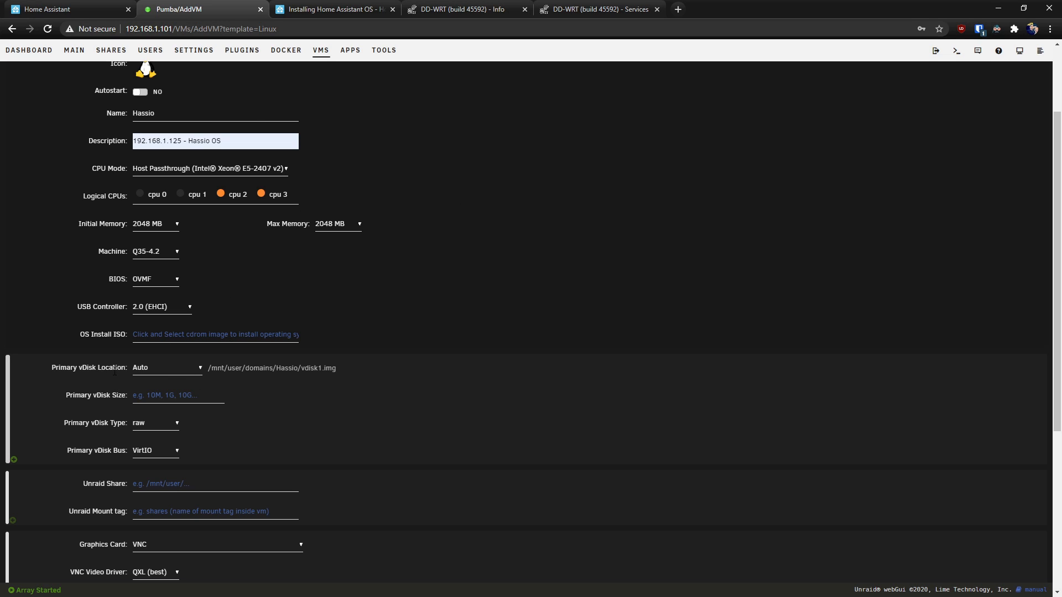
mouse_move(206, 369)
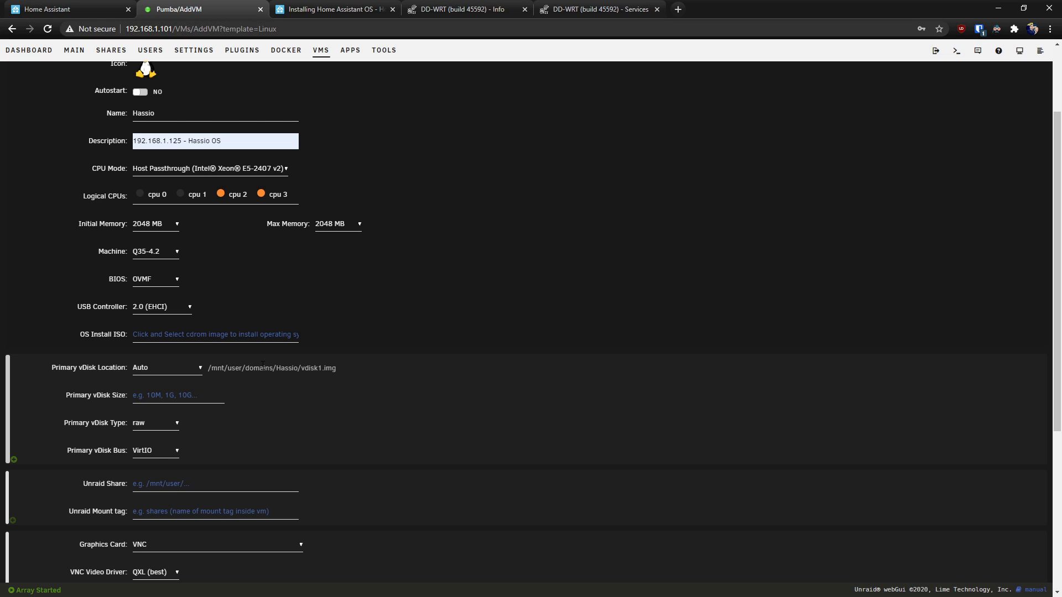
mouse_move(340, 372)
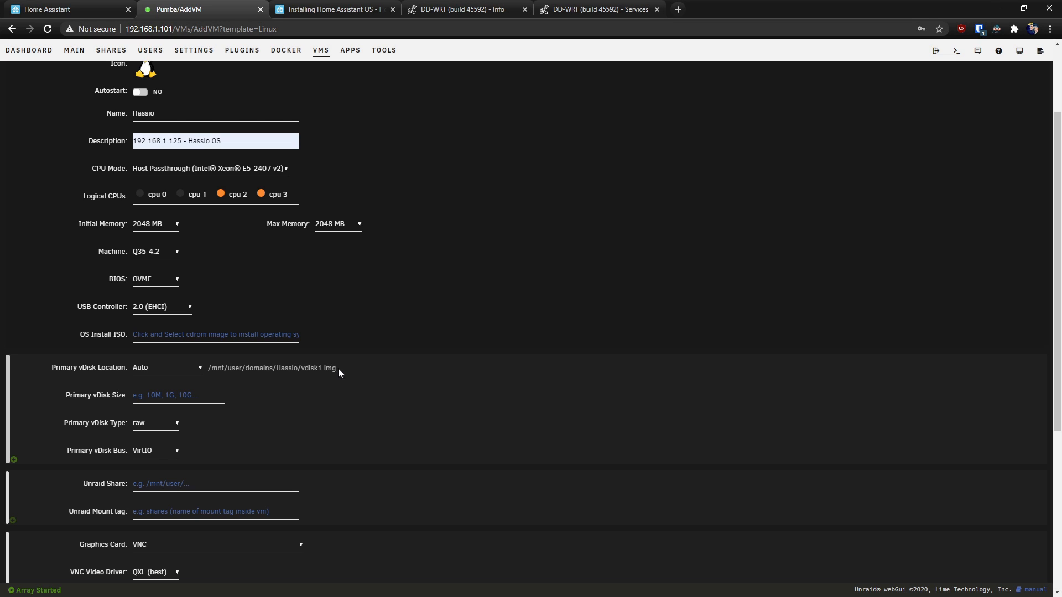
mouse_move(338, 373)
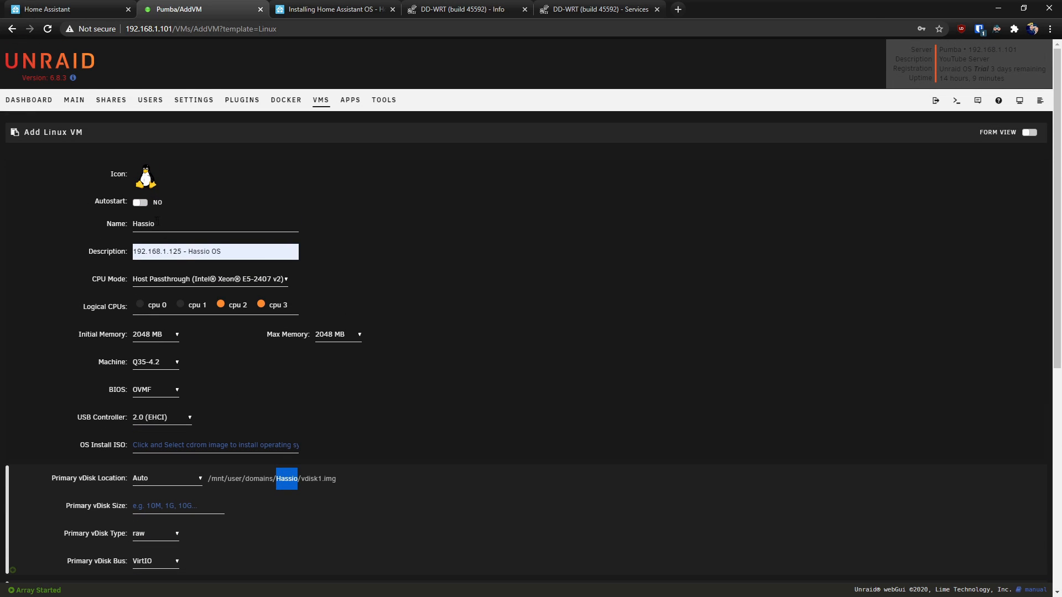
Set Primary vDisk Location to Manual and expand the /mnt/user/ folder in the path picker
scroll(down, 3)
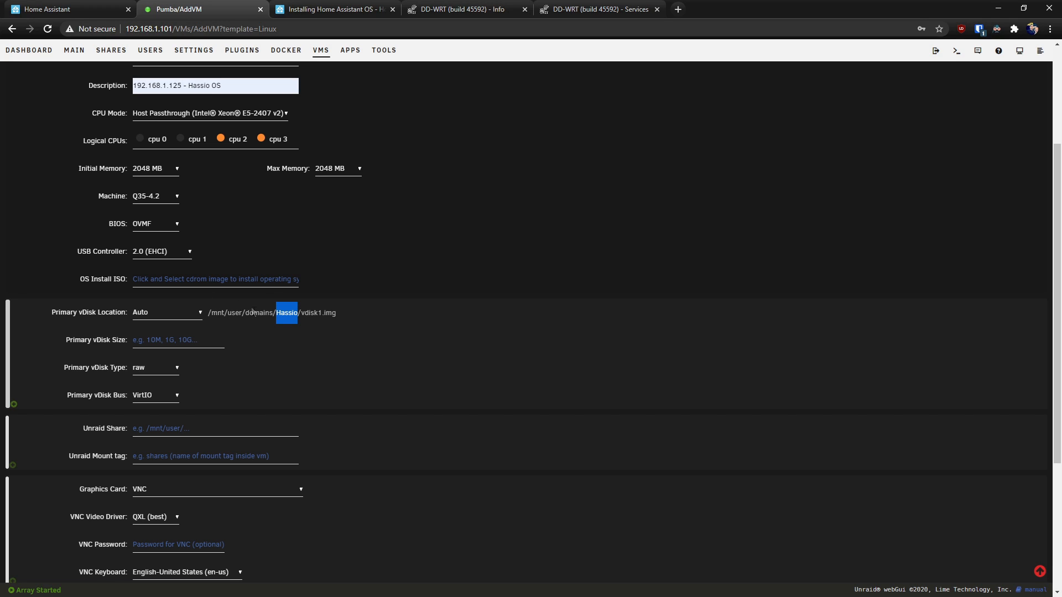
mouse_move(327, 330)
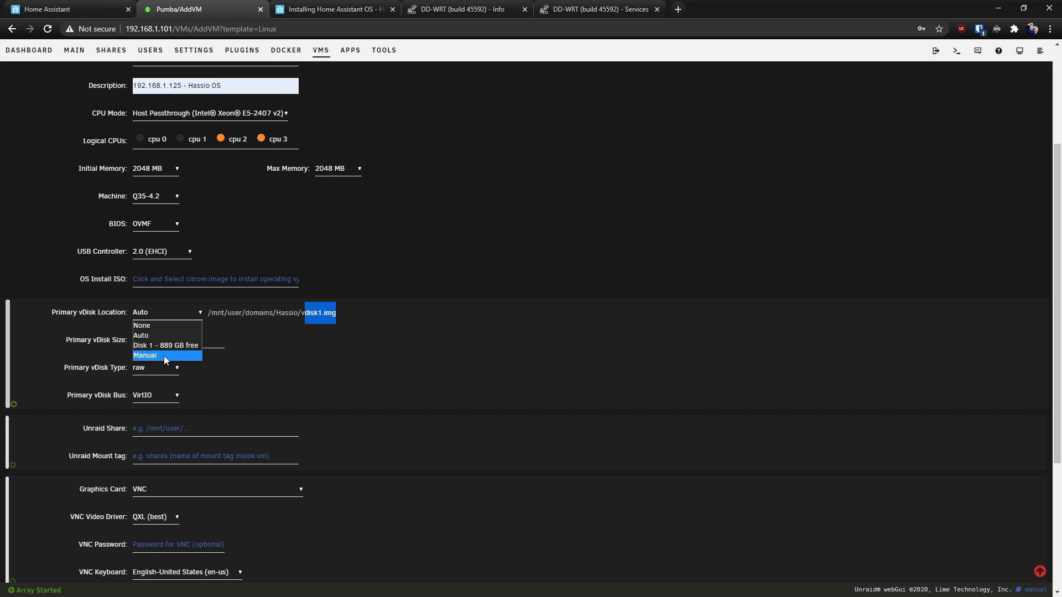
click(145, 355)
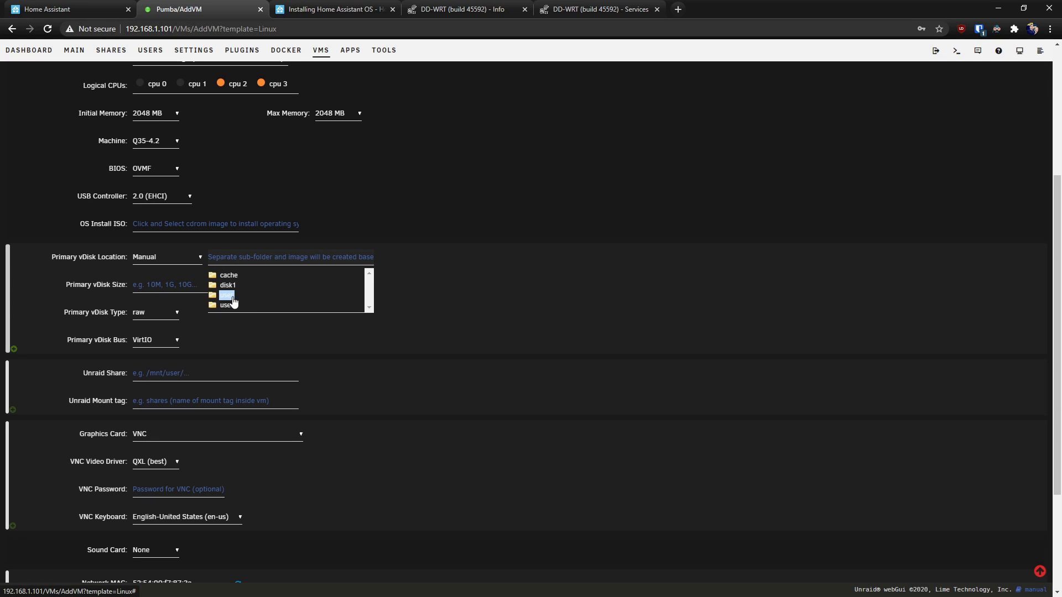
click(227, 296)
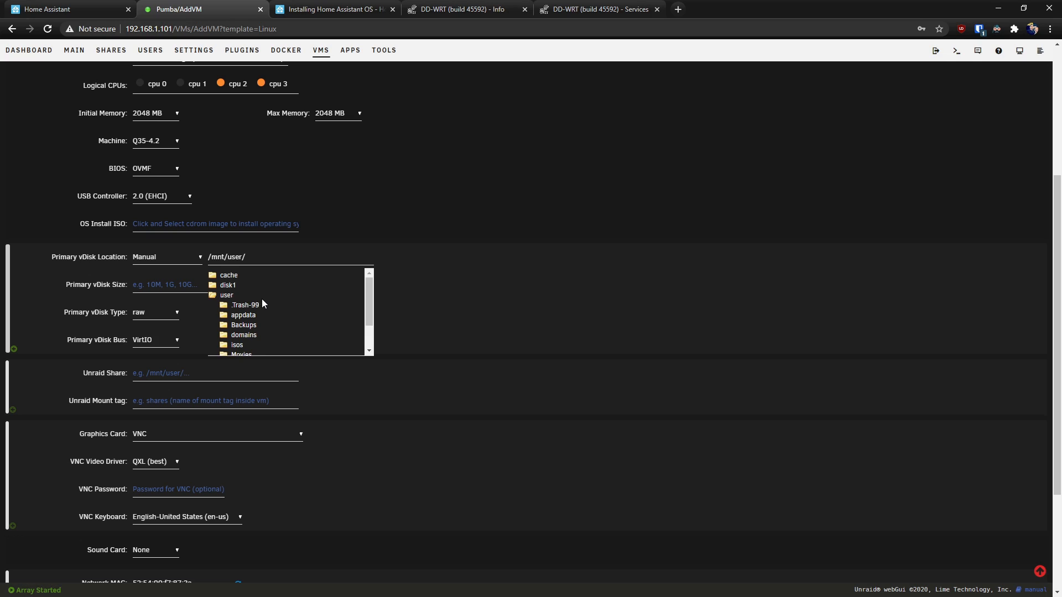
click(242, 334)
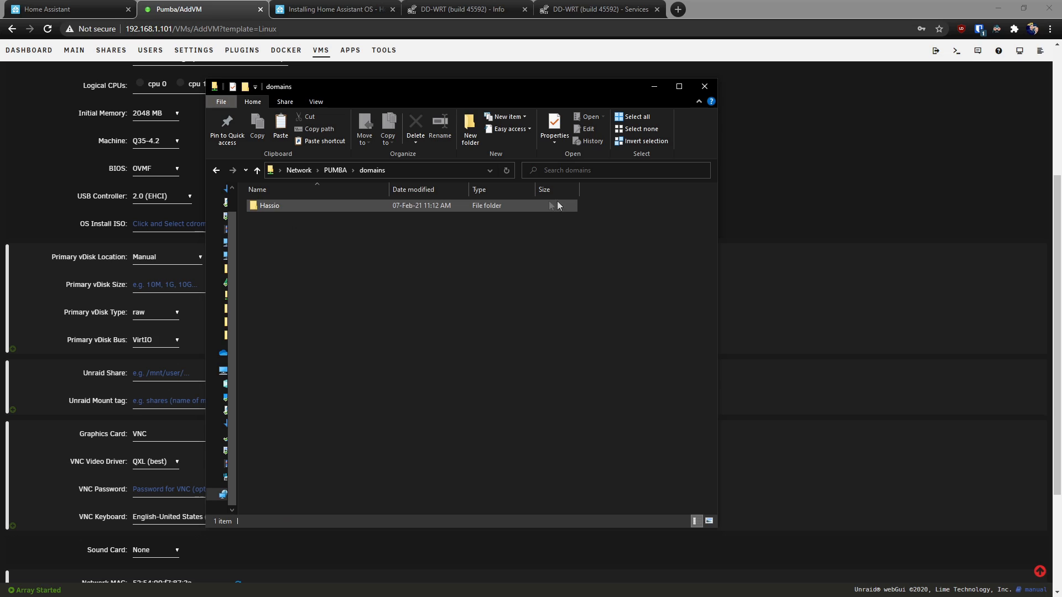
Copy the full path of hassos_ova-5.10.vmdk from the Hassio folder for the Primary vDisk Location
double_click(269, 205)
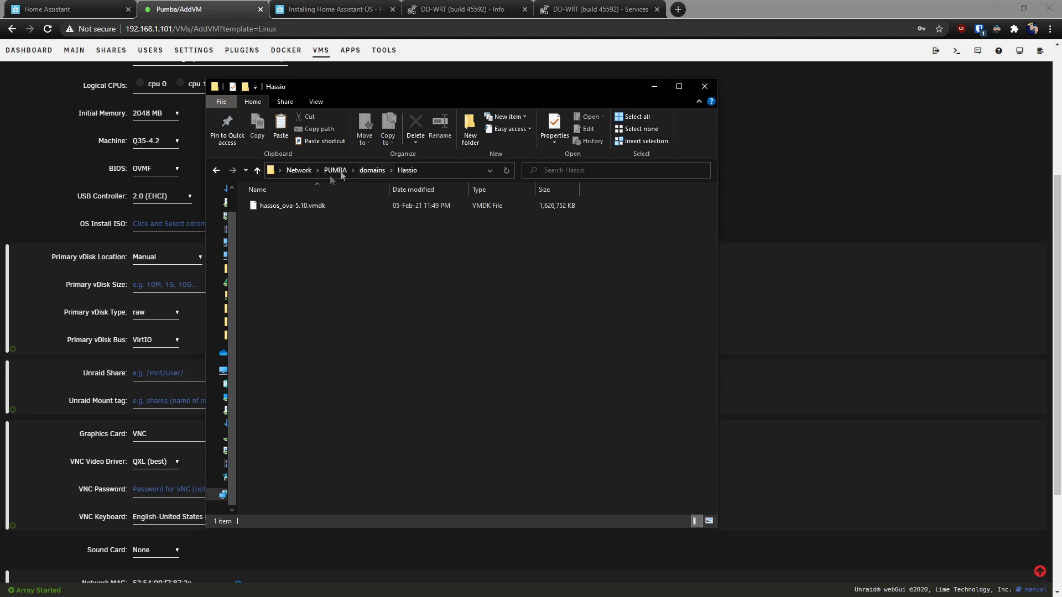
click(292, 206)
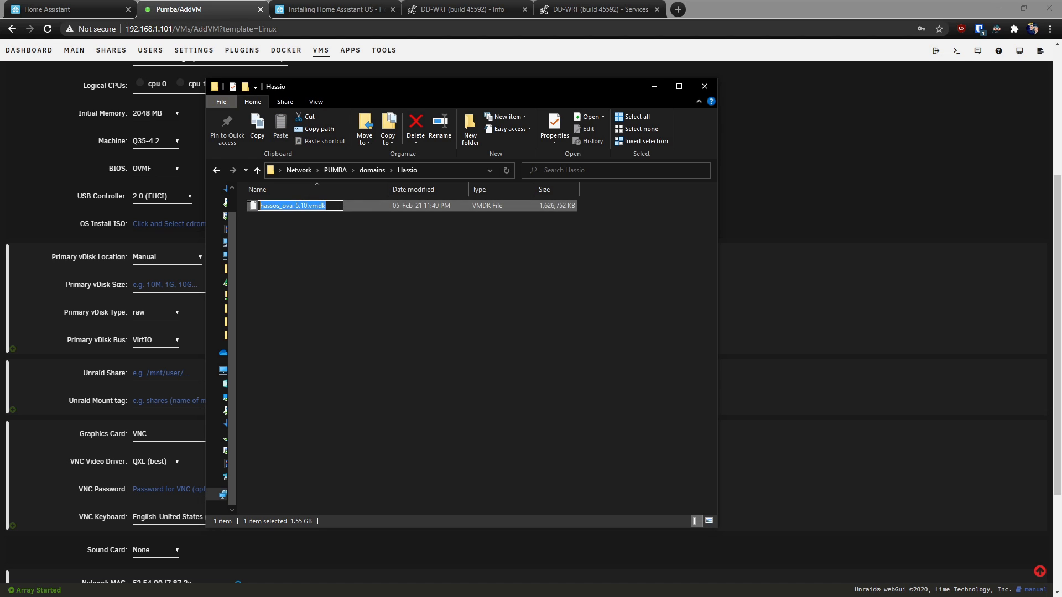
click(257, 230)
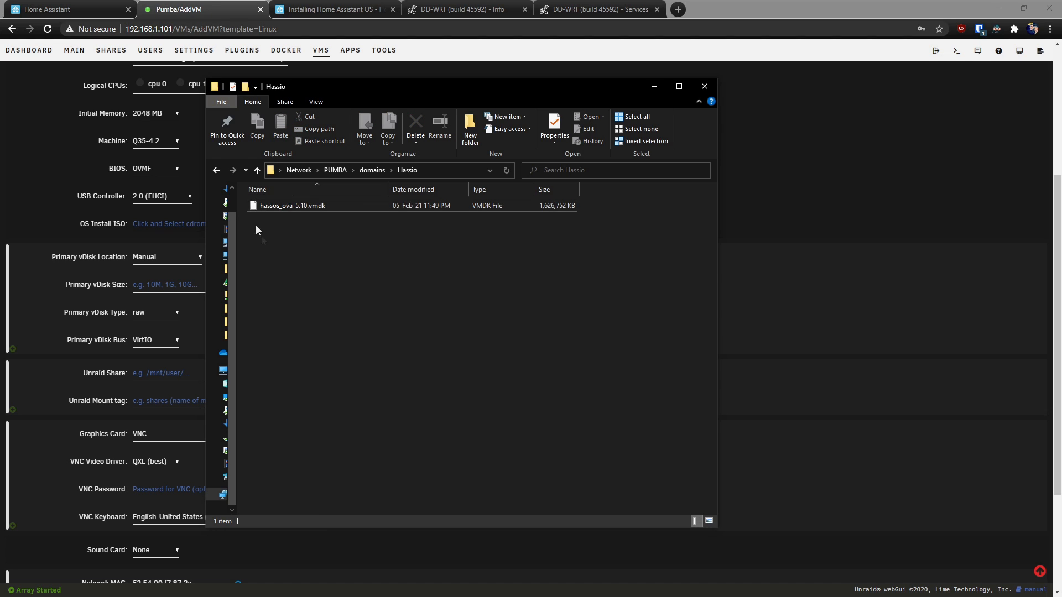
mouse_move(332, 207)
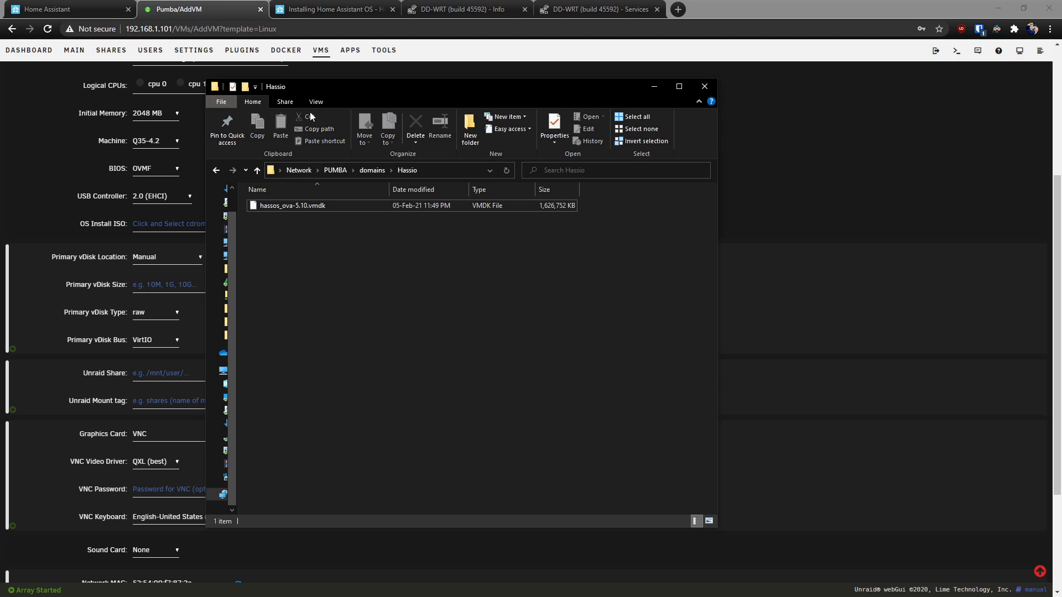
click(315, 102)
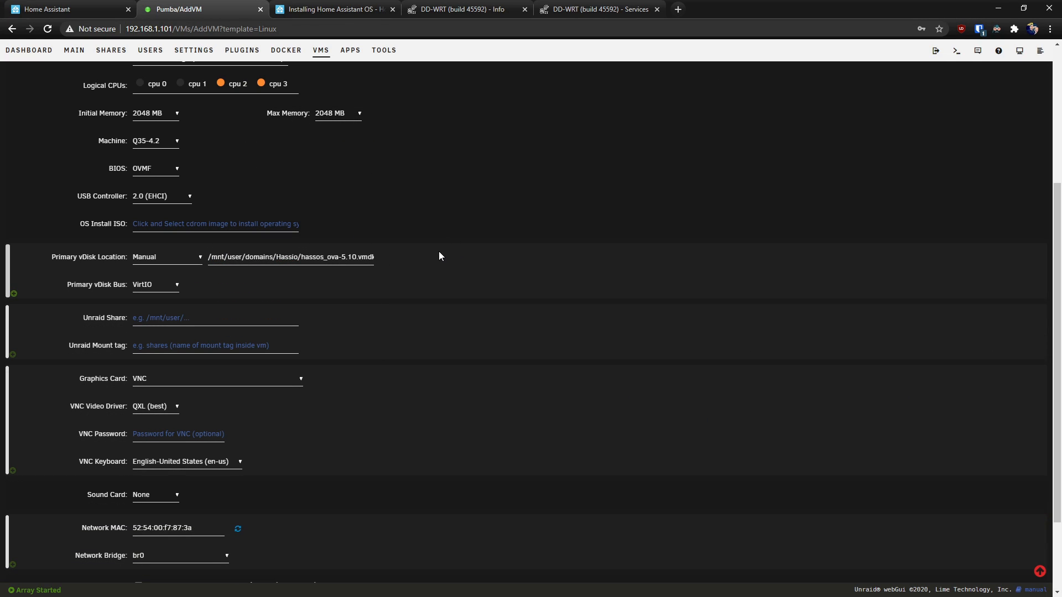
Keep br0 as the VM's network bridge and create the Hassio VM so it starts running
scroll(down, 3)
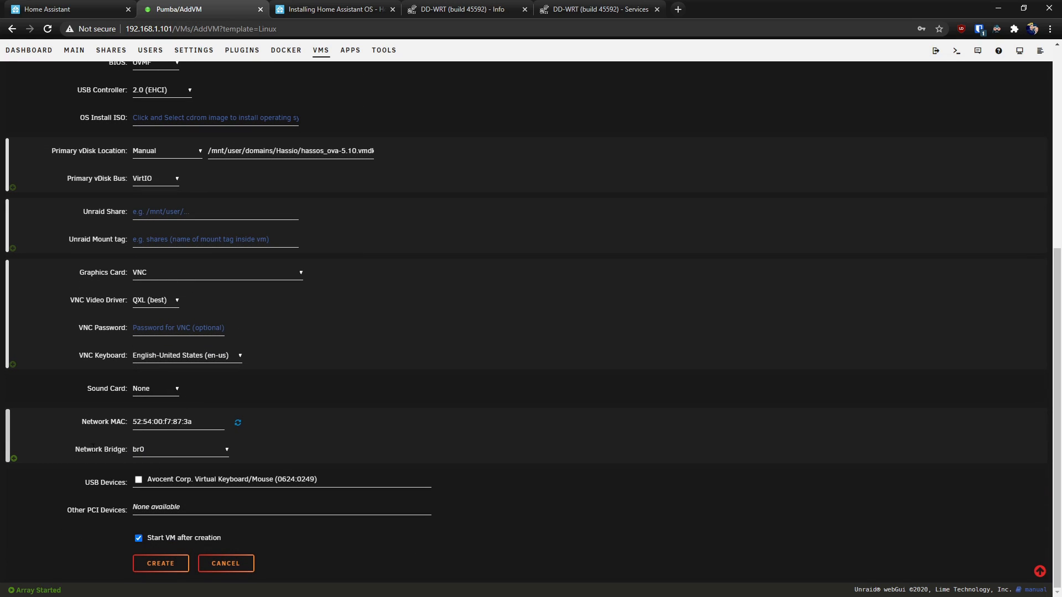
click(179, 449)
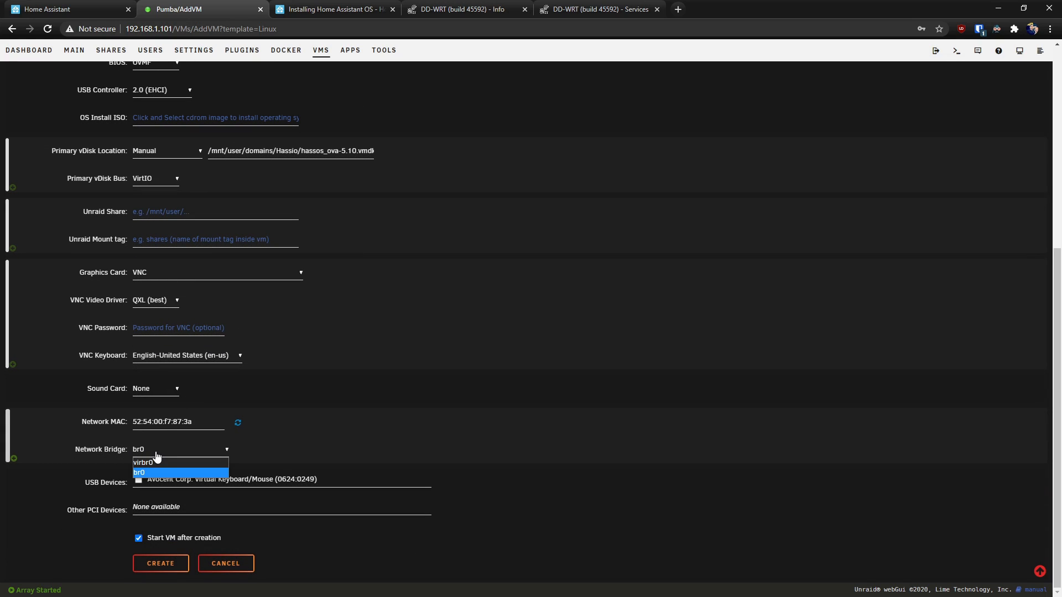
click(139, 472)
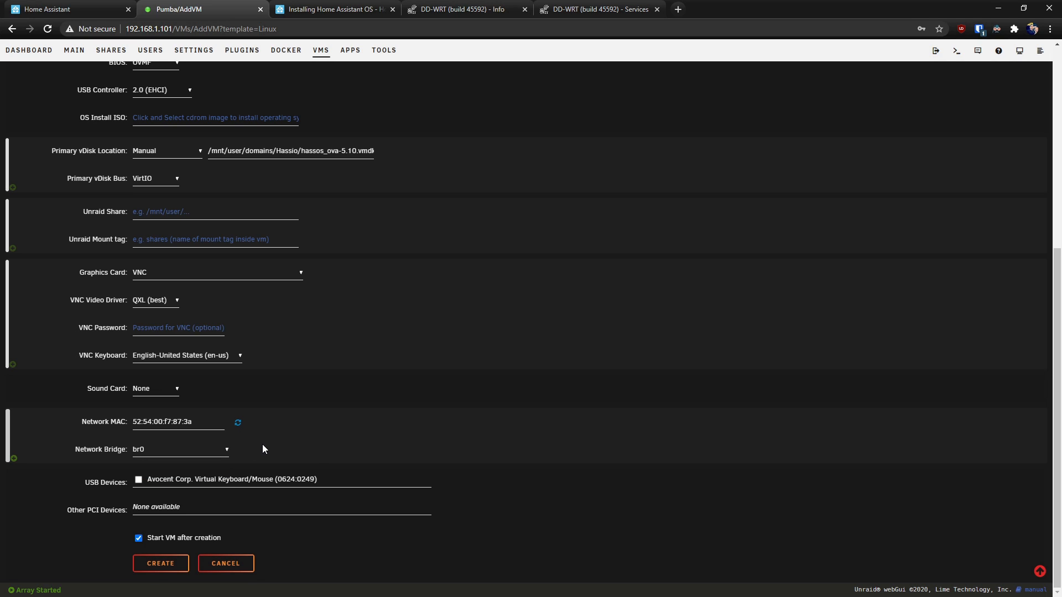
mouse_move(172, 507)
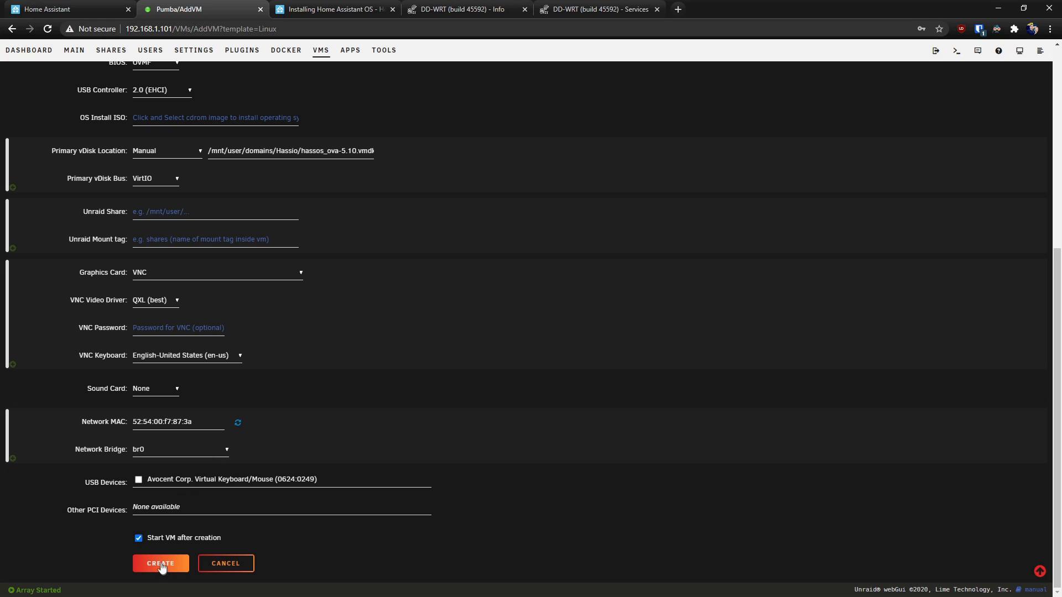
click(160, 563)
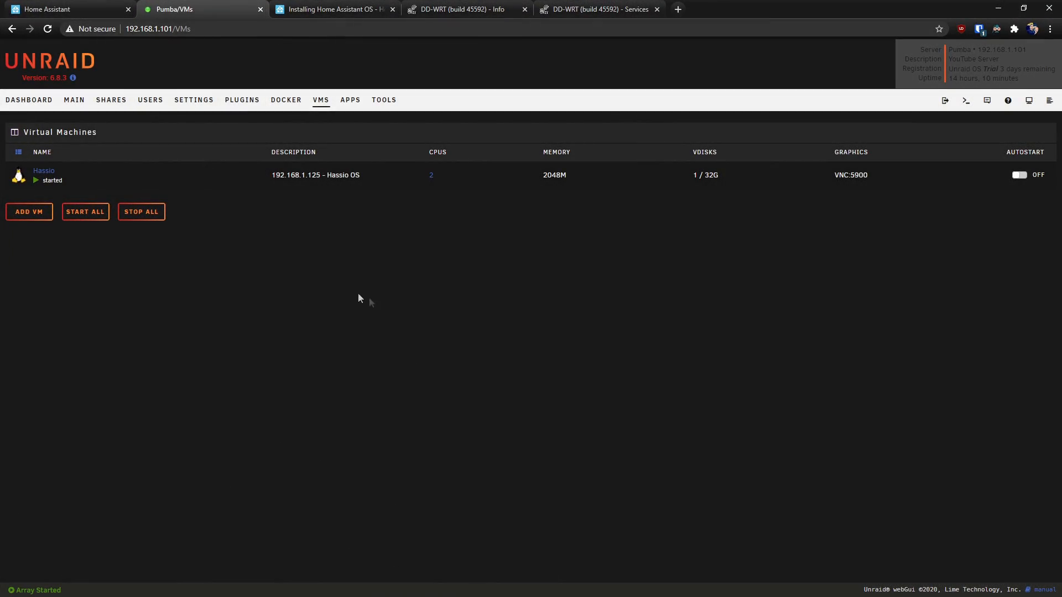
mouse_move(368, 287)
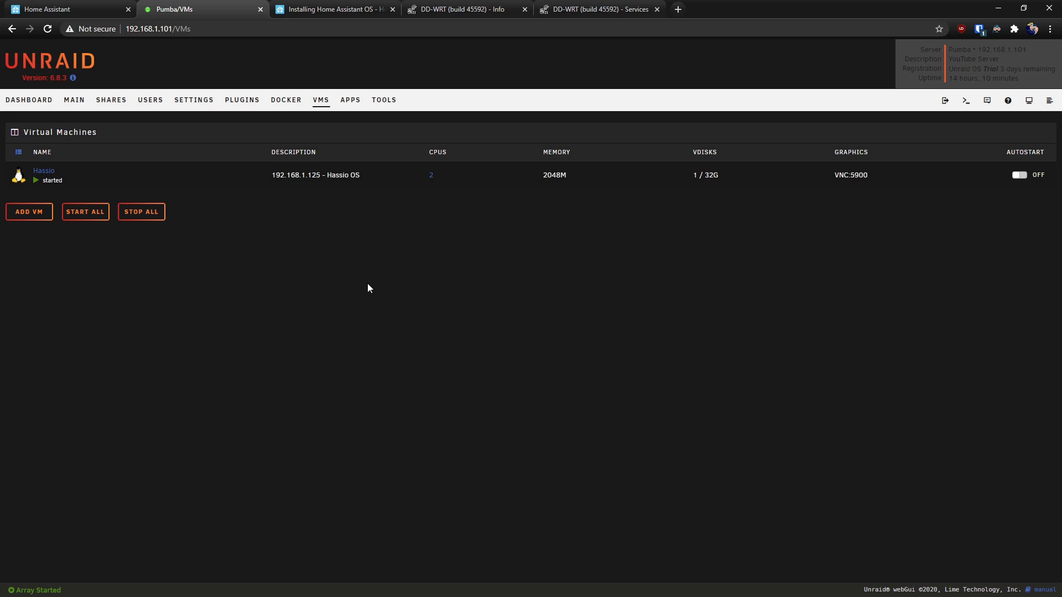
click(333, 8)
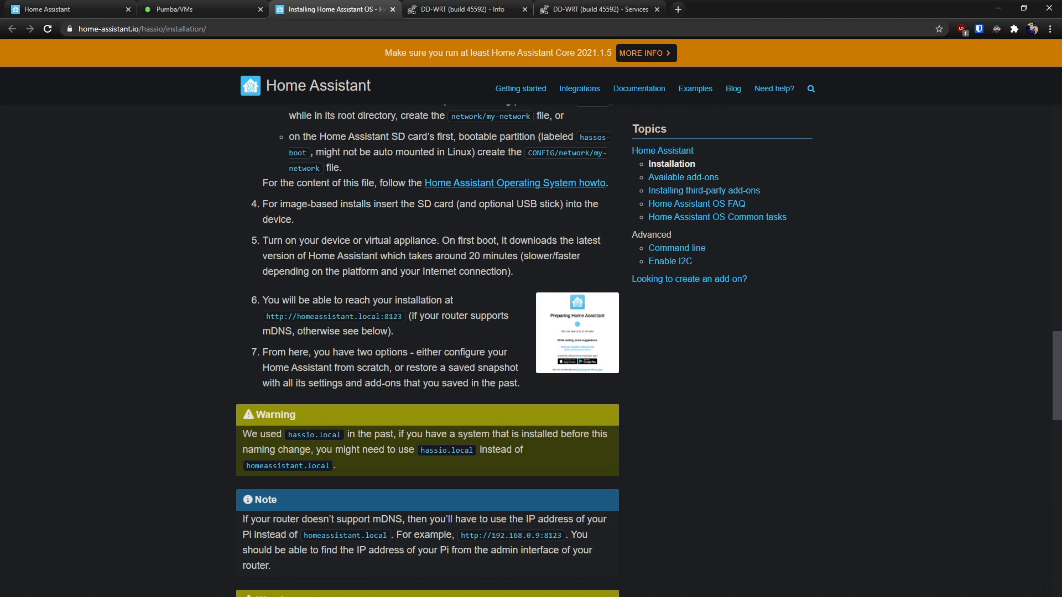
mouse_move(364, 312)
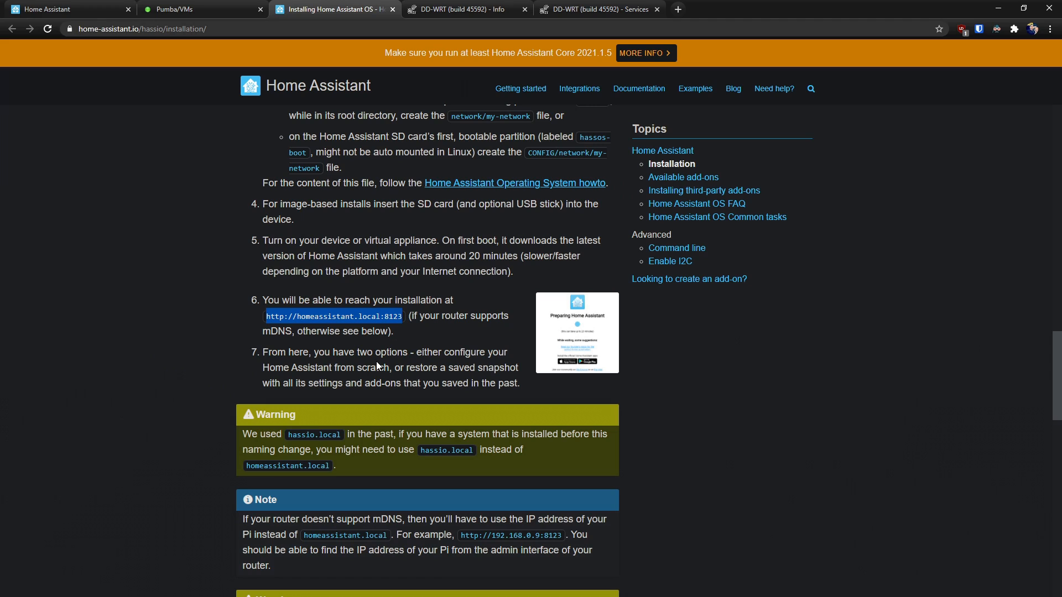
mouse_move(378, 366)
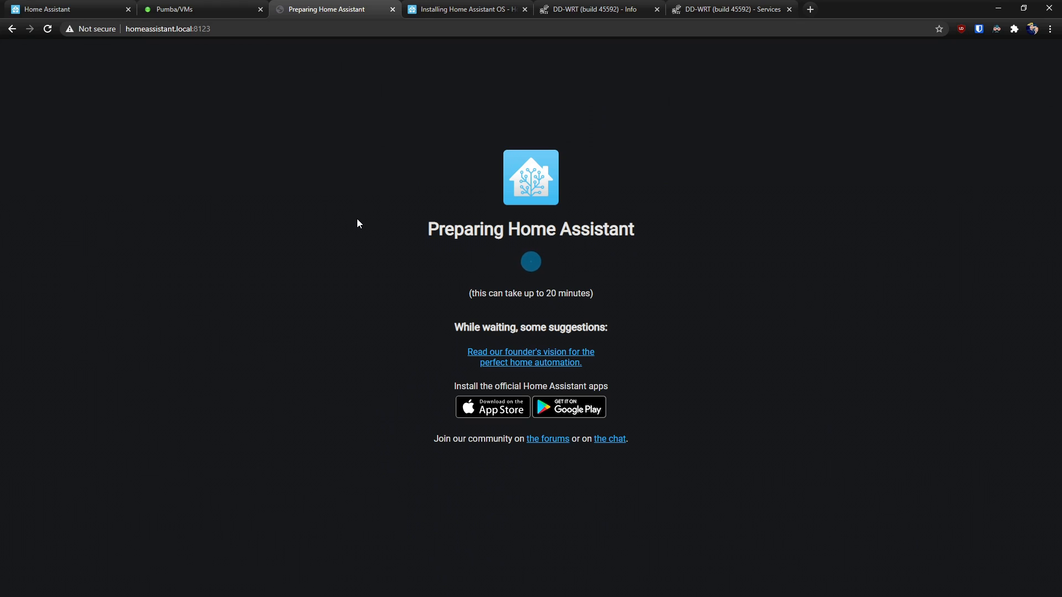
mouse_move(378, 207)
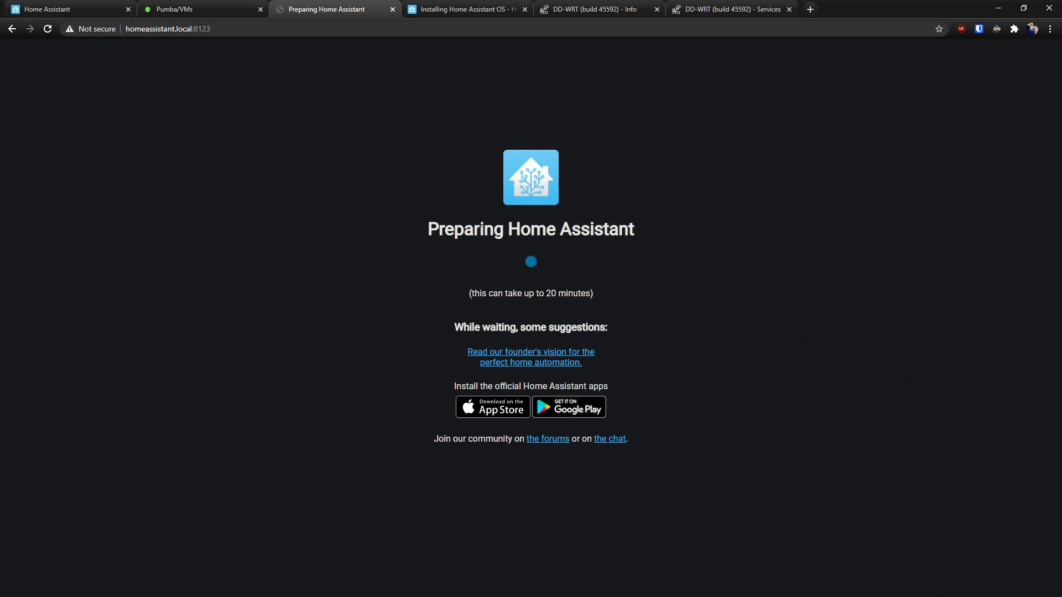
mouse_move(599, 10)
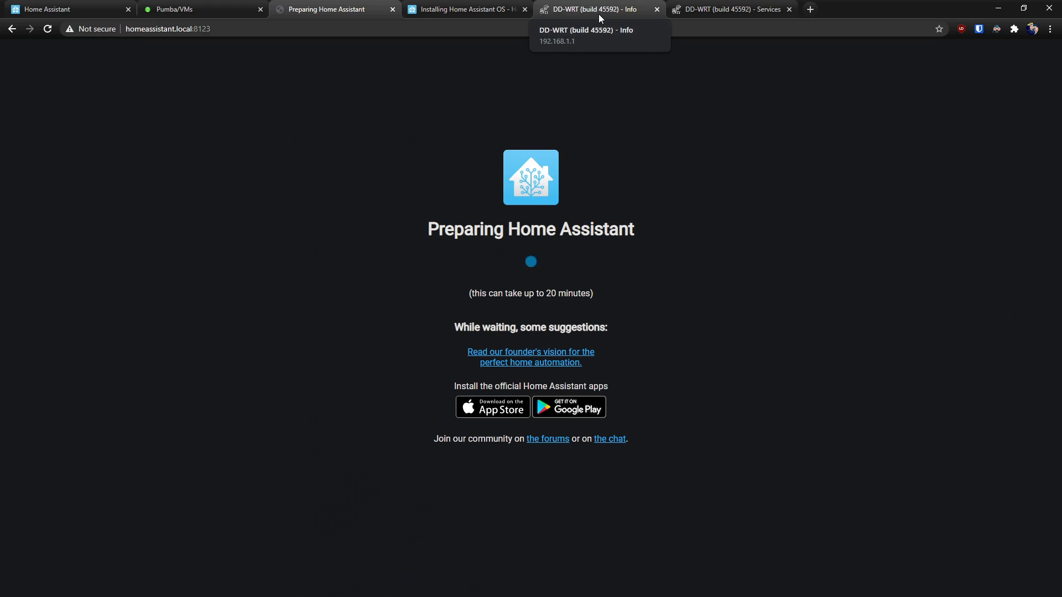
Show the router status page listing homeassistant among DHCP clients at 192.168.1.125
click(595, 9)
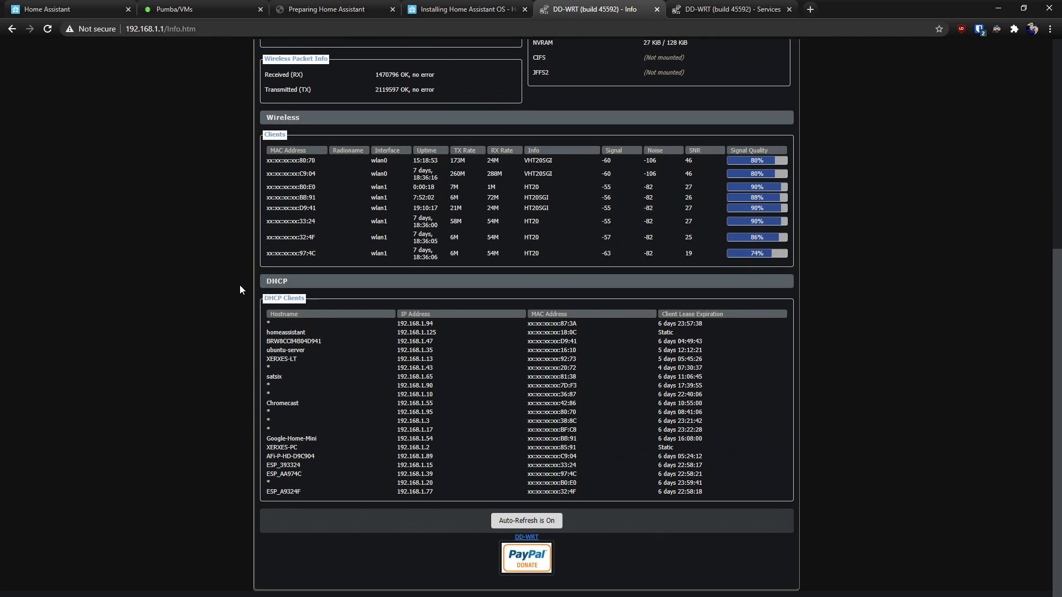
mouse_move(294, 294)
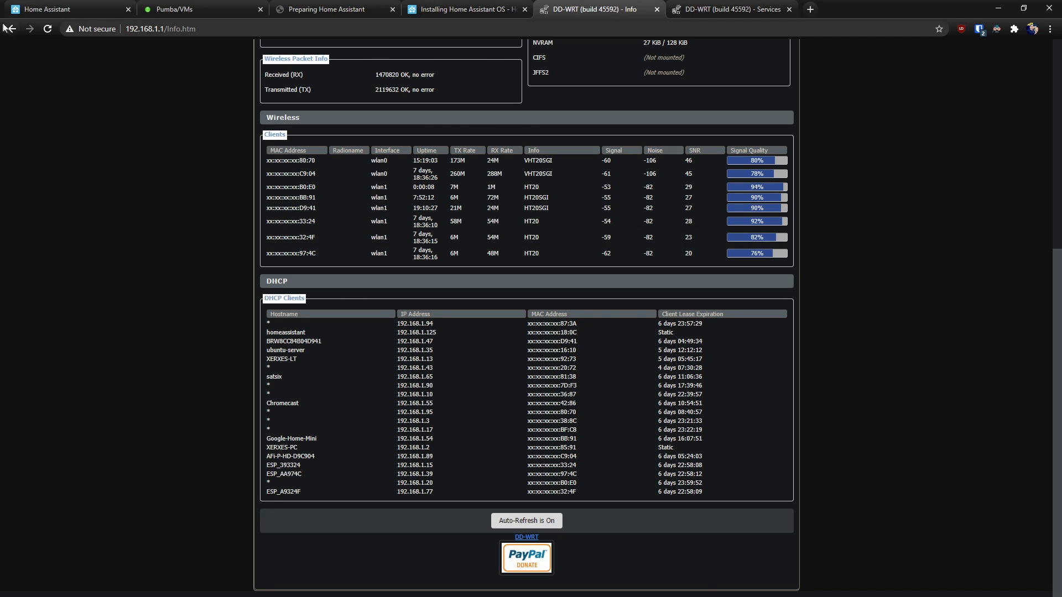
Enter the onboarding account name Admin, username admin and matching password entries
click(332, 9)
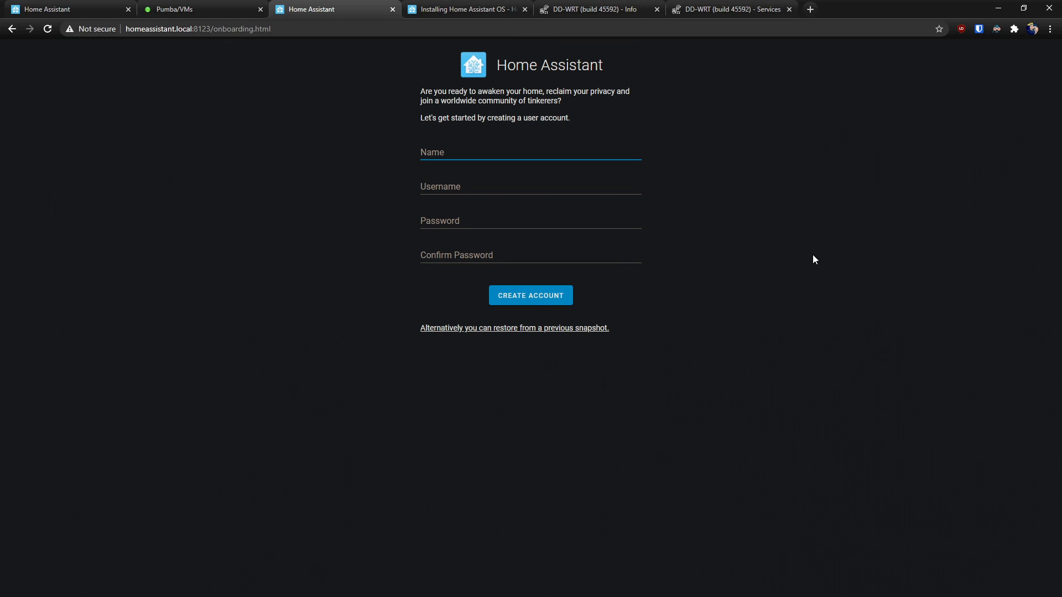
click(530, 152)
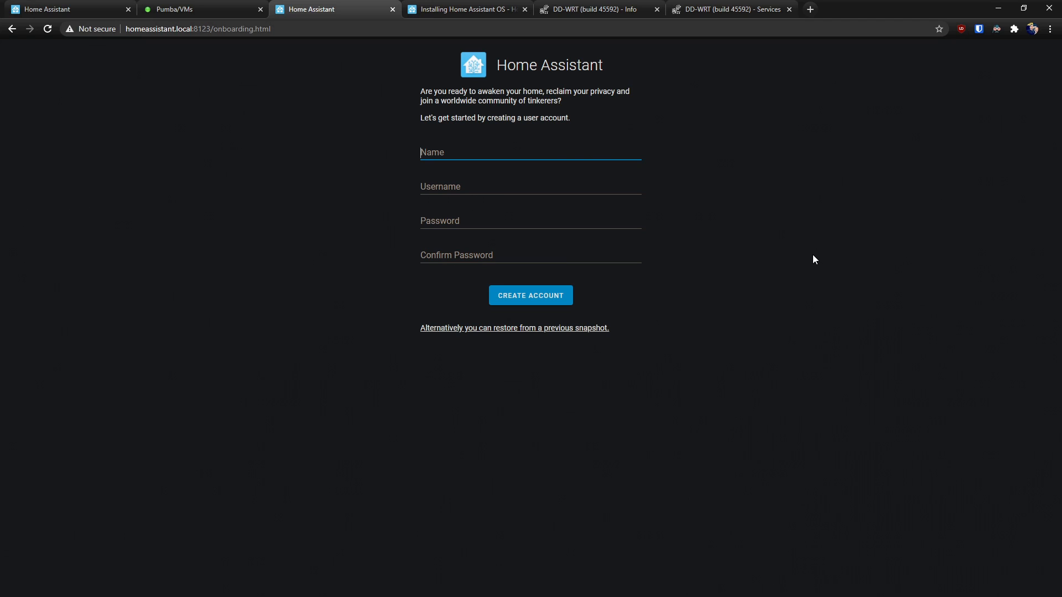
text(admin)
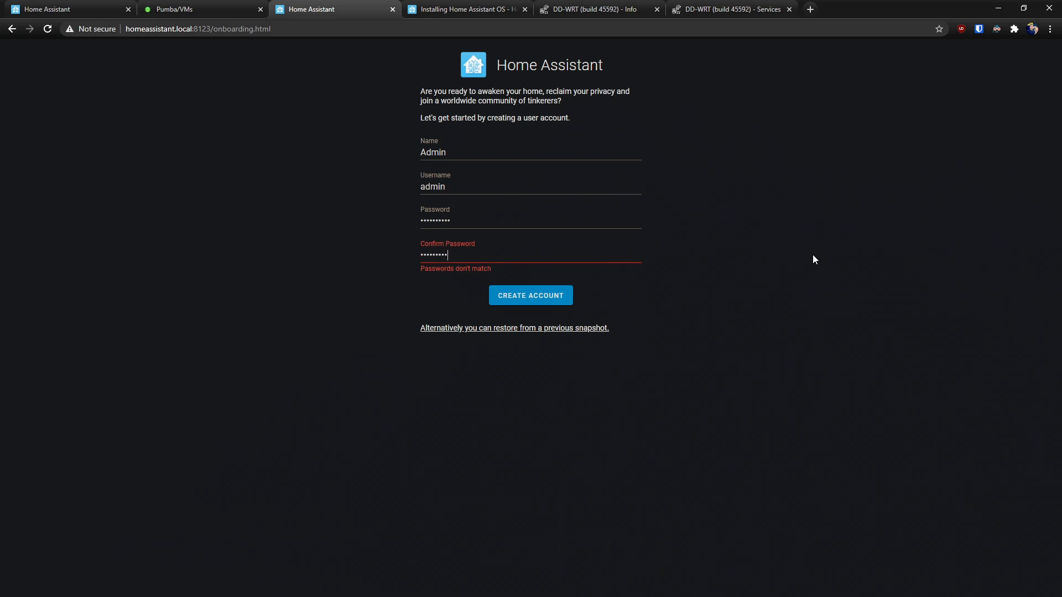
text(•)
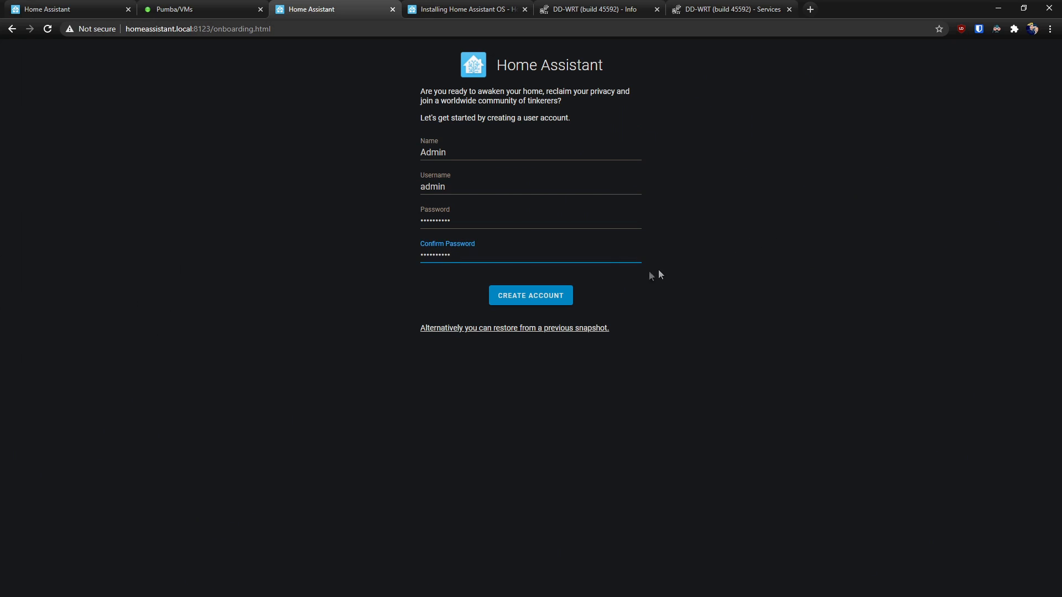
Create the Admin account and choose Australia/Sydney as the home's time zone
click(530, 295)
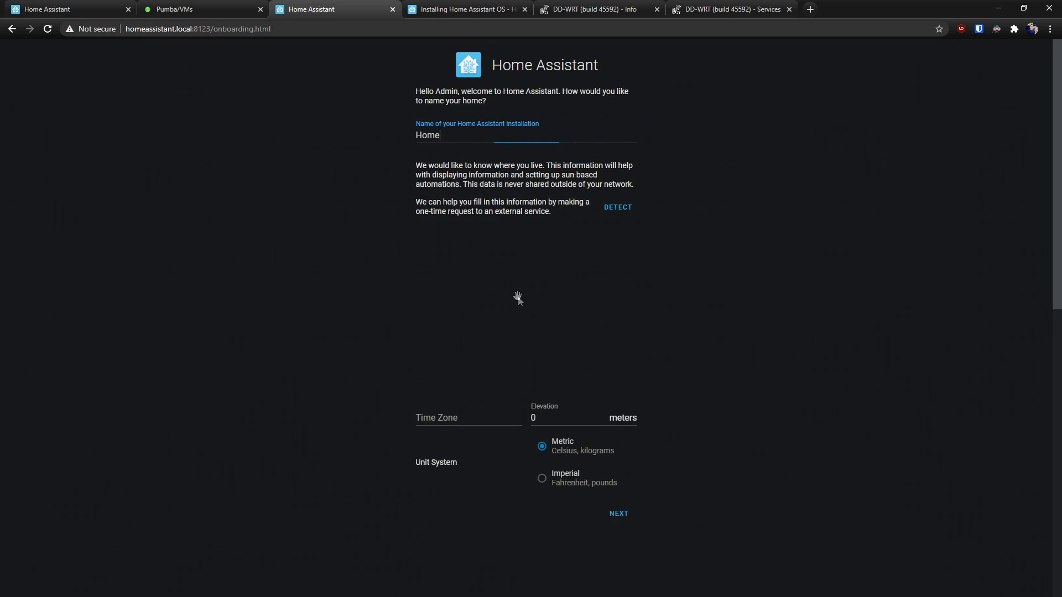
click(616, 206)
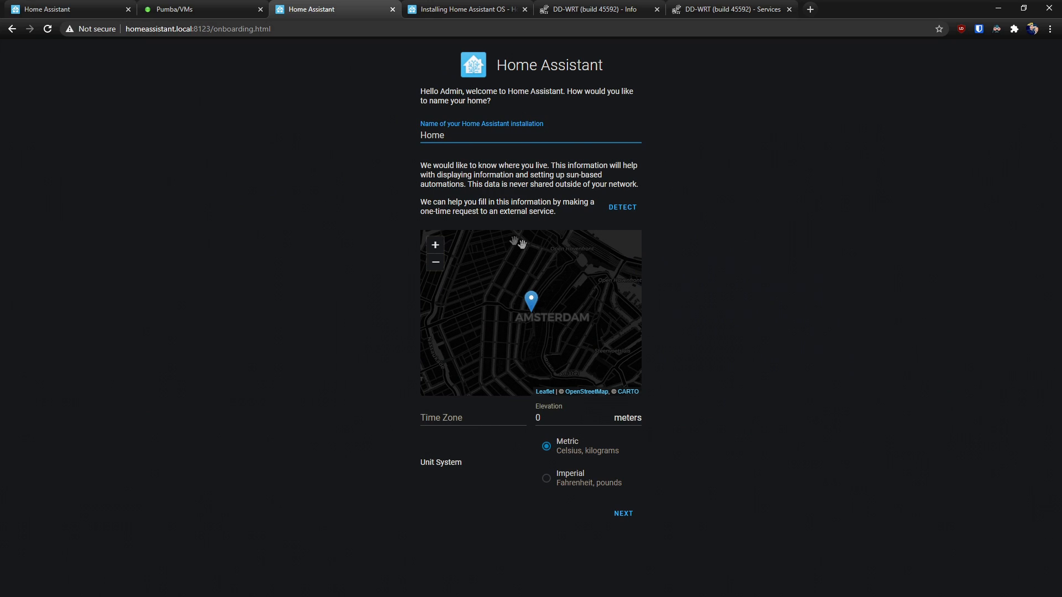
click(472, 417)
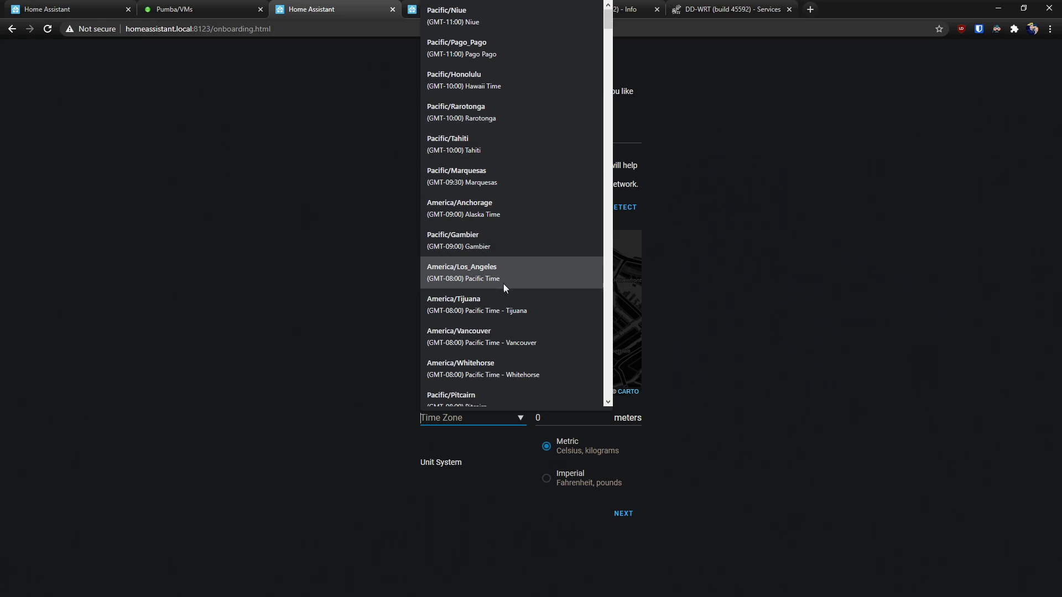
scroll(down, 3)
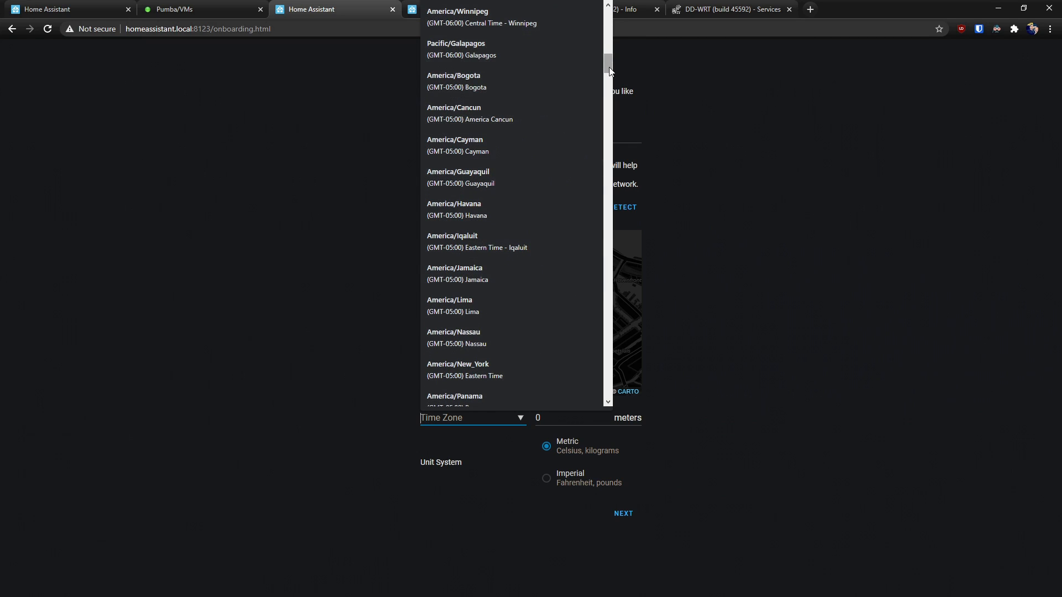
scroll(down, 3)
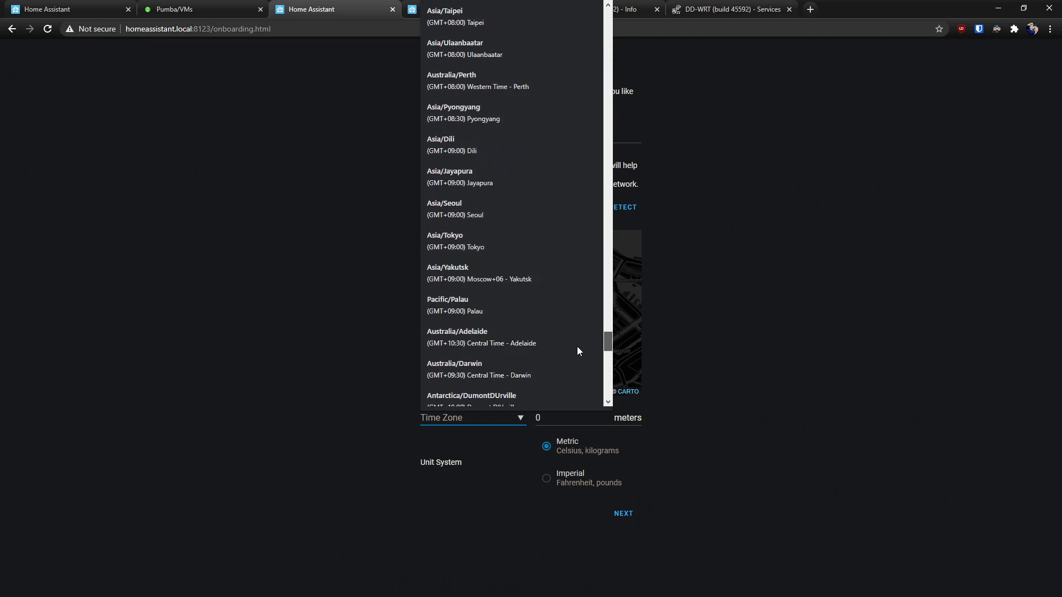
scroll(down, 3)
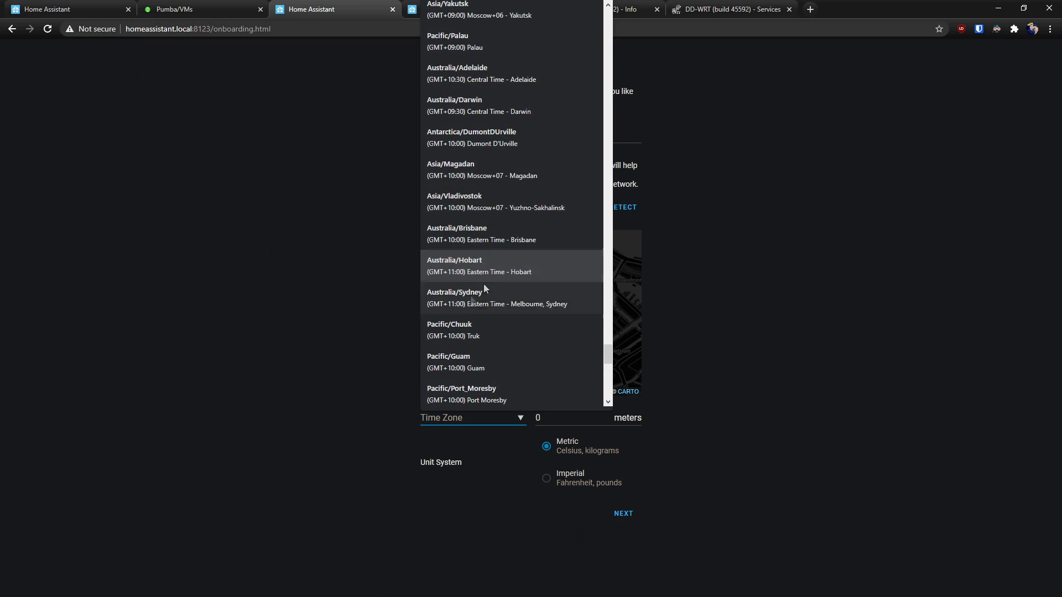
mouse_move(522, 303)
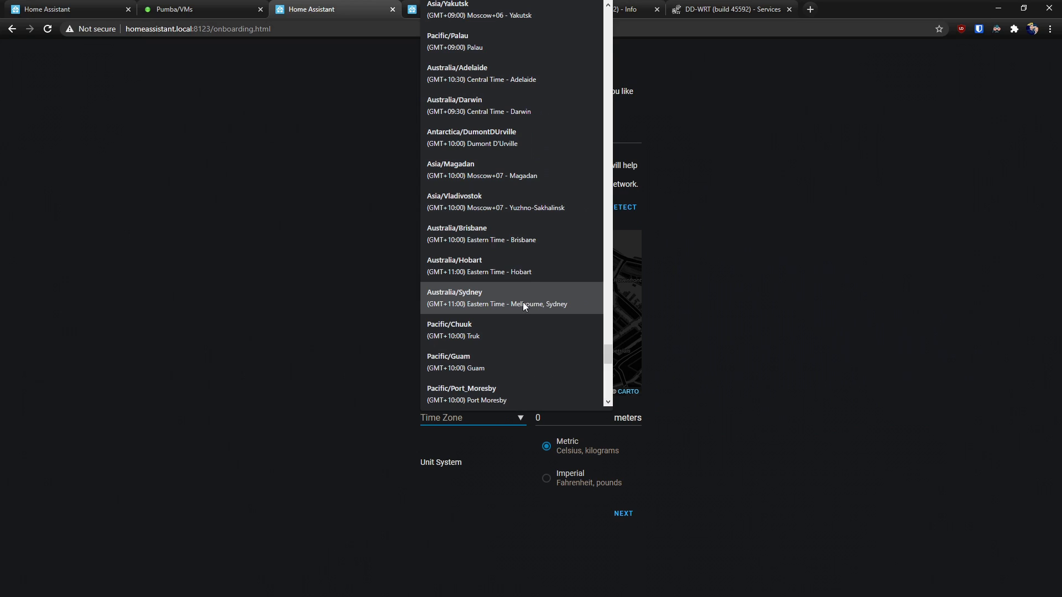
click(497, 298)
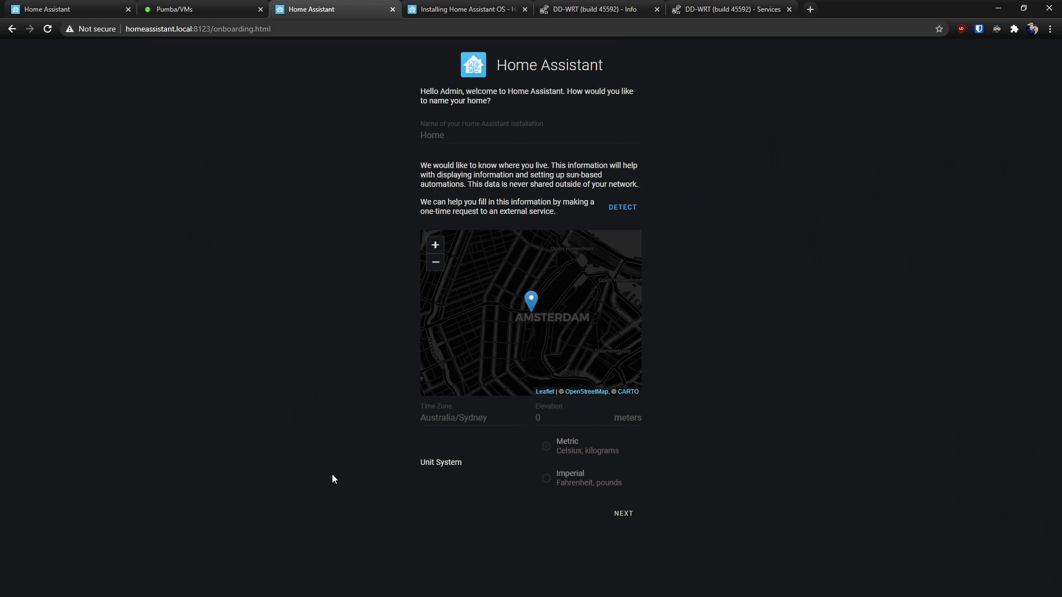
Set up Google Cast with the Kitchen Speaker assigned to the Kitchen area
click(621, 513)
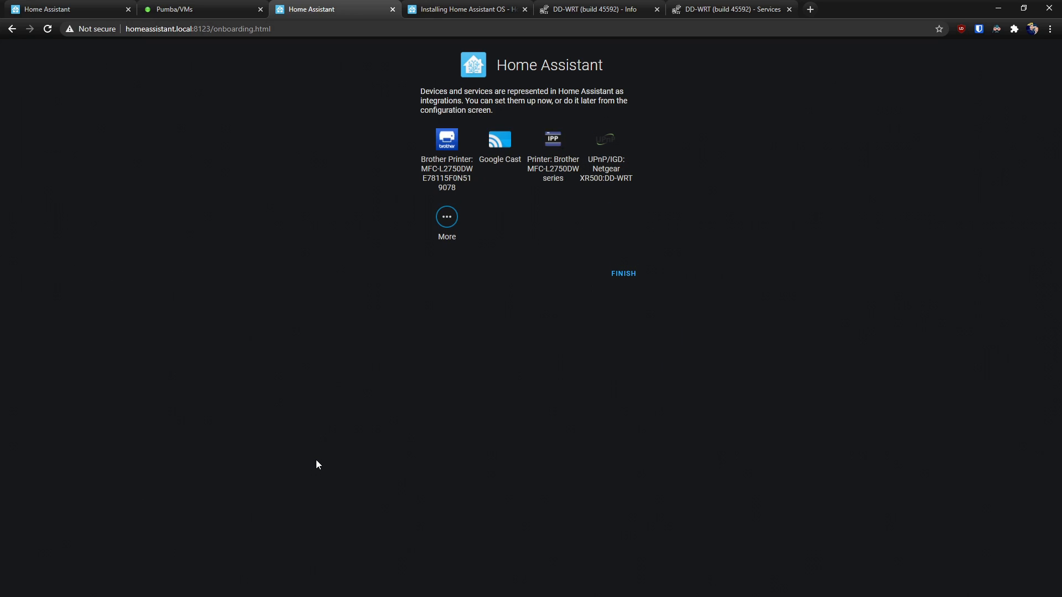
mouse_move(490, 199)
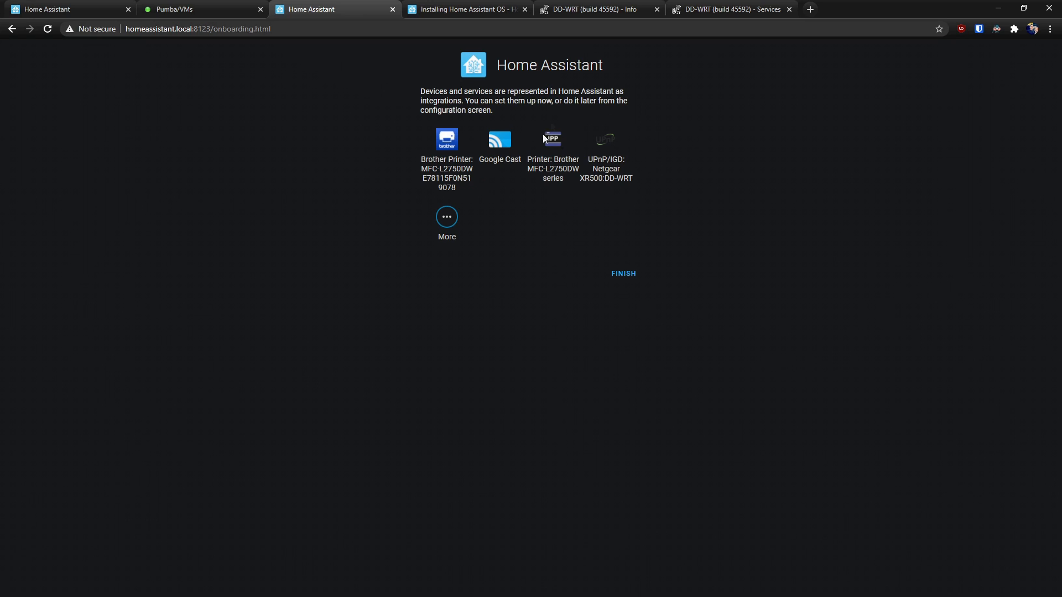
mouse_move(614, 144)
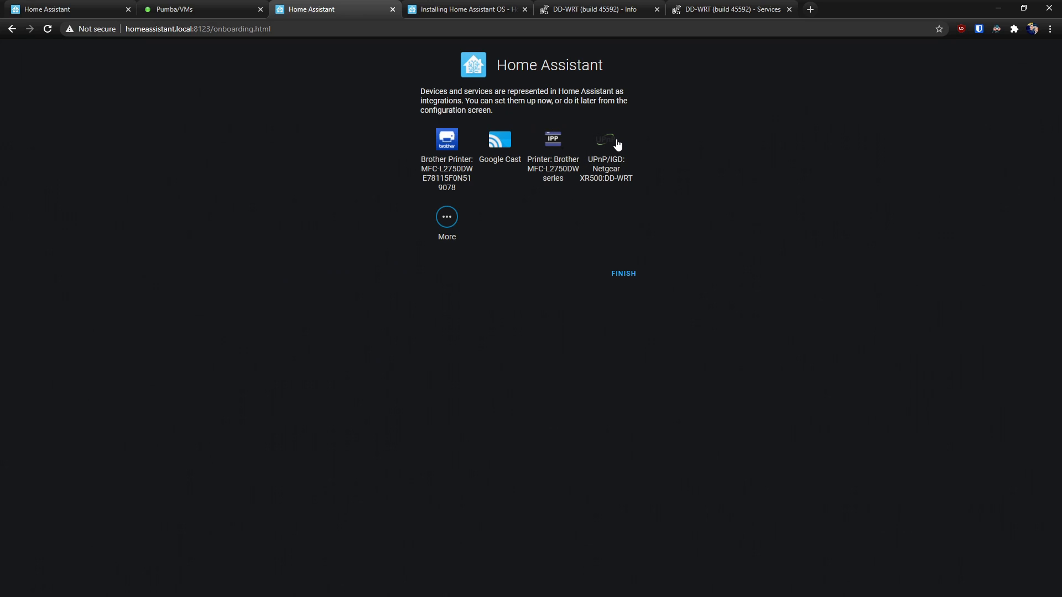
mouse_move(265, 130)
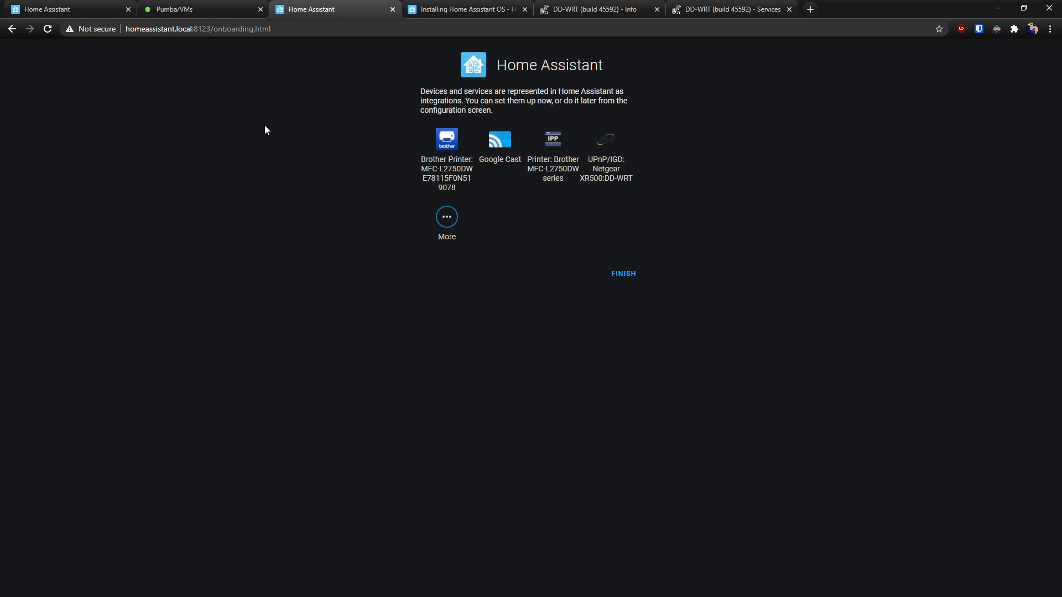
mouse_move(418, 147)
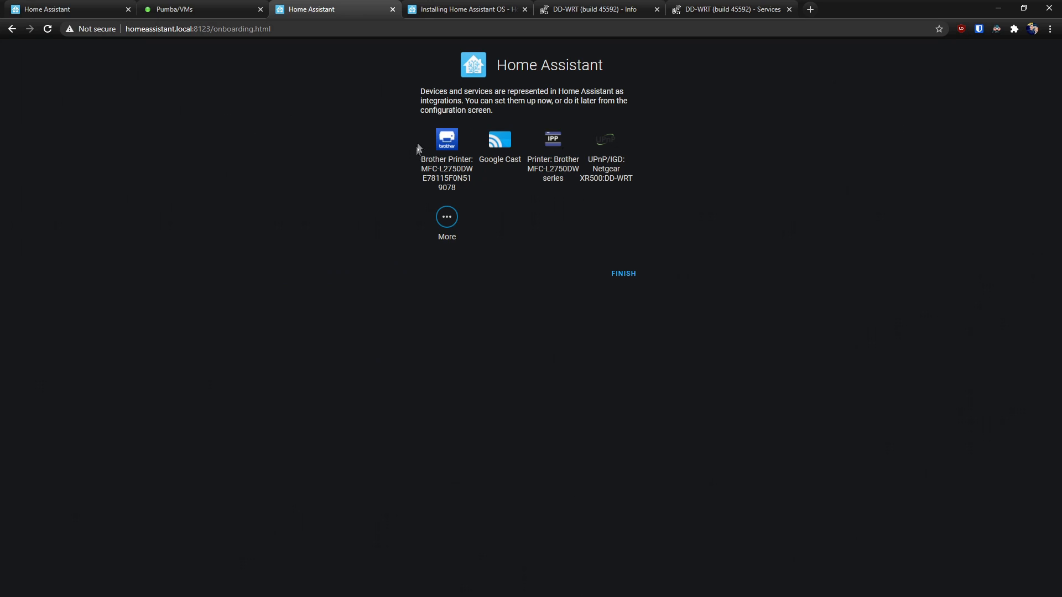
mouse_move(504, 142)
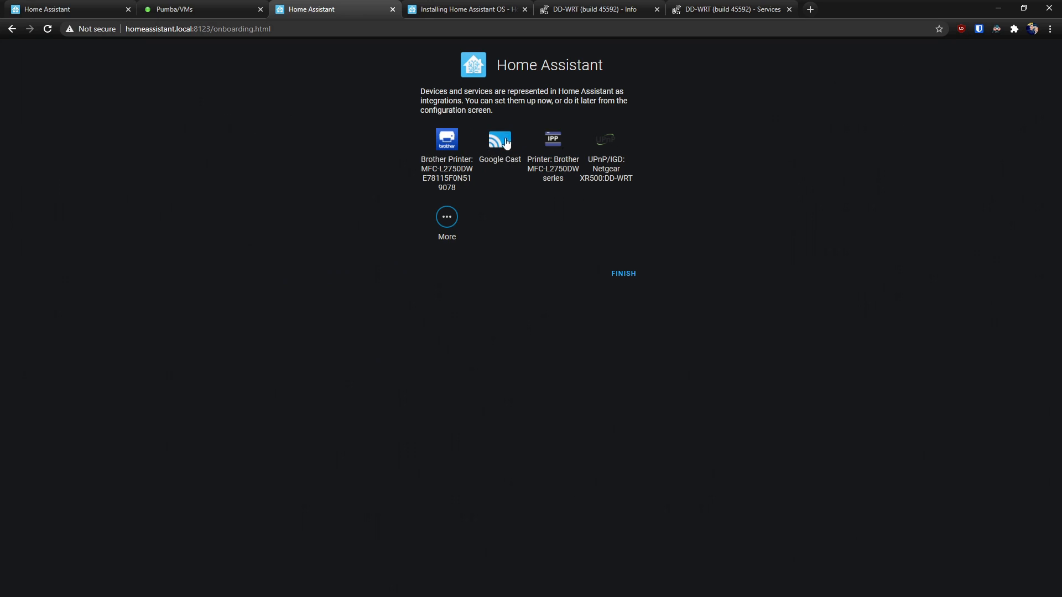
click(499, 140)
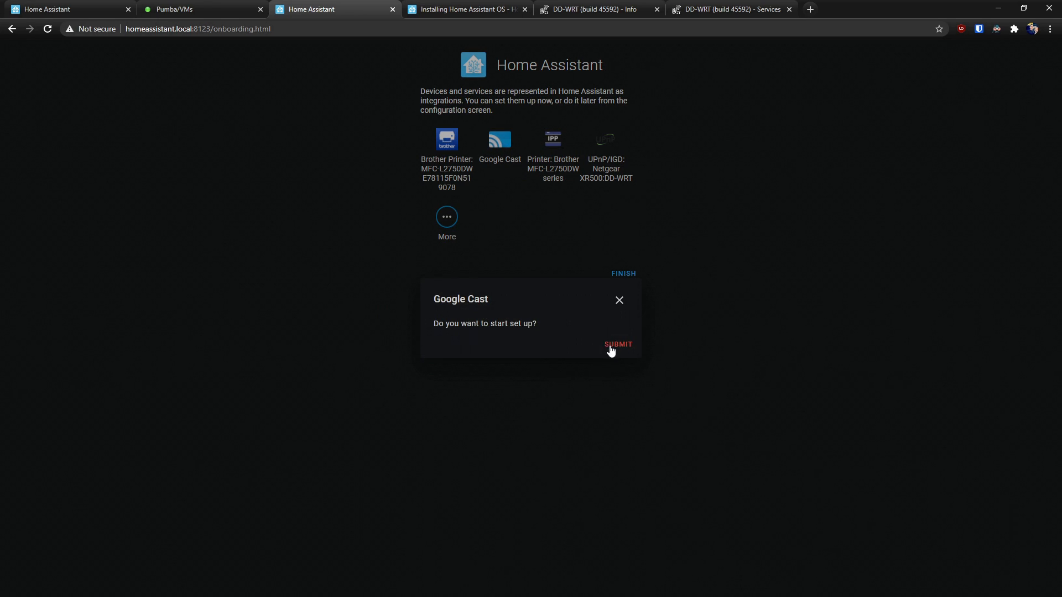
click(617, 344)
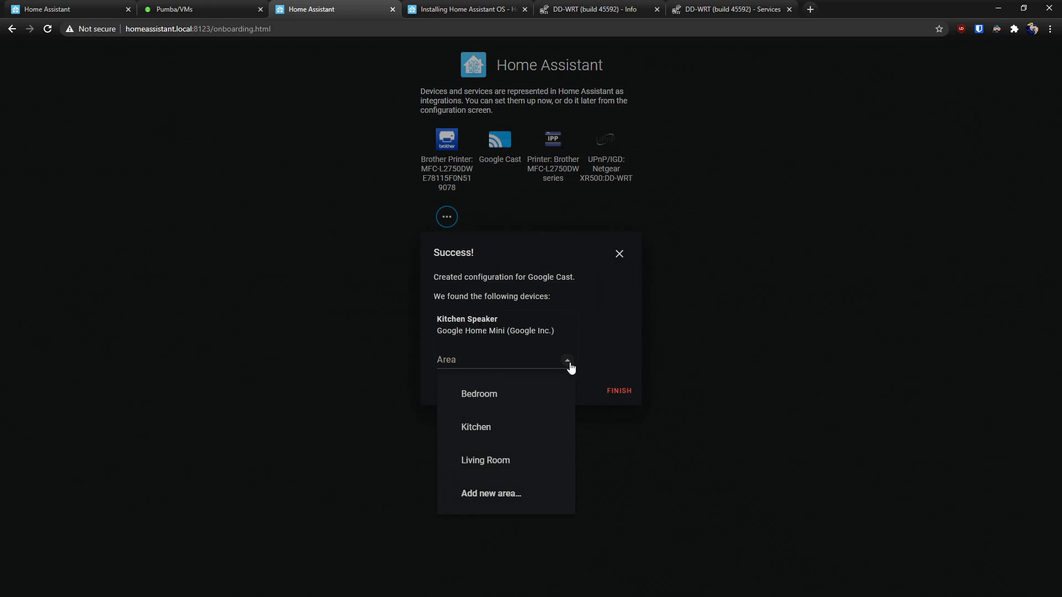
click(475, 427)
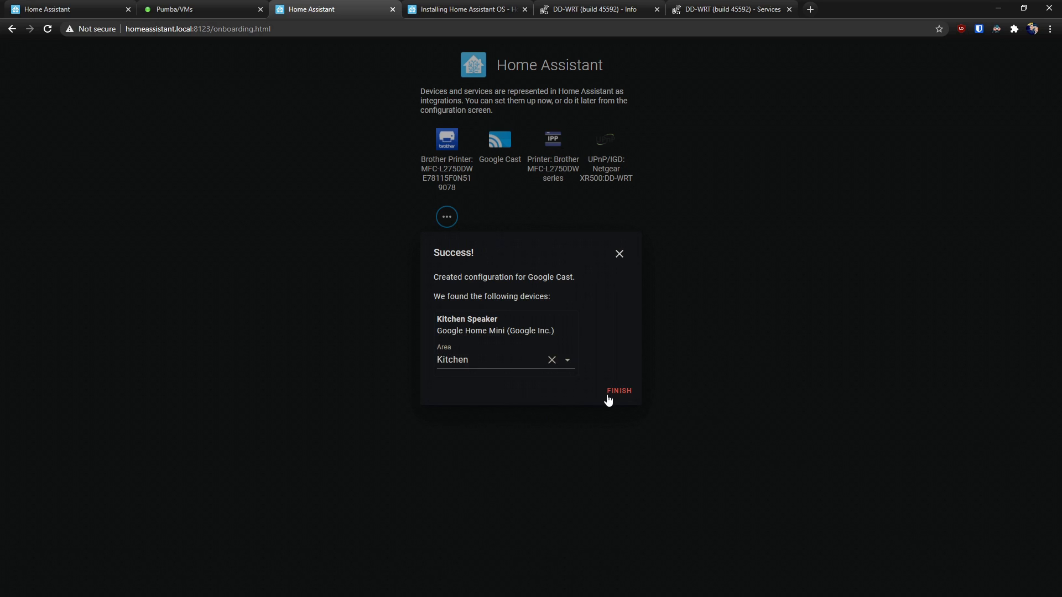
click(617, 391)
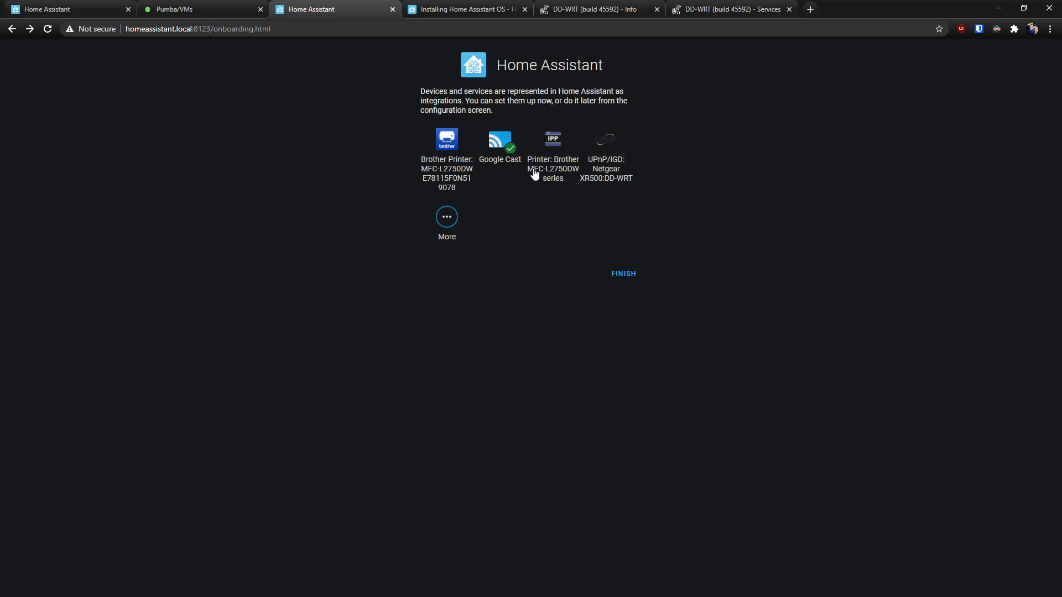
mouse_move(454, 146)
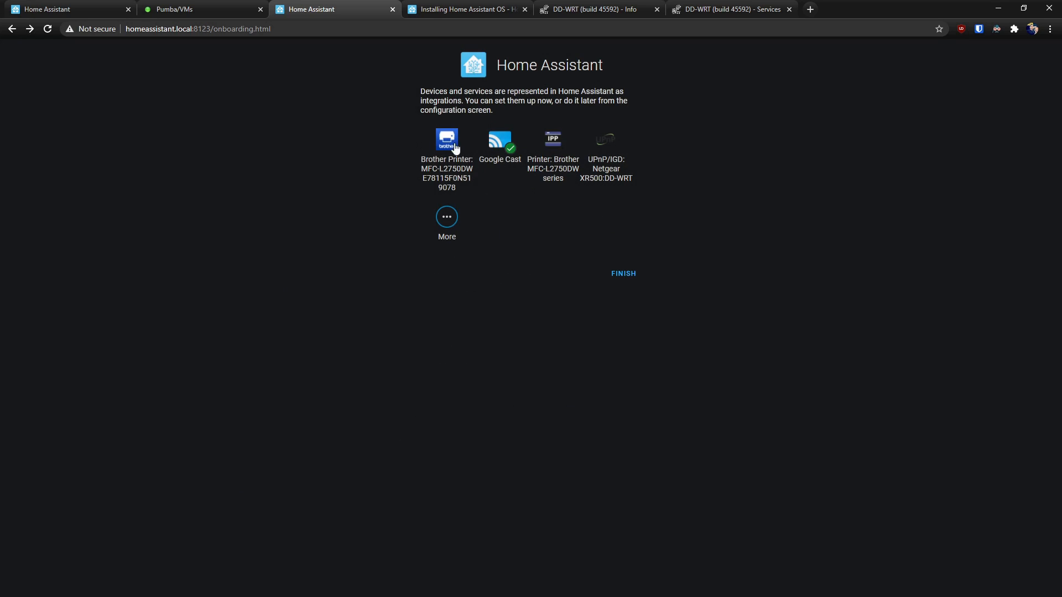
Add the discovered Brother laser printer and finish onboarding to reach the dashboard
click(446, 140)
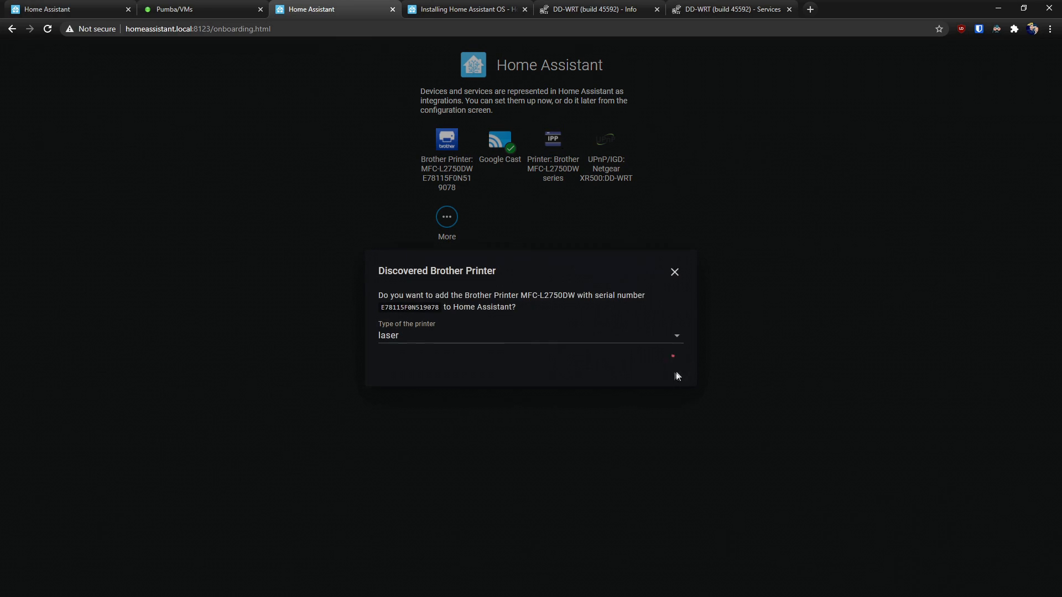
click(672, 366)
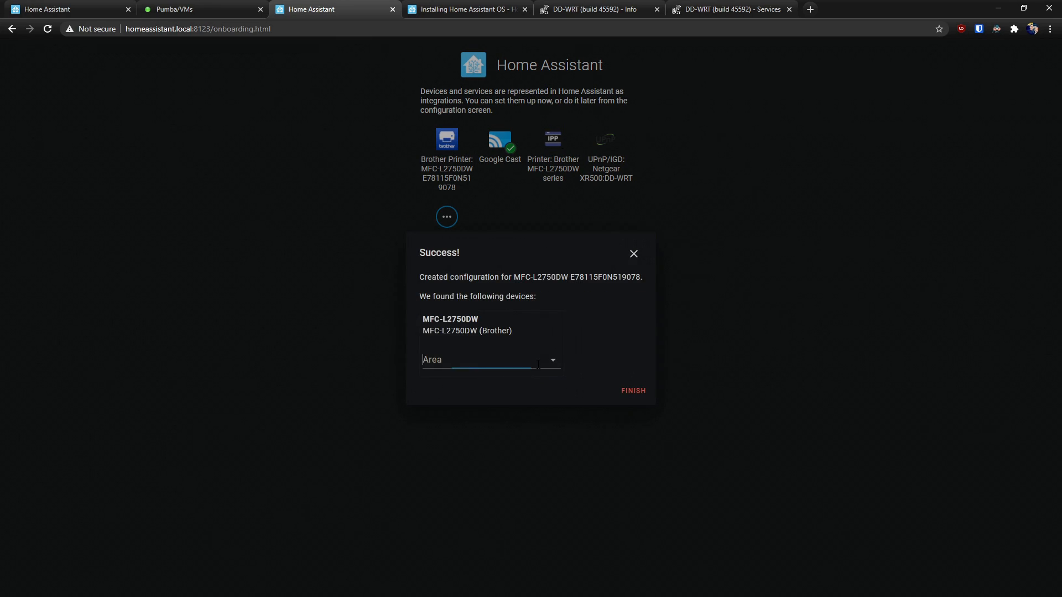
click(632, 390)
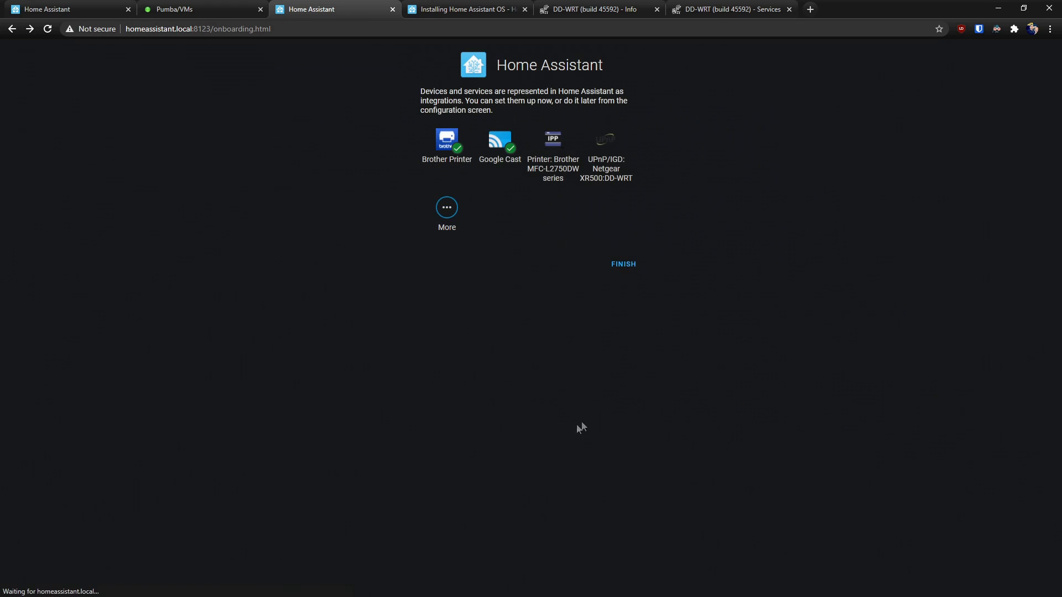
click(622, 265)
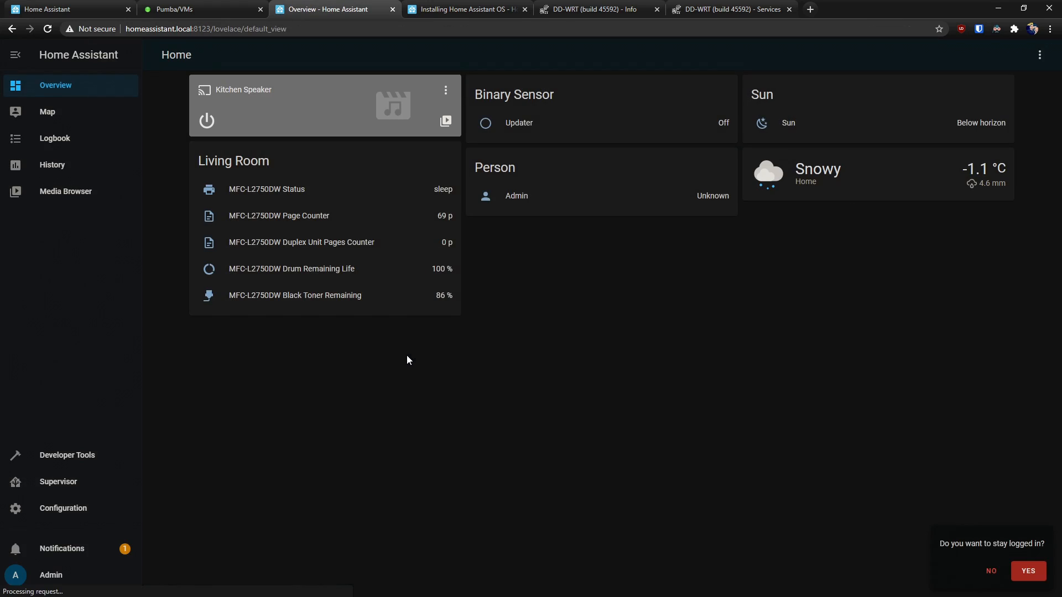
Choose to stay logged in on this browser, leaving the Overview dashboard
click(1027, 571)
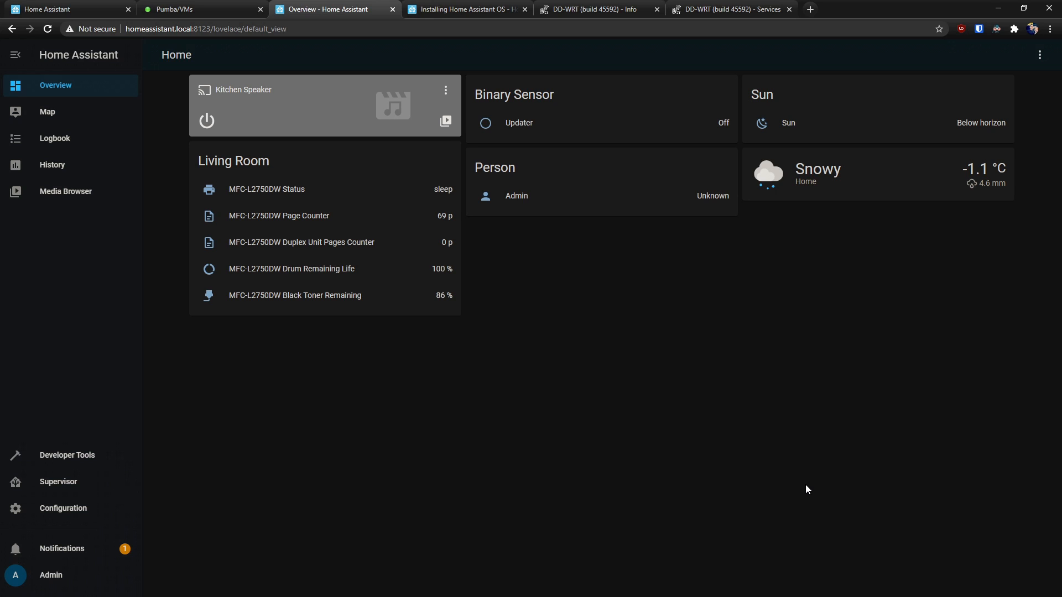
mouse_move(457, 331)
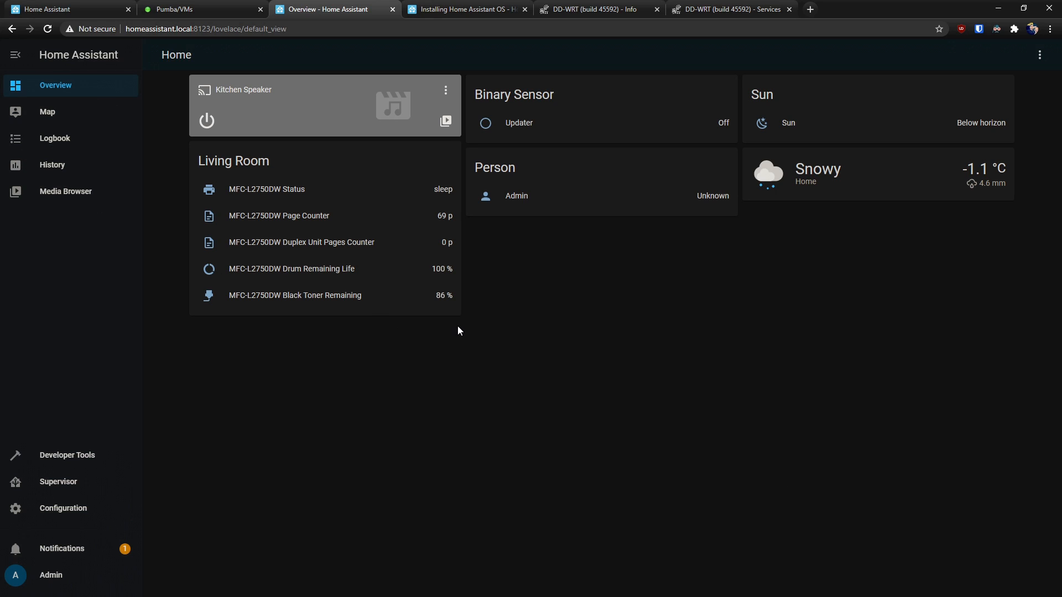
mouse_move(294, 194)
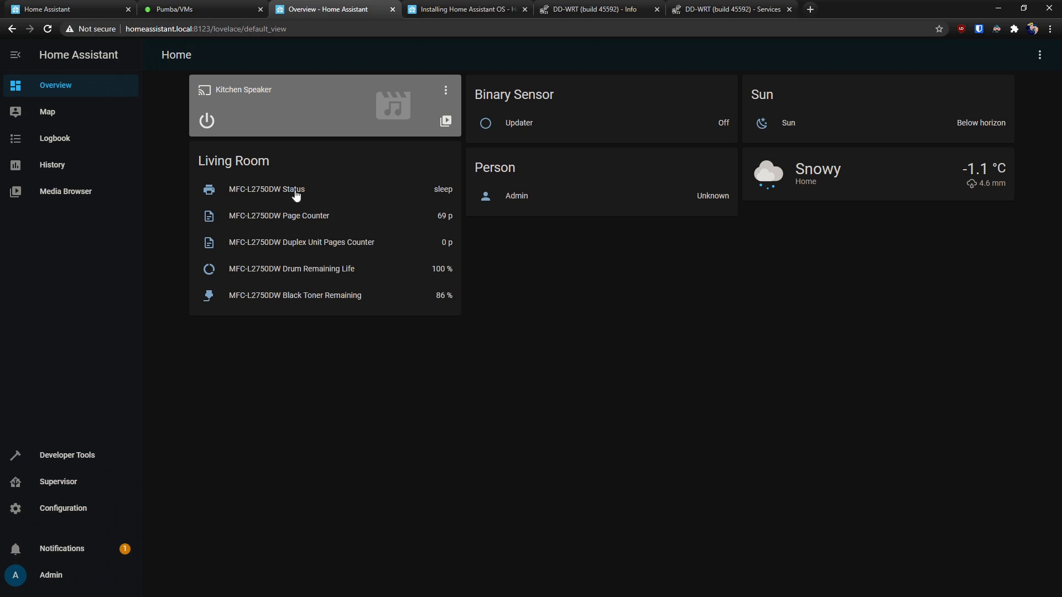
mouse_move(272, 251)
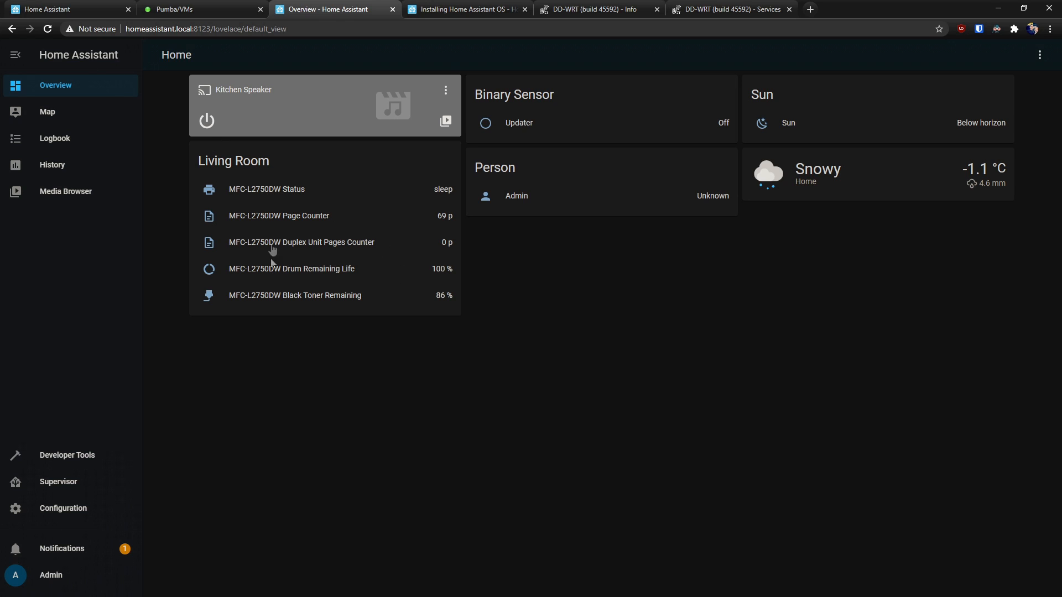
mouse_move(426, 203)
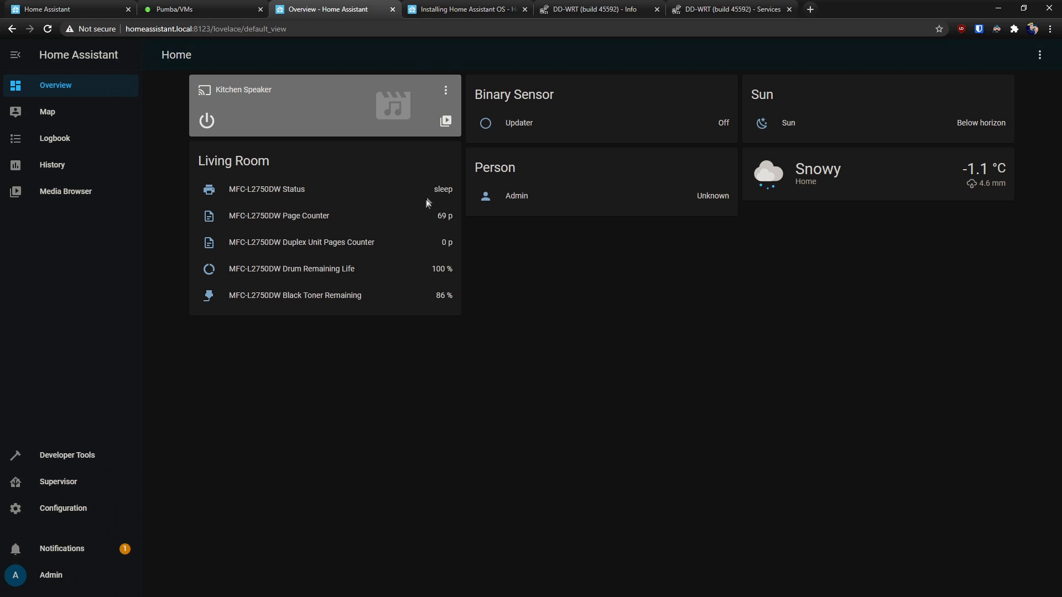
mouse_move(454, 228)
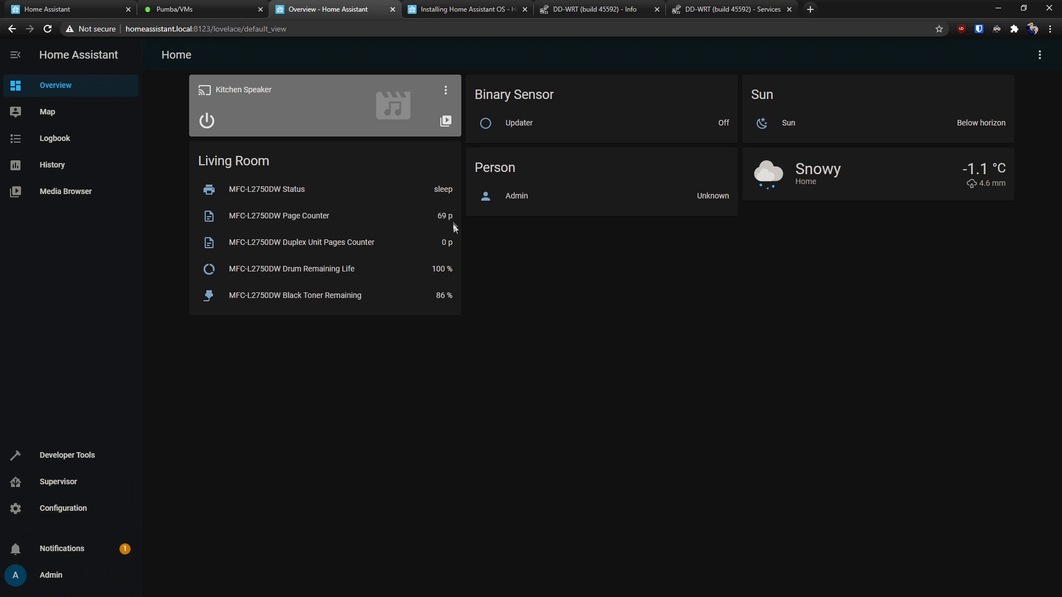
mouse_move(446, 279)
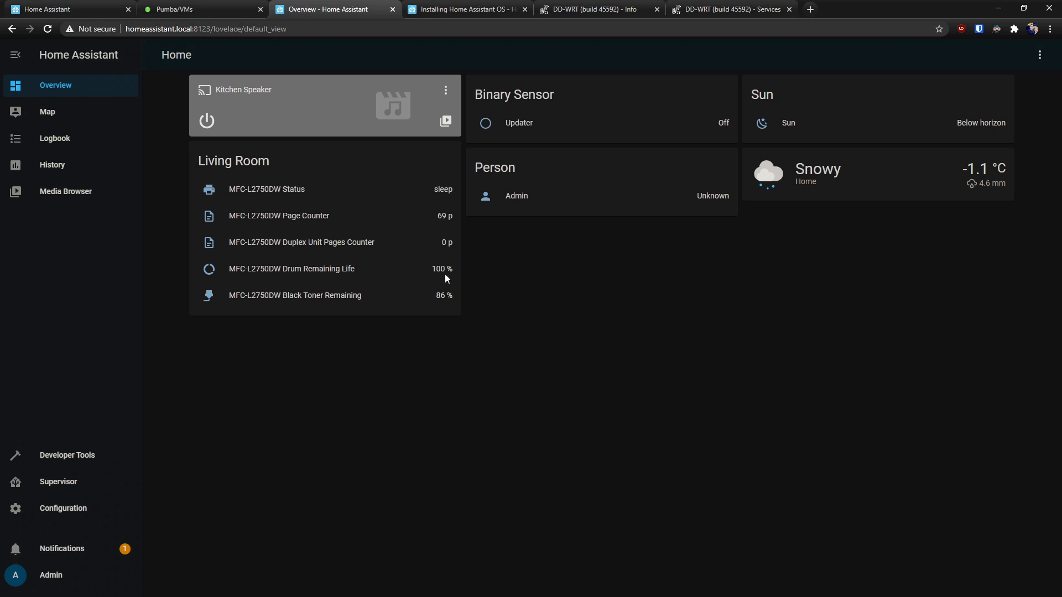
mouse_move(369, 288)
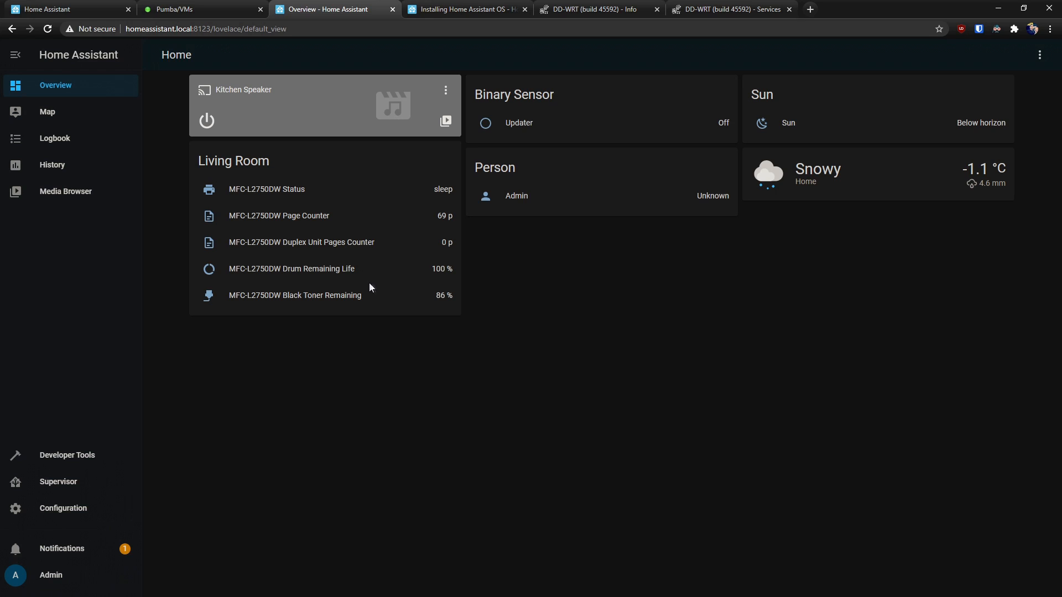
mouse_move(768, 232)
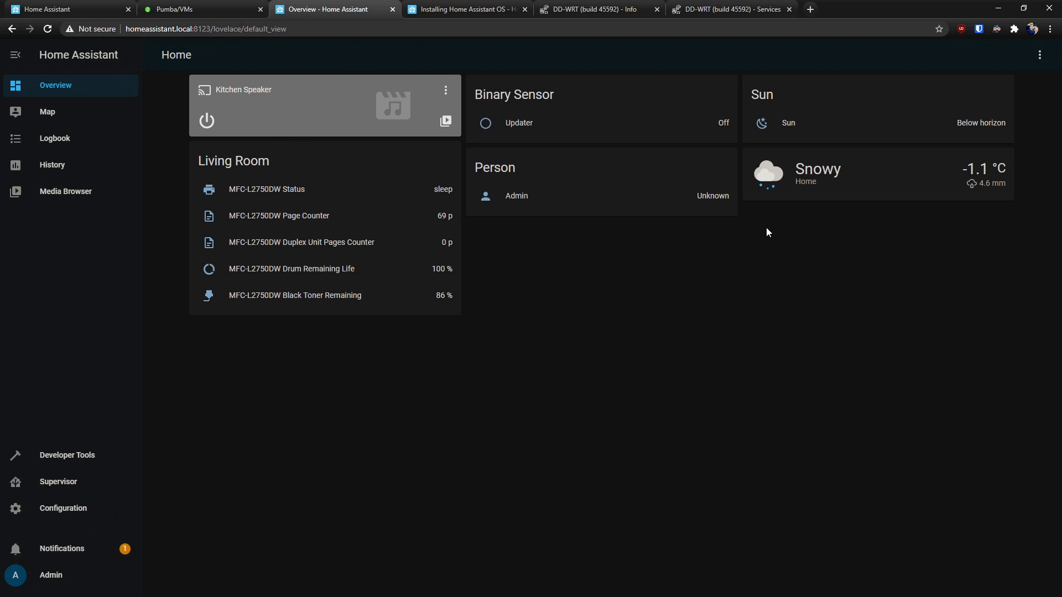
mouse_move(270, 149)
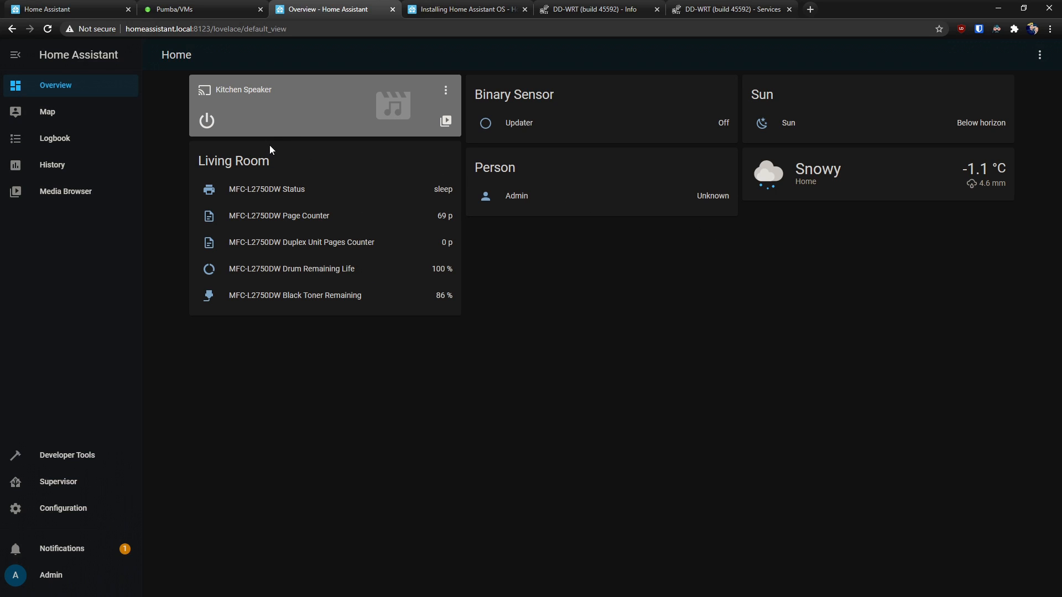
mouse_move(80, 106)
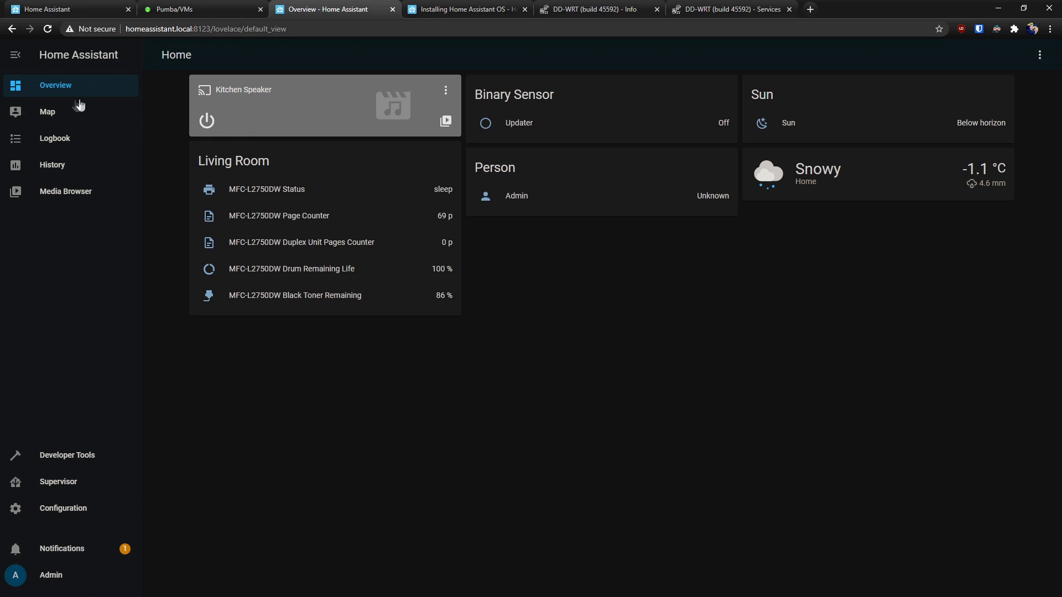
mouse_move(77, 514)
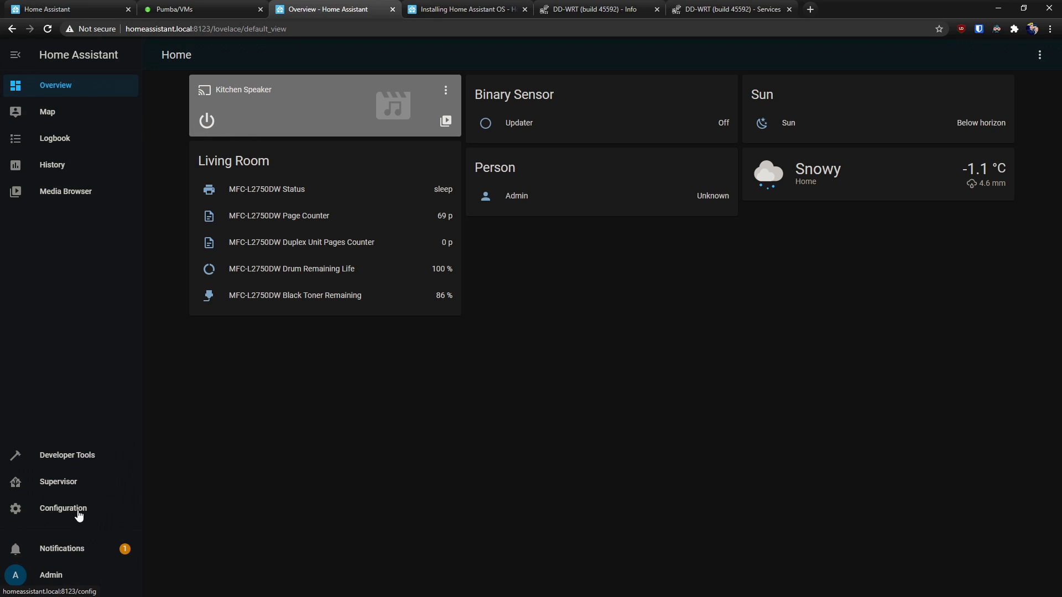
Browse the integrations catalogue from Configuration, then return to the Home overview dashboard
click(62, 507)
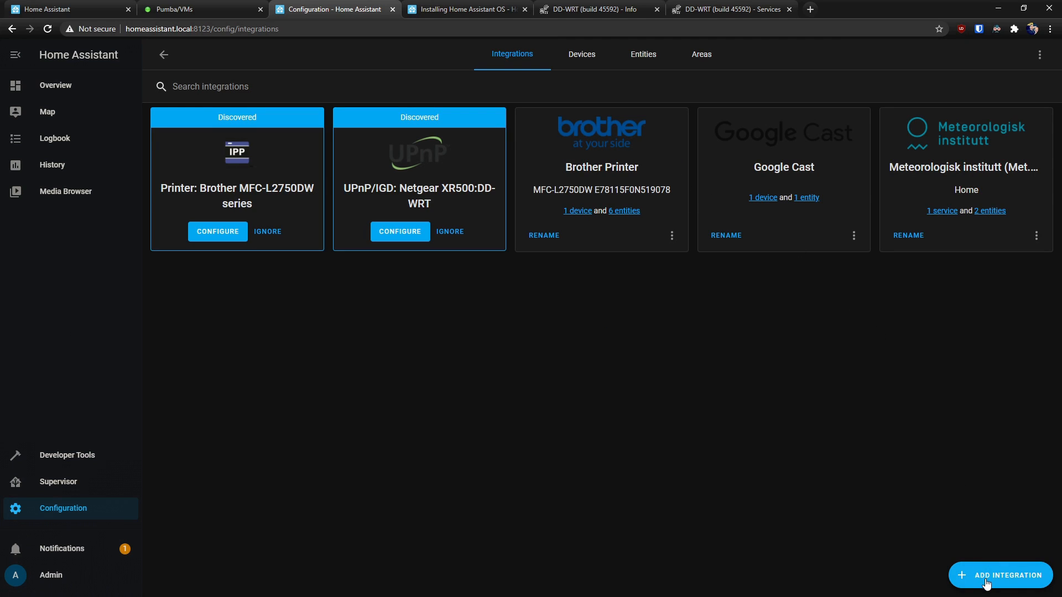
click(1000, 575)
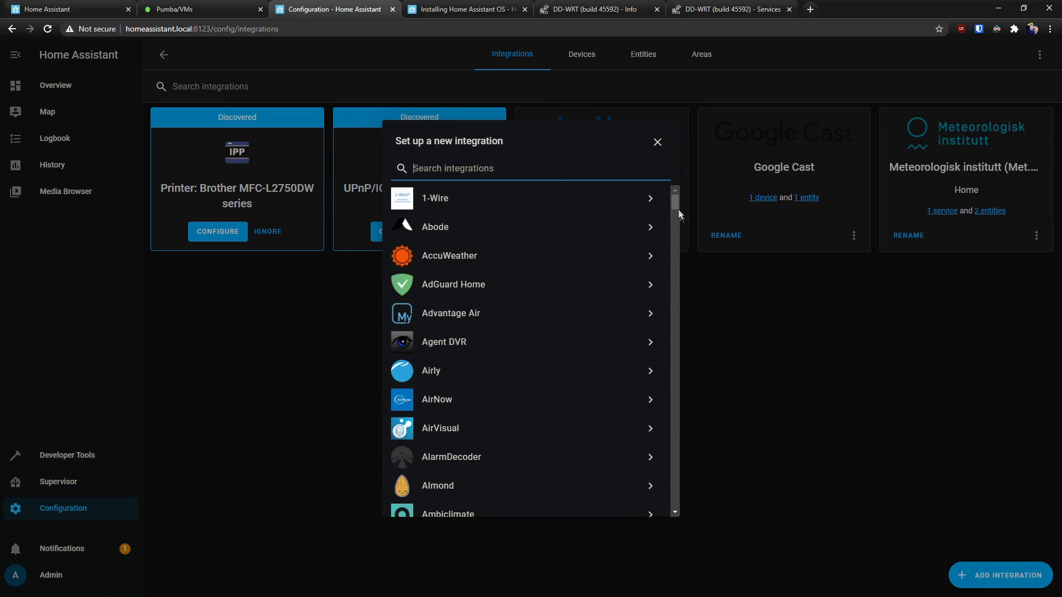
scroll(down, 3)
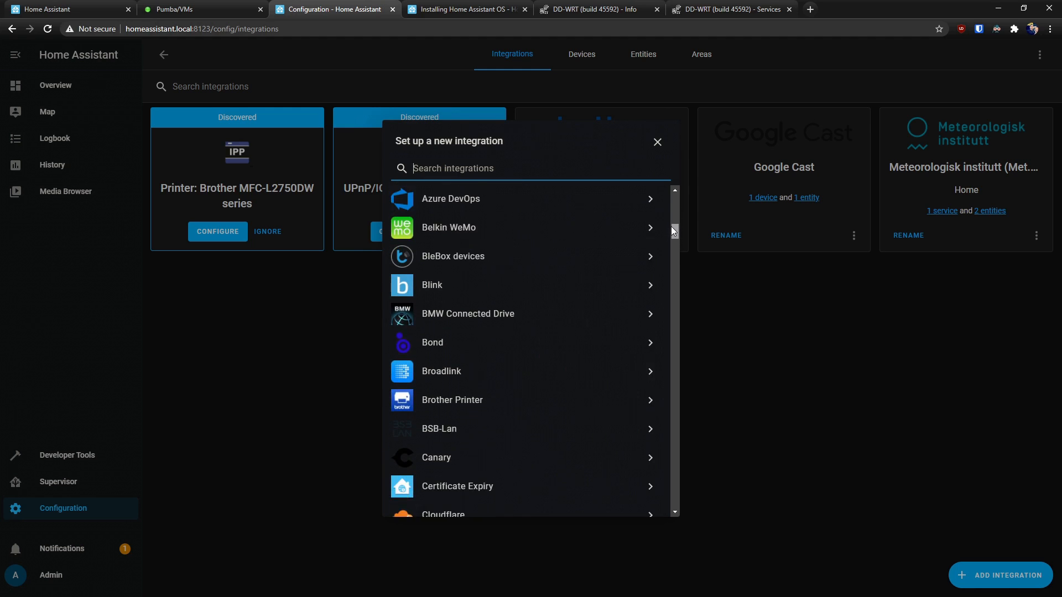
scroll(down, 3)
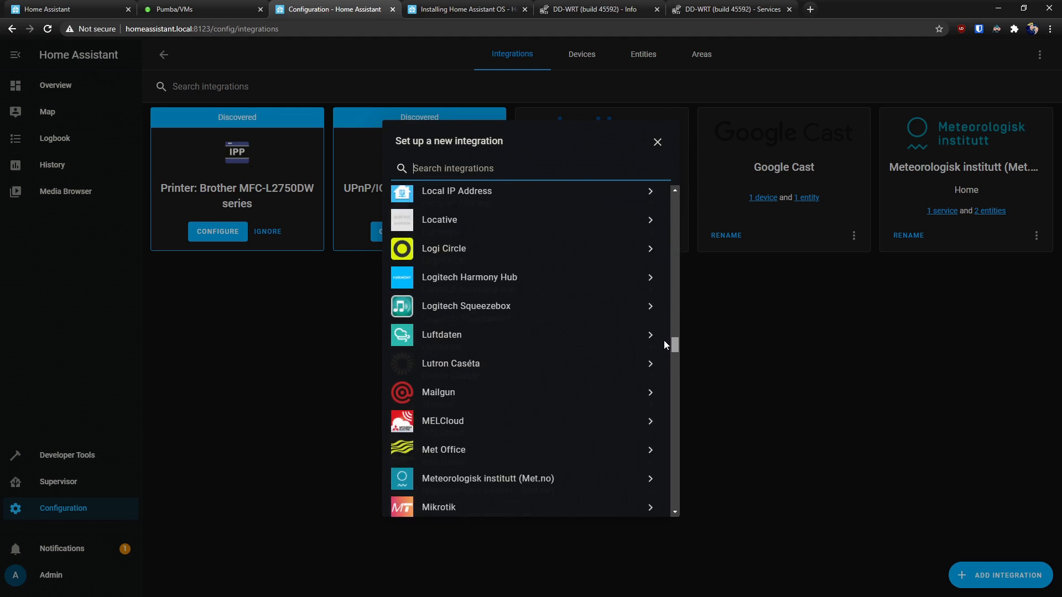
scroll(down, 3)
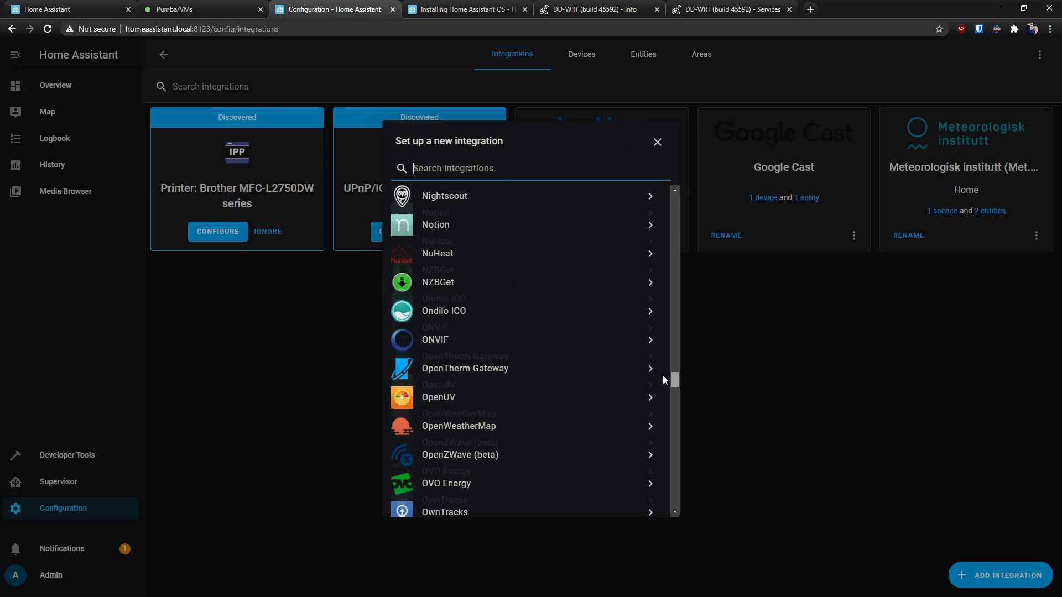
scroll(down, 3)
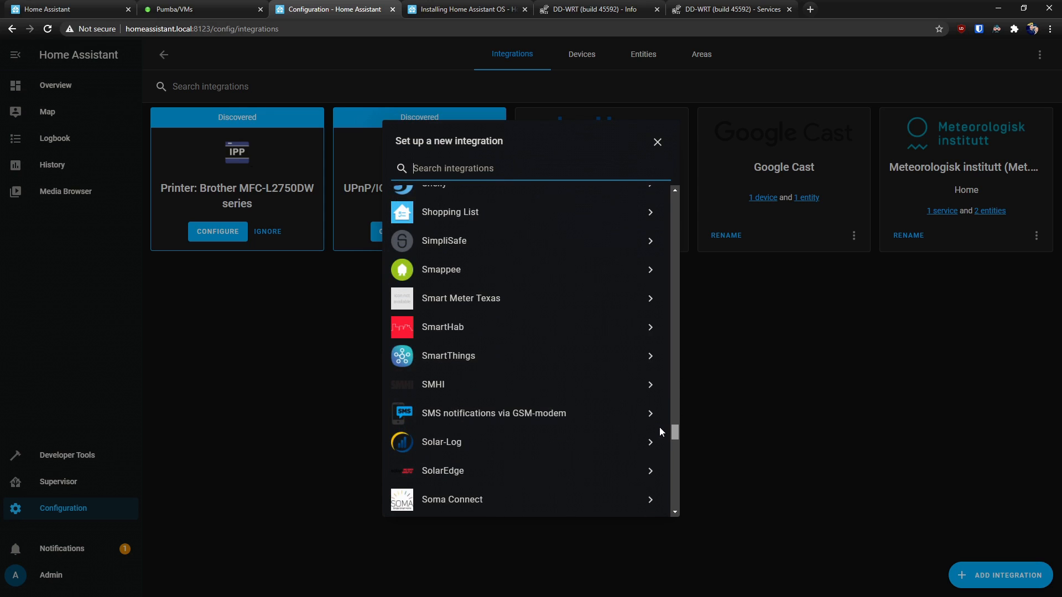
scroll(down, 3)
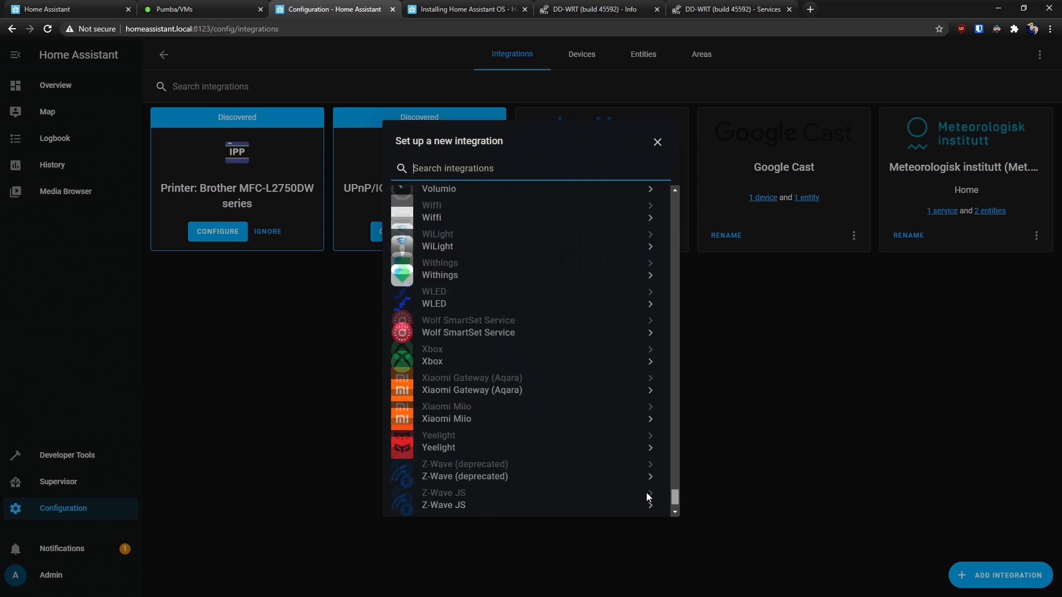
click(656, 143)
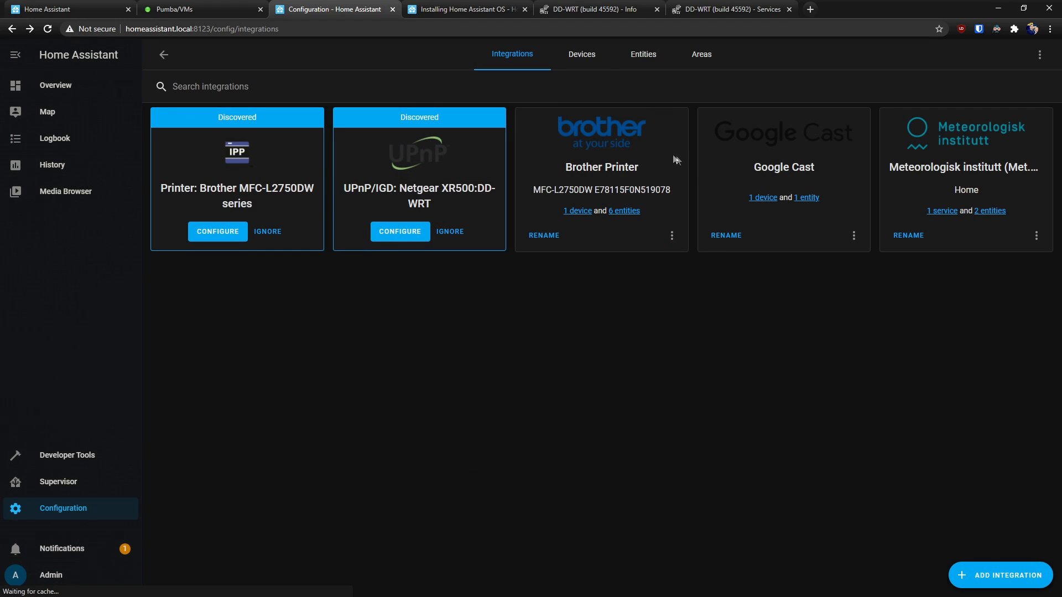
click(56, 85)
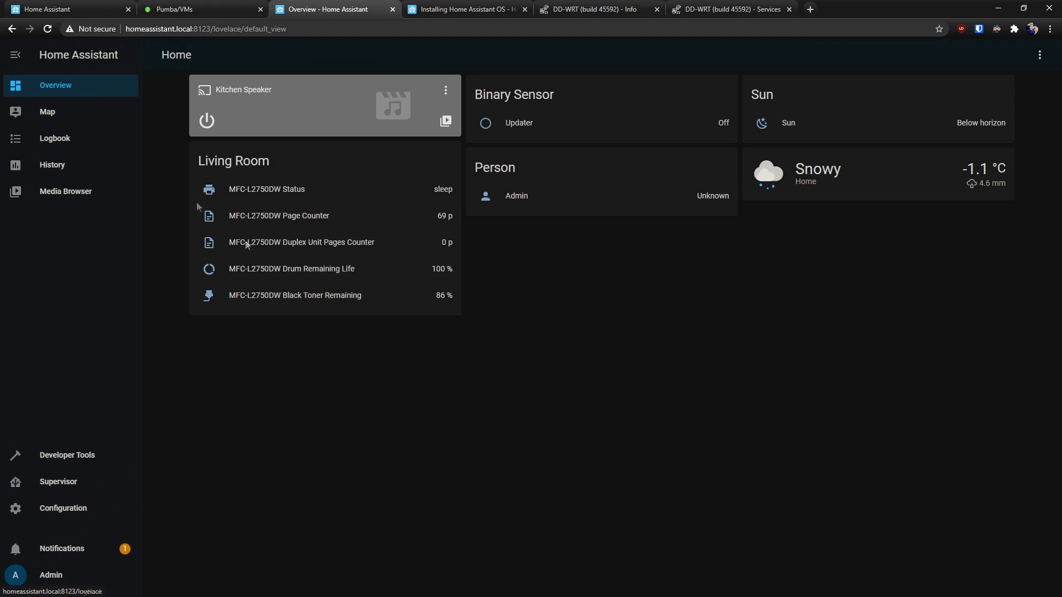
mouse_move(587, 332)
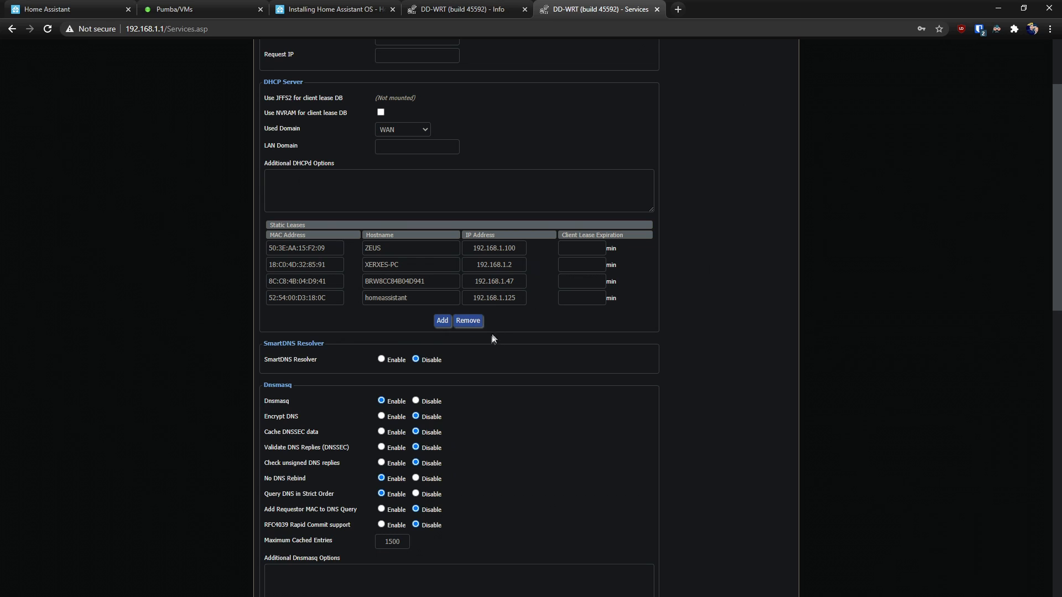
mouse_move(440, 345)
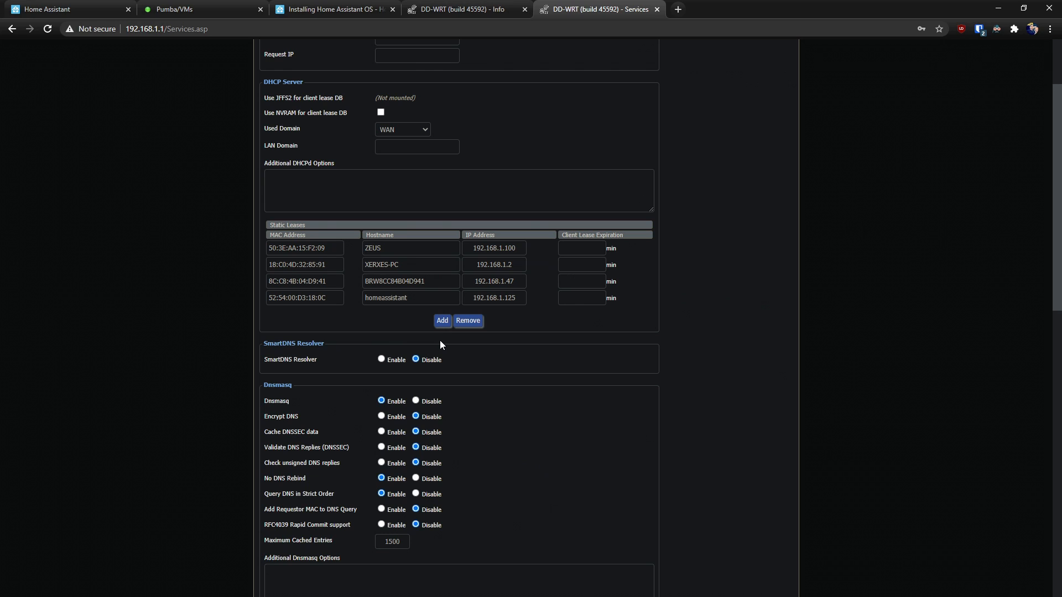
Check homeassistant's hostname and 192.168.1.125 address among DHCP clients, then return to static leases
click(464, 9)
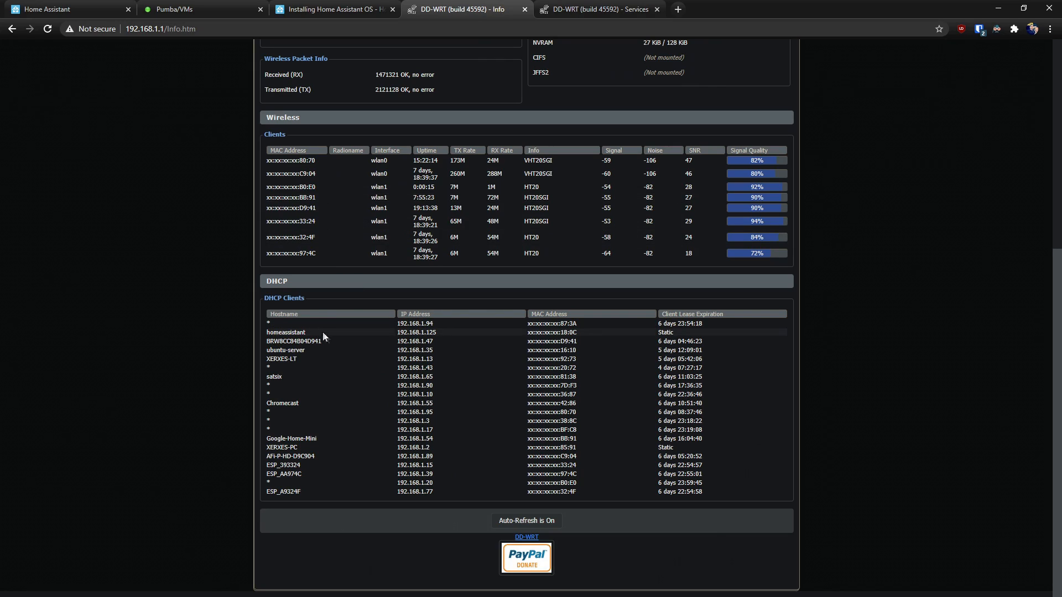
double_click(285, 332)
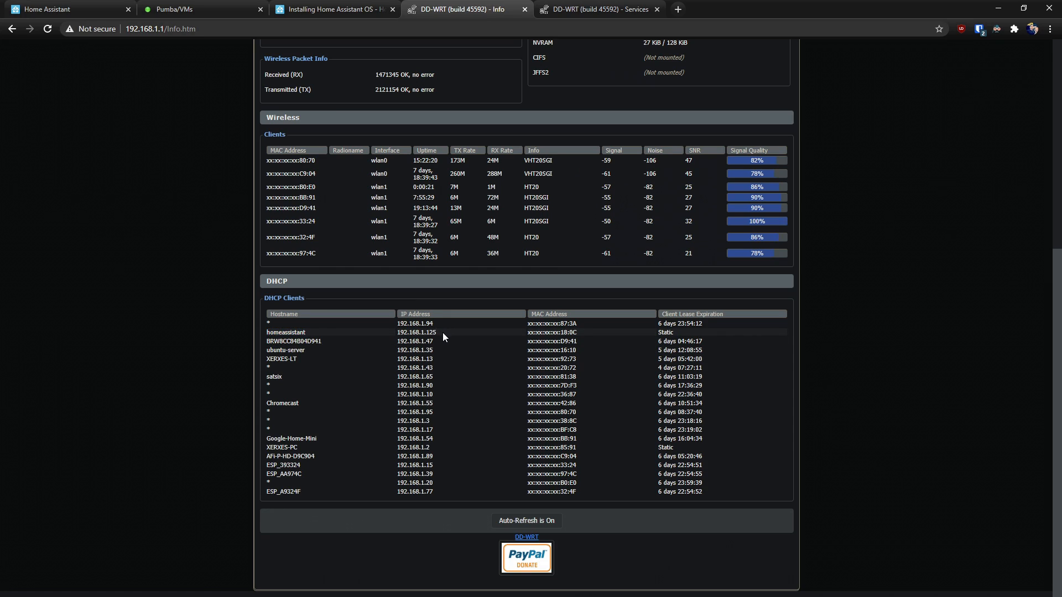
double_click(416, 332)
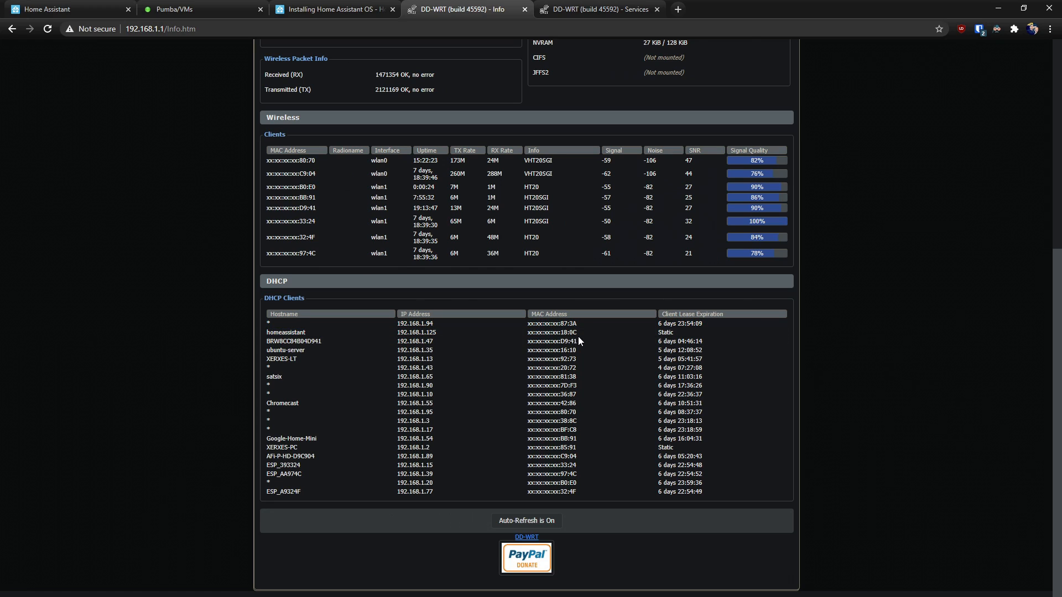
click(598, 9)
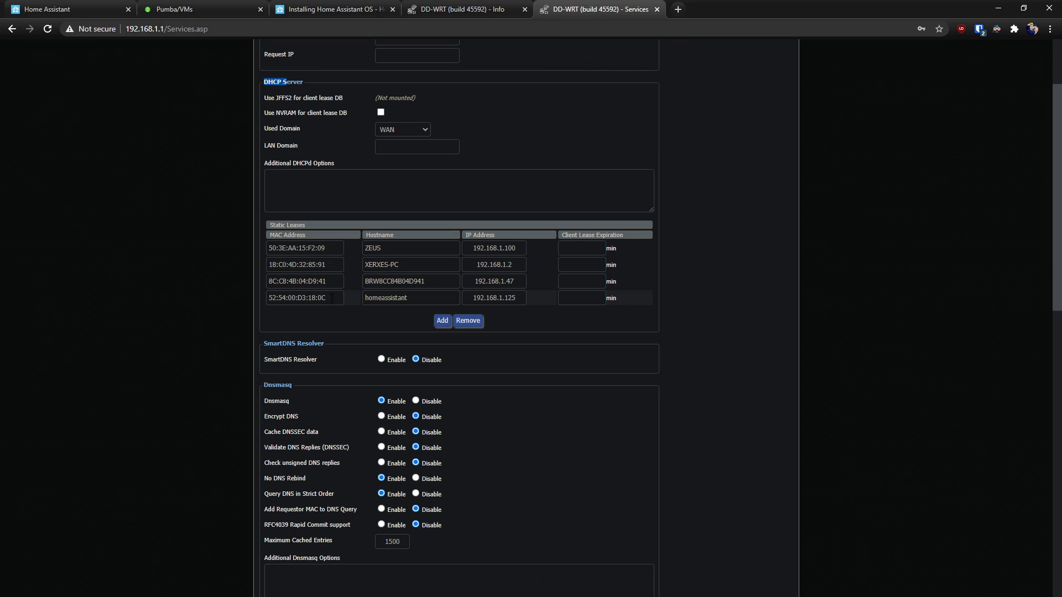
mouse_move(345, 297)
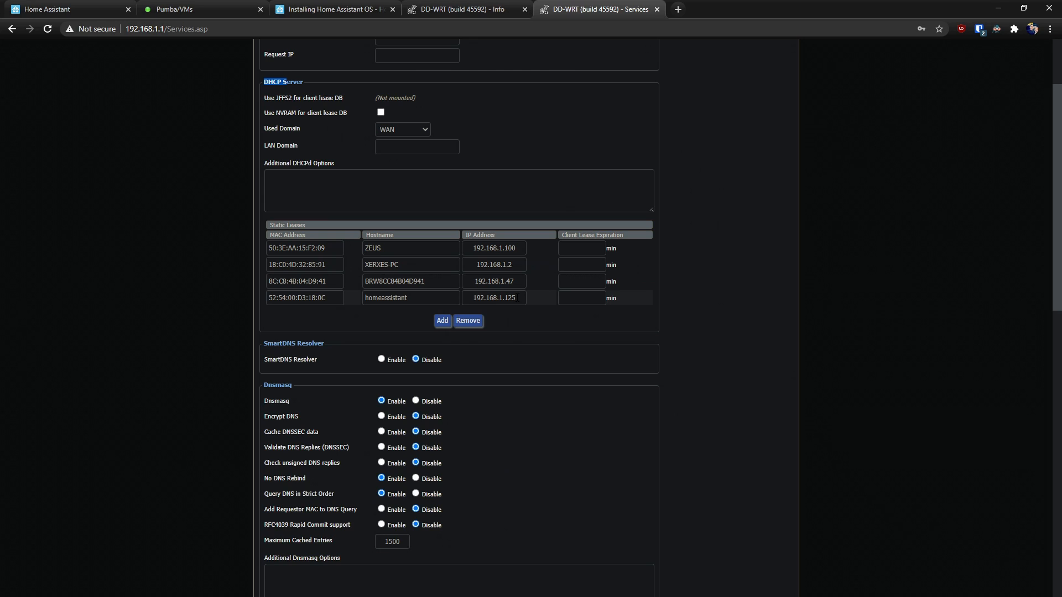
Compare with the Hassio VM in Unraid's list, then return to the router's static lease settings
click(201, 9)
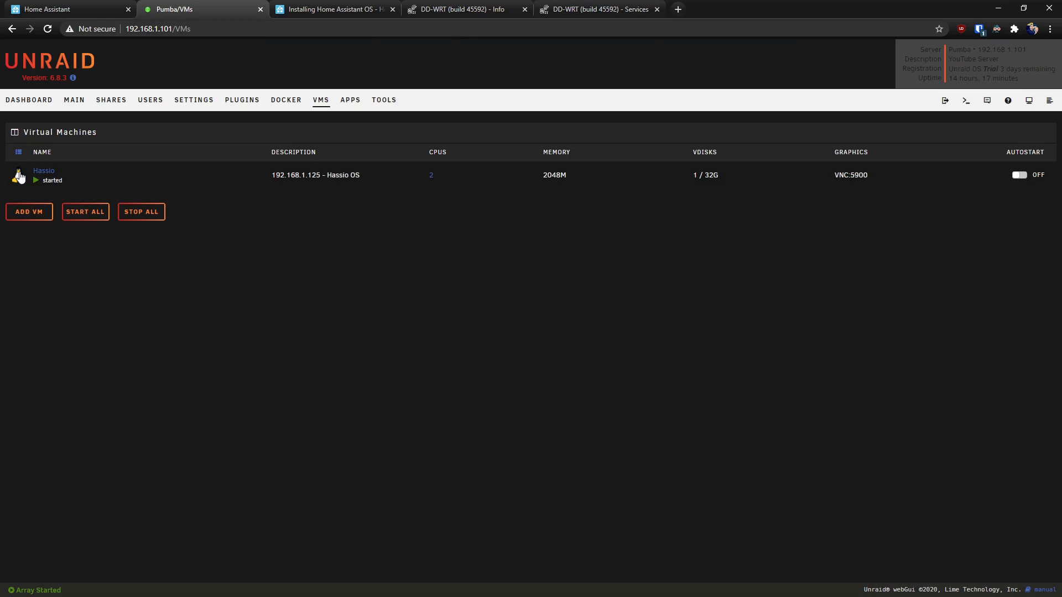
click(19, 174)
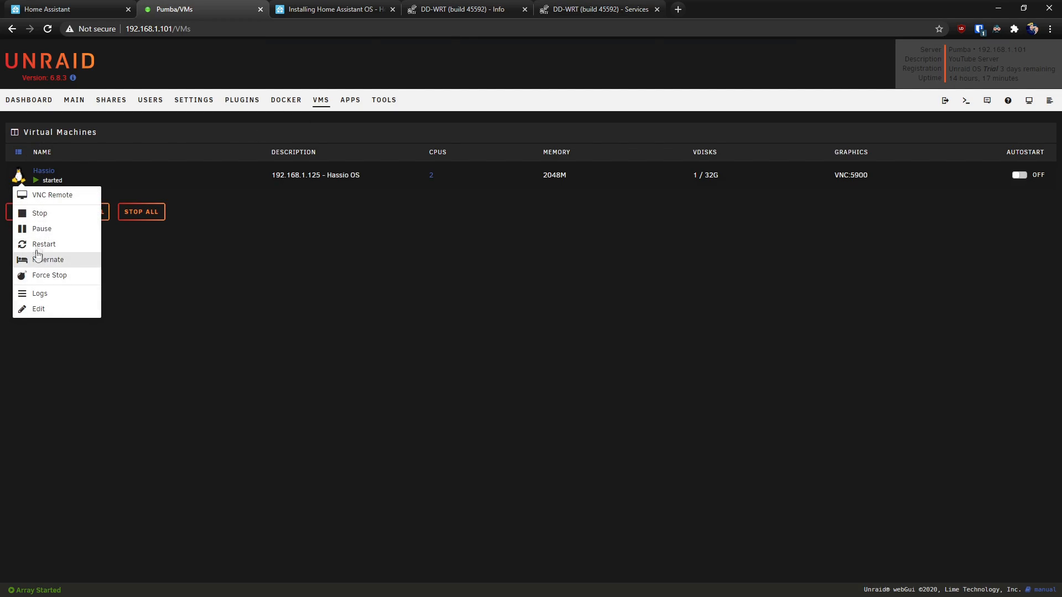
click(598, 9)
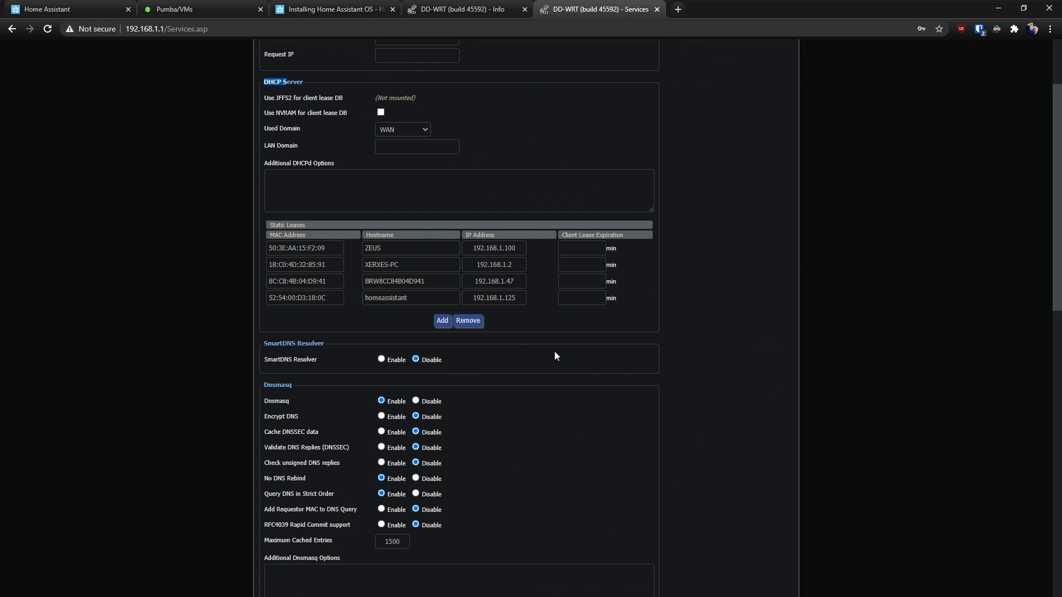
double_click(493, 297)
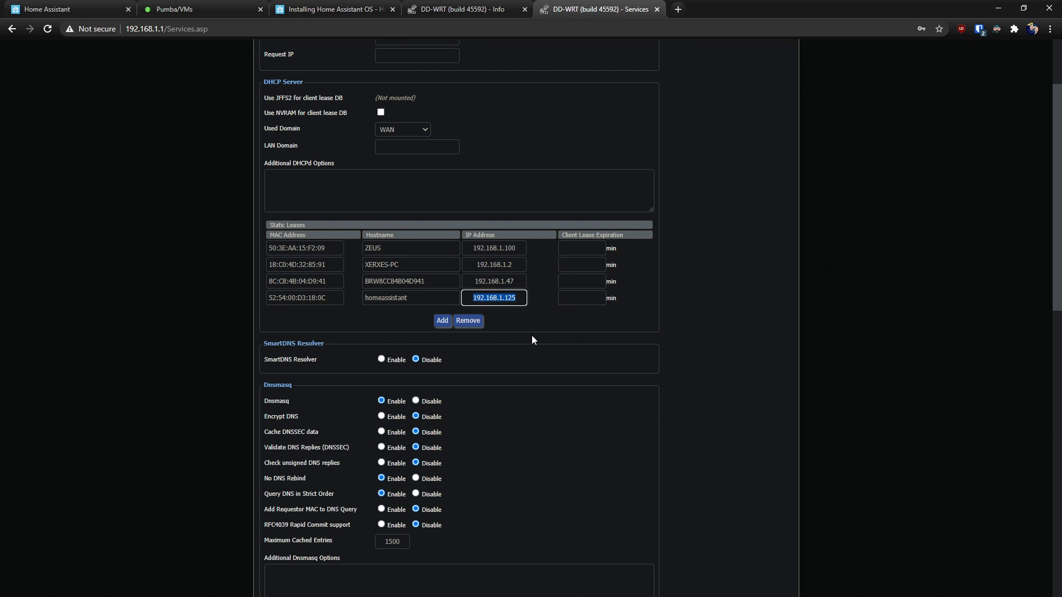
mouse_move(530, 324)
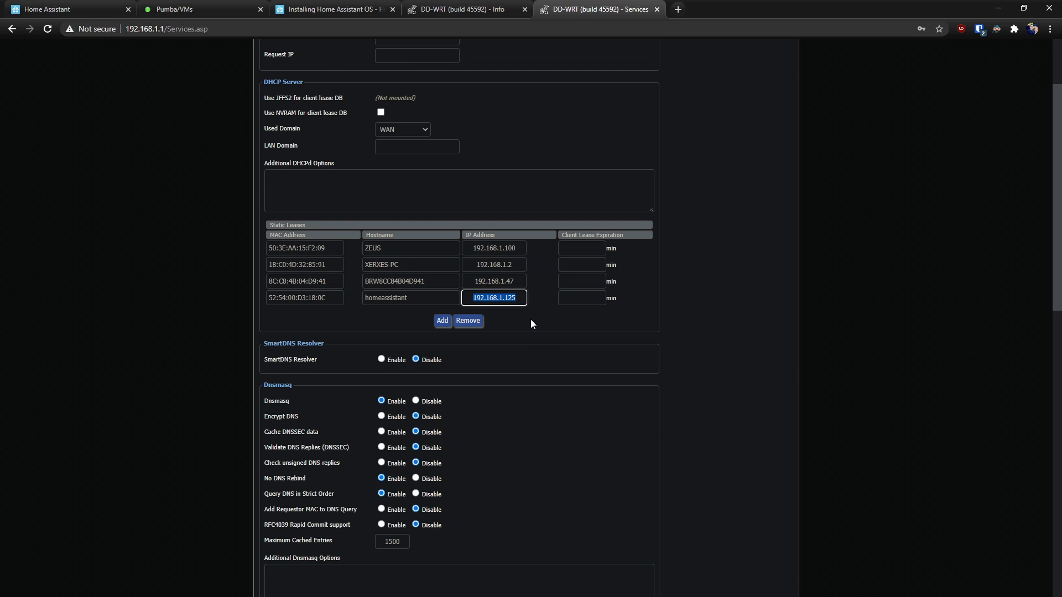
mouse_move(542, 417)
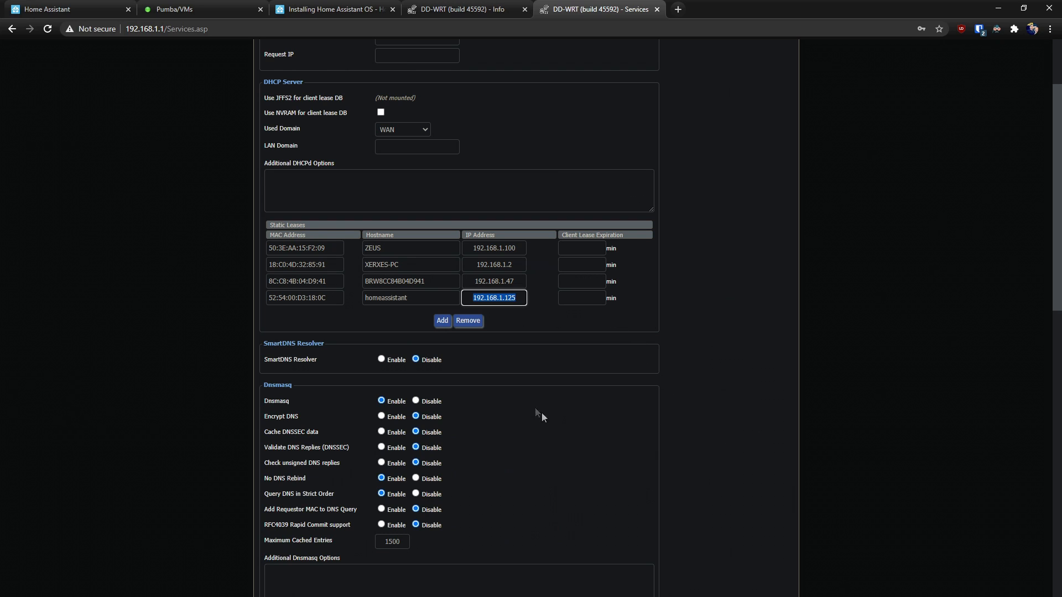
scroll(up, 3)
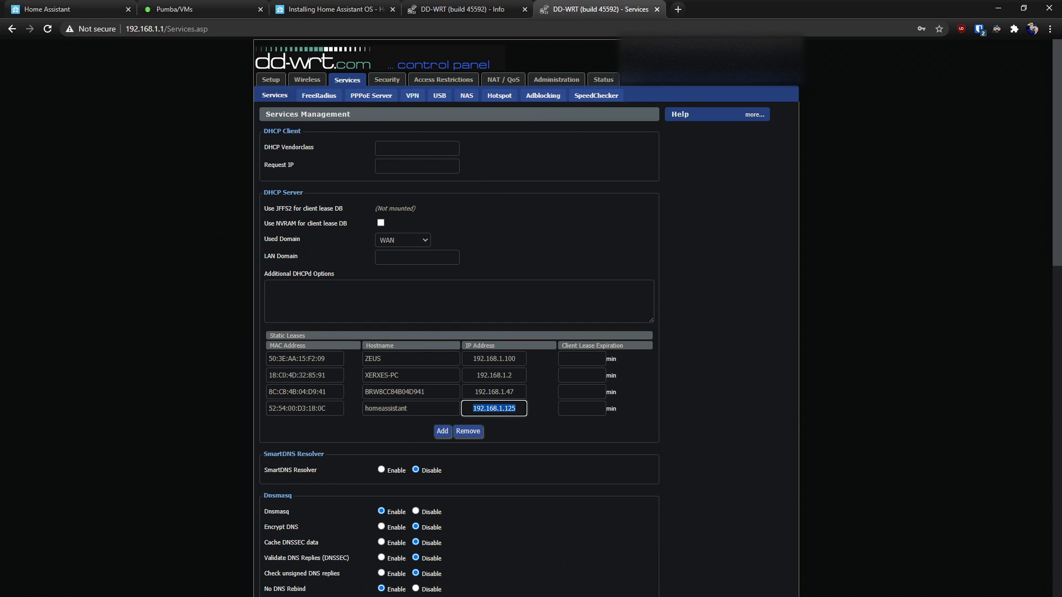
mouse_move(717, 147)
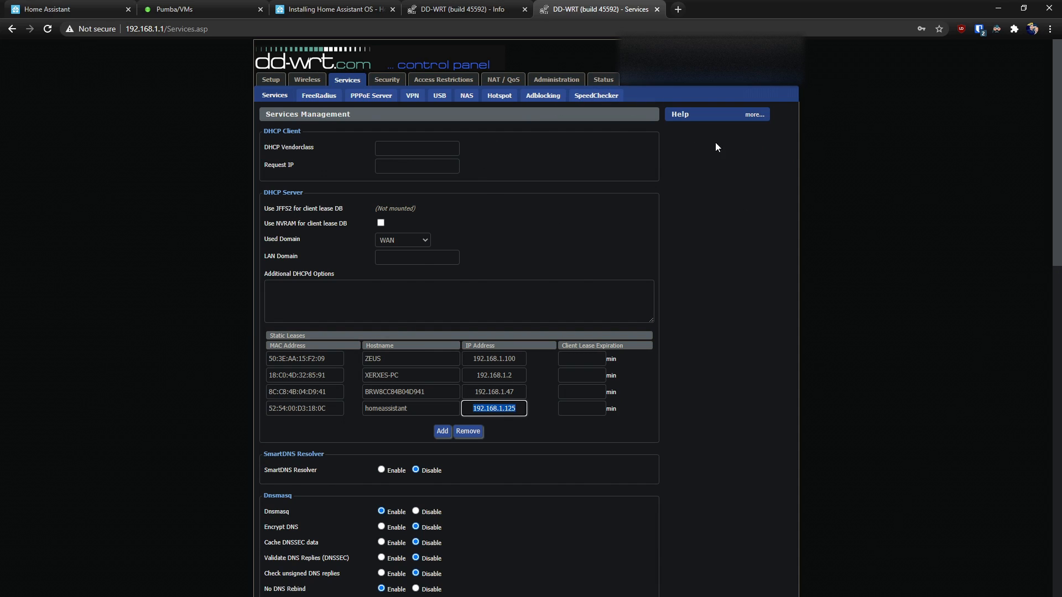
mouse_move(708, 139)
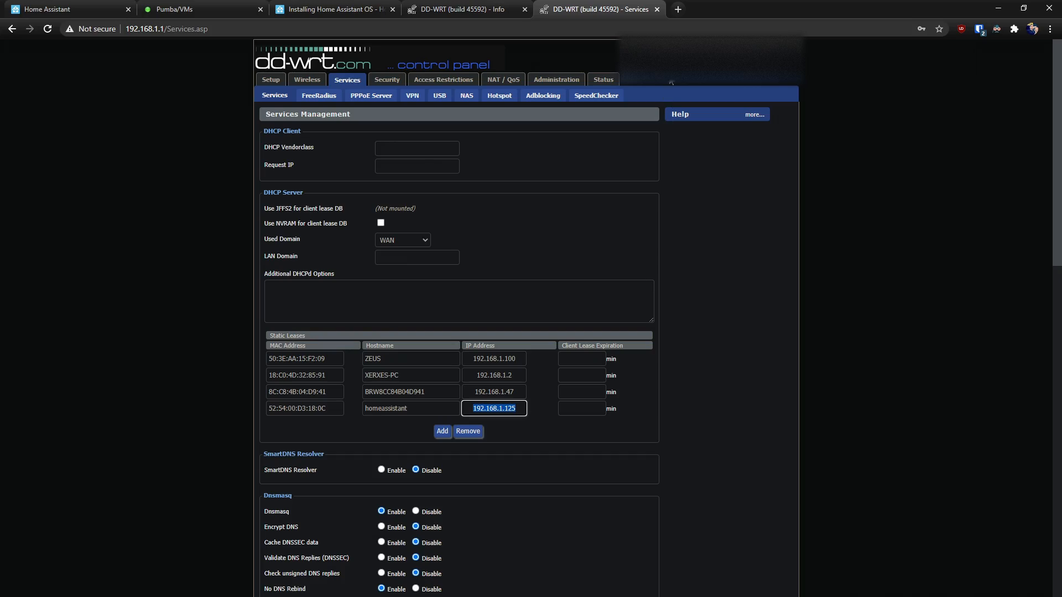
click(731, 9)
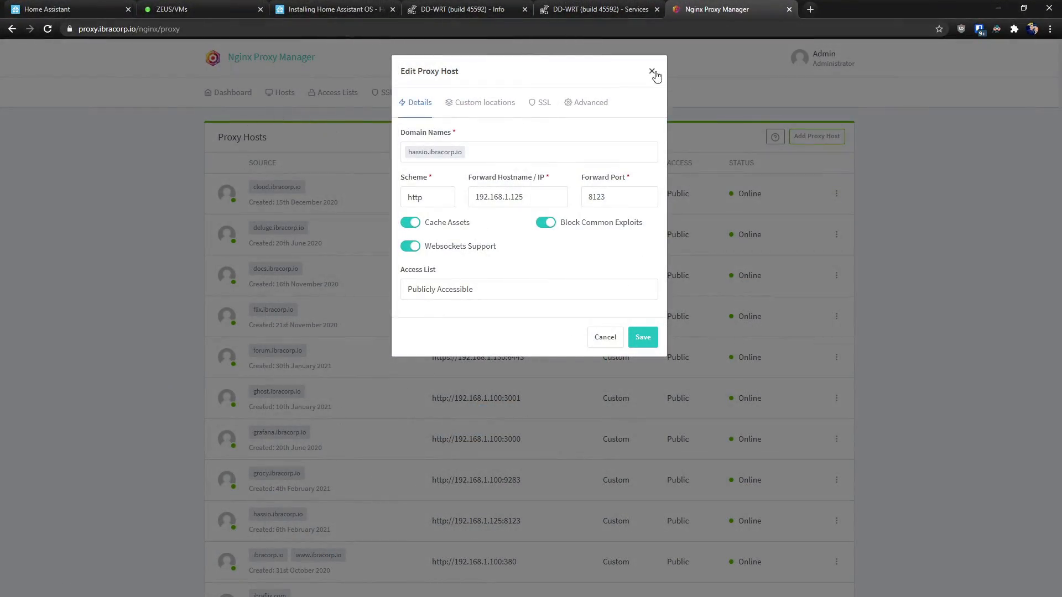
mouse_move(488, 174)
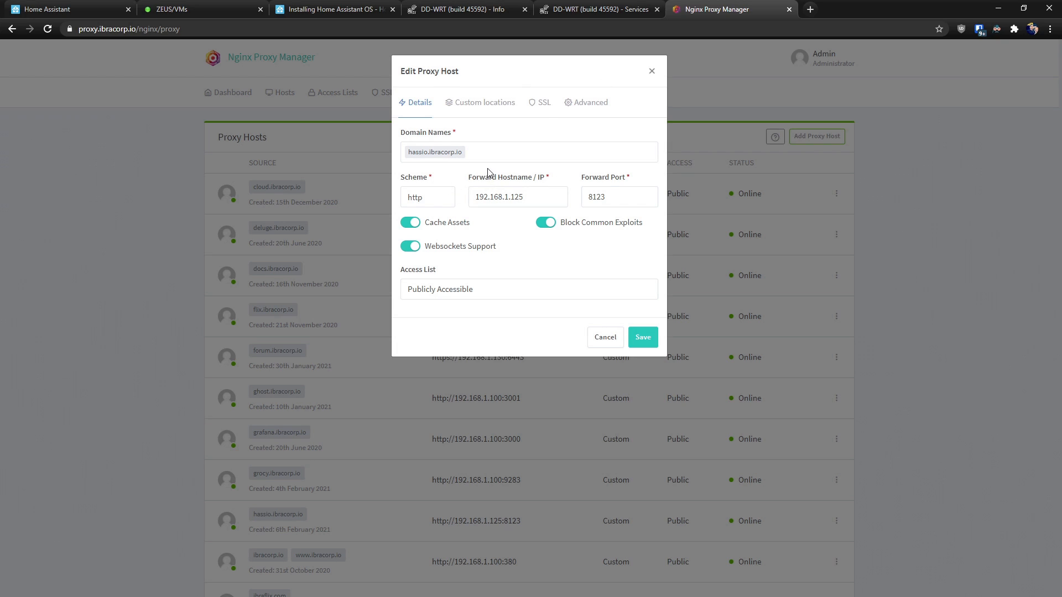
mouse_move(606, 161)
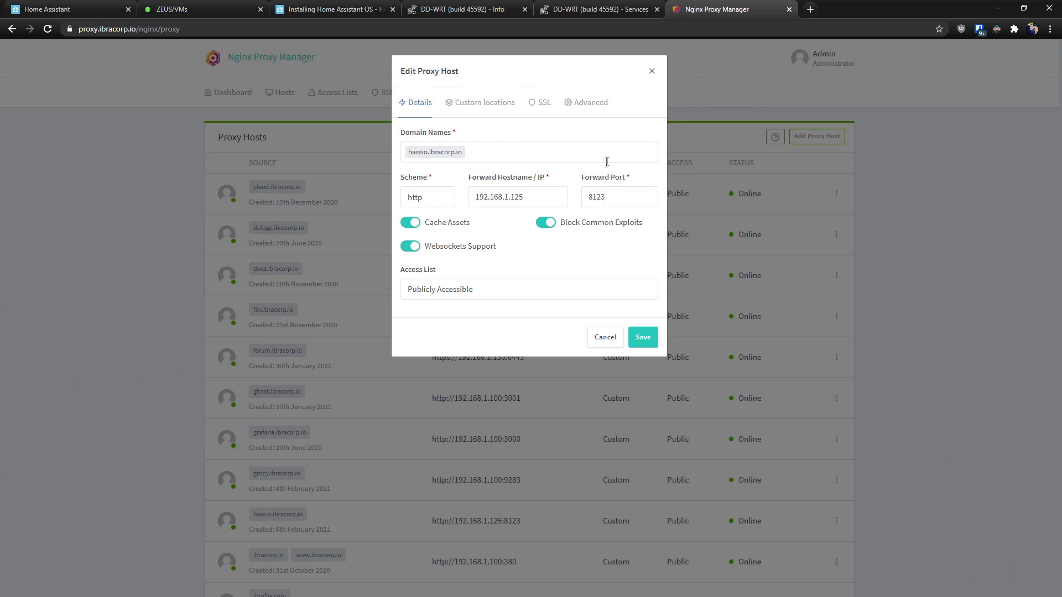
mouse_move(565, 101)
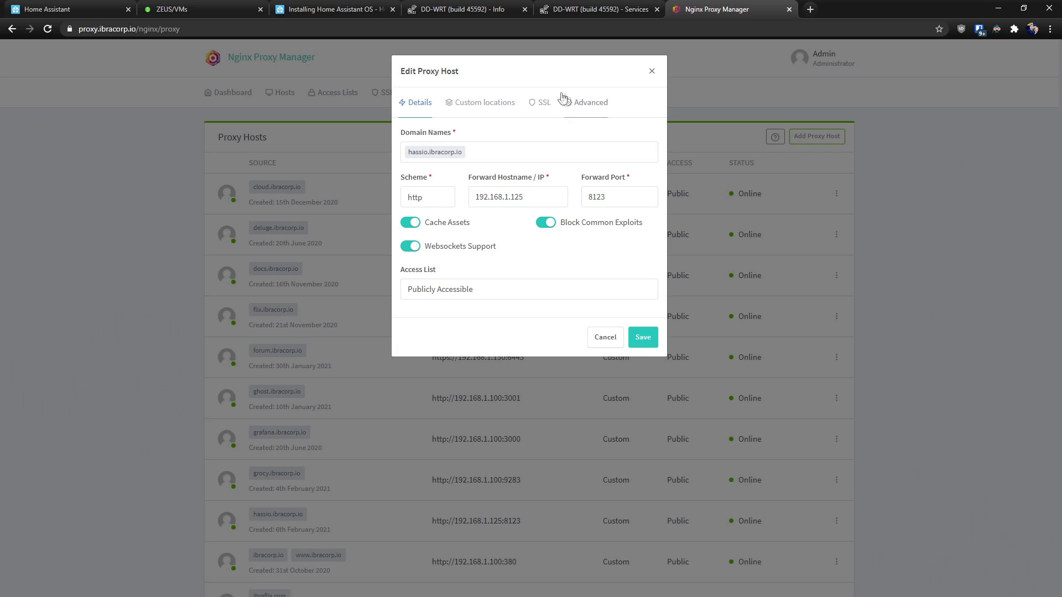
mouse_move(624, 230)
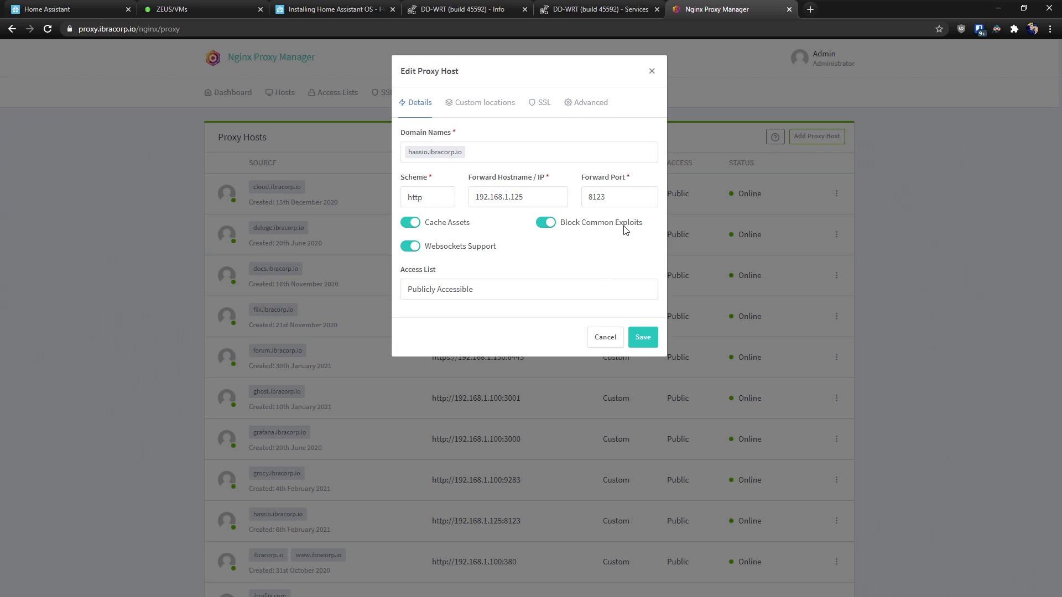
mouse_move(566, 128)
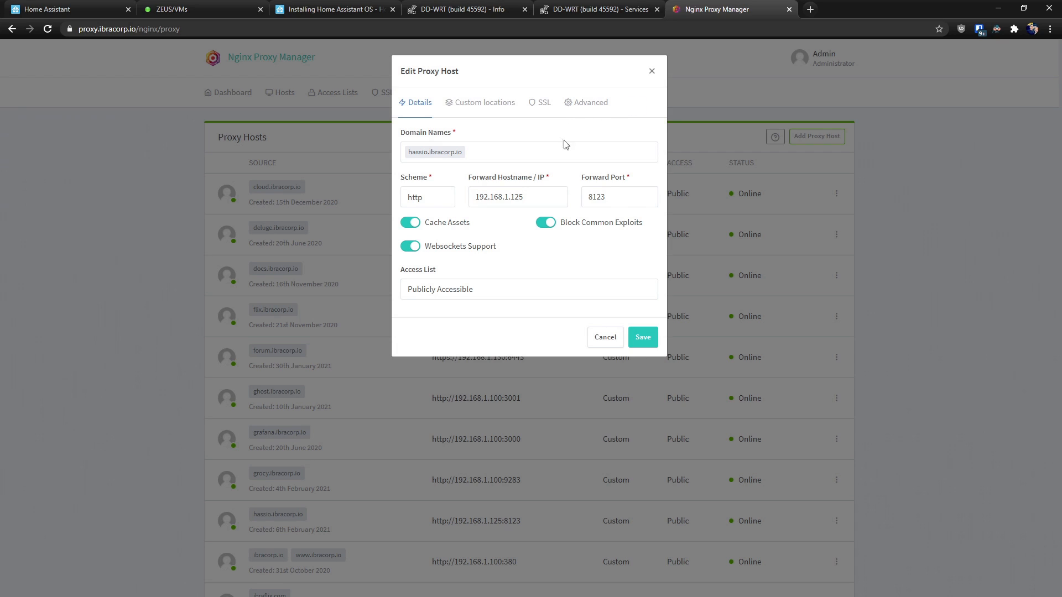
mouse_move(443, 190)
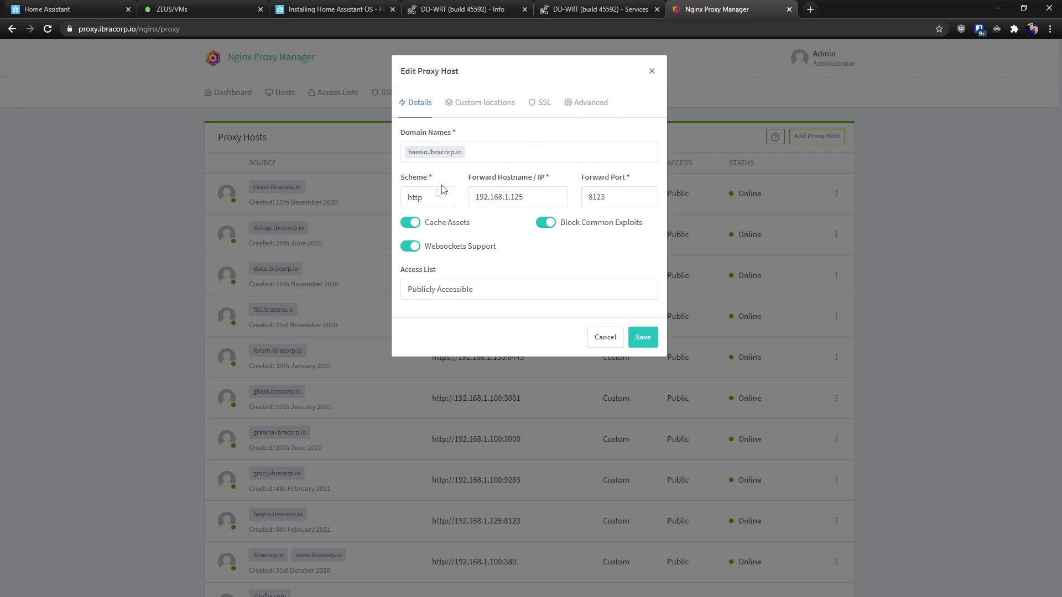
mouse_move(649, 201)
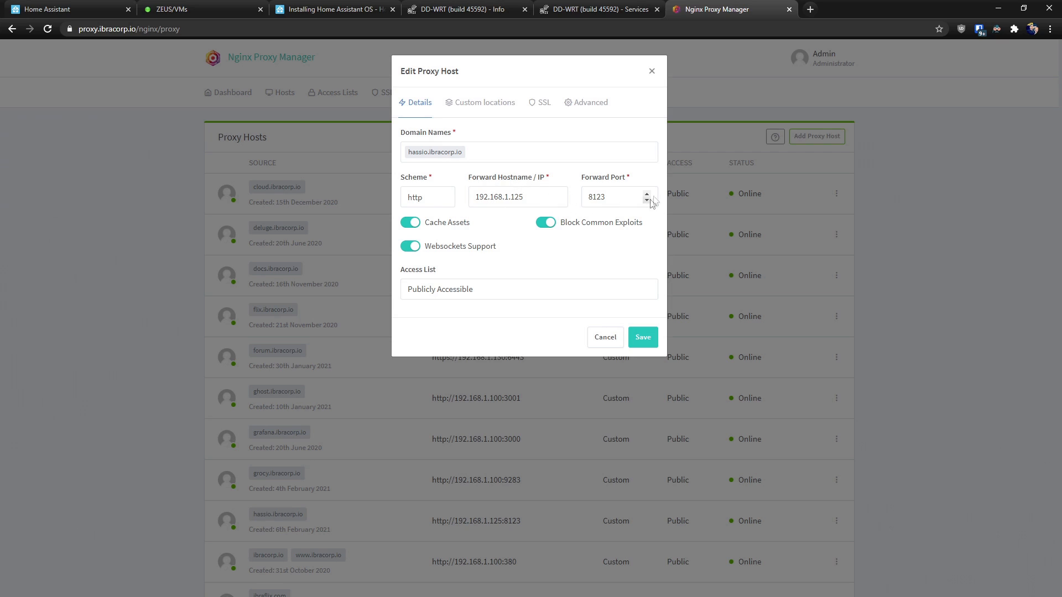
mouse_move(617, 188)
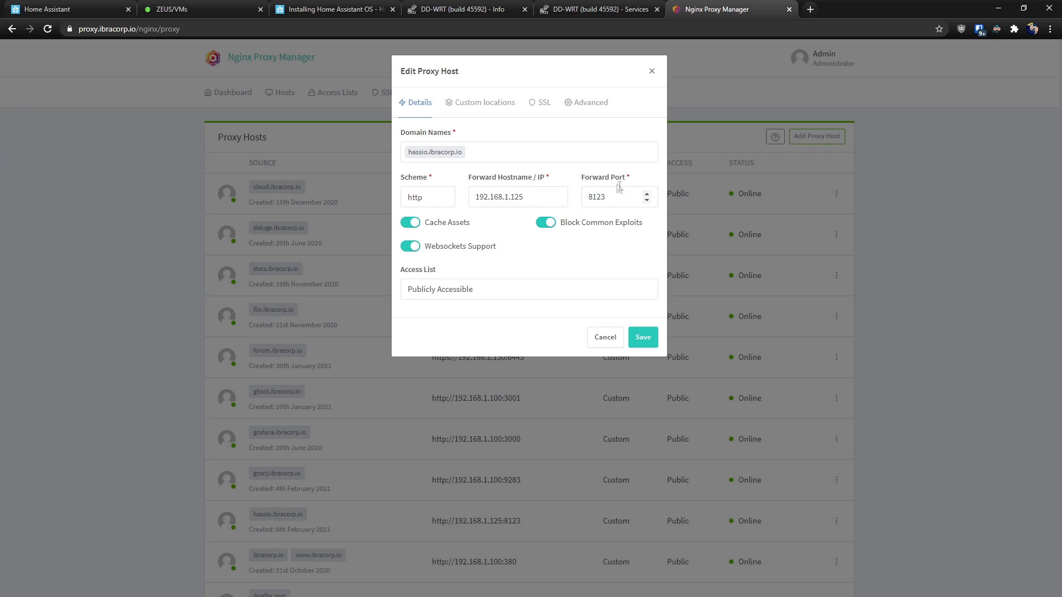
mouse_move(484, 159)
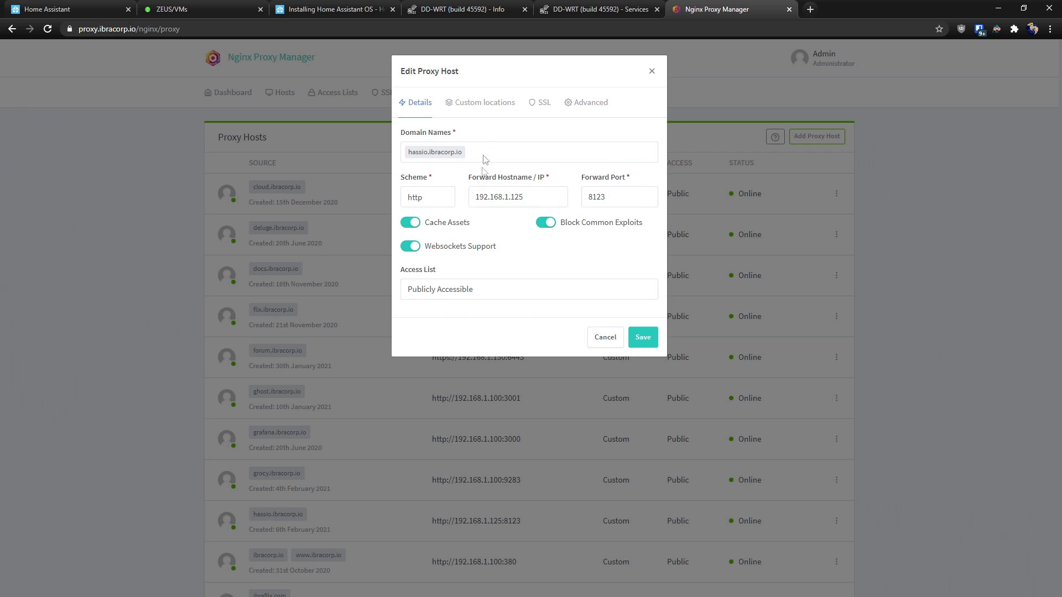
Review the proxy host's SSL settings with the IBRACORP CDN certificate, Force SSL, HTTP/2 and HSTS, then dismiss the editor
click(542, 102)
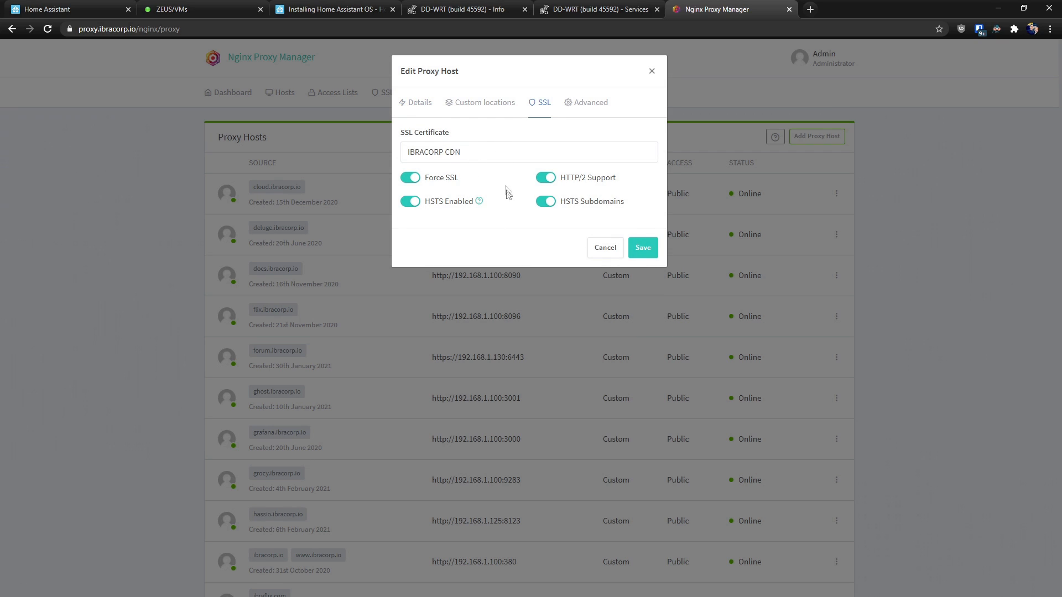
mouse_move(518, 137)
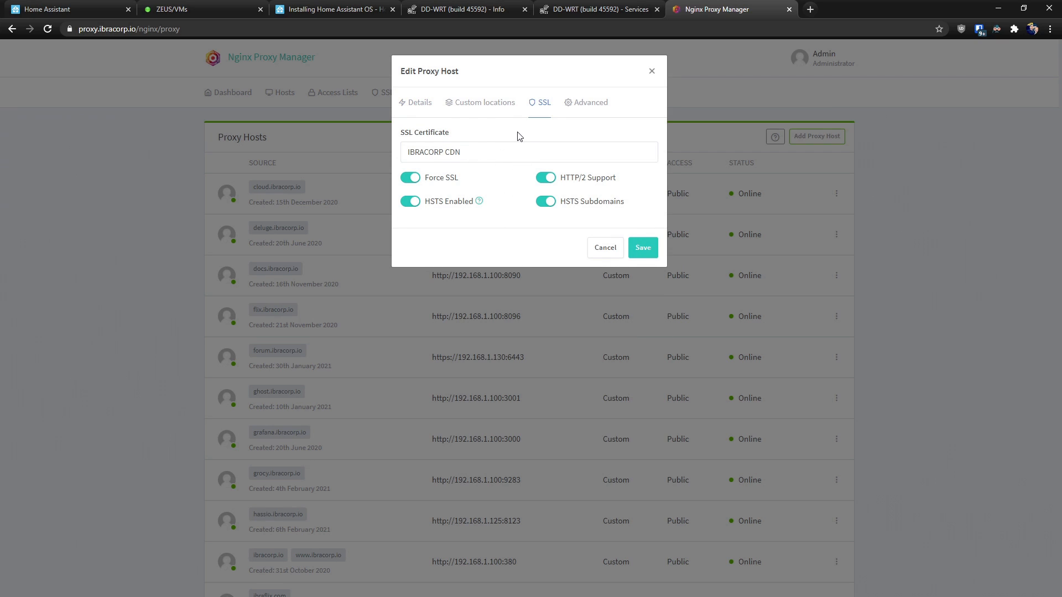
mouse_move(571, 110)
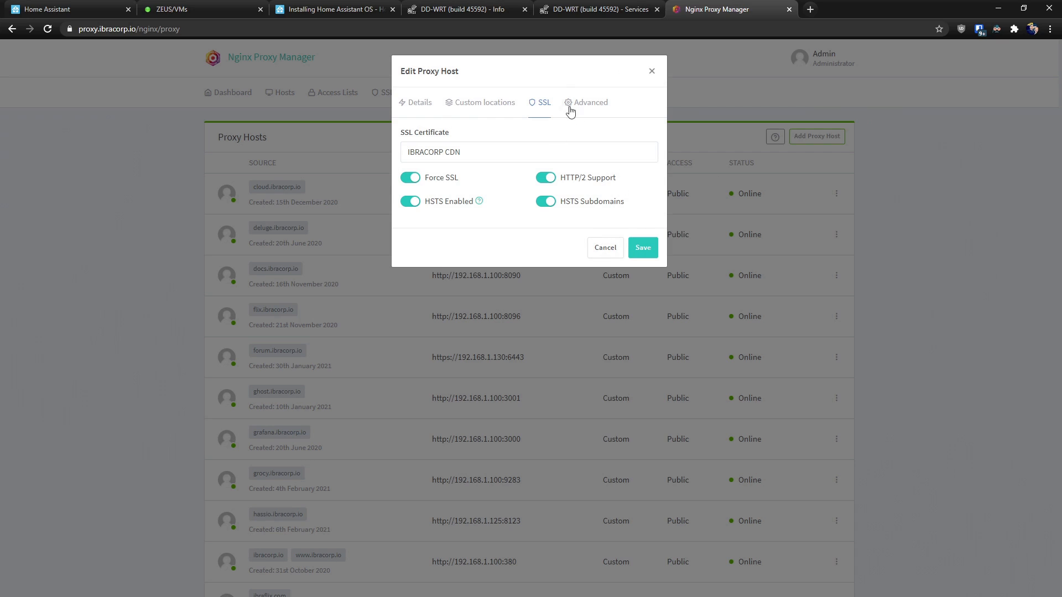
mouse_move(593, 107)
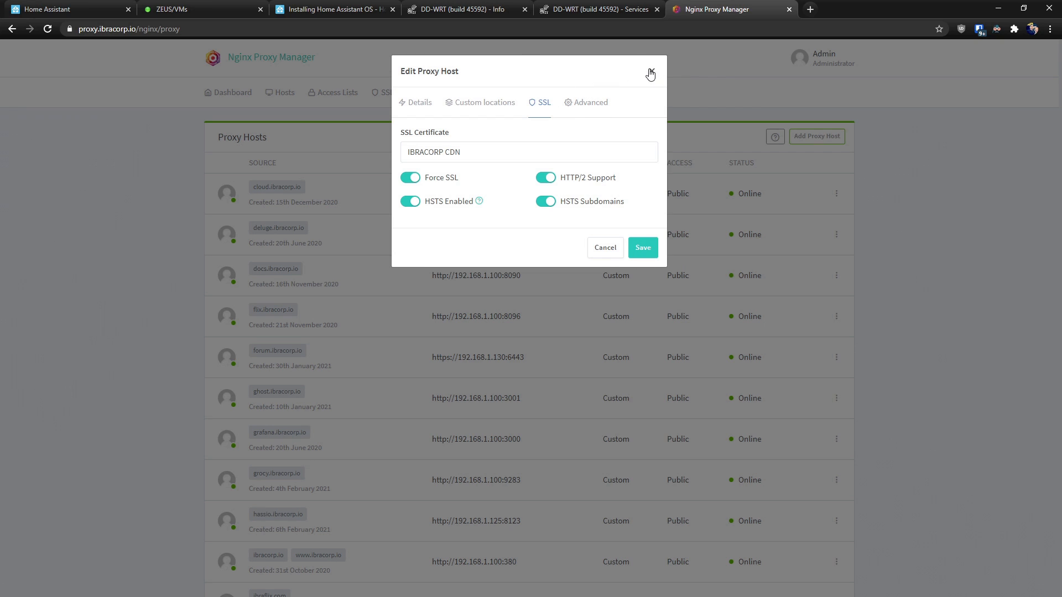
click(649, 73)
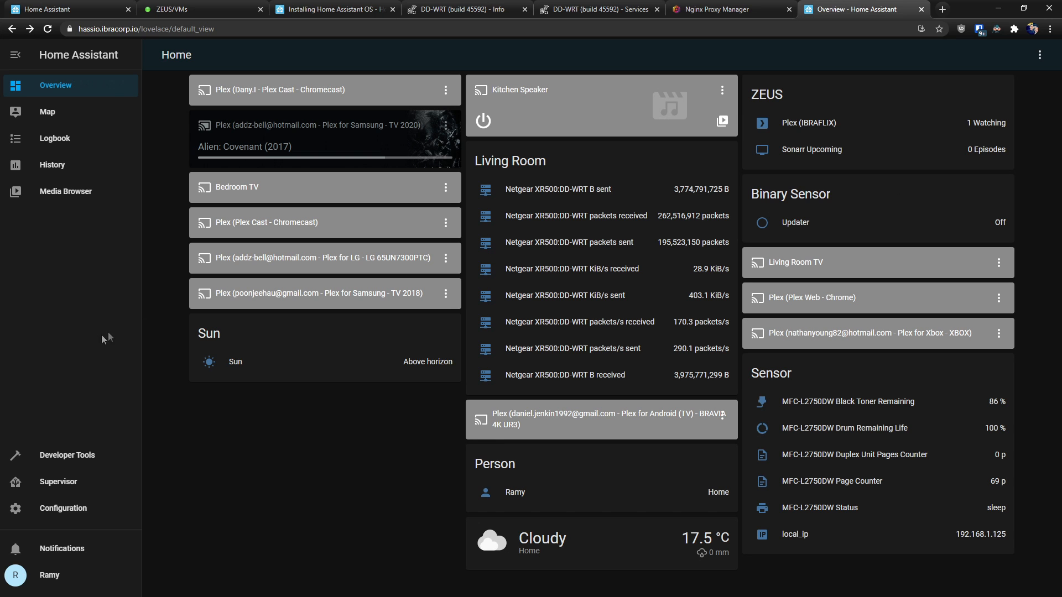
mouse_move(210, 357)
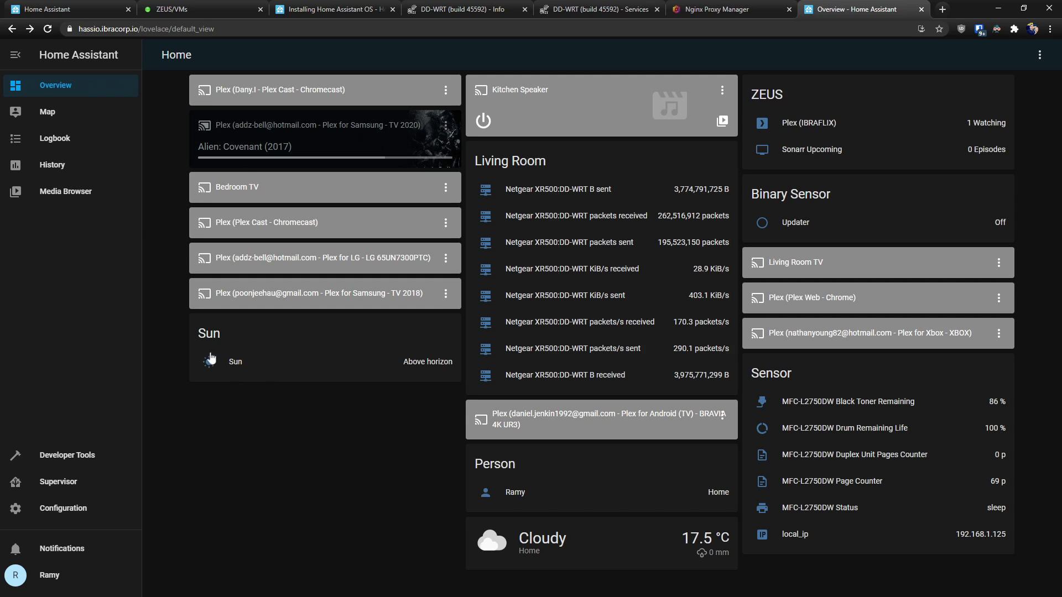
mouse_move(174, 357)
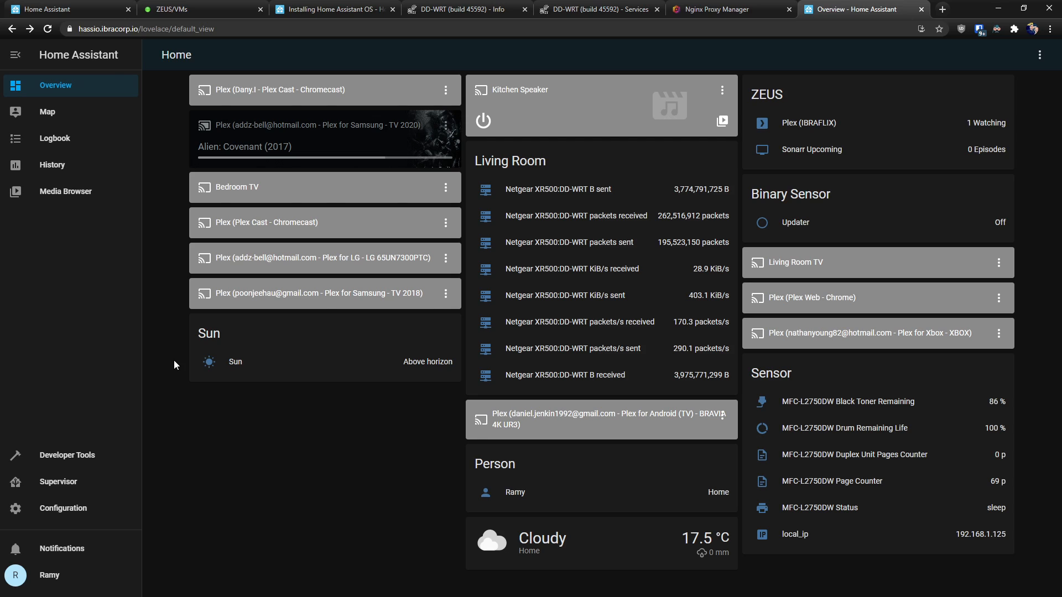
Go to the Supervisor section and check its Dashboard and Snapshots pages
click(58, 481)
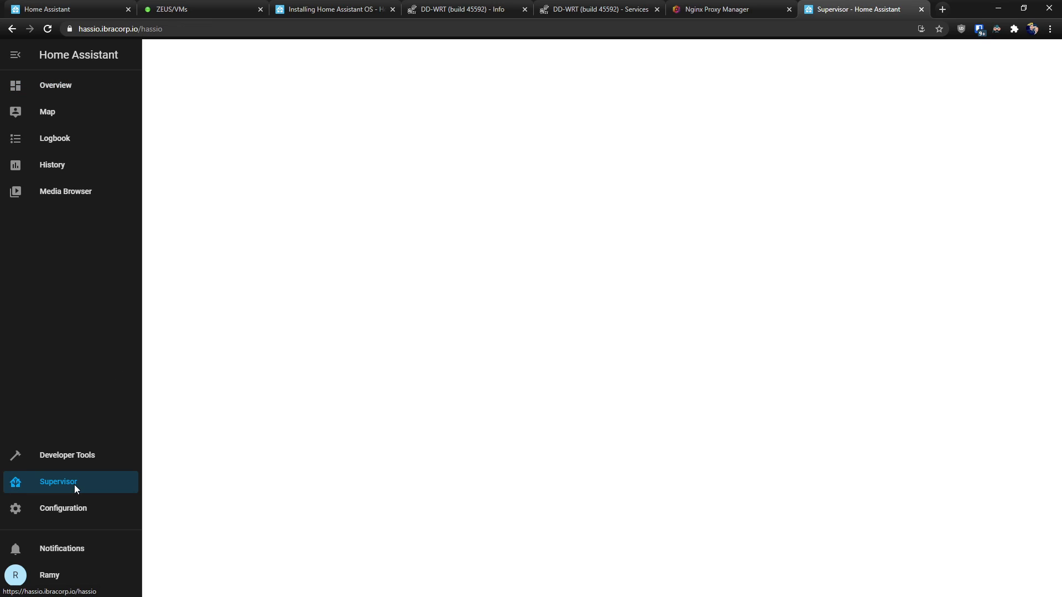
click(59, 481)
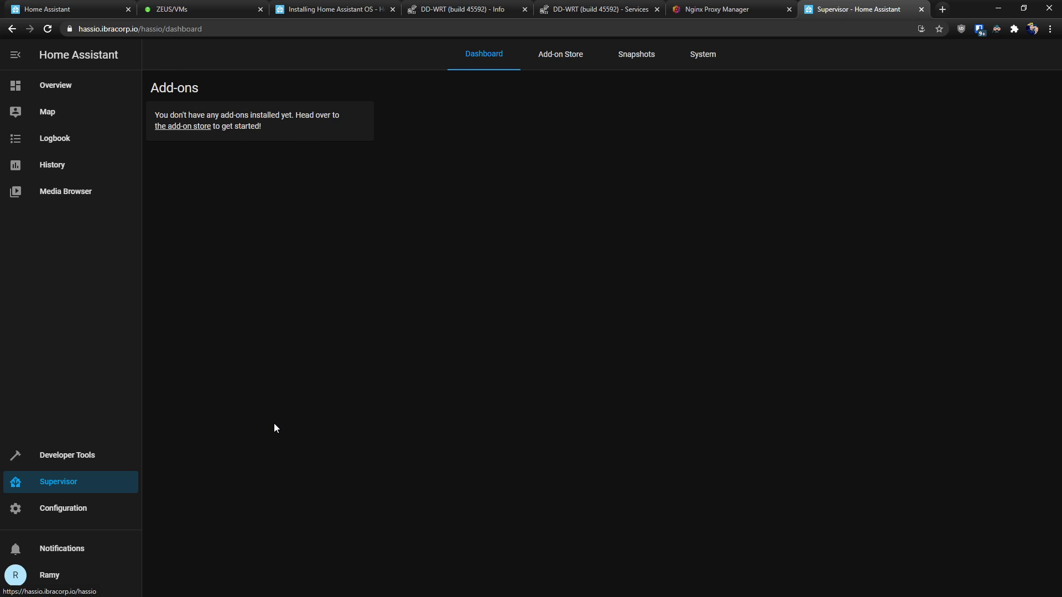
mouse_move(285, 385)
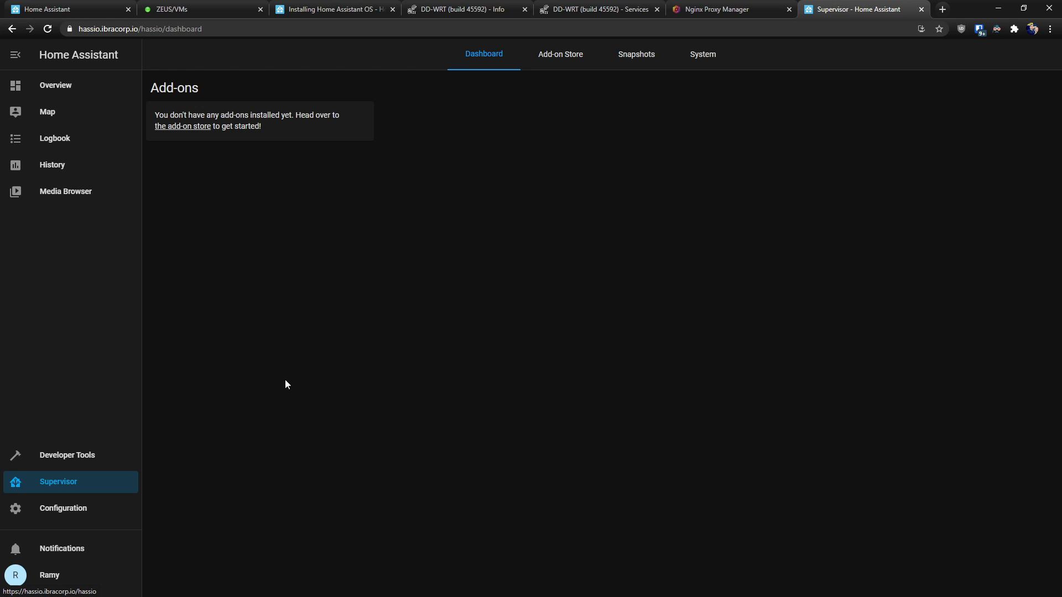
click(635, 54)
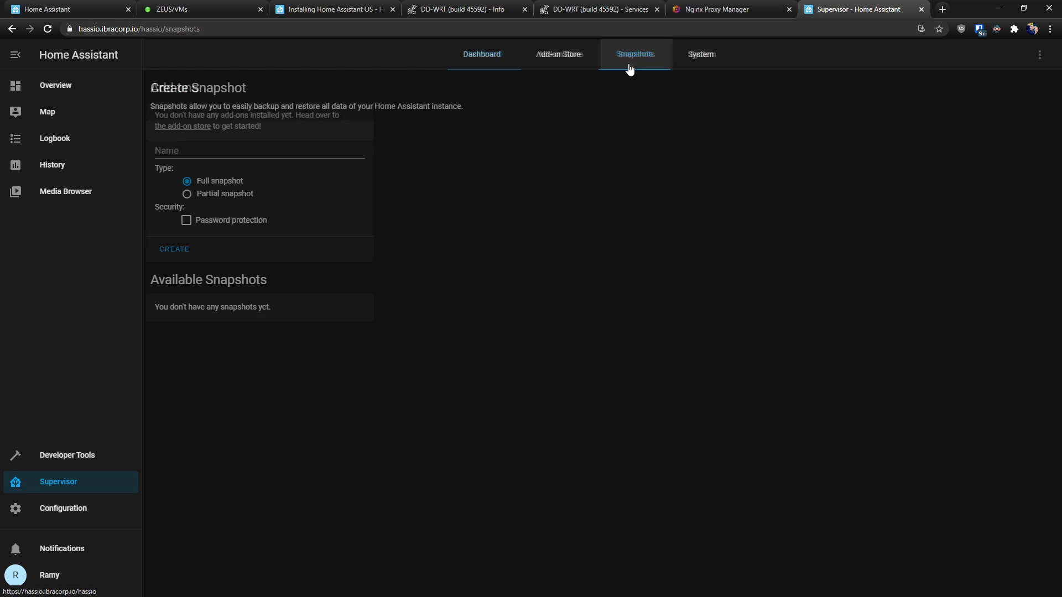
Browse the Add-on Store's official and community add-ons, then return to the project's homepage
click(557, 54)
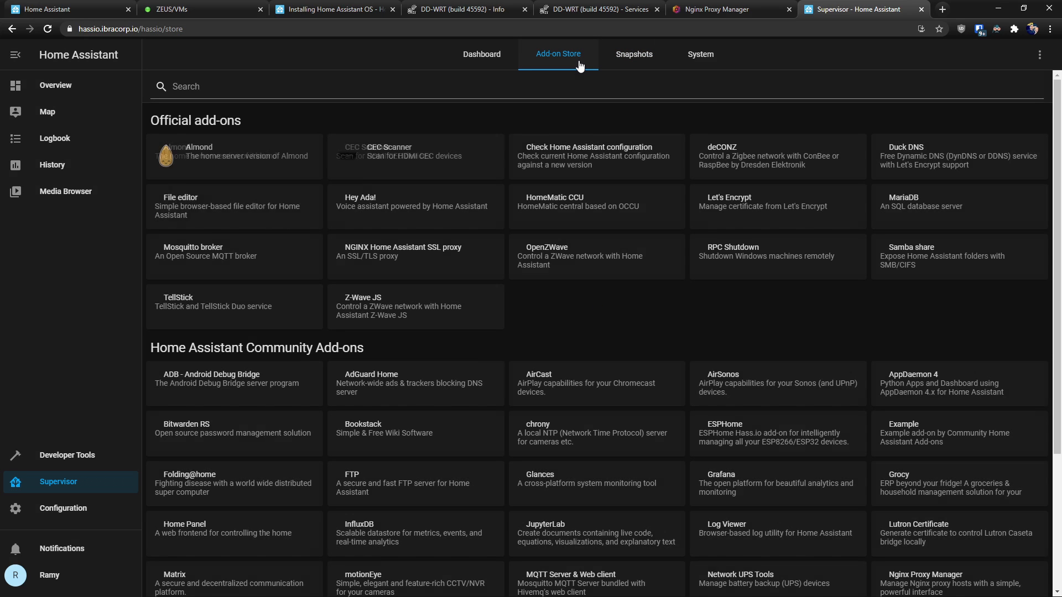
scroll(down, 3)
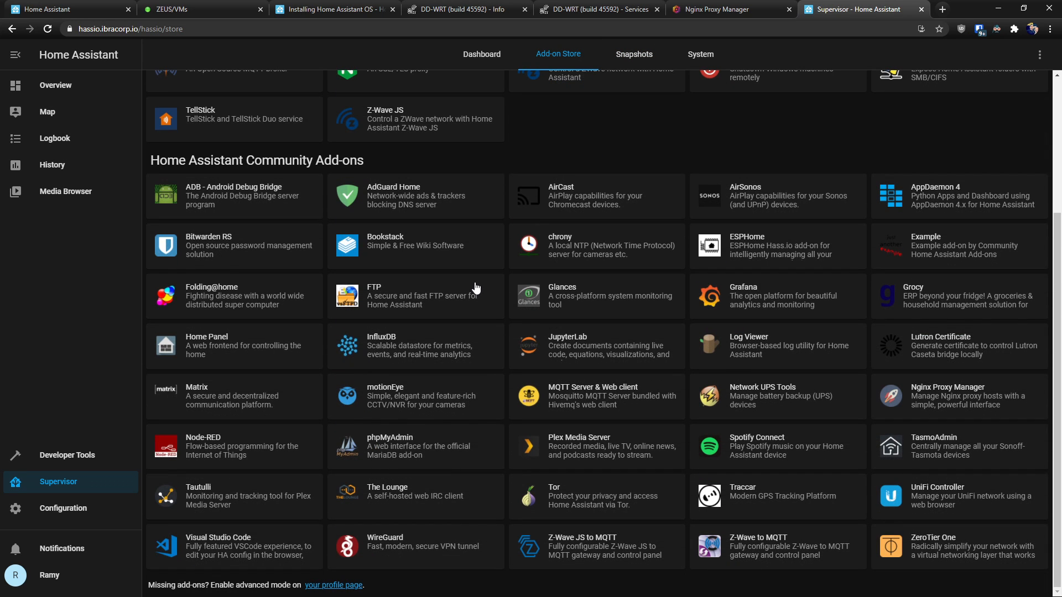
mouse_move(430, 491)
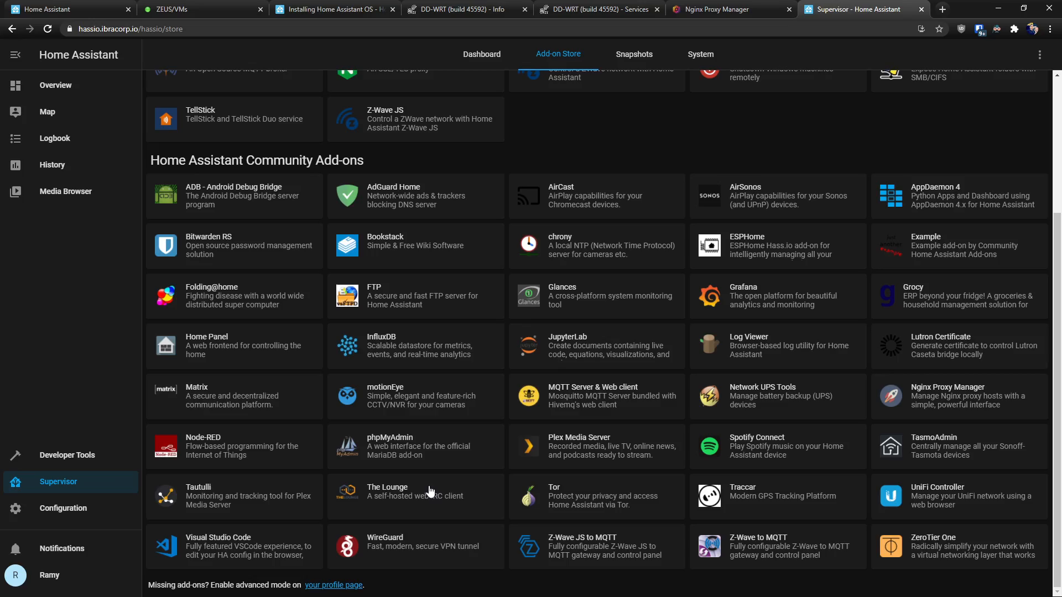
click(702, 53)
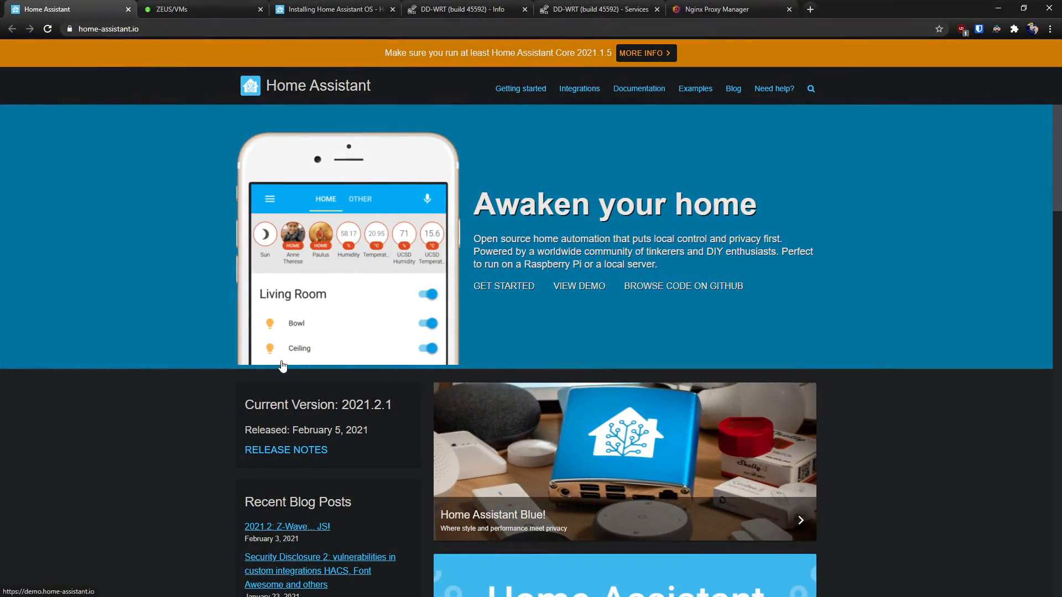
mouse_move(829, 188)
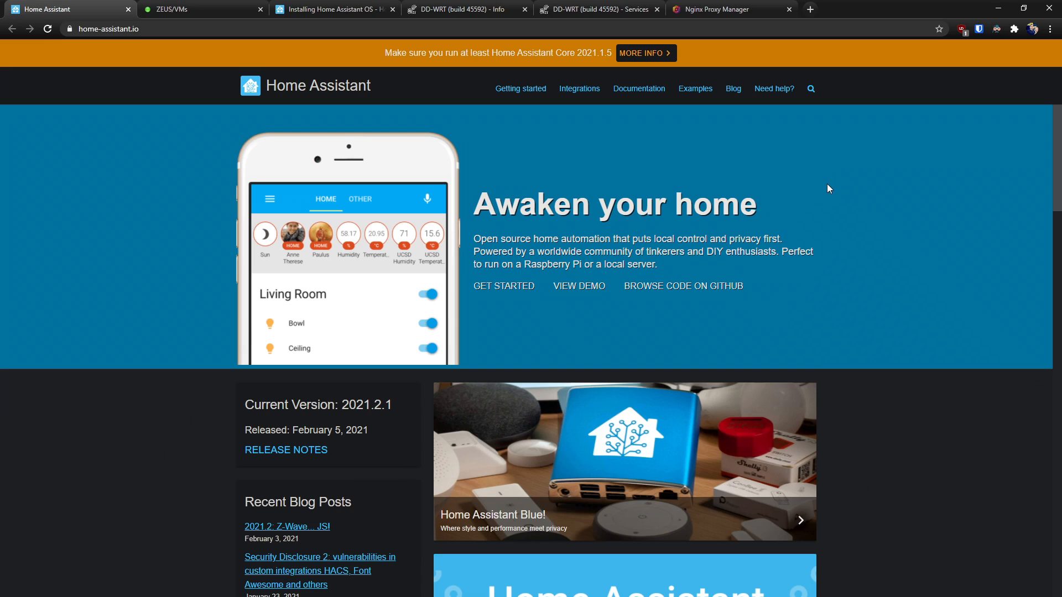
mouse_move(797, 196)
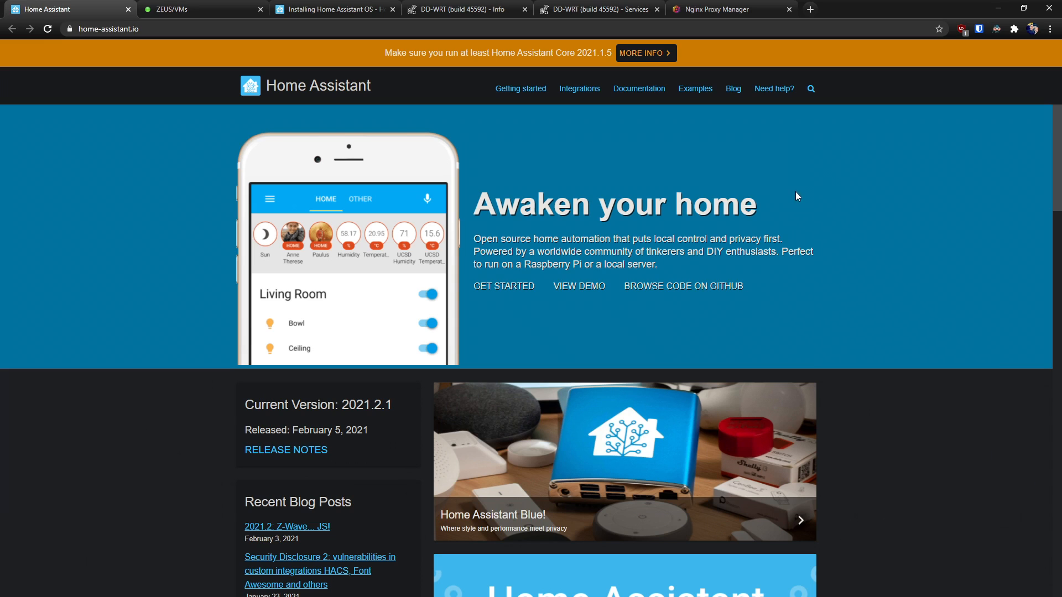
mouse_move(785, 196)
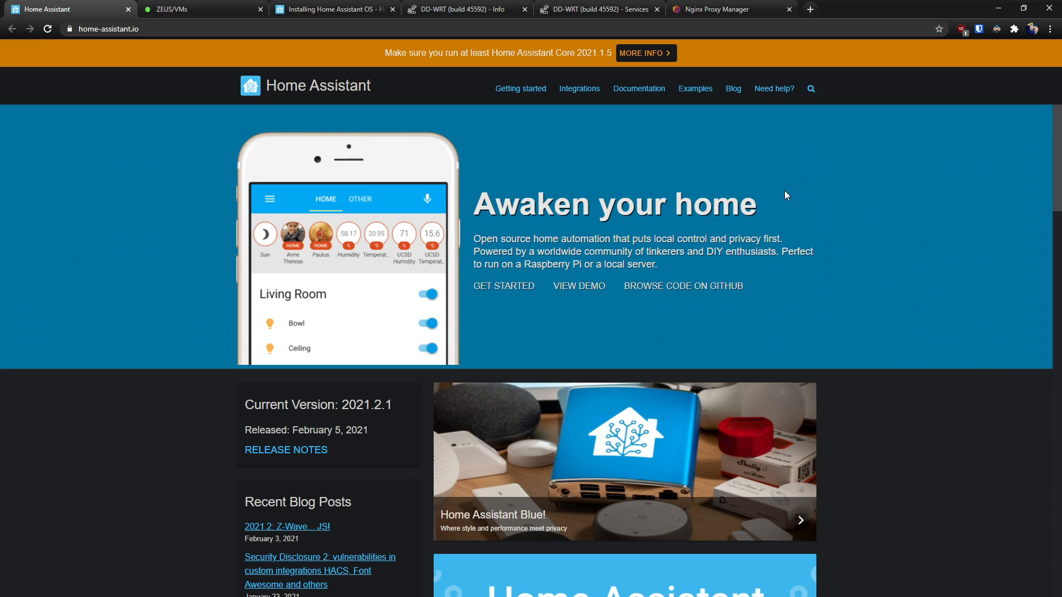
mouse_move(1015, 151)
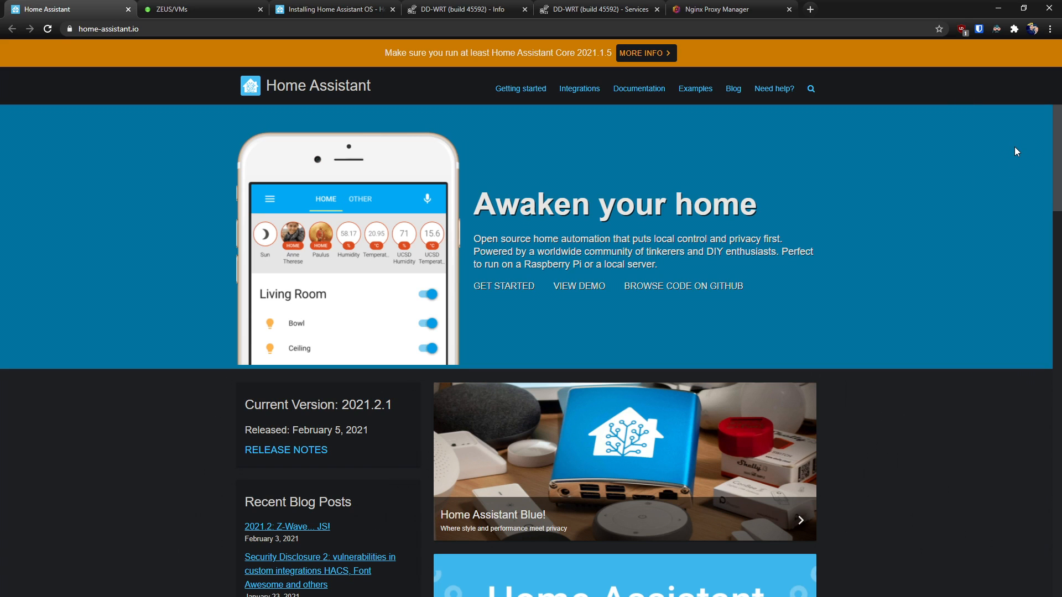
mouse_move(906, 265)
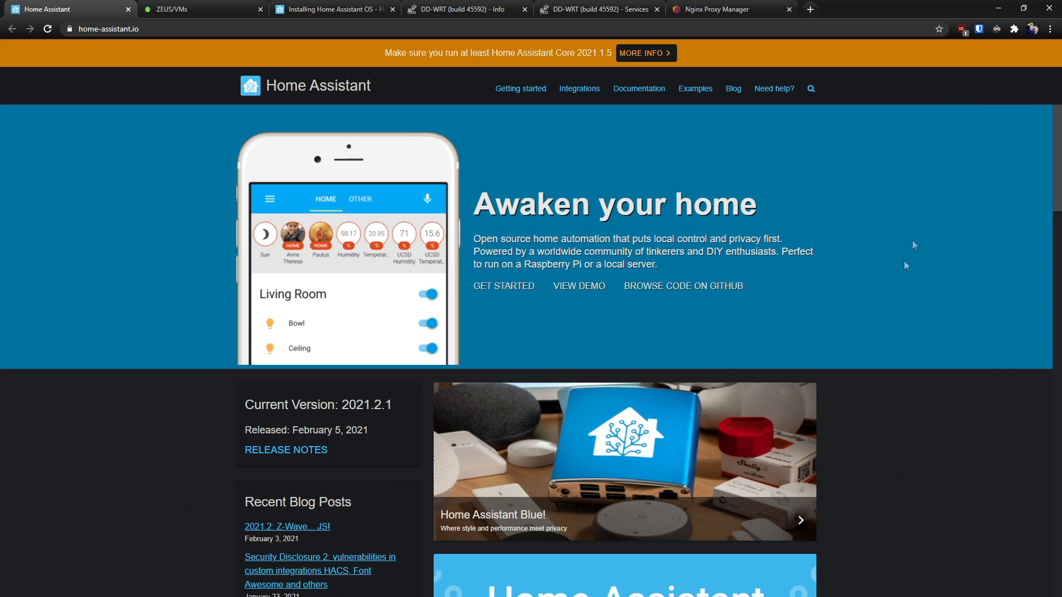
scroll(down, 3)
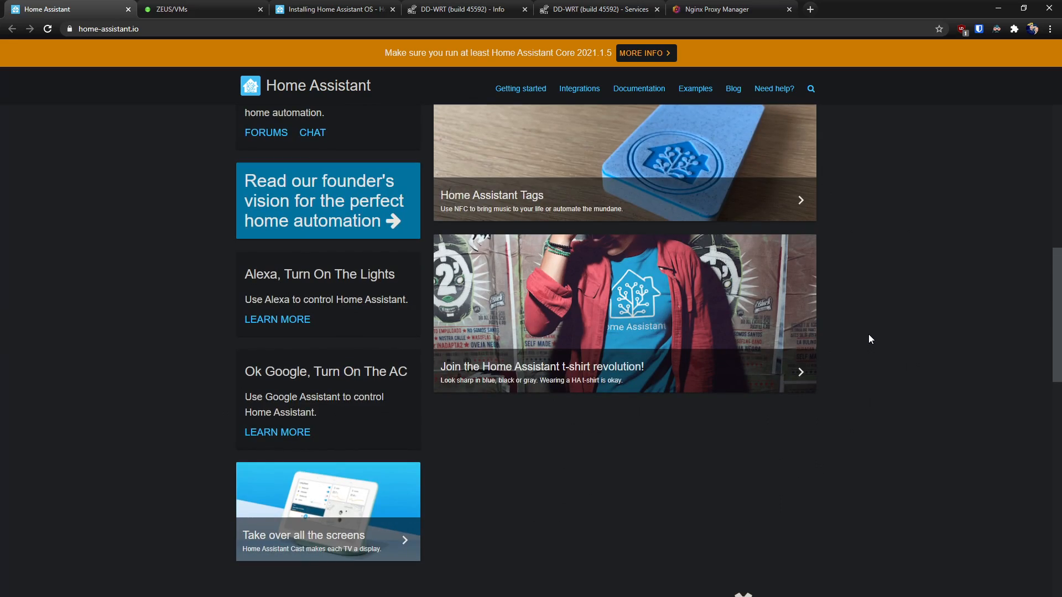
scroll(down, 3)
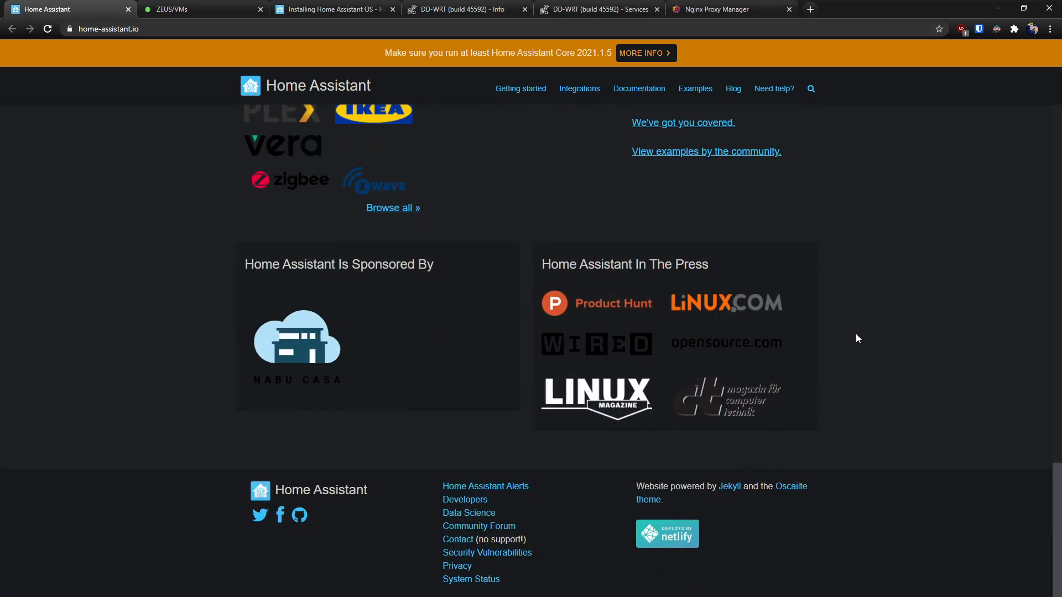
scroll(up, 3)
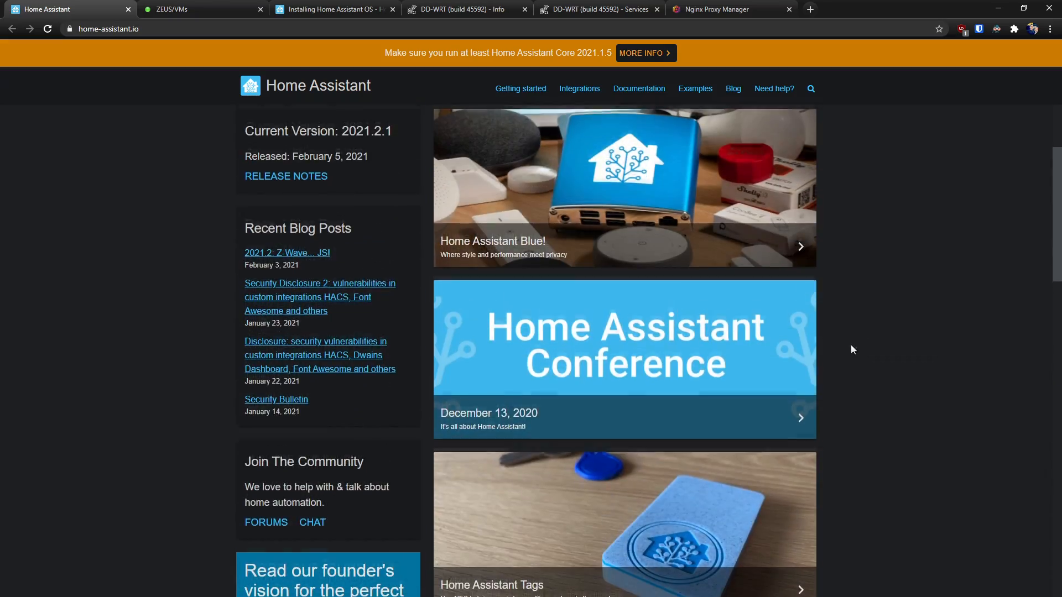
scroll(up, 3)
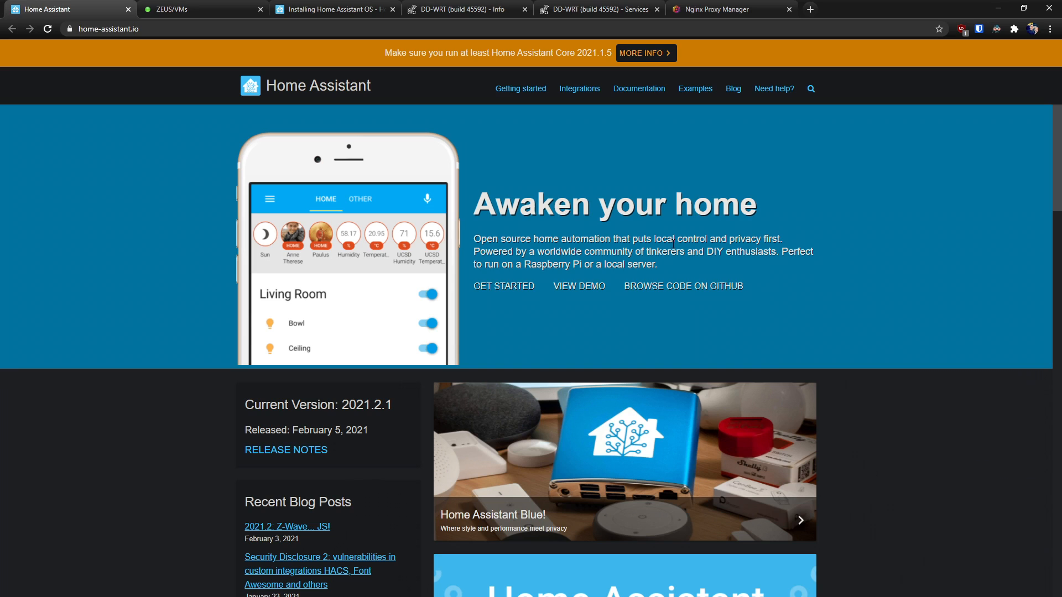
mouse_move(520, 165)
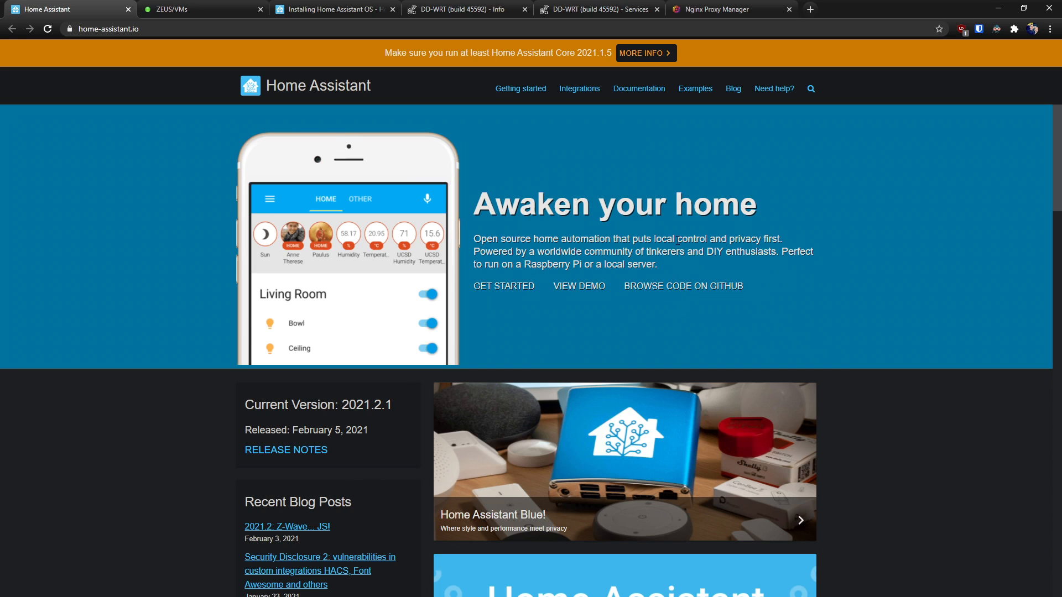
mouse_move(725, 48)
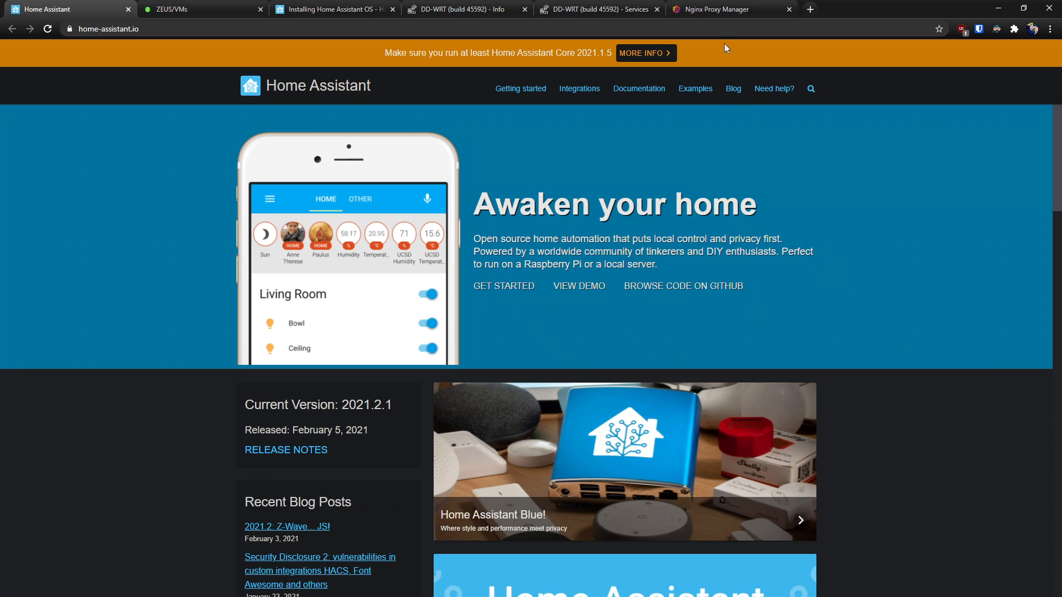
mouse_move(719, 218)
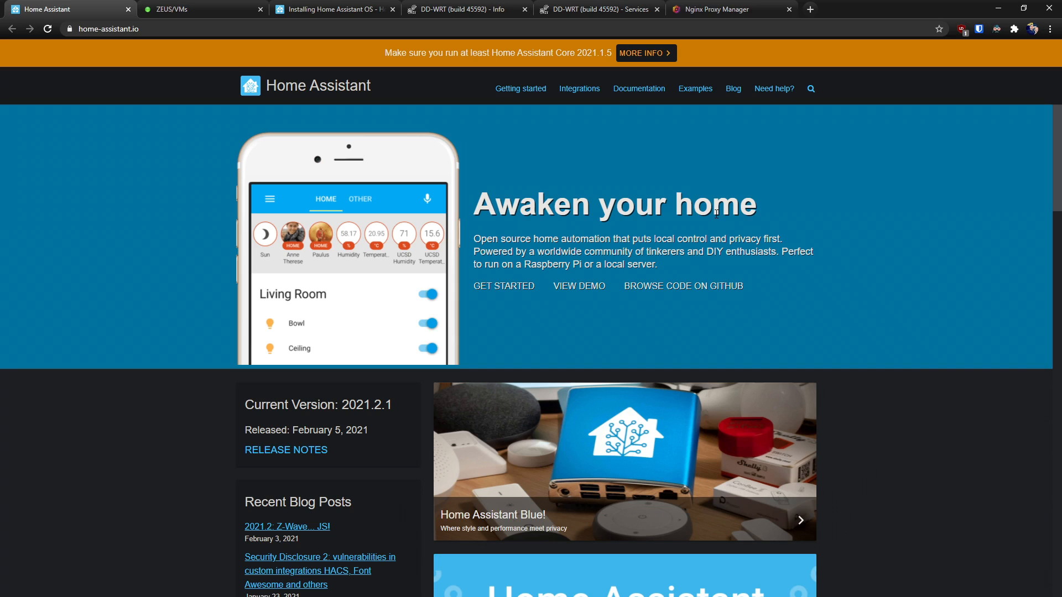
mouse_move(729, 187)
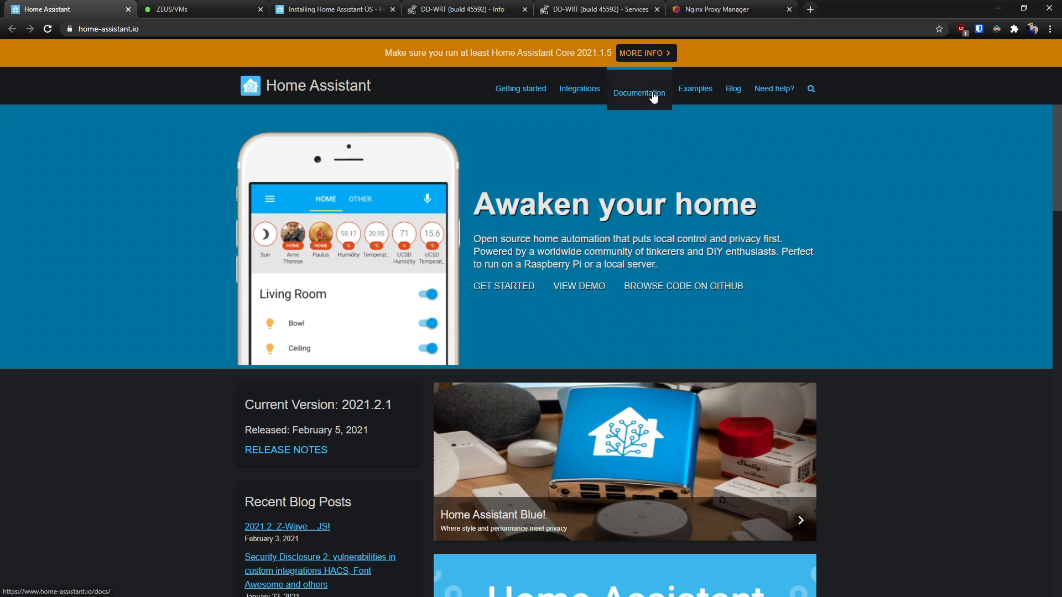
mouse_move(774, 132)
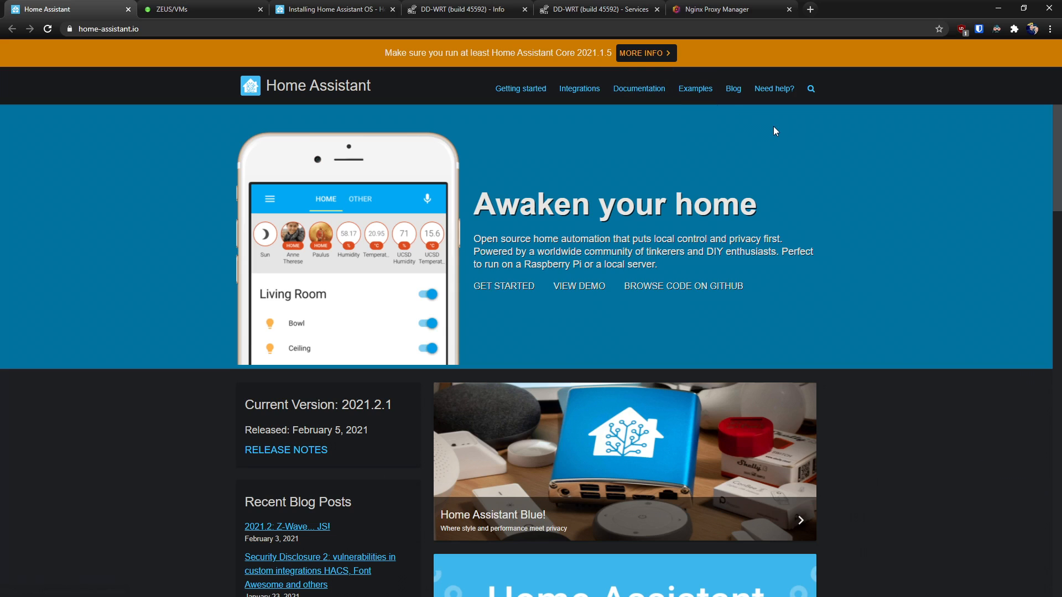